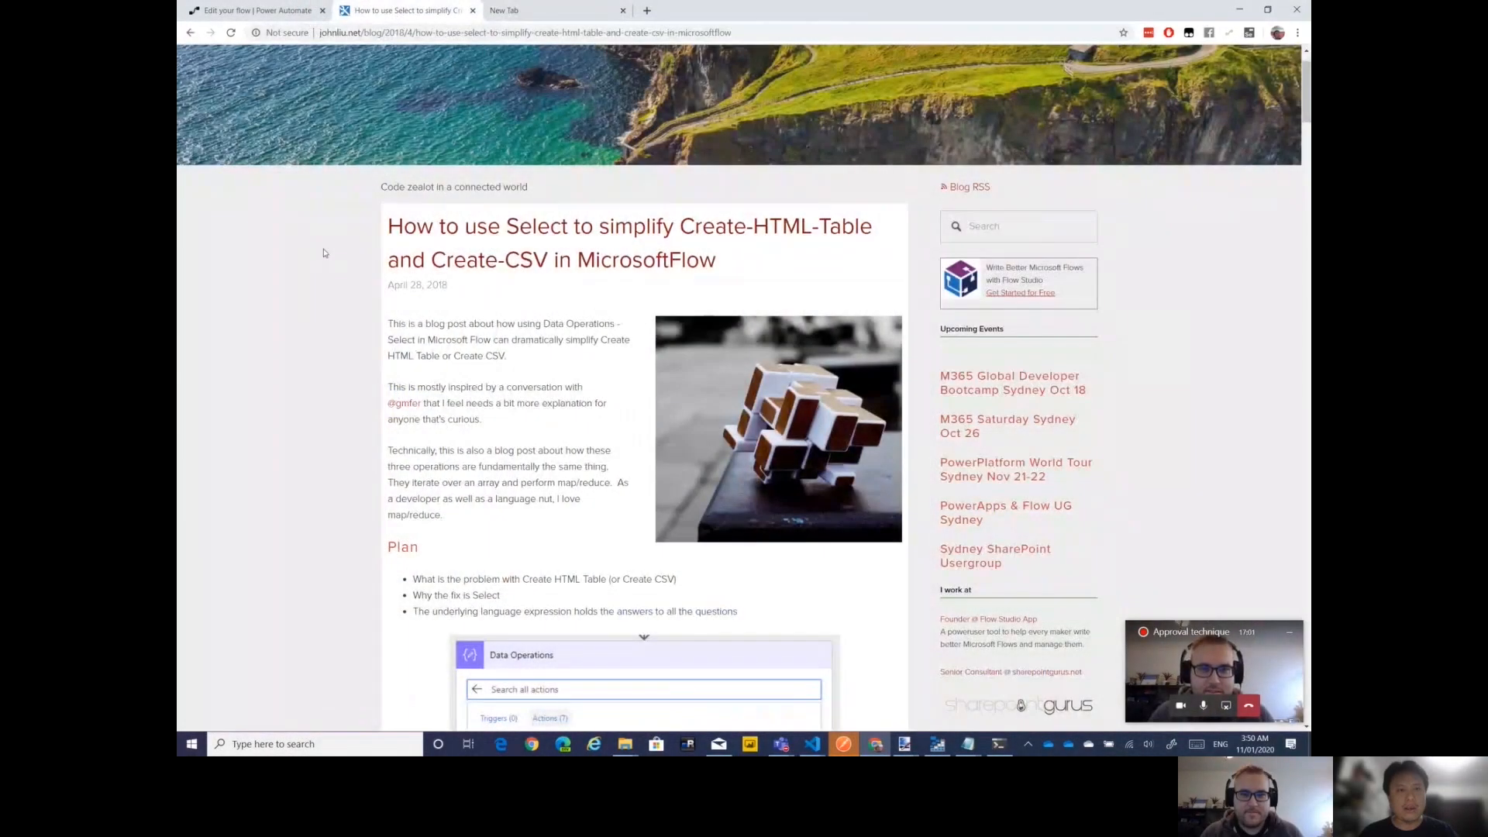
Review the Create an approval and Wait for an approval cards in the flow editor
scroll("down", 3)
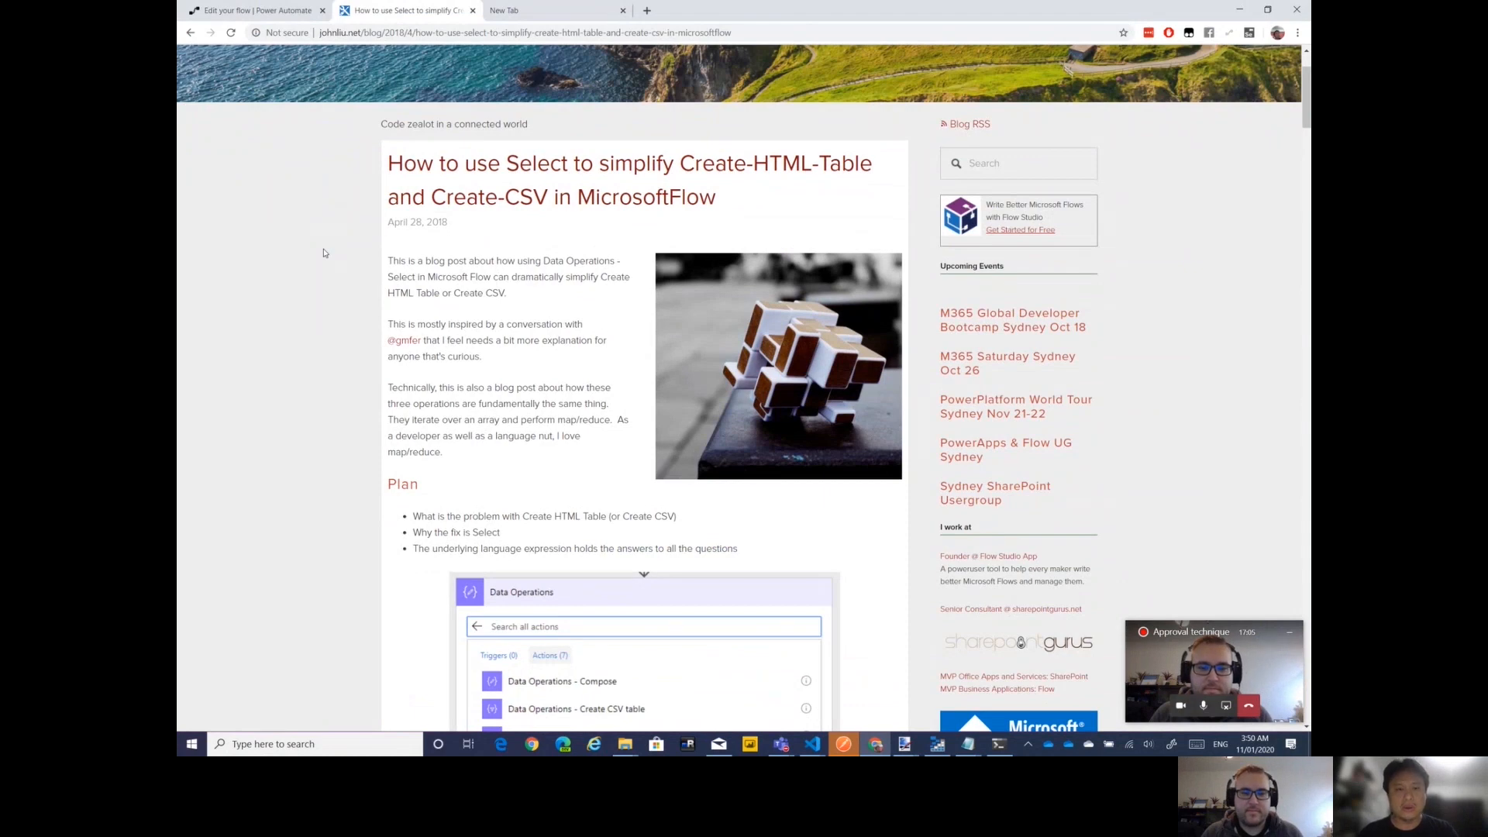
mouse_move(354, 315)
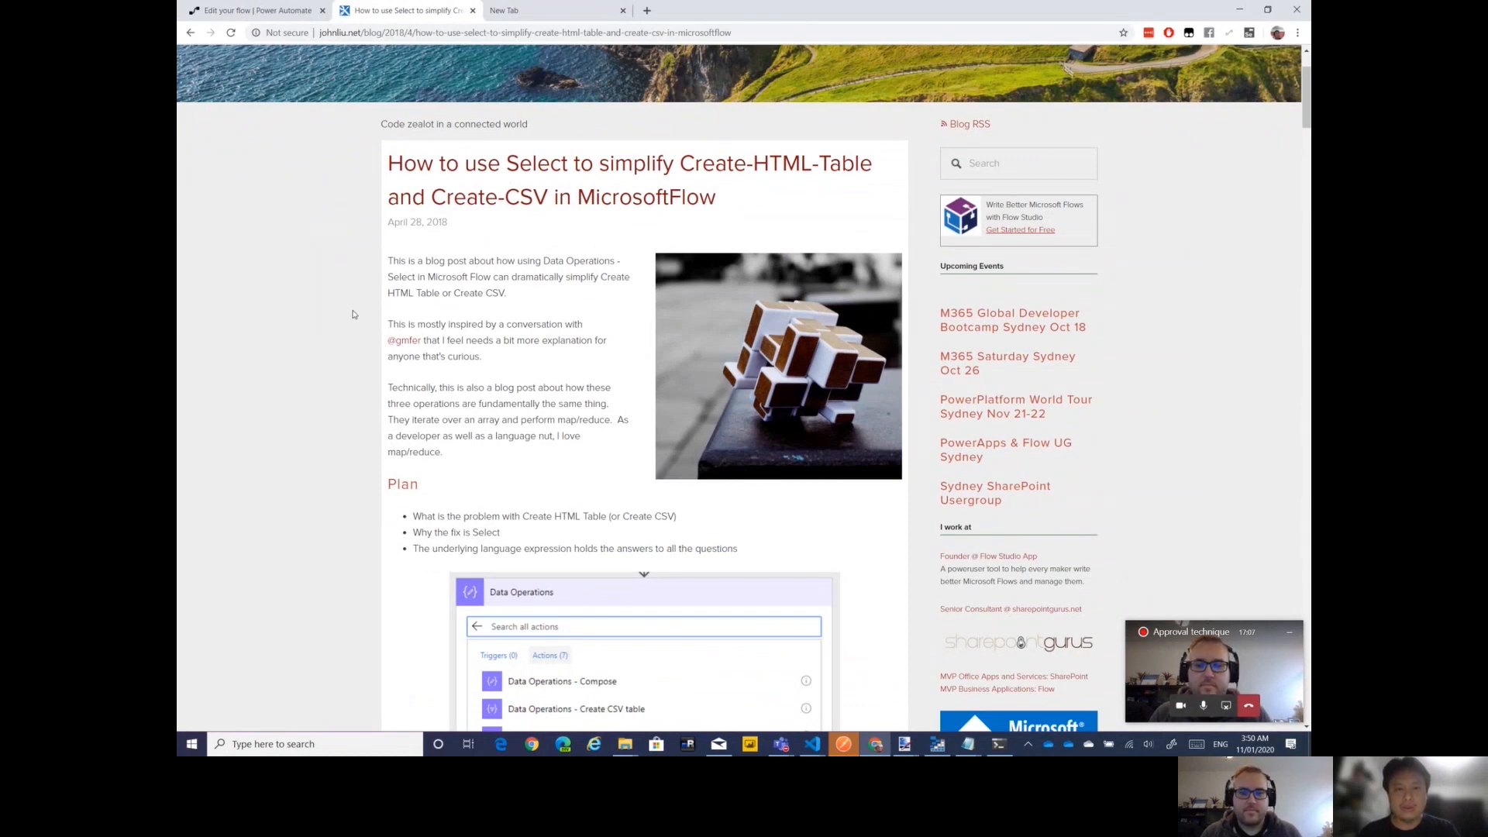
mouse_move(551, 249)
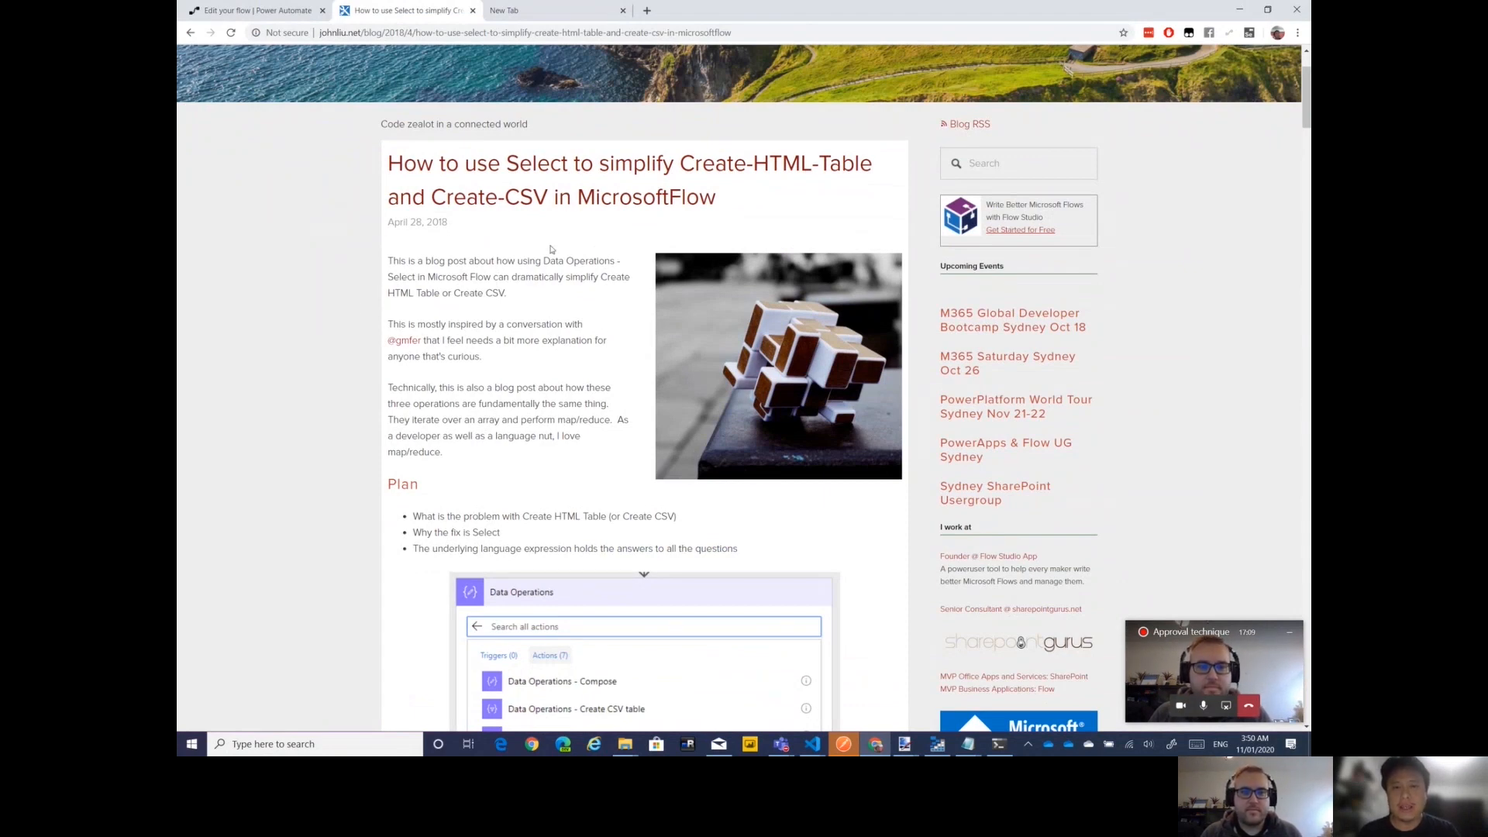
mouse_move(513, 246)
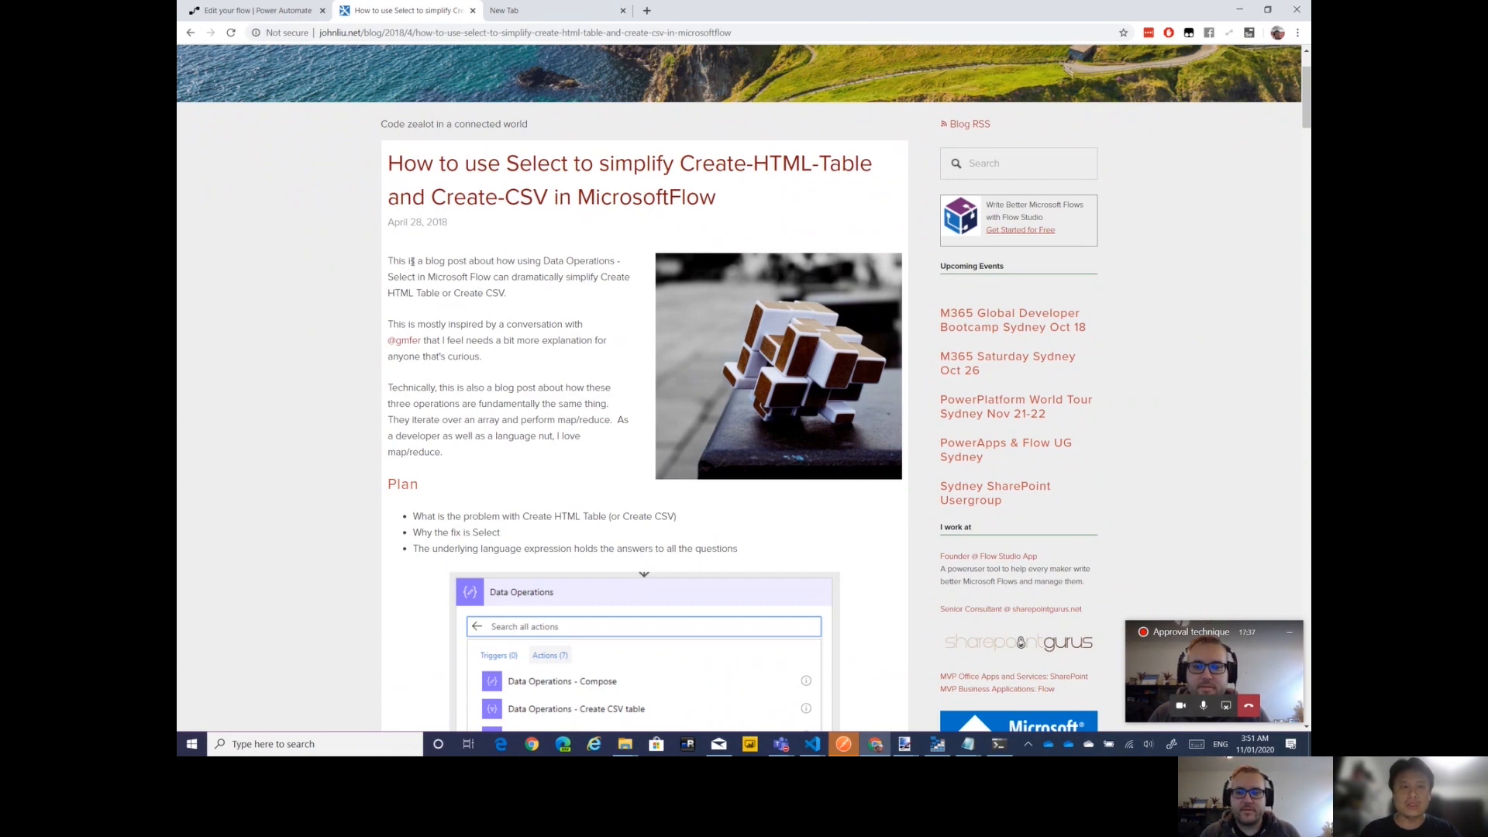
mouse_move(298, 273)
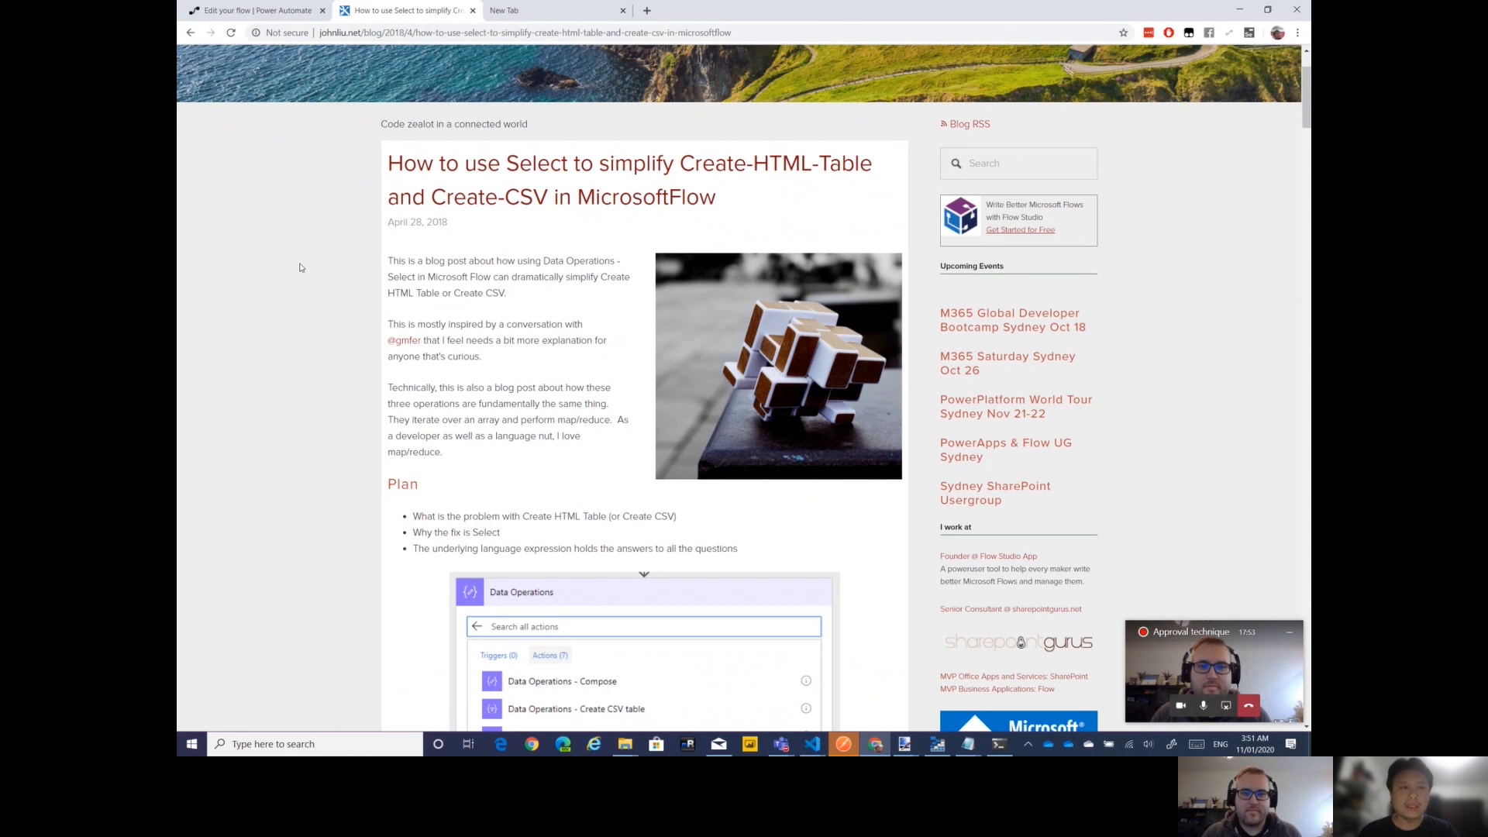
left_click(256, 10)
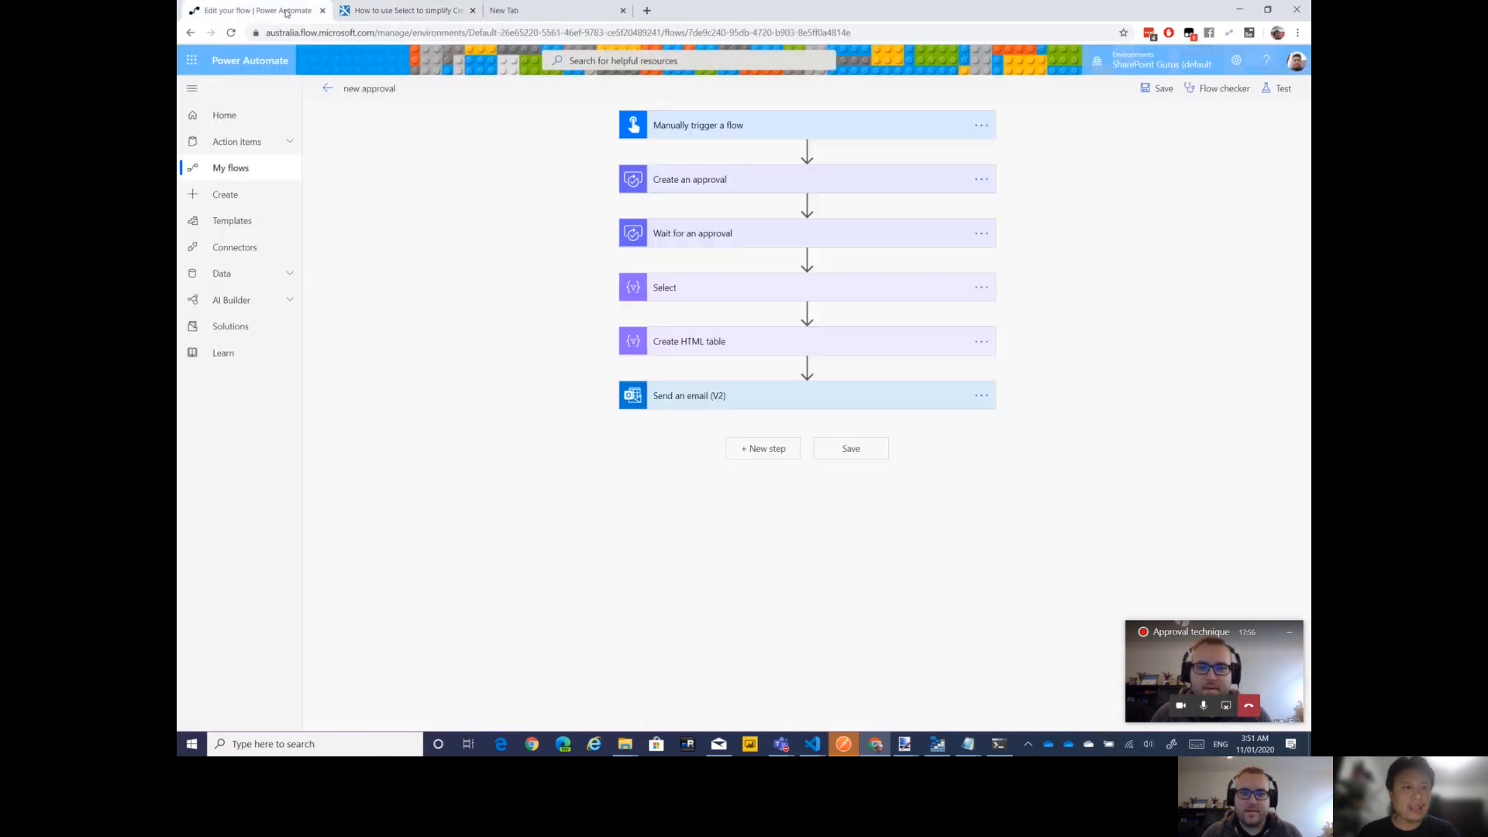
mouse_move(476, 228)
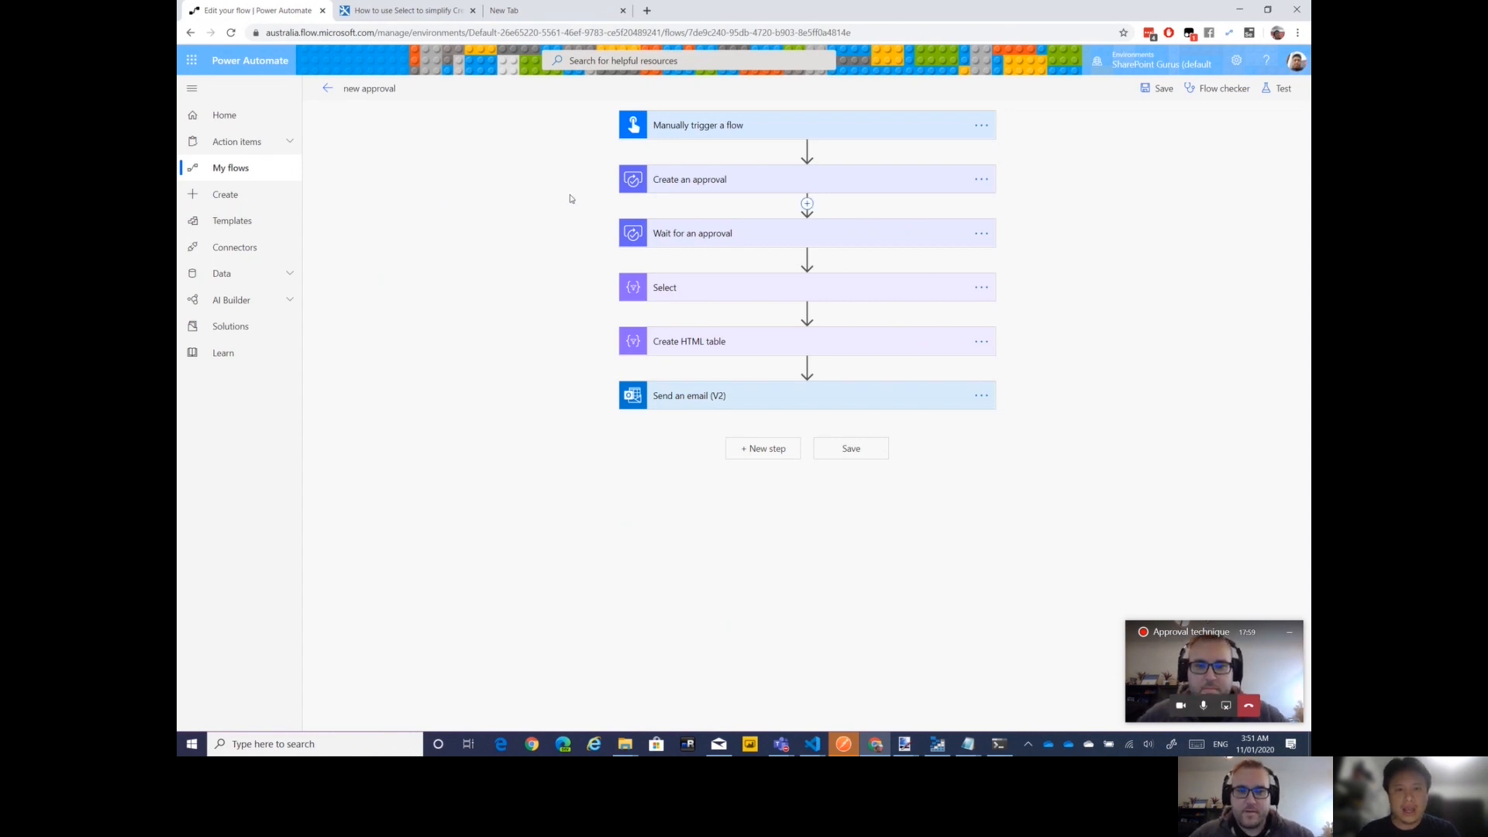
mouse_move(743, 197)
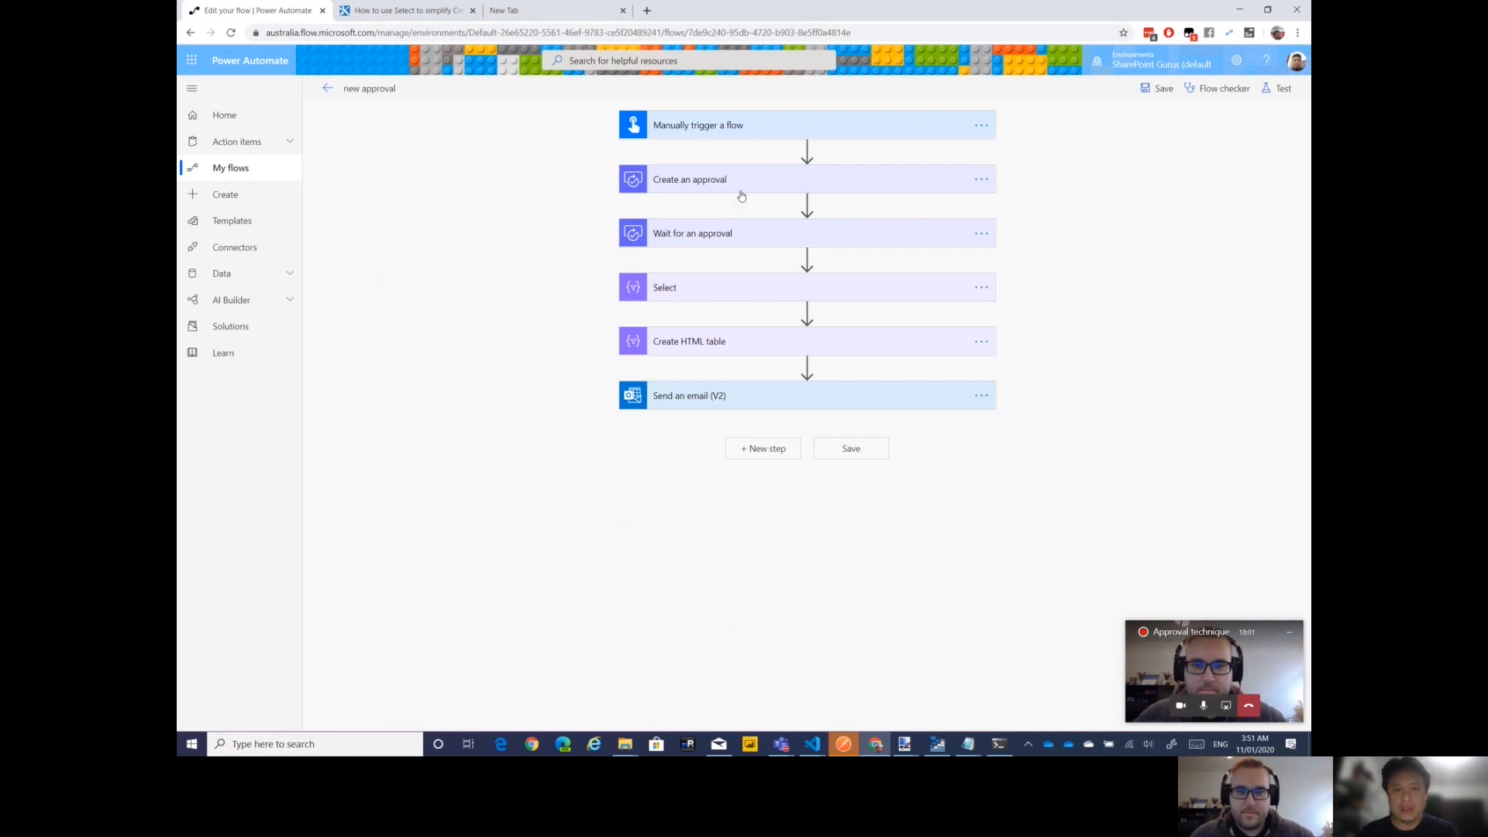
left_click(689, 180)
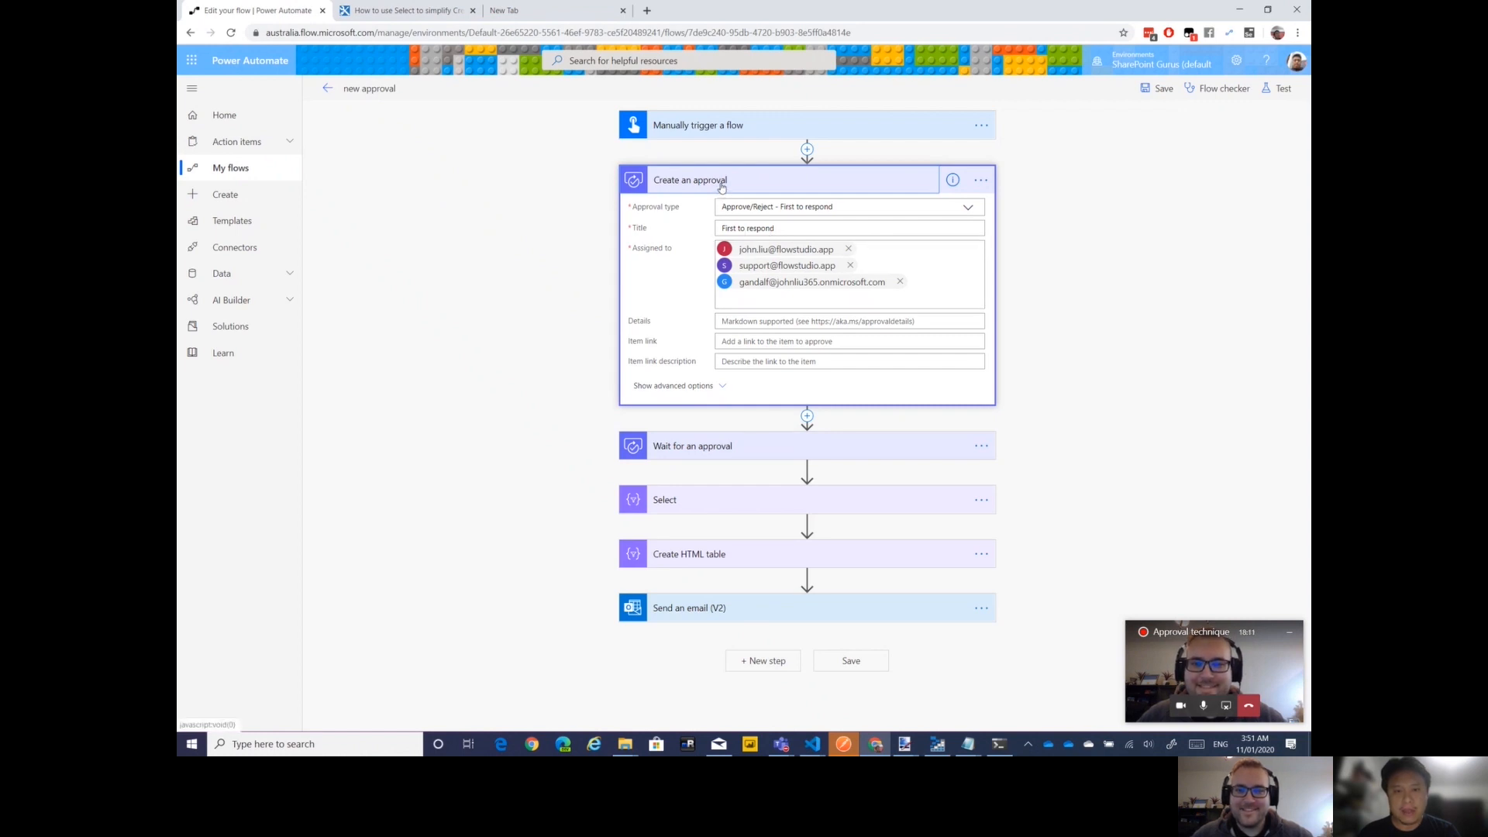
left_click(690, 180)
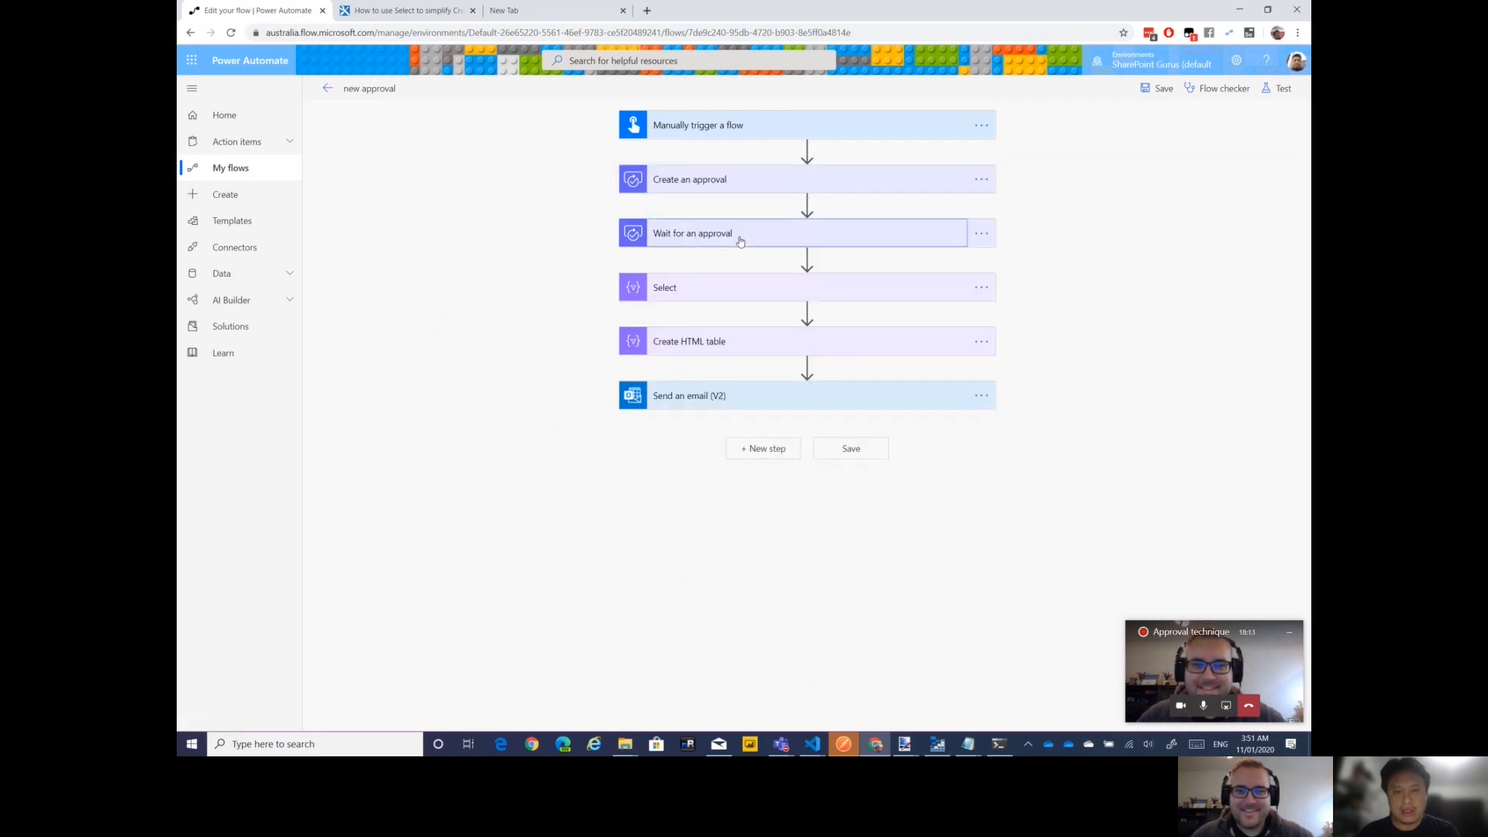
left_click(693, 234)
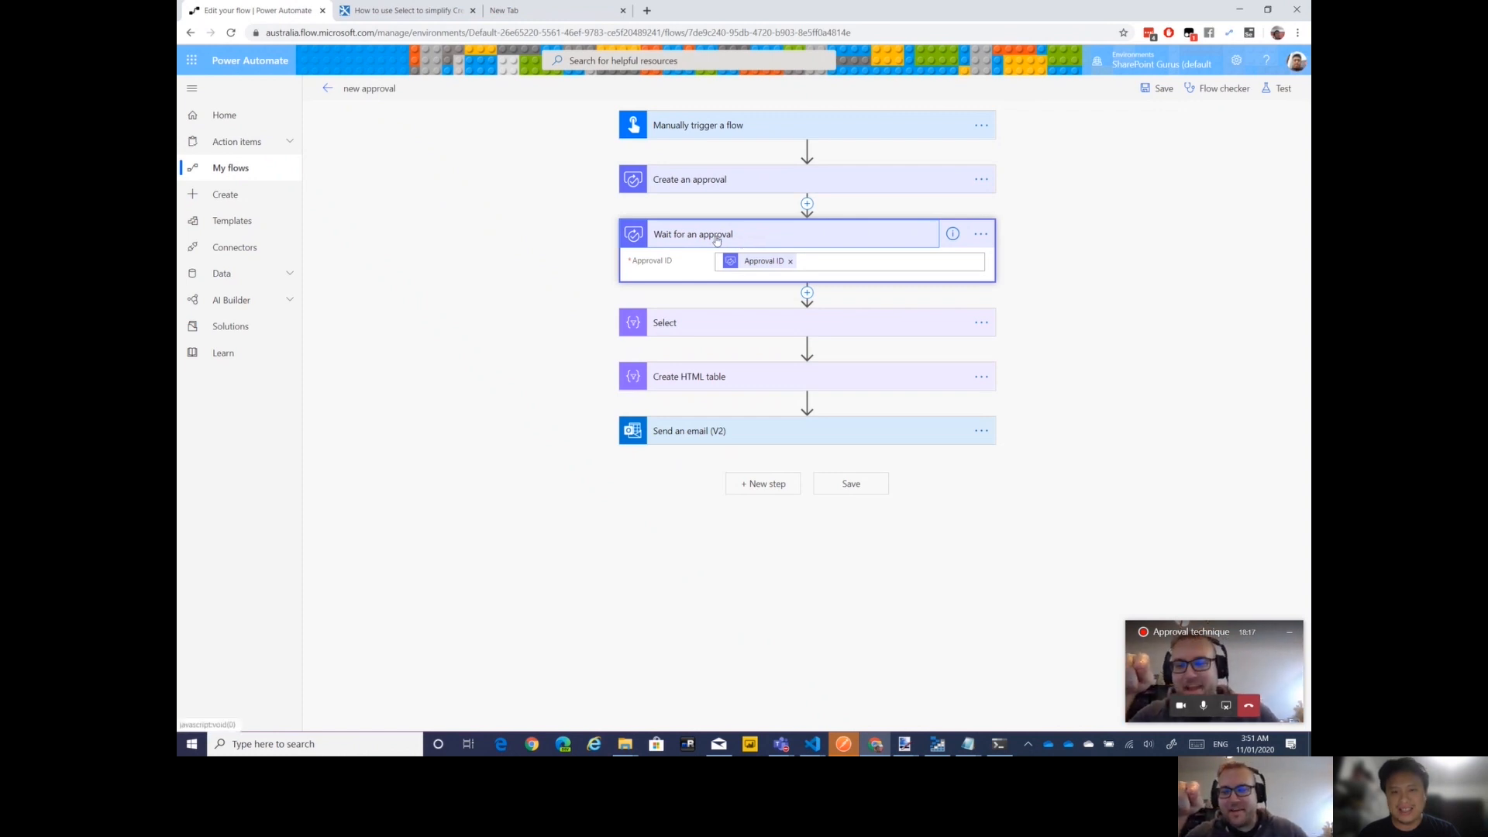
left_click(690, 180)
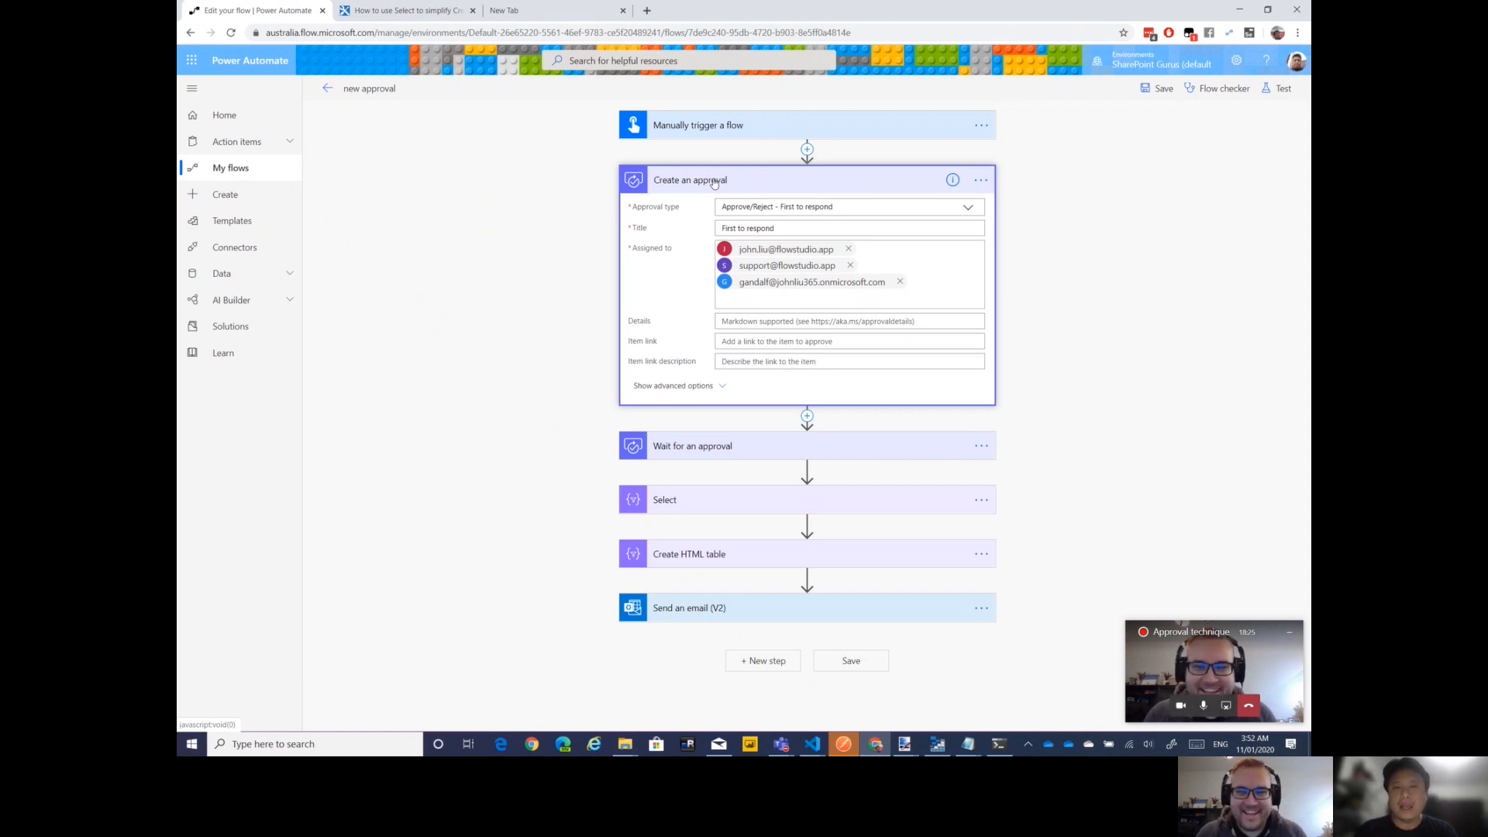
Add another assignee to Create an approval by searching 'giml', then collapse the card
left_click(849, 300)
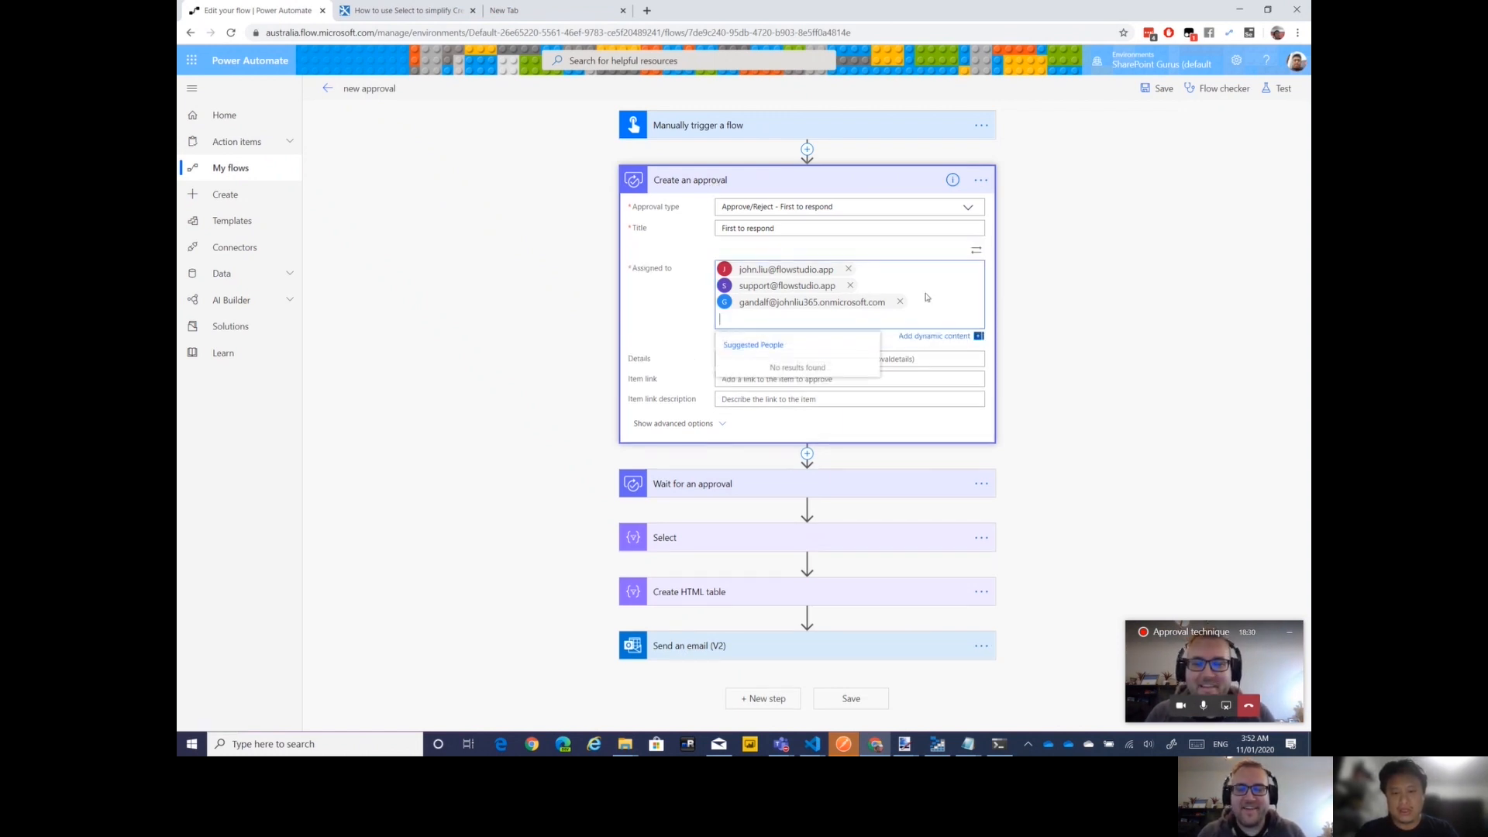
type("giml")
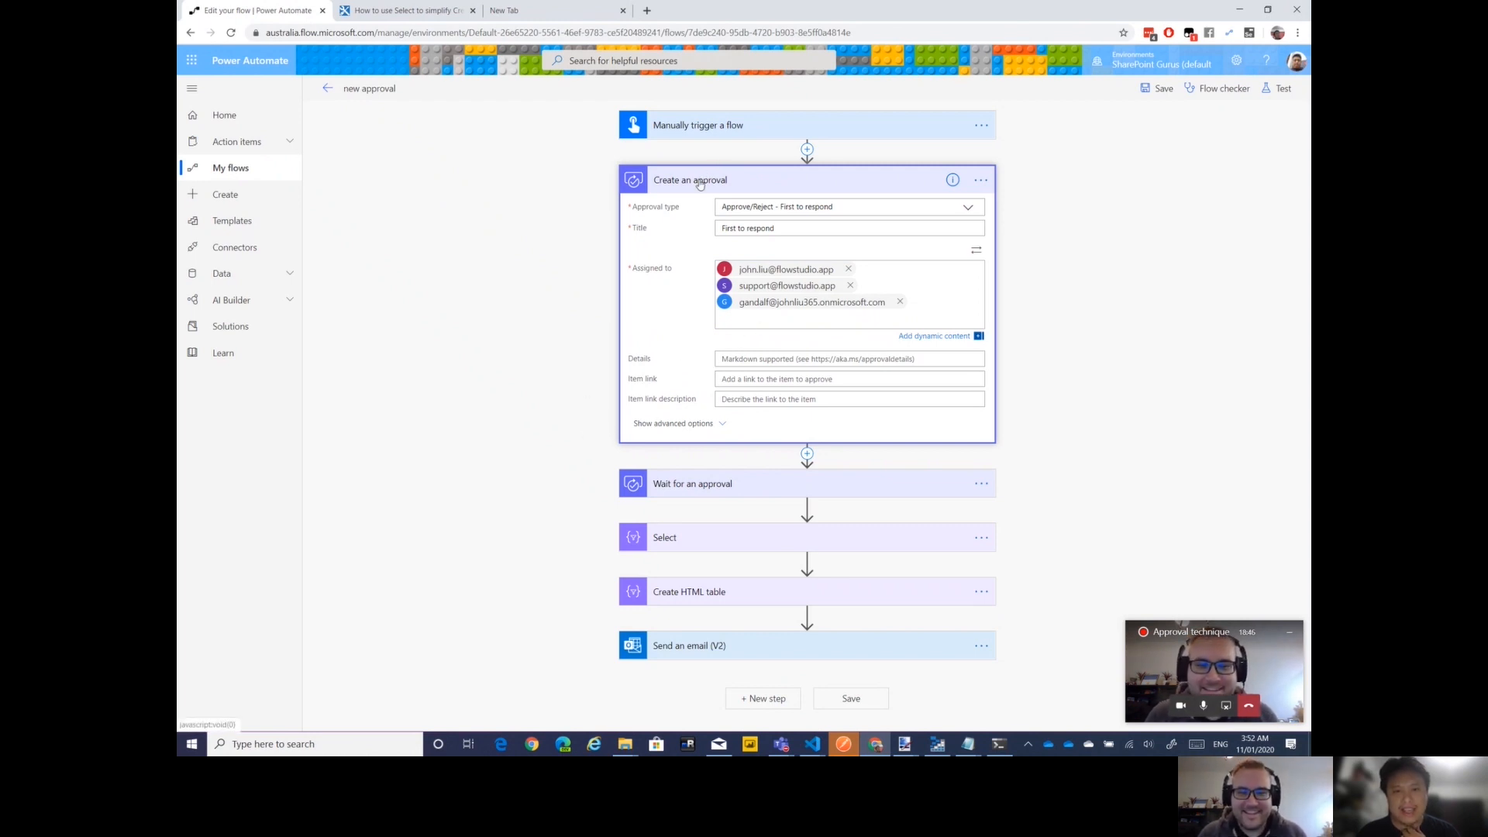
left_click(690, 180)
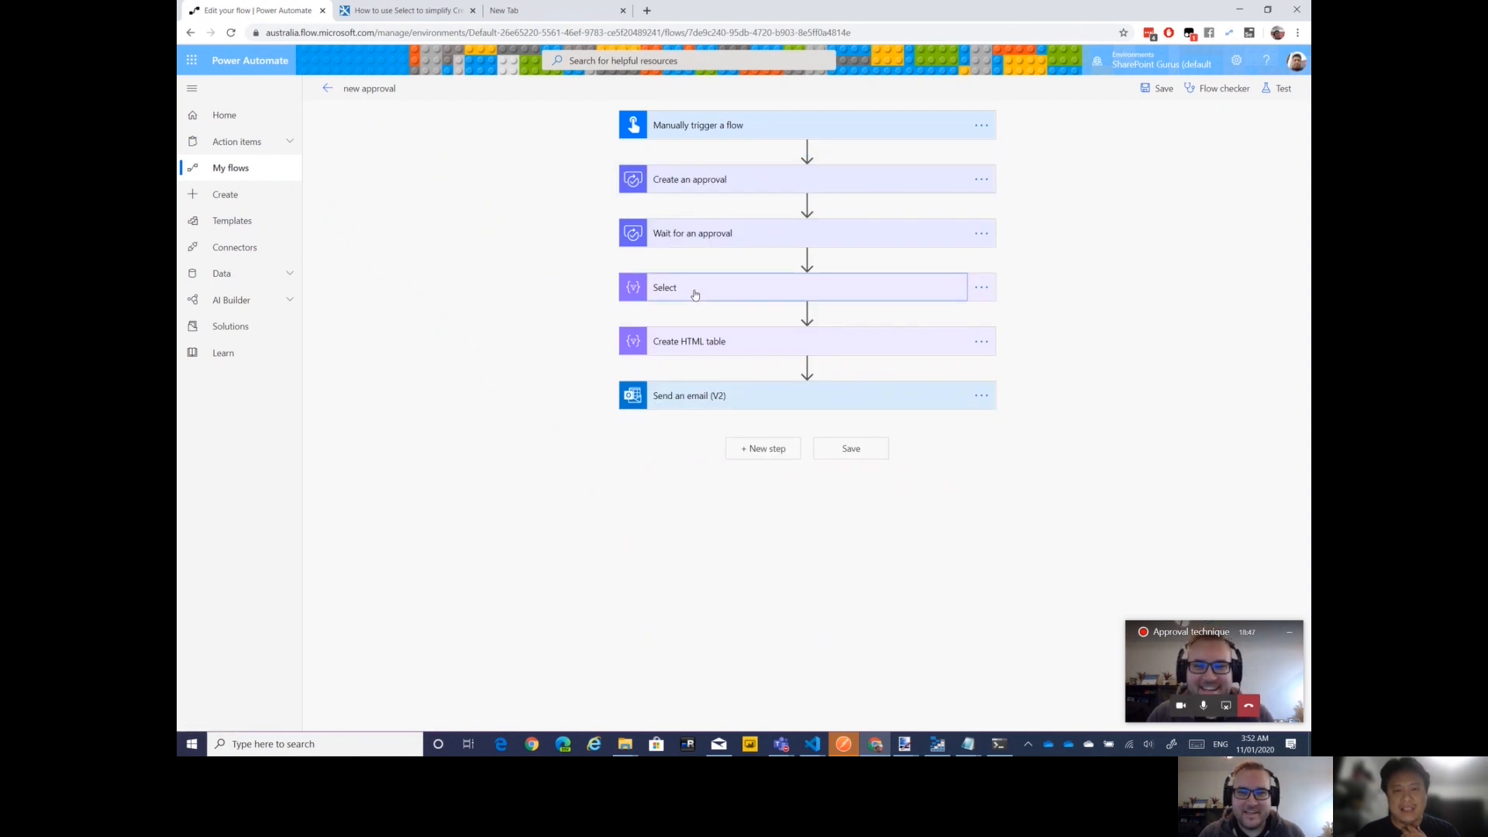
Review the Select mapping, then insert a Compose action after Wait for an approval
left_click(665, 288)
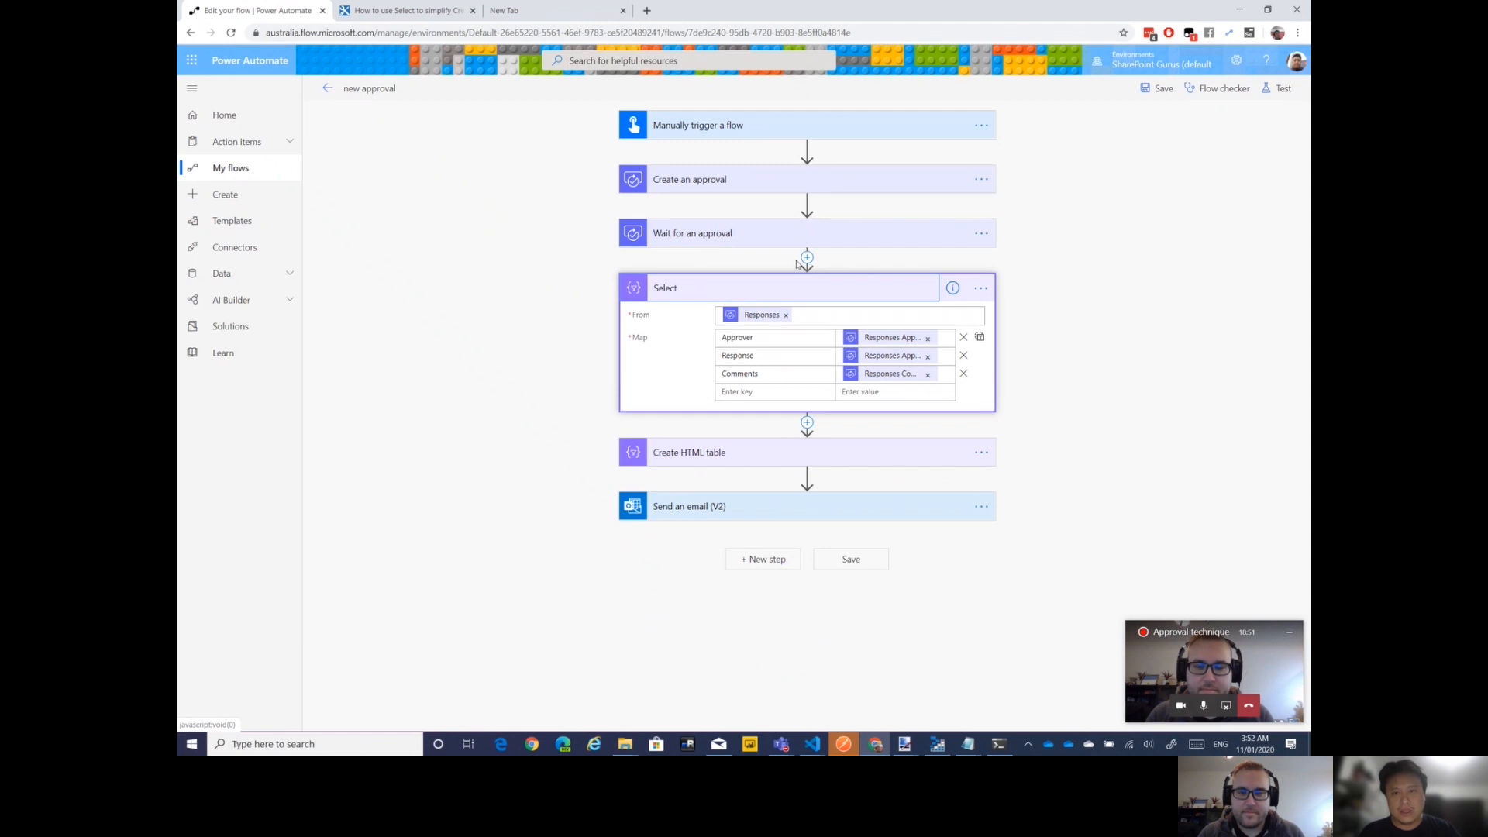
left_click(665, 288)
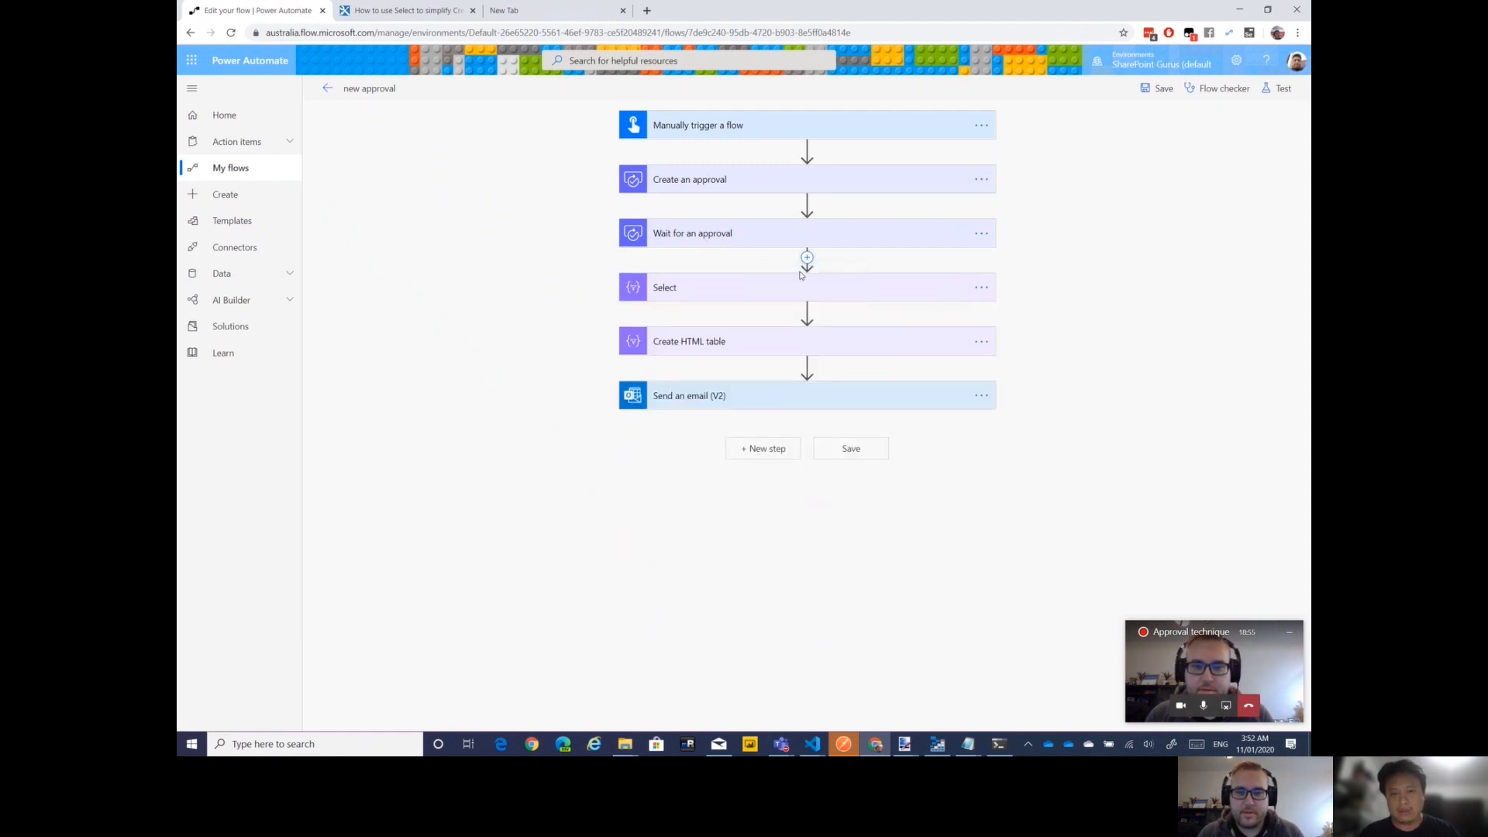
left_click(806, 257)
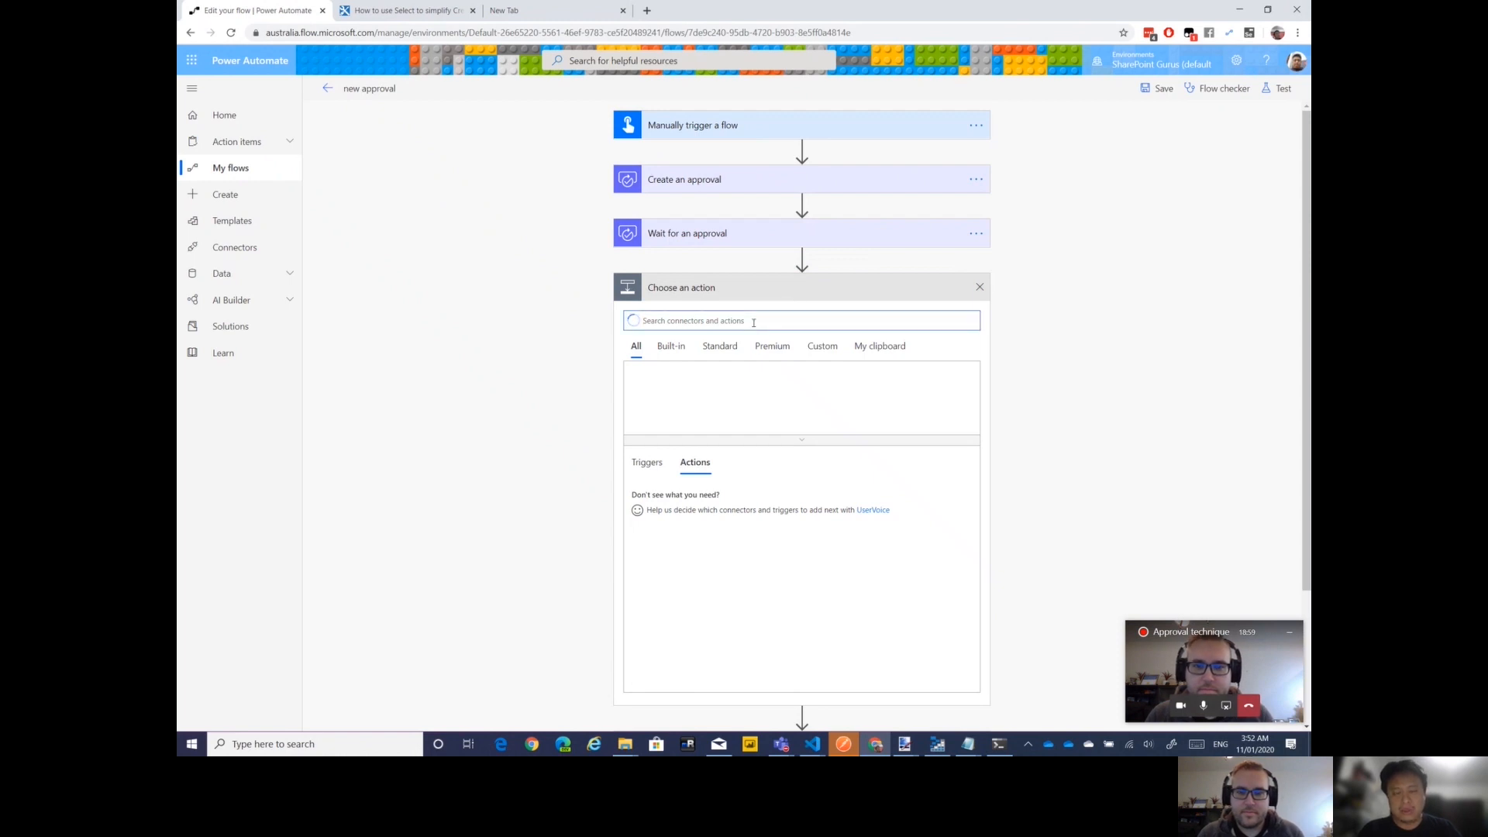
type("compose")
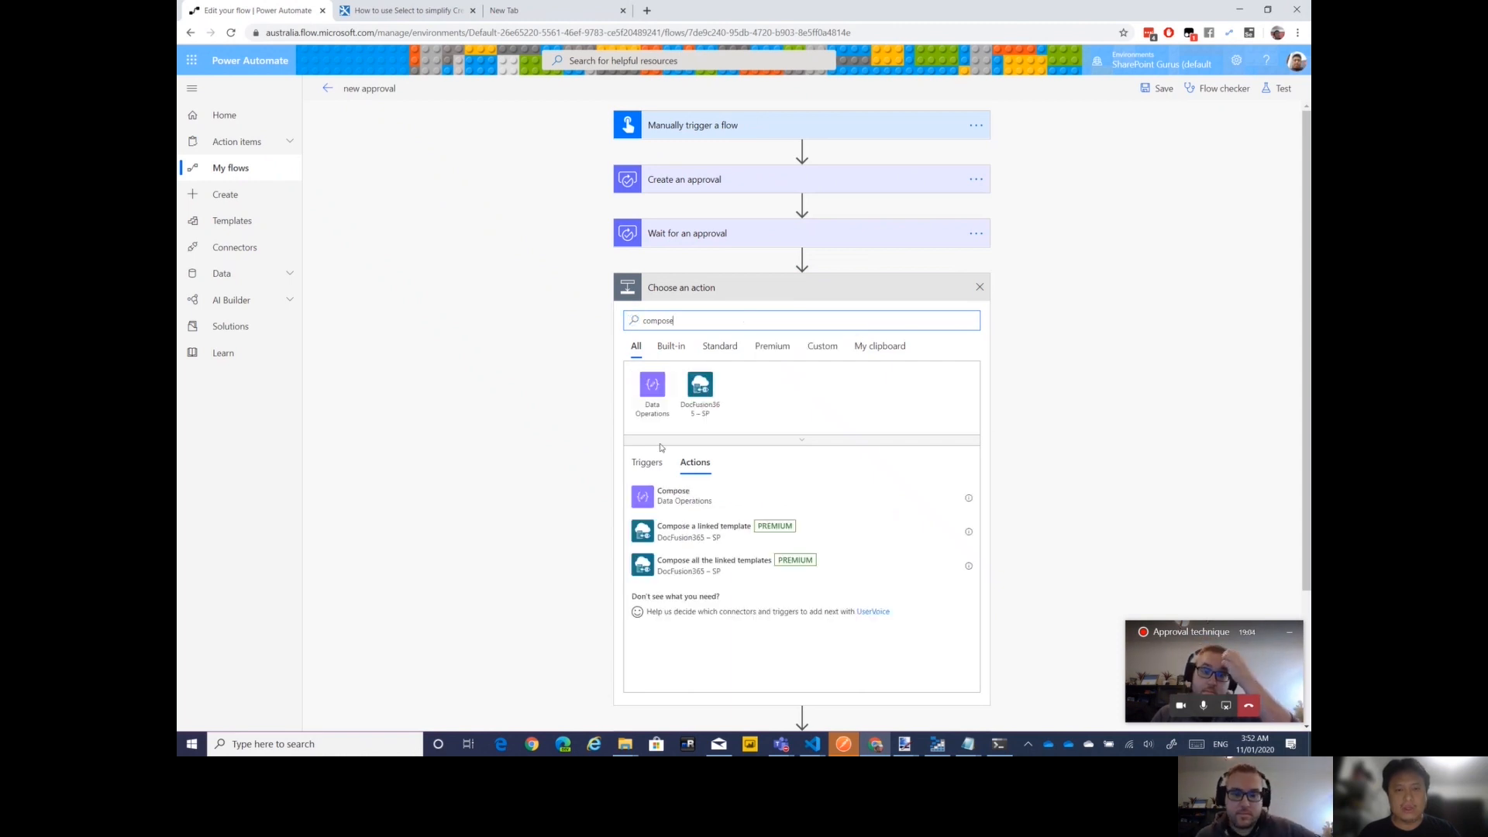
left_click(673, 496)
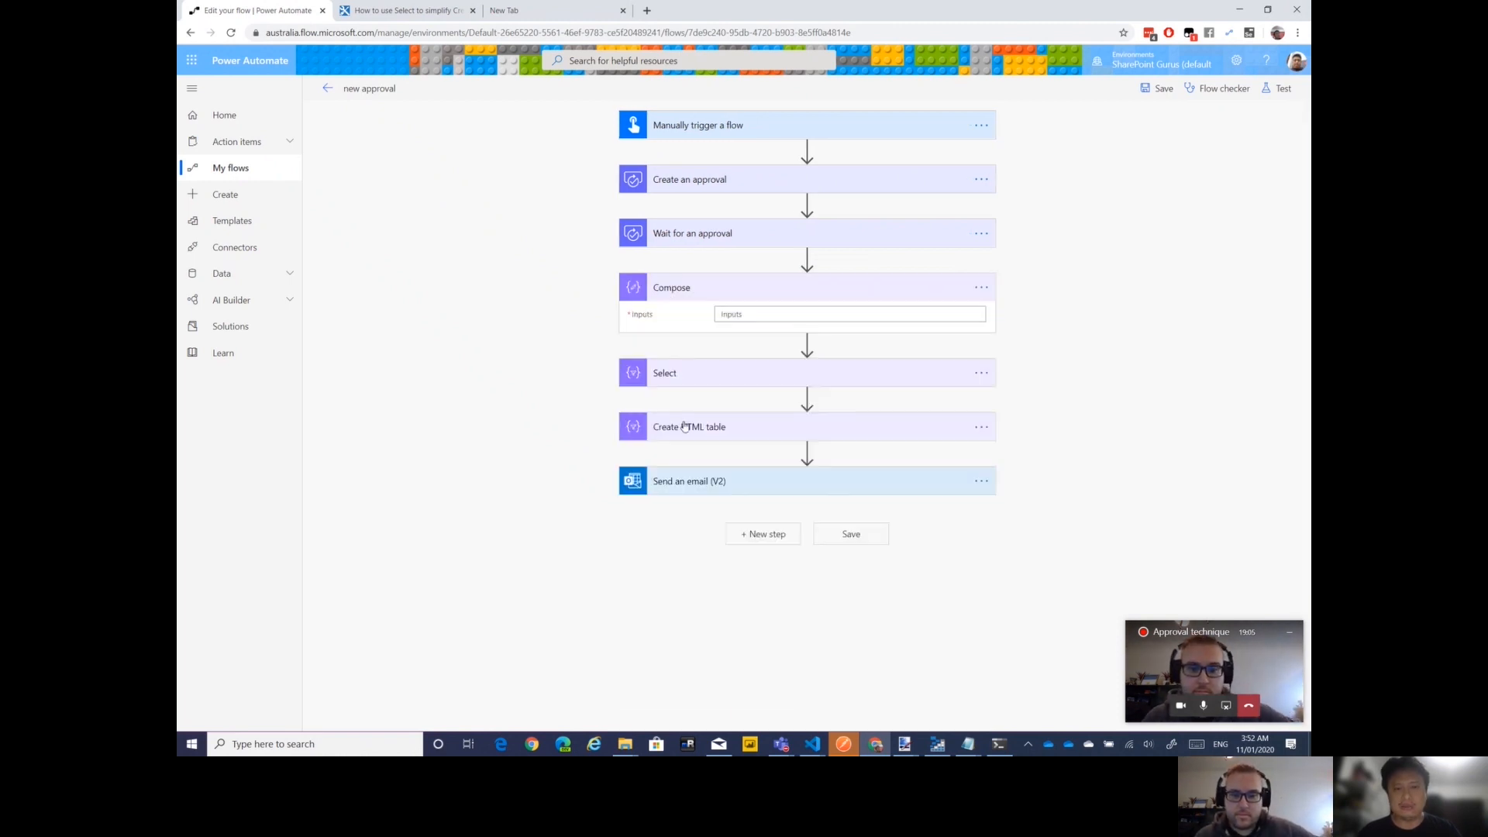
Browse dynamic content for the Compose inputs, looking for Responses Comments
left_click(849, 315)
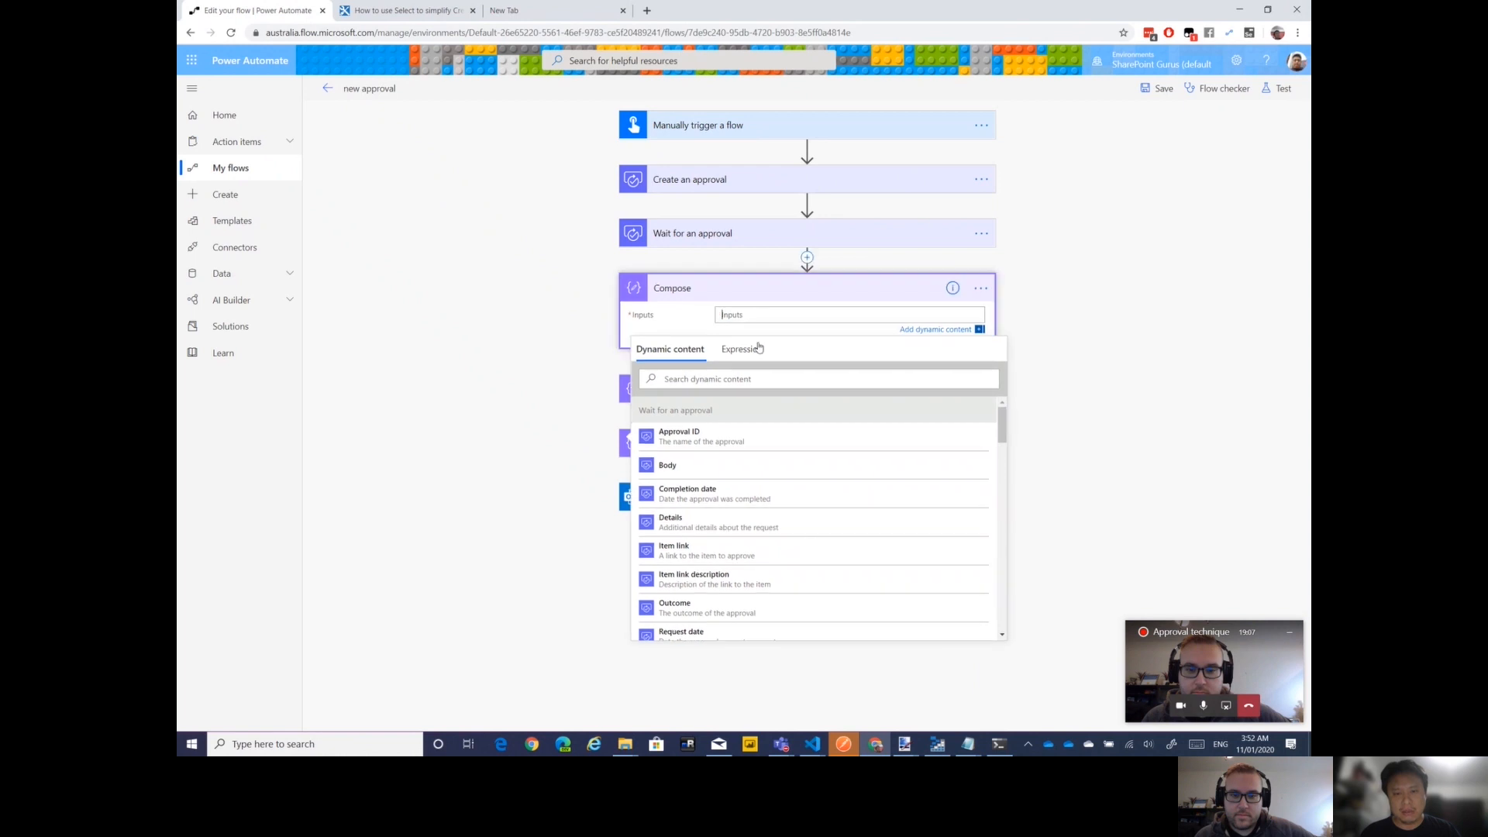
scroll("down", 3)
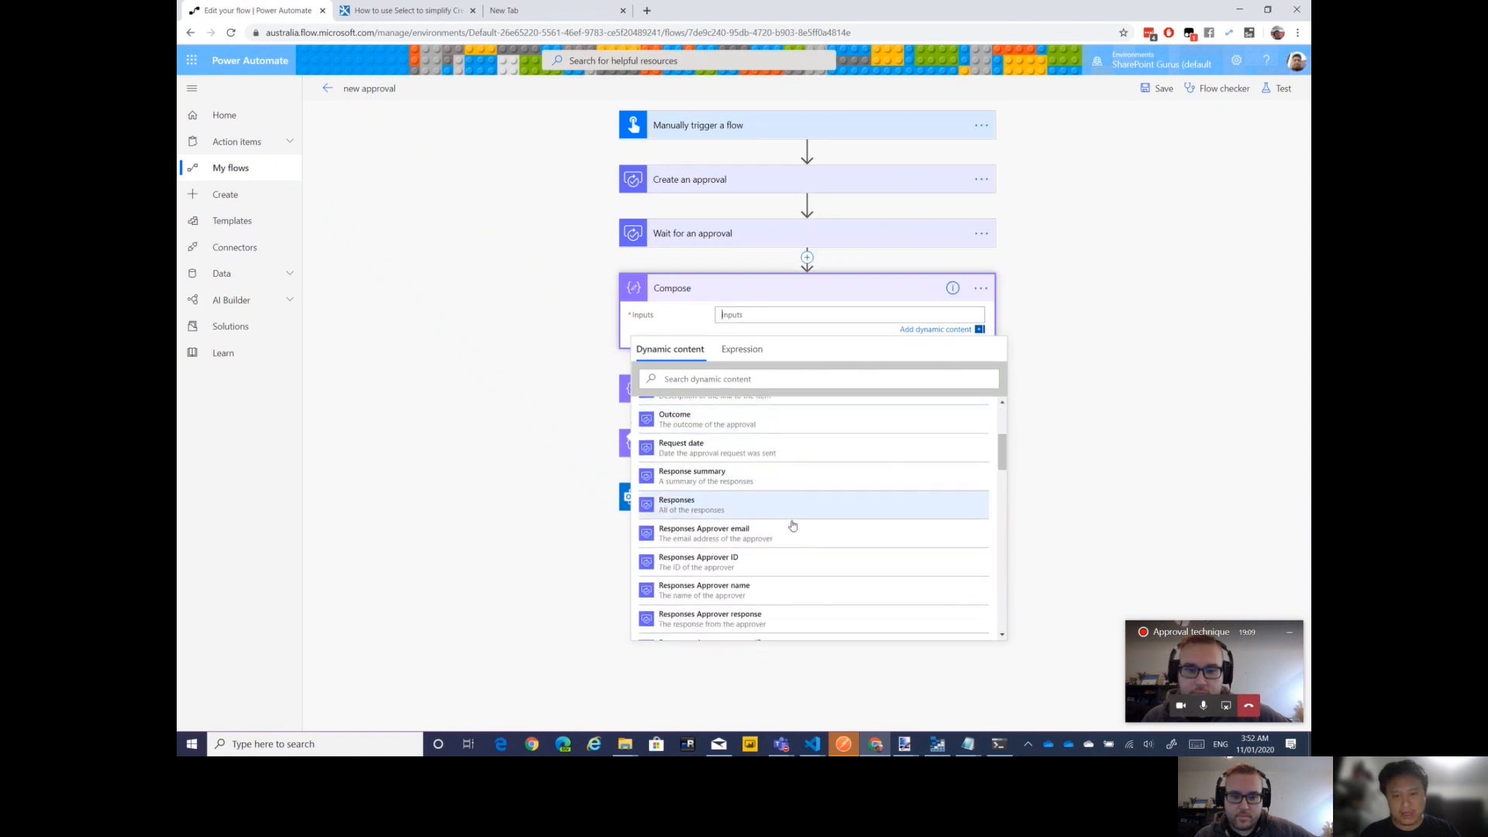
scroll("down", 3)
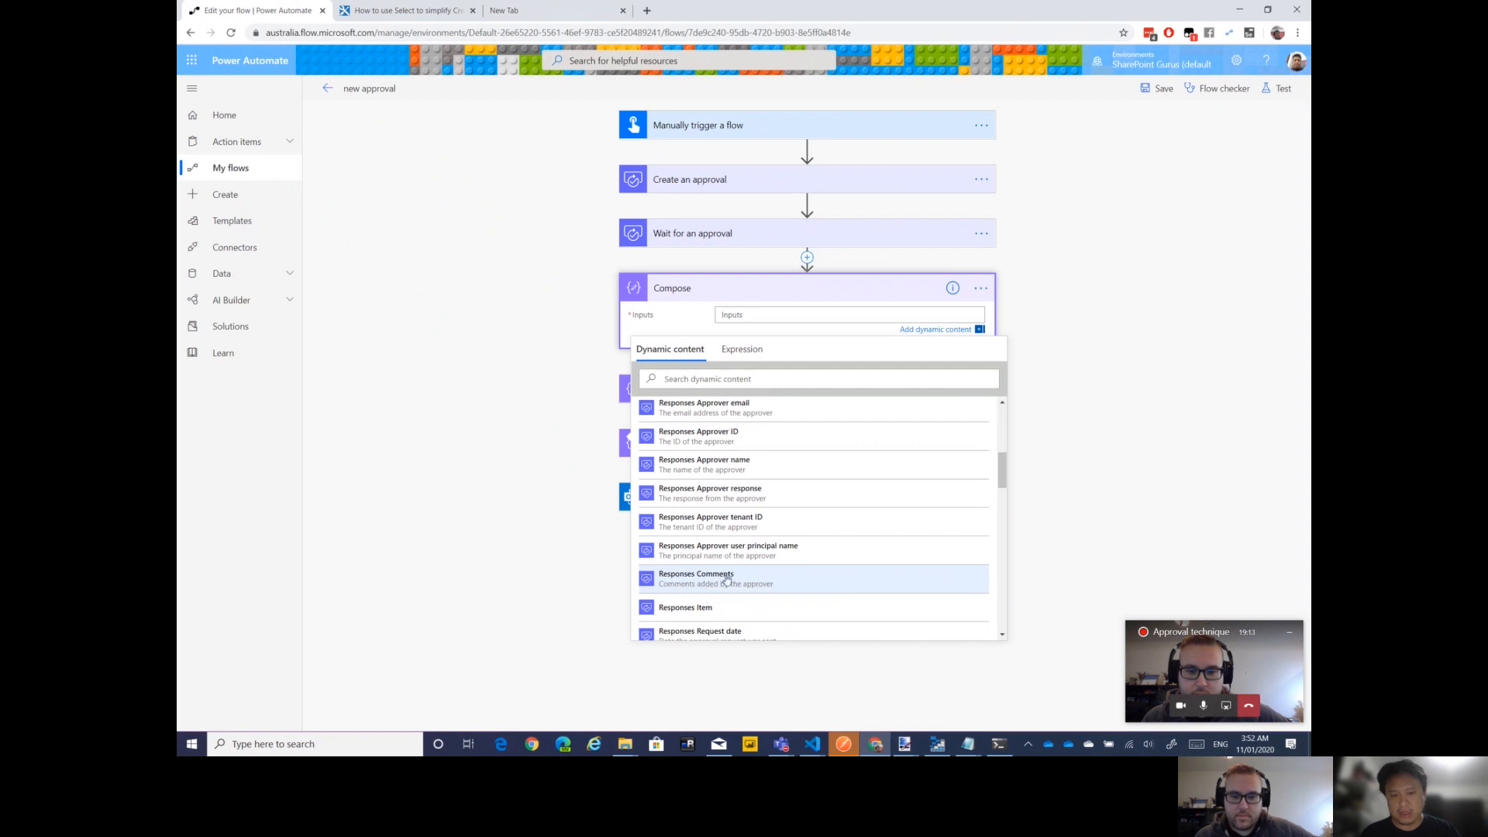
mouse_move(675, 582)
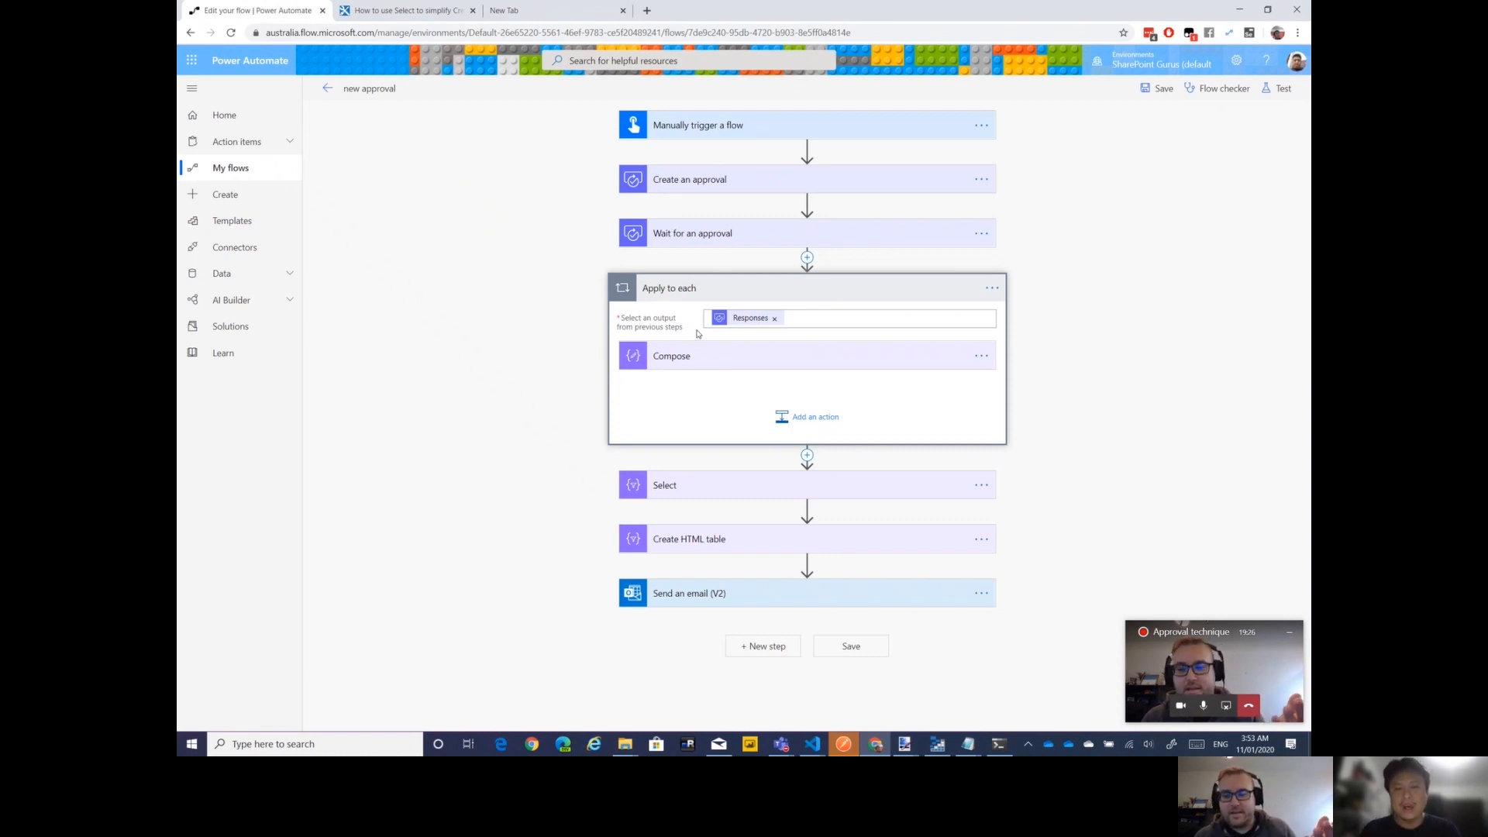
mouse_move(742, 323)
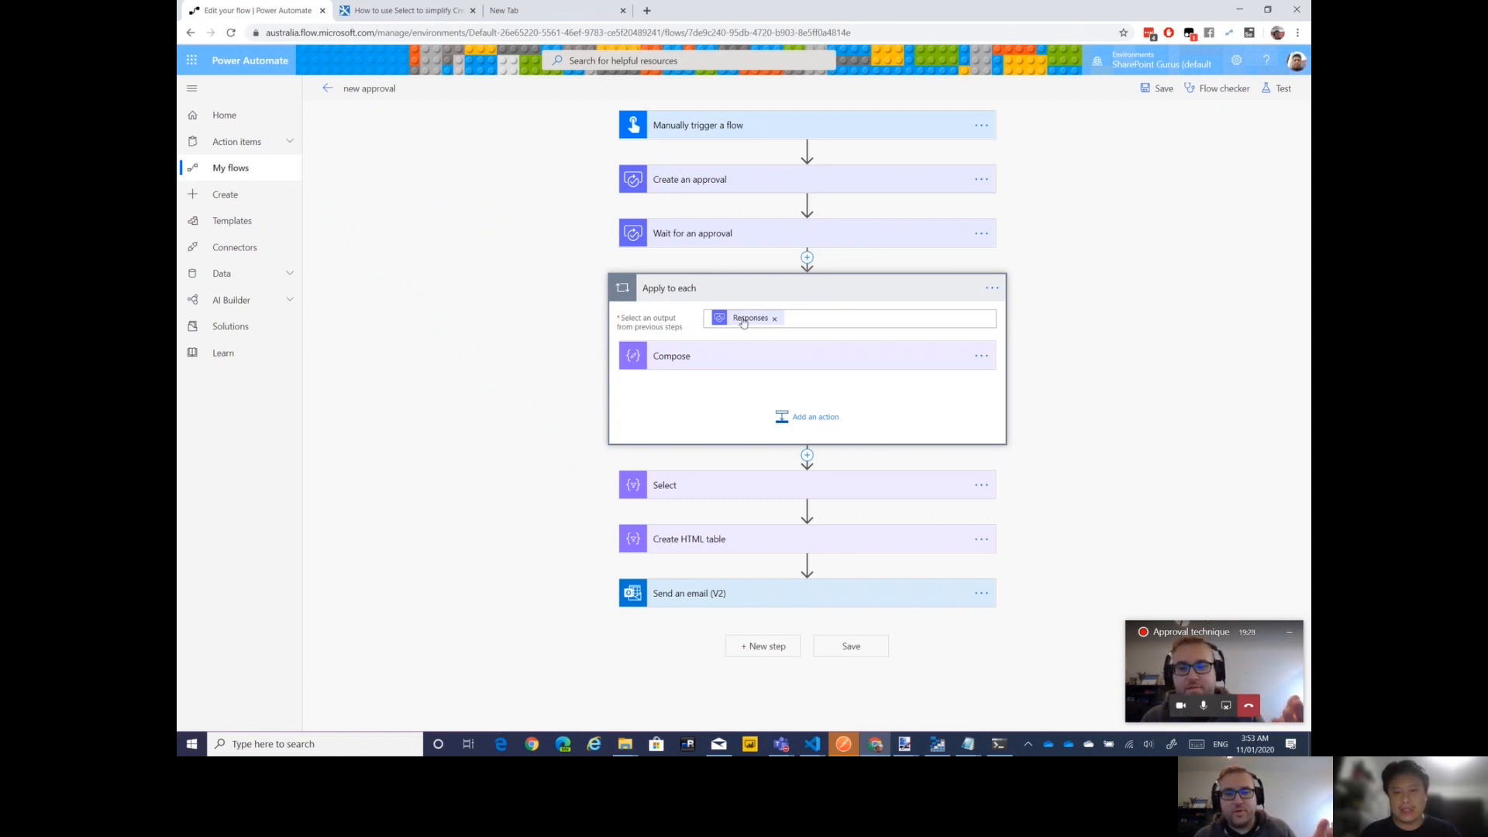
mouse_move(751, 318)
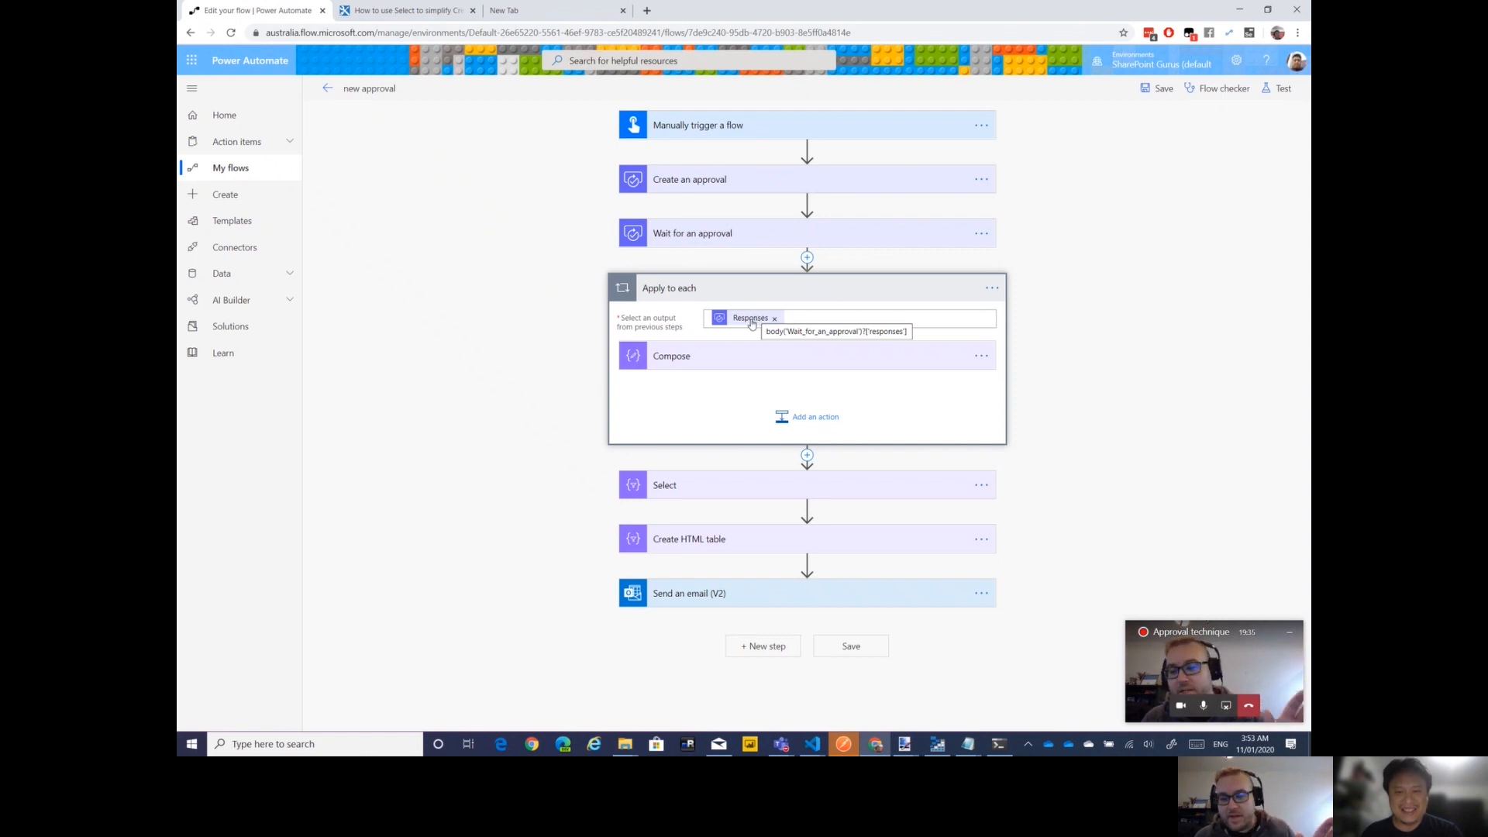
mouse_move(734, 328)
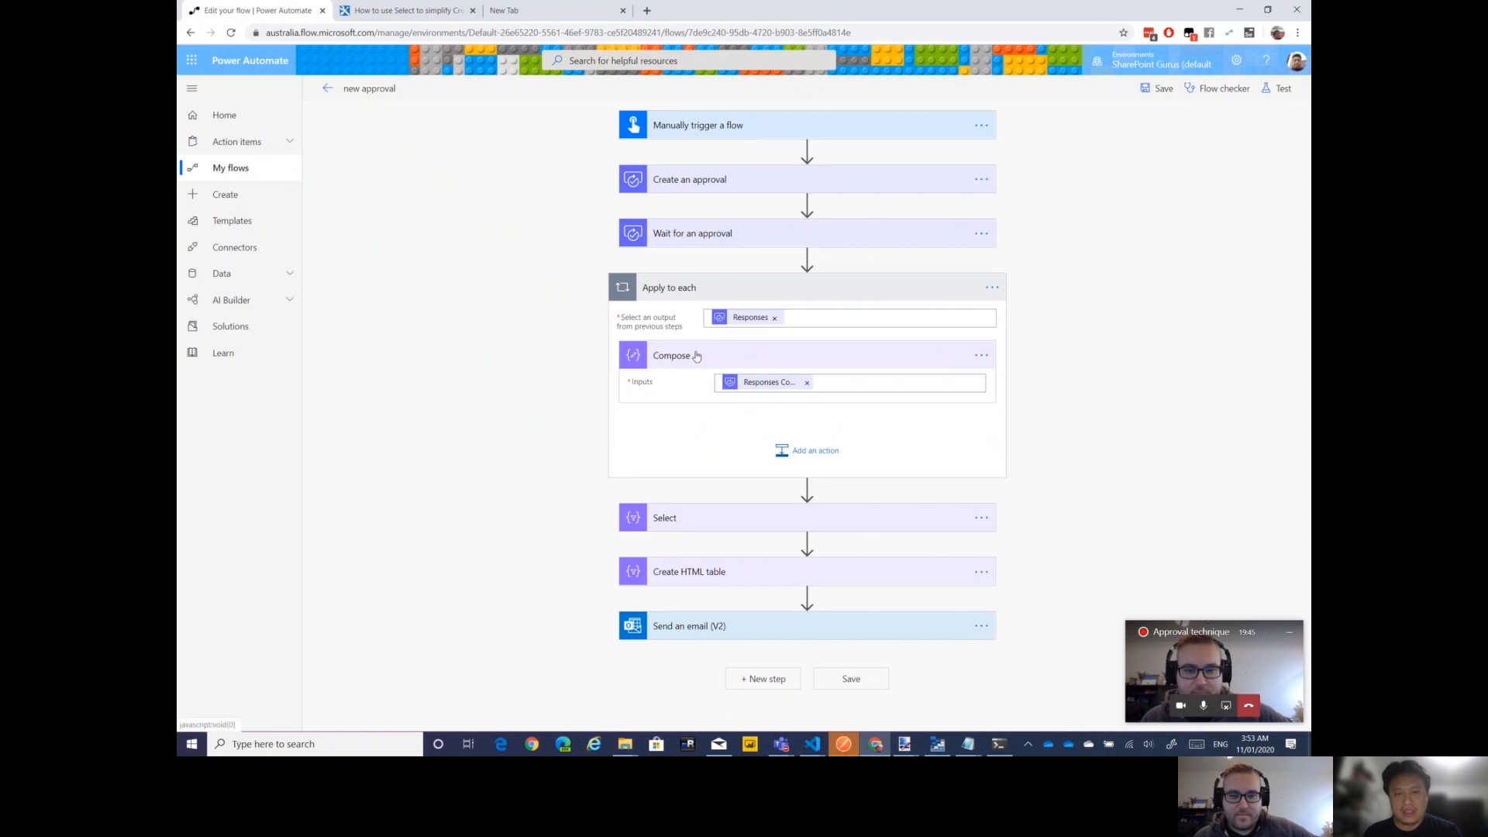
mouse_move(990, 288)
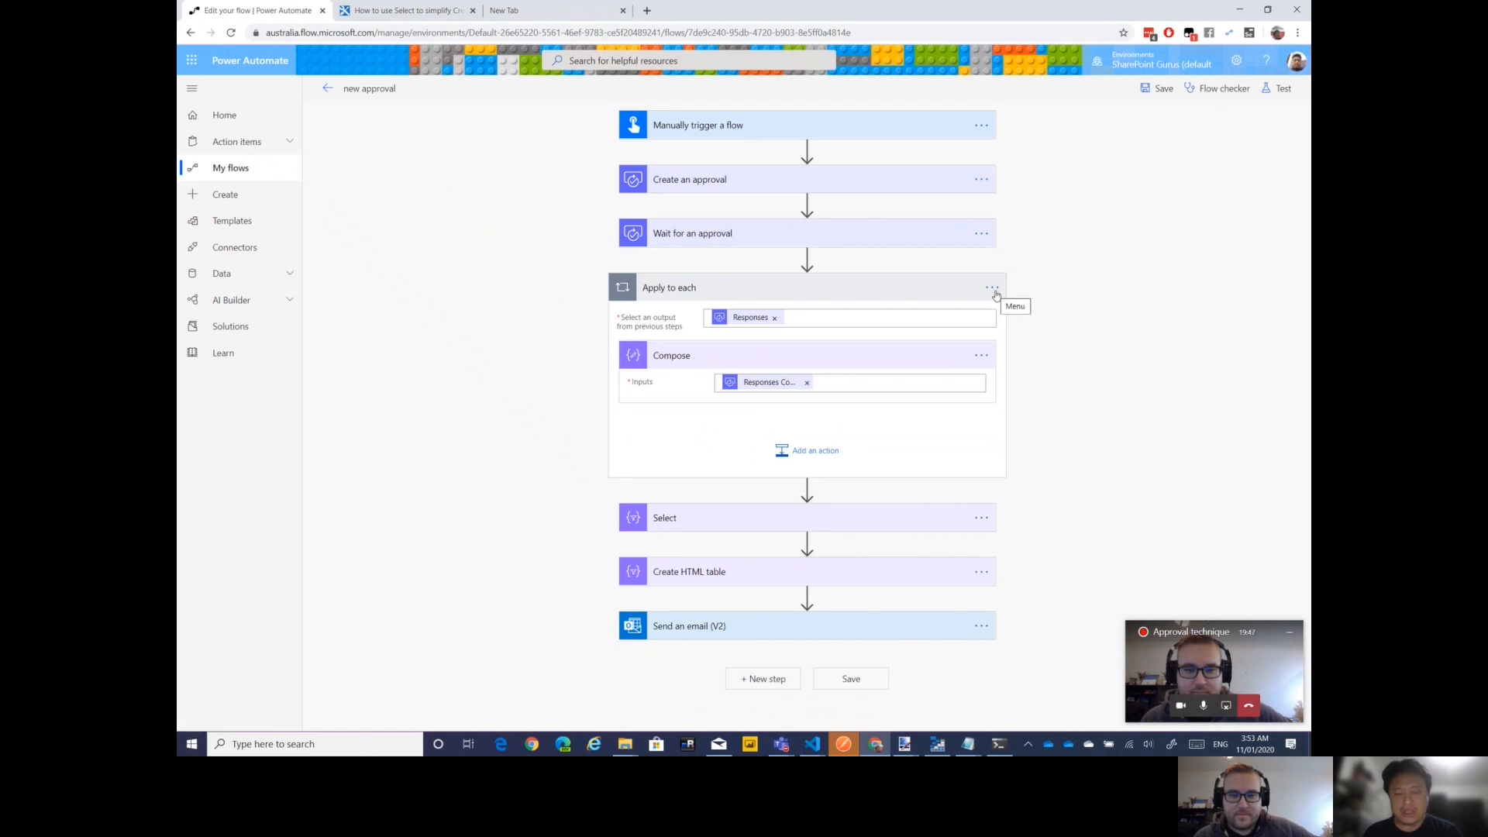
mouse_move(718, 525)
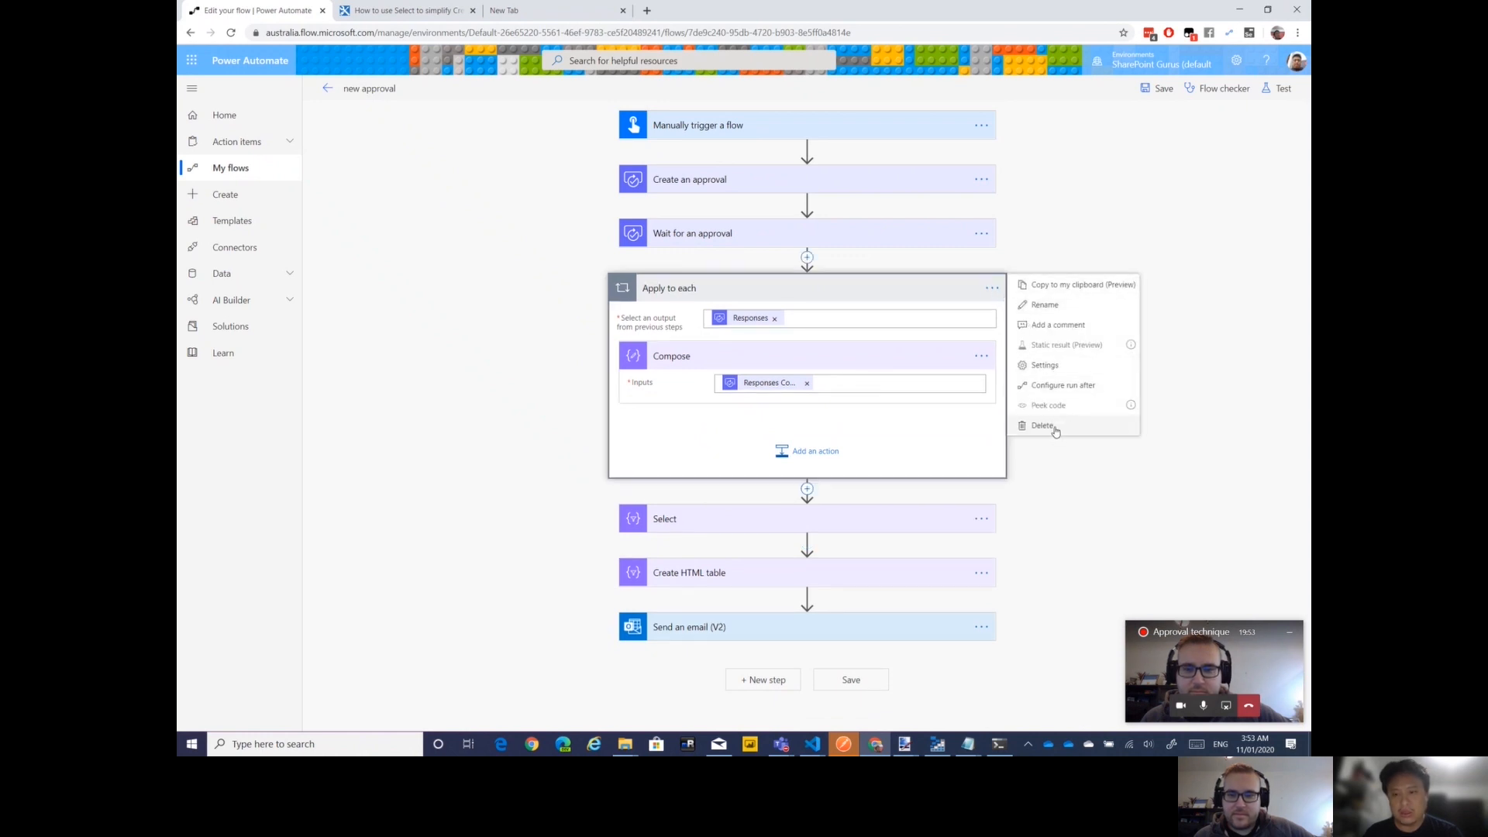
Remove the Apply to each loop and expand the Select step's mappings
left_click(1042, 425)
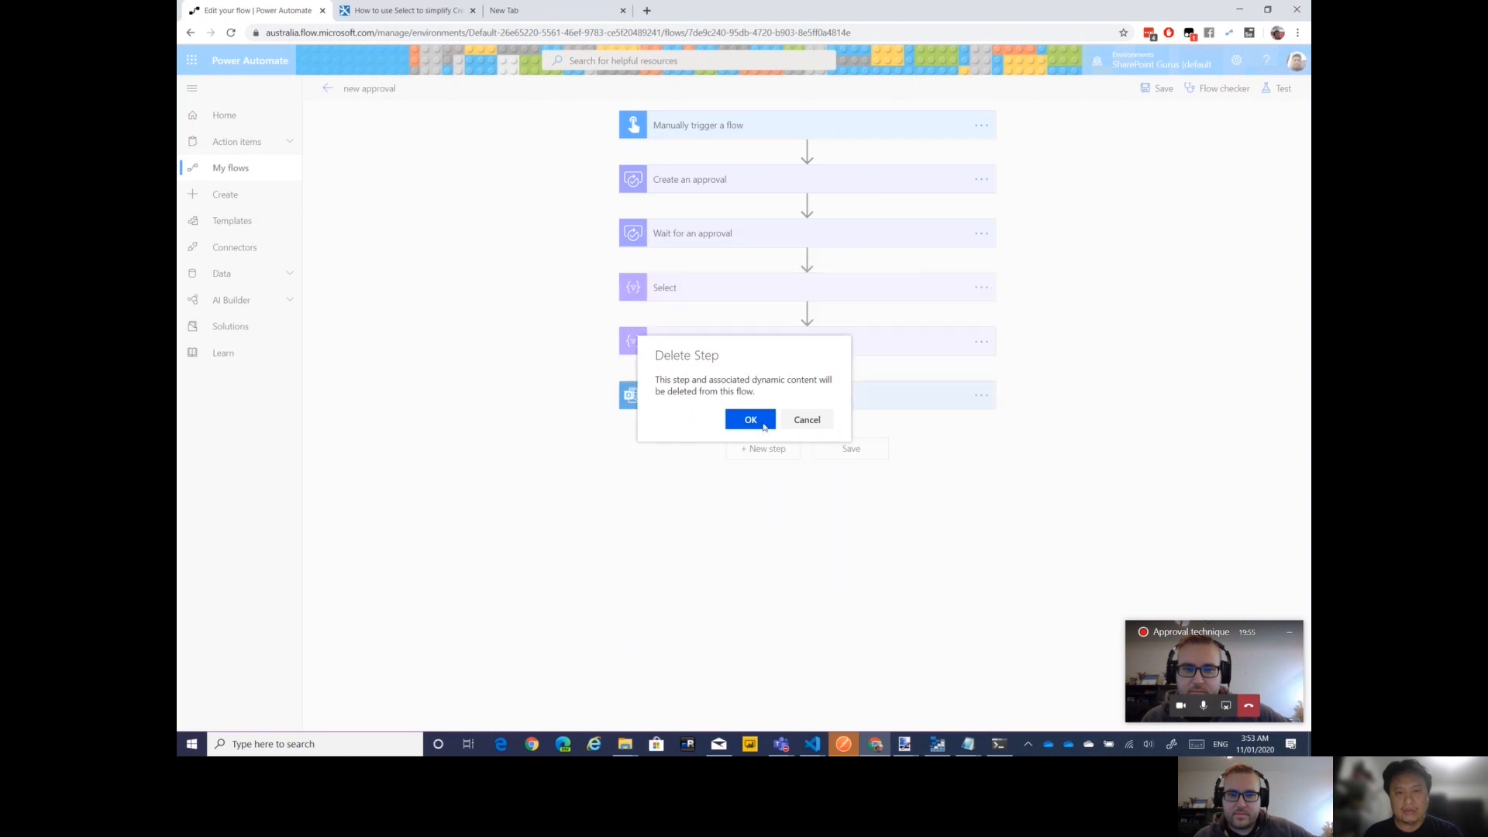
left_click(750, 420)
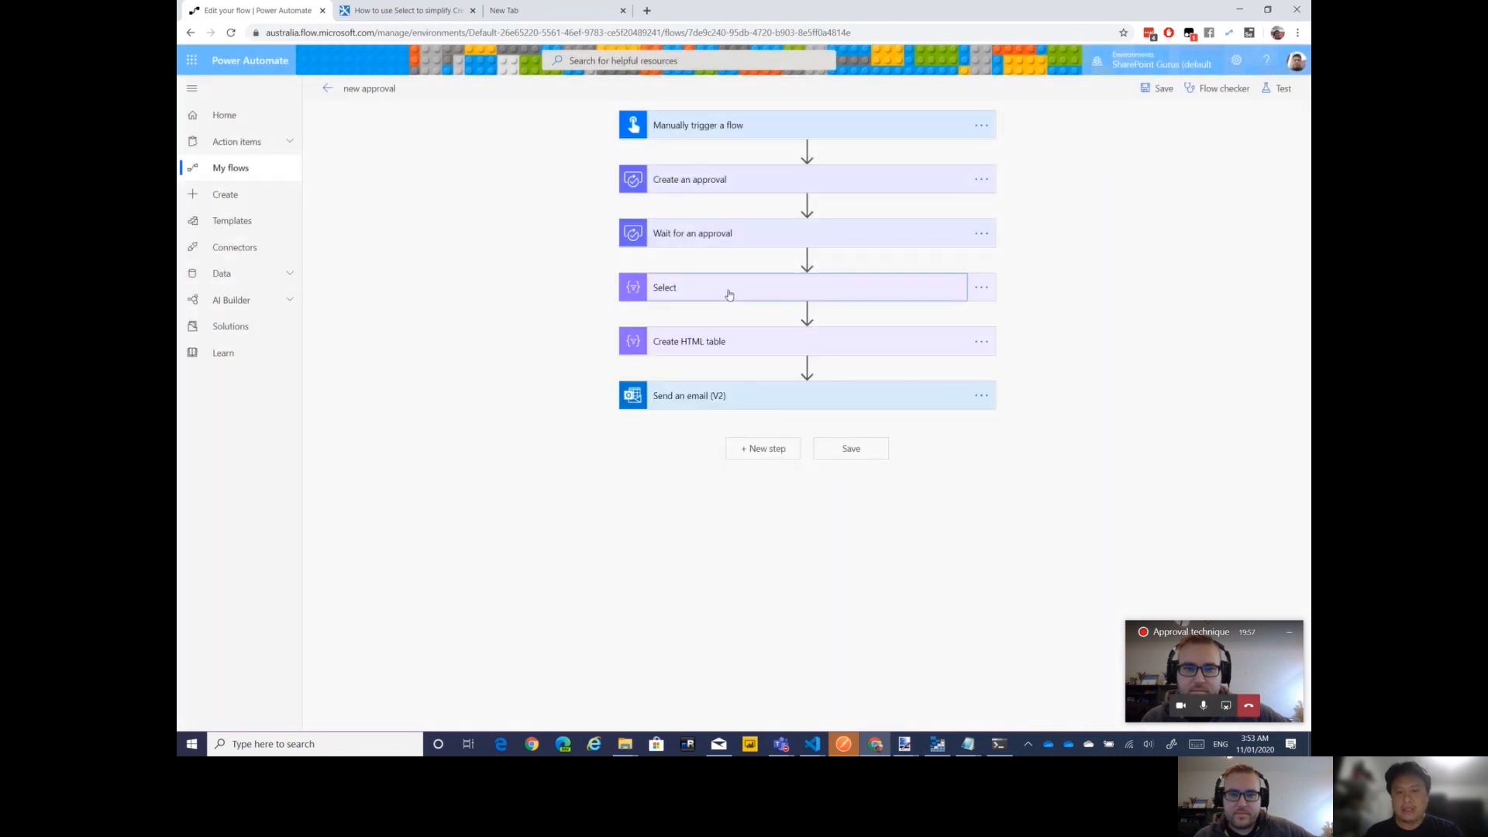
left_click(760, 288)
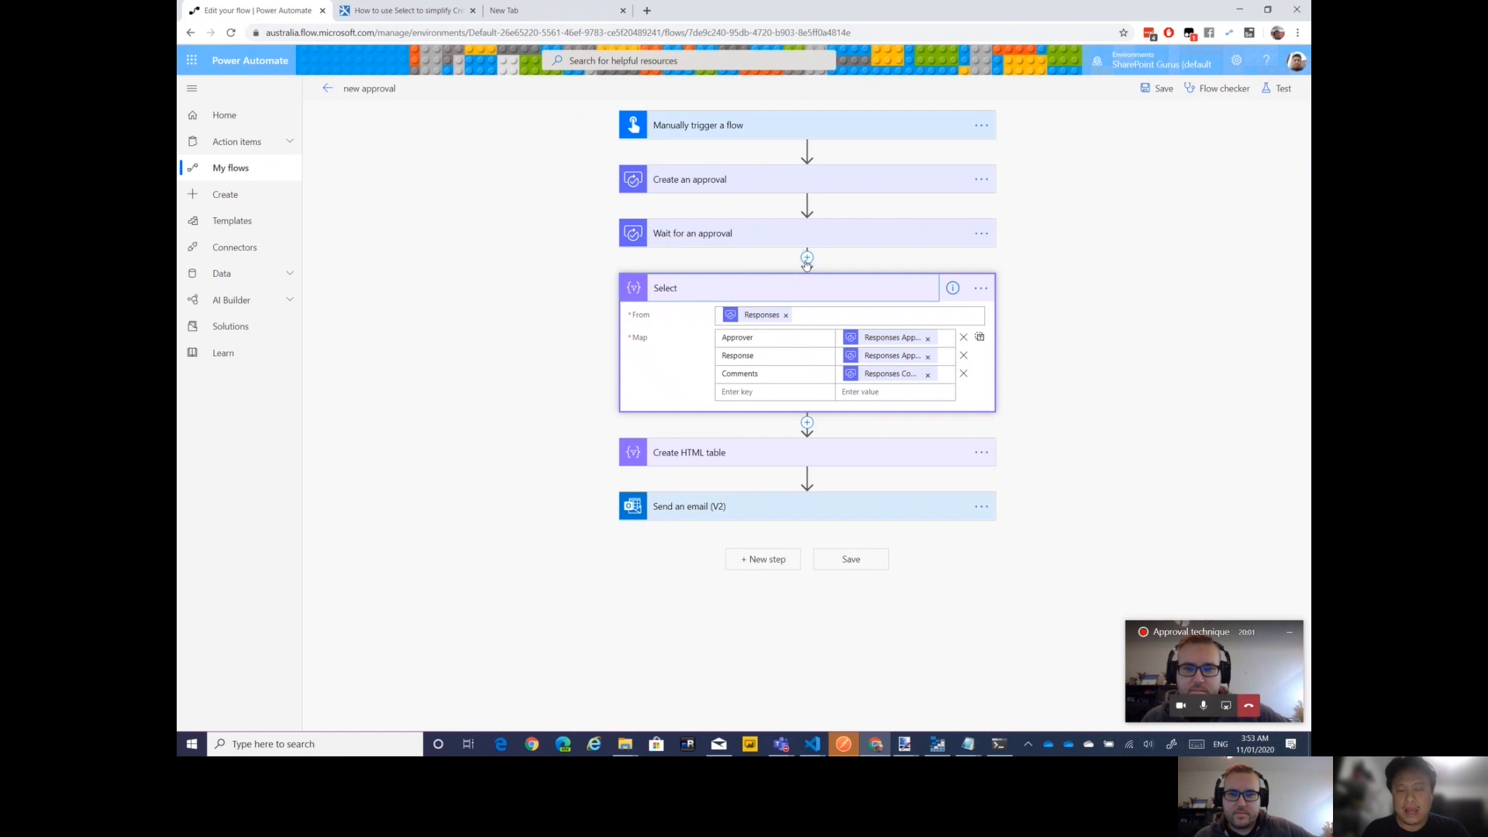
mouse_move(783, 290)
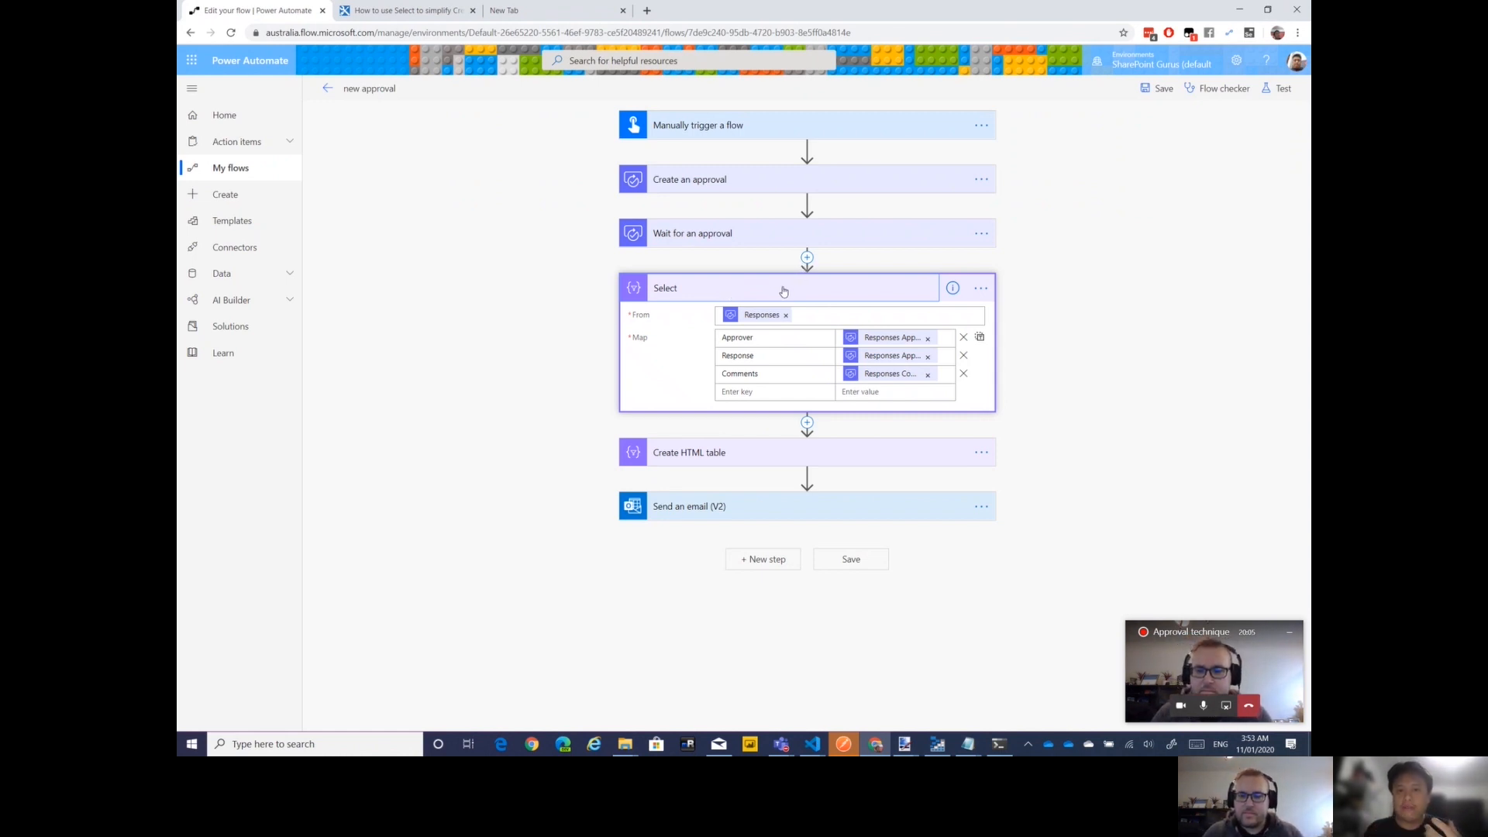
mouse_move(761, 315)
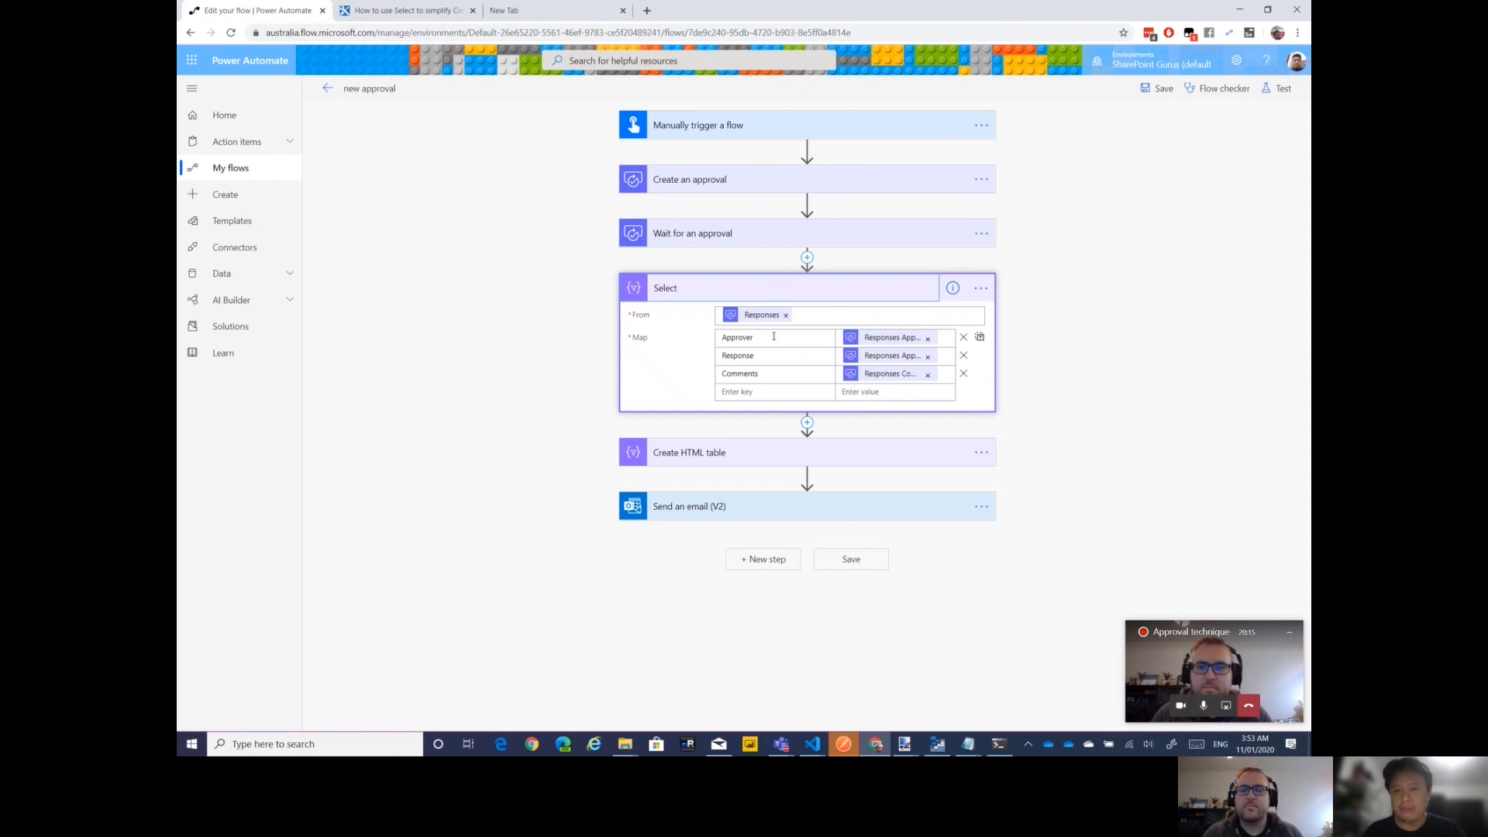
mouse_move(761, 315)
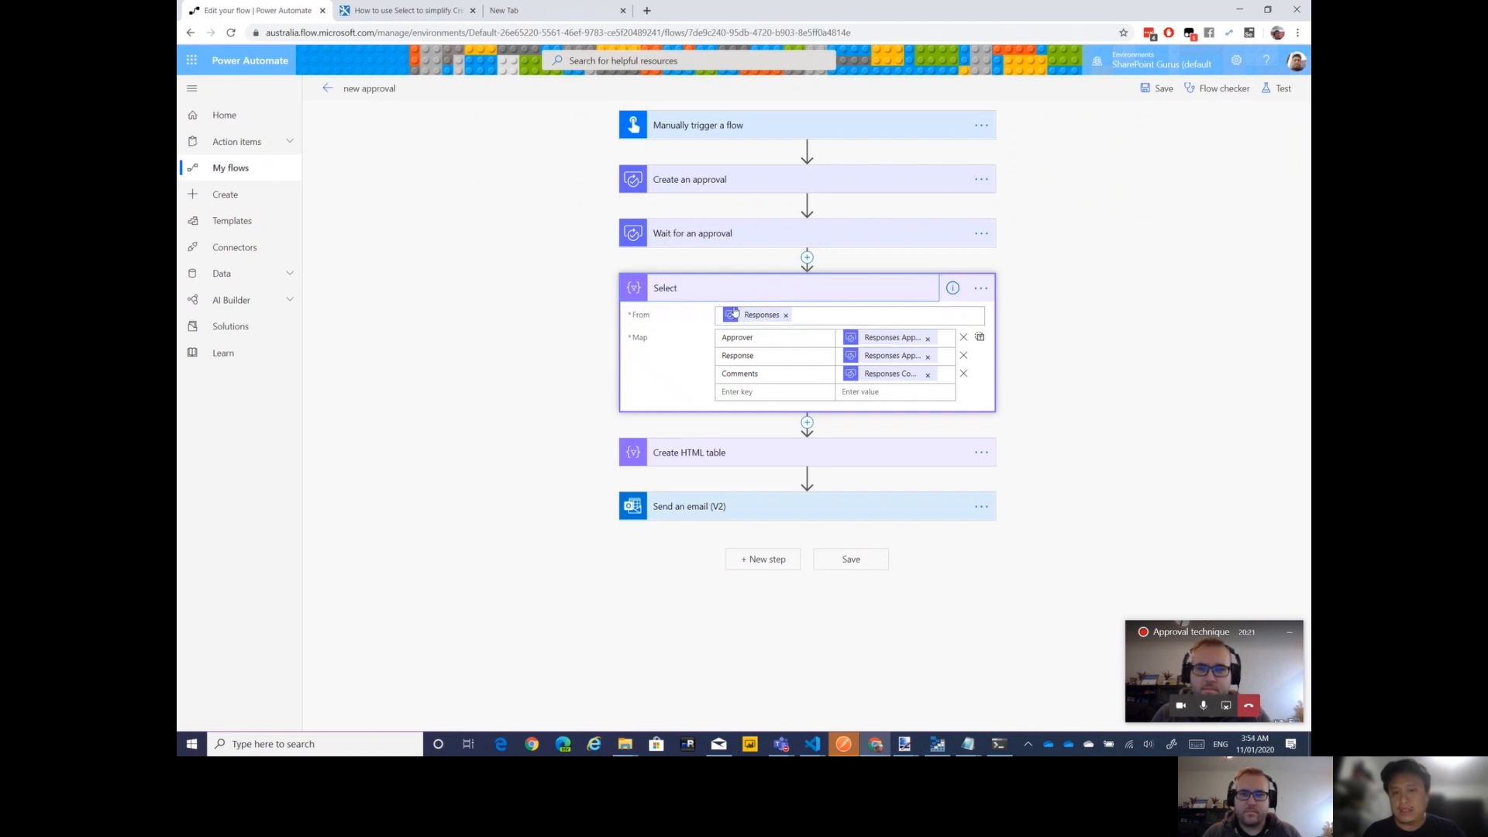
mouse_move(643, 390)
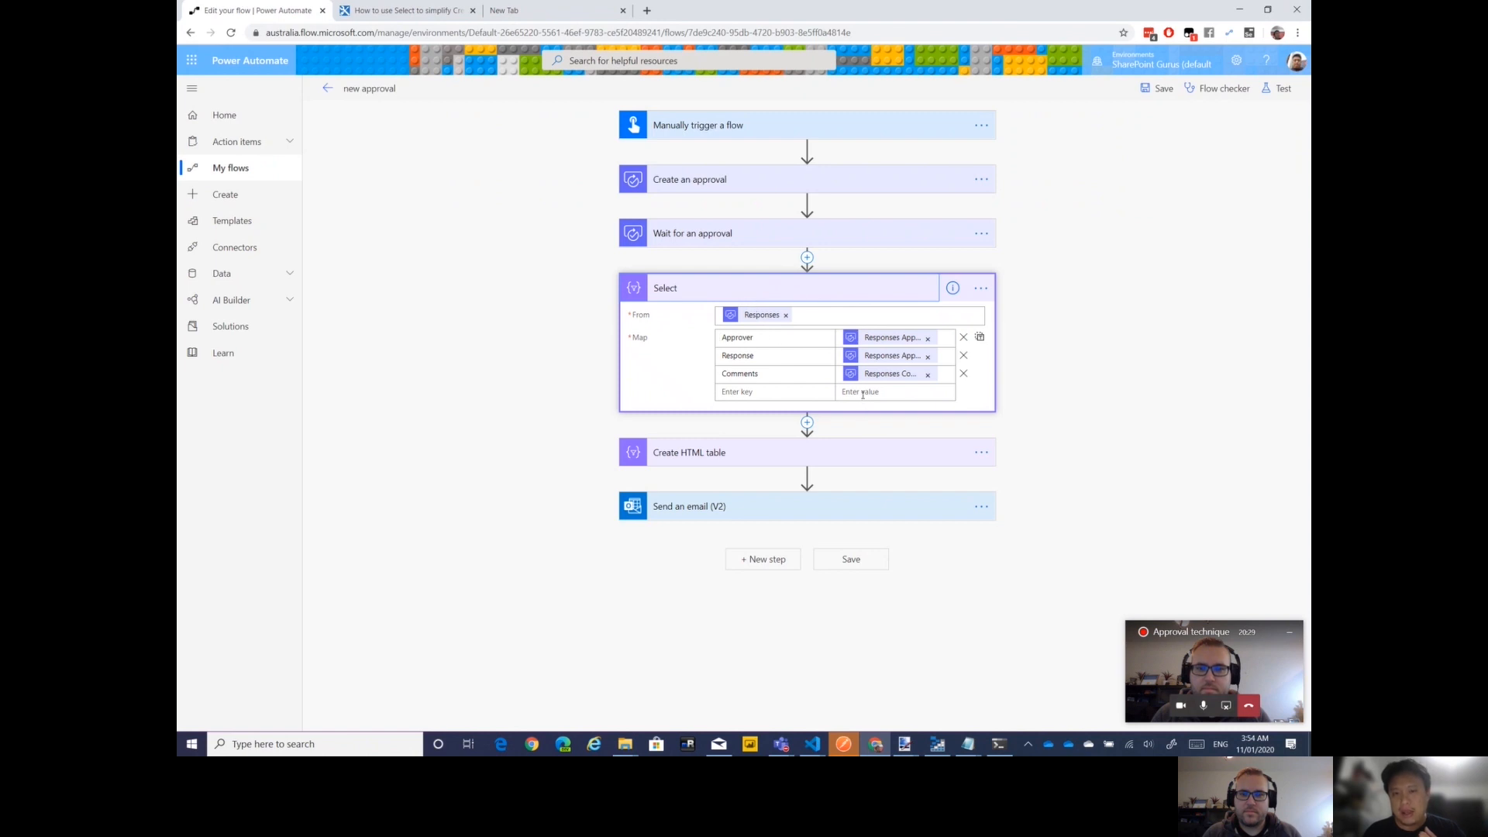
Set the new Select mapping row's value to Responses Comments from dynamic content
left_click(893, 391)
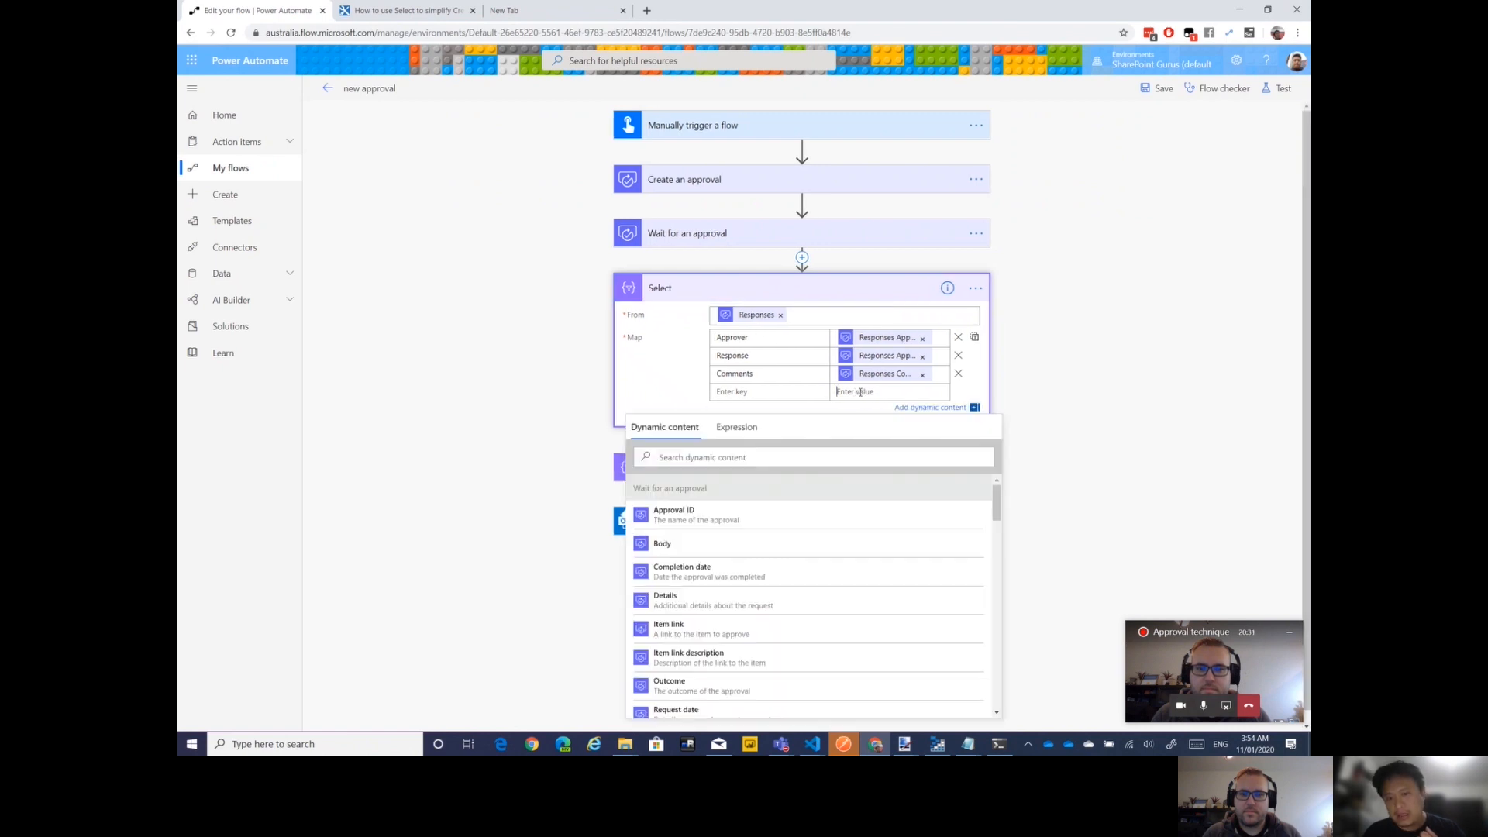
scroll("down", 3)
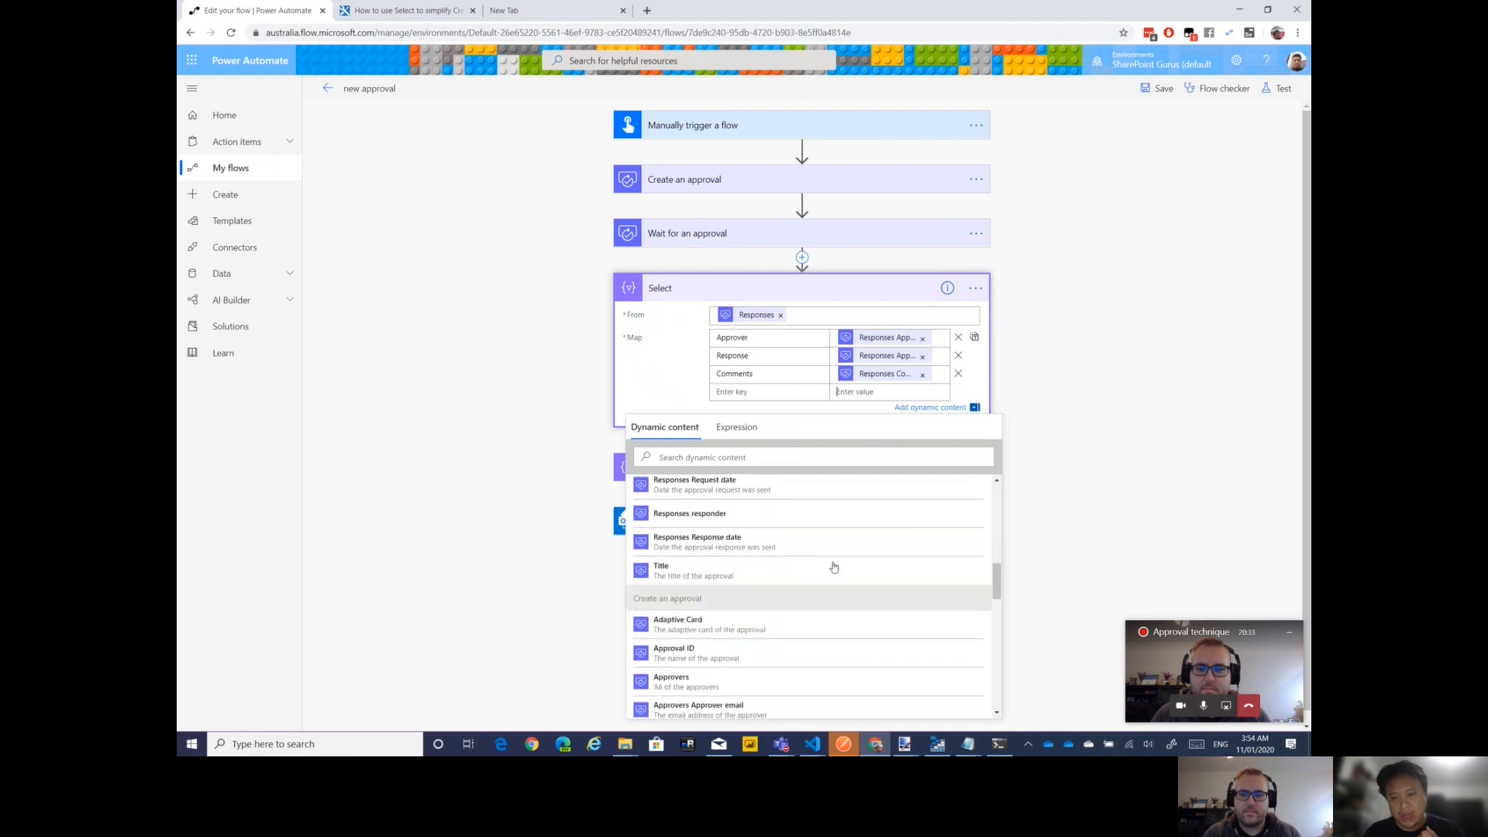
scroll("down", 3)
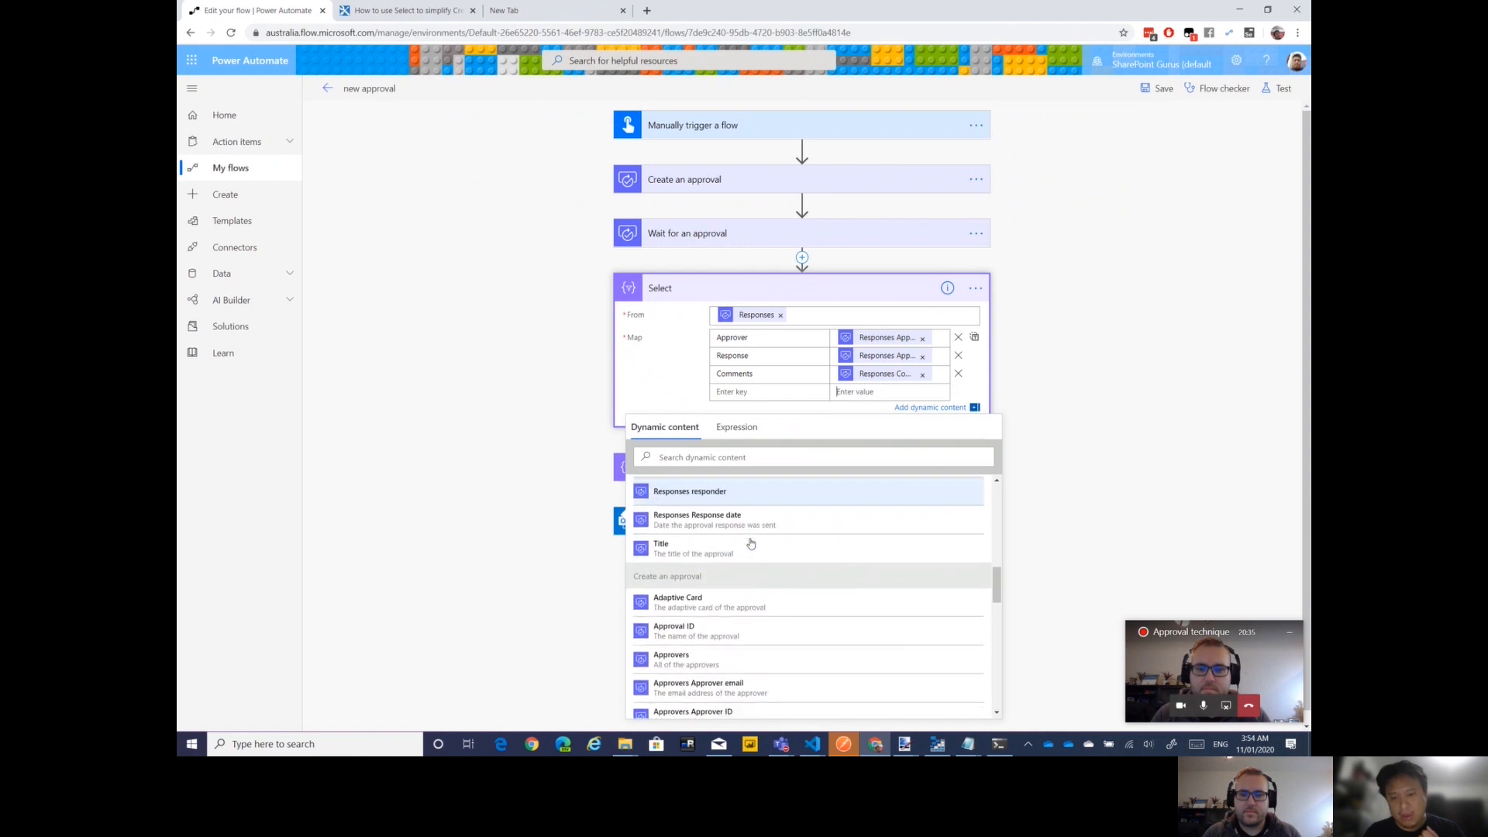
scroll("up", 3)
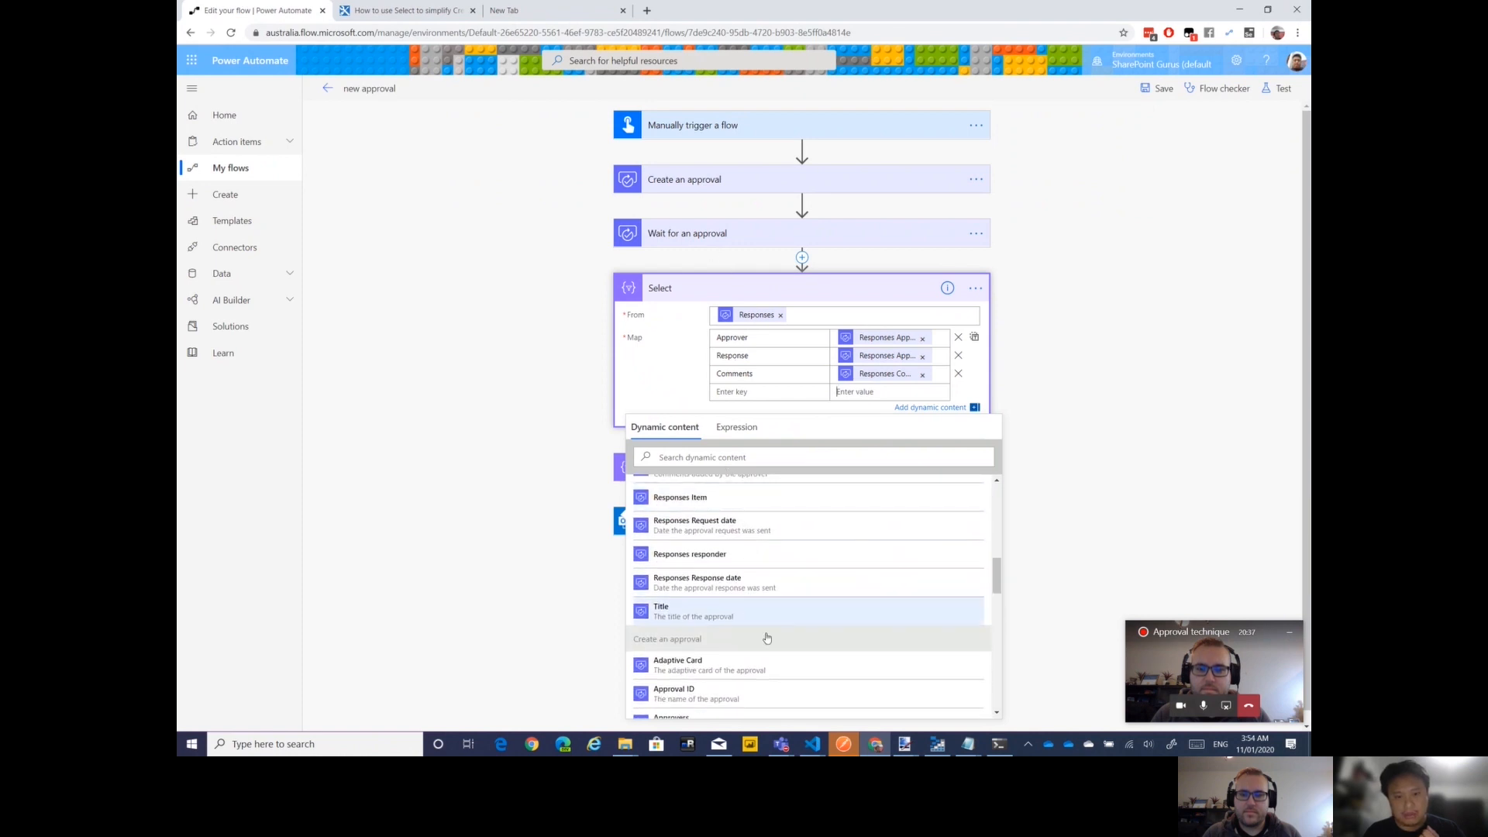
scroll("up", 3)
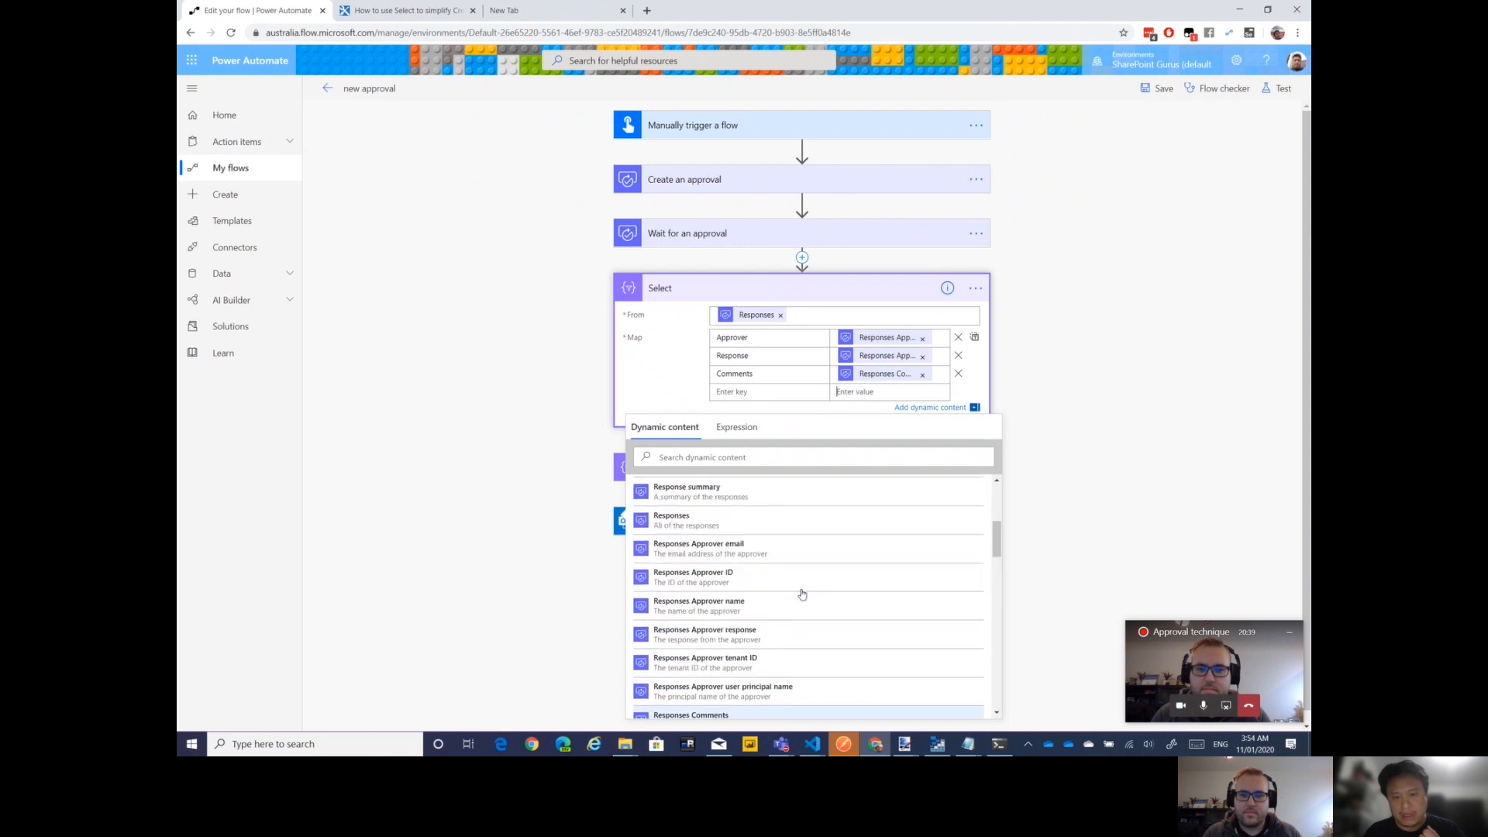
scroll("down", 3)
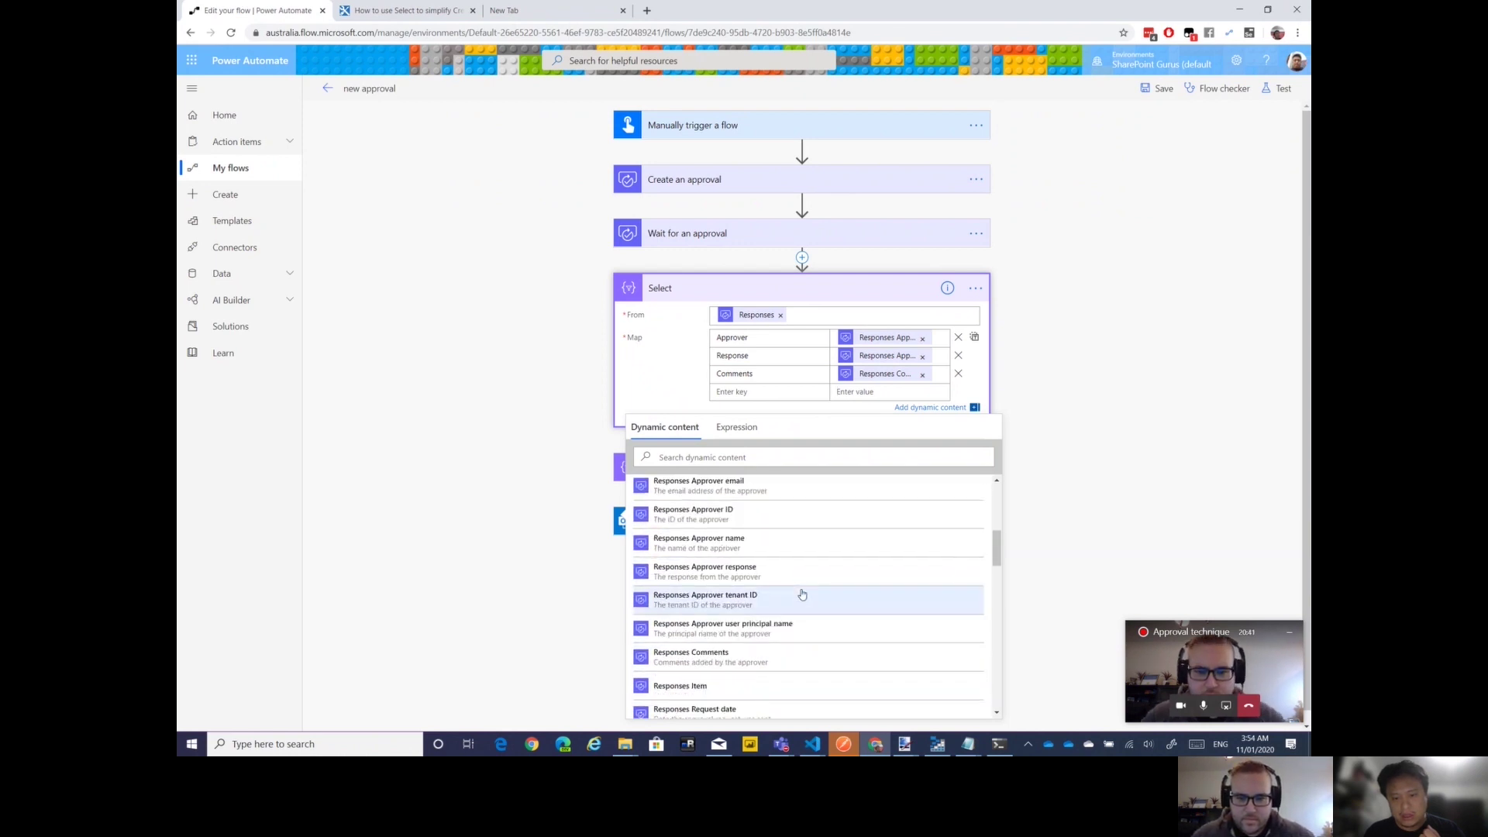
mouse_move(712, 658)
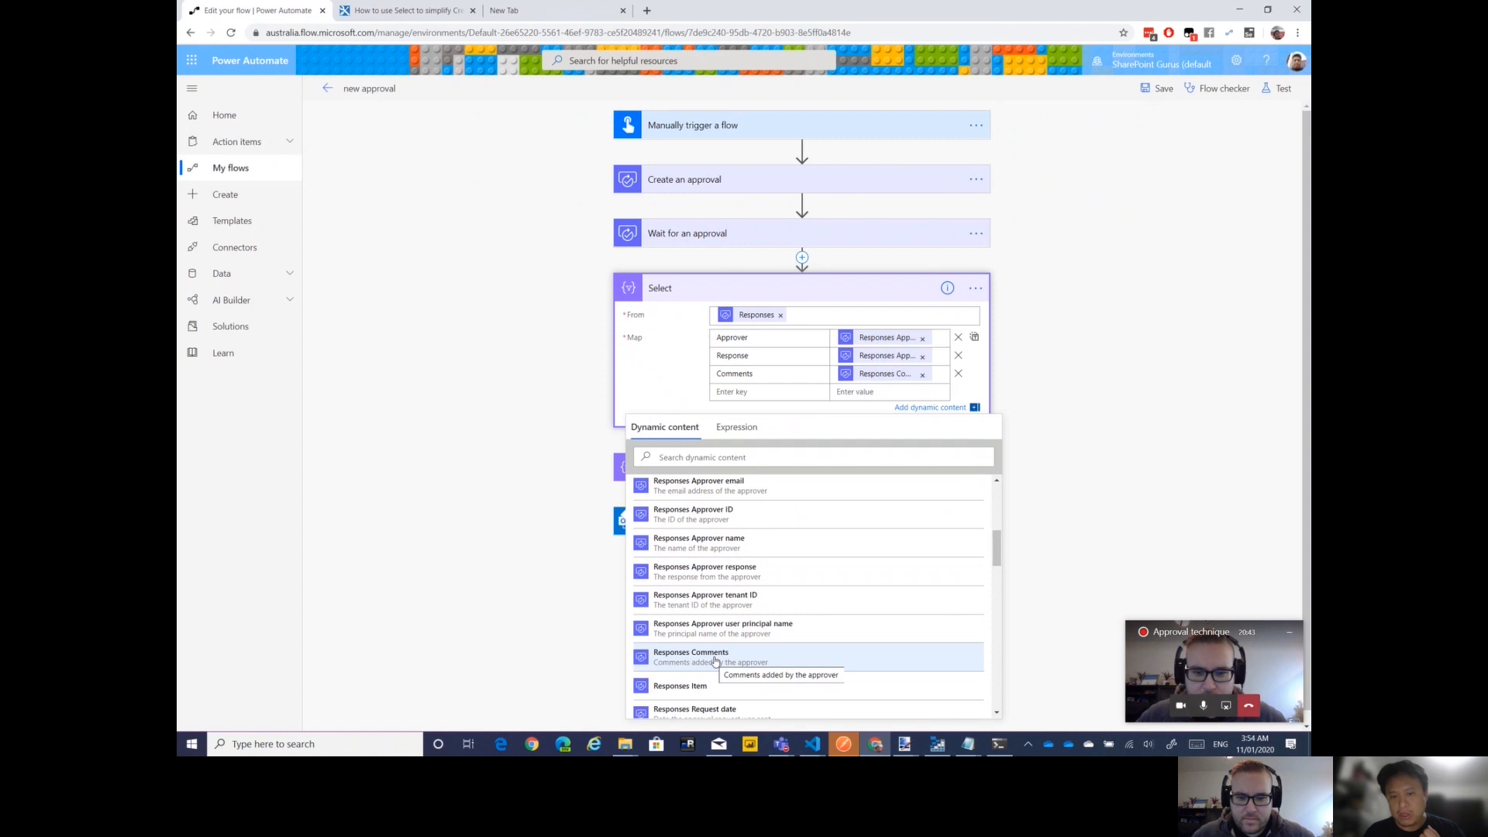
left_click(690, 657)
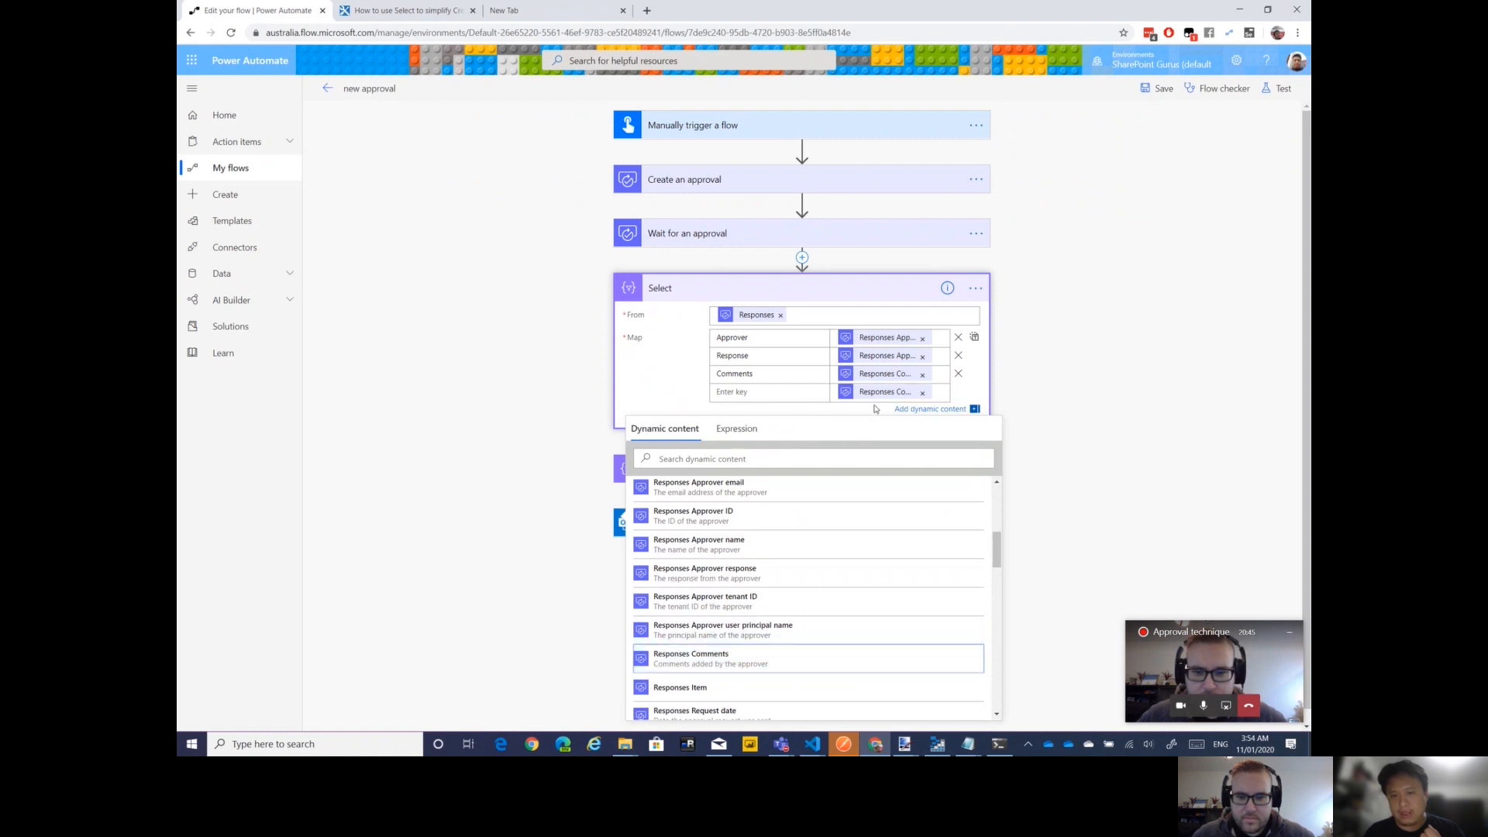
mouse_move(882, 392)
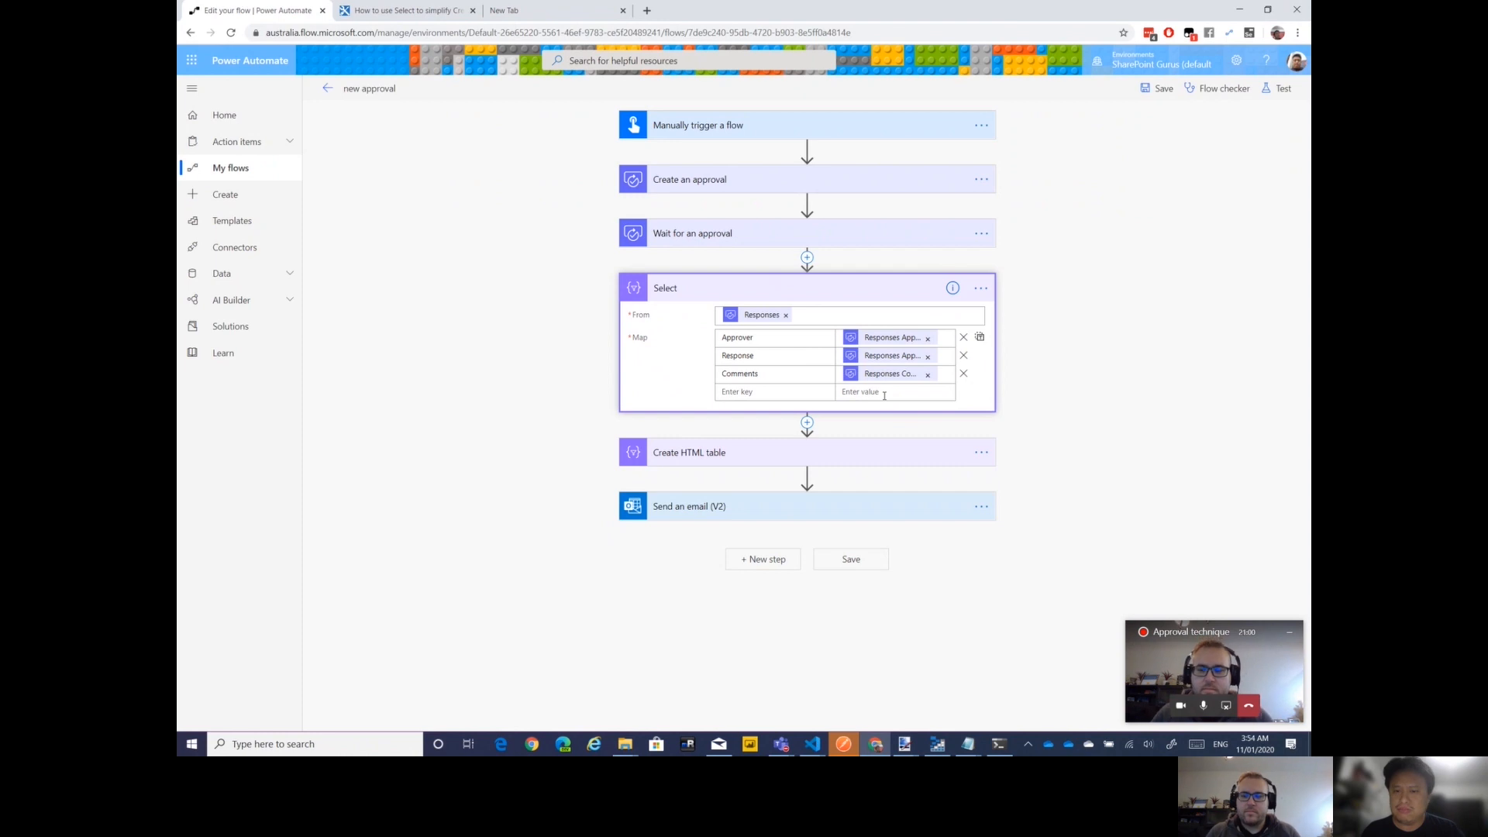
left_click(882, 390)
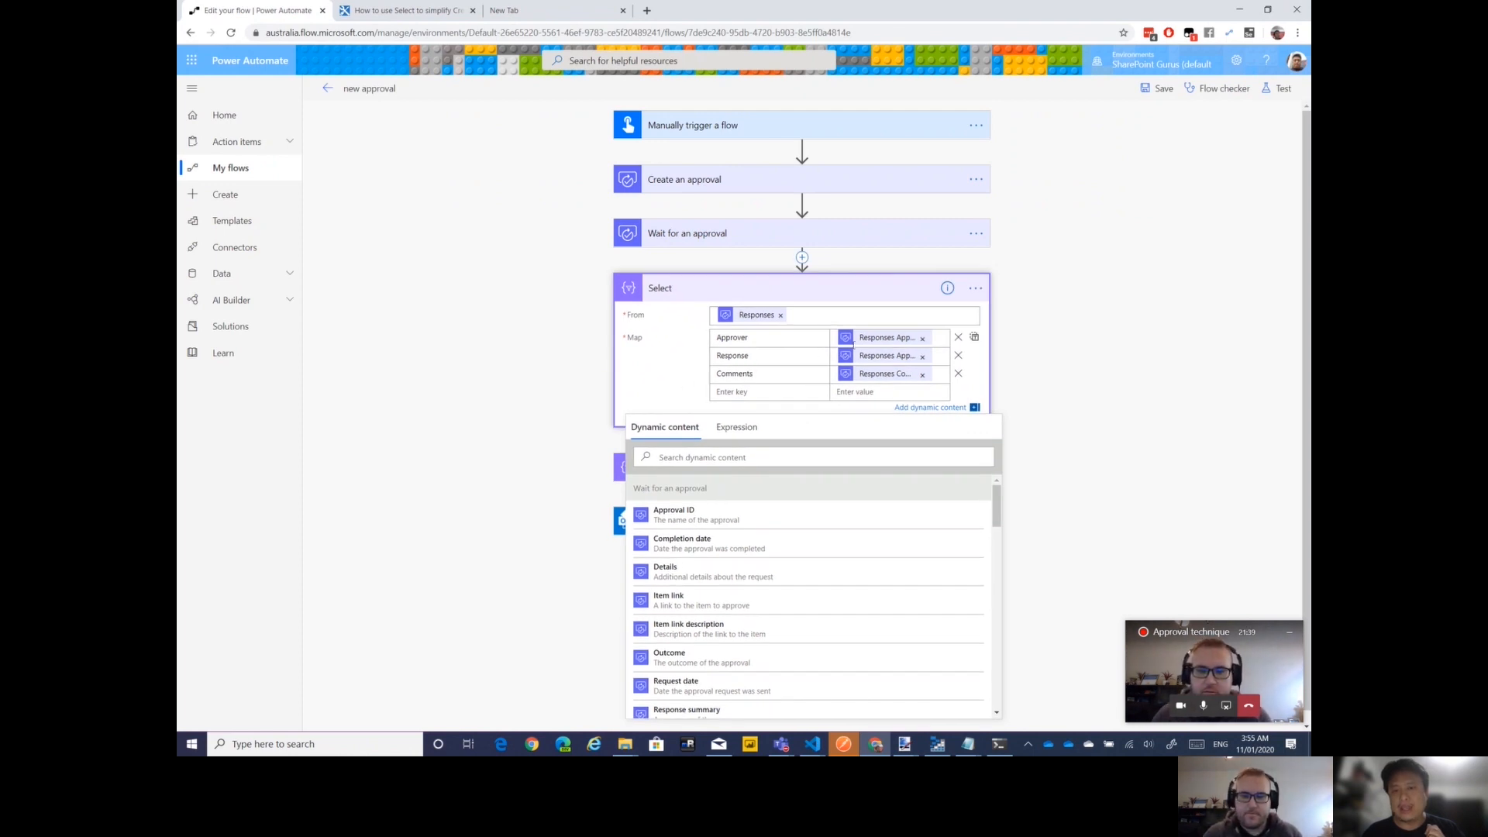
left_click(769, 374)
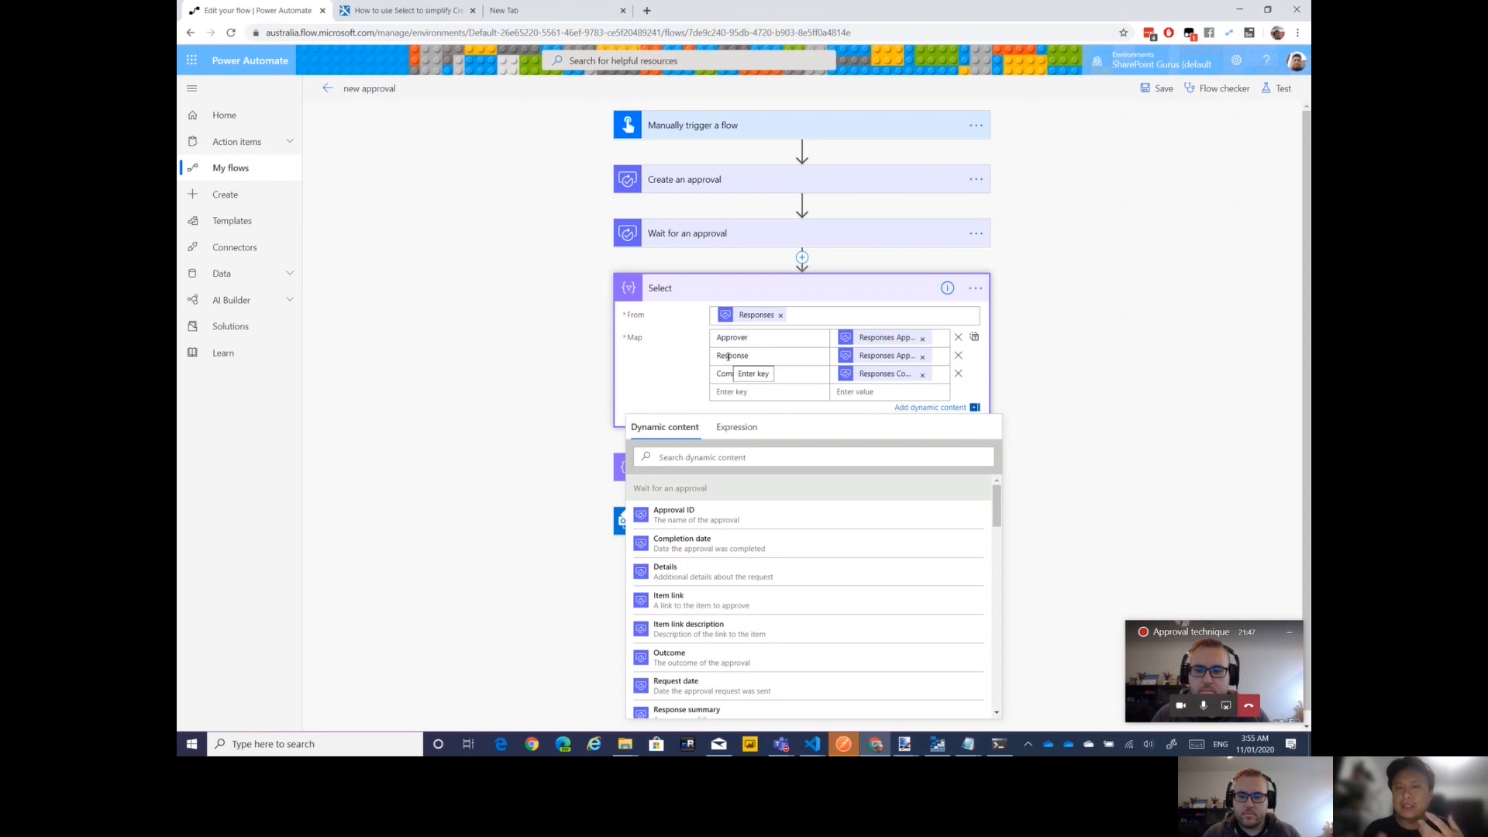
type("Comments")
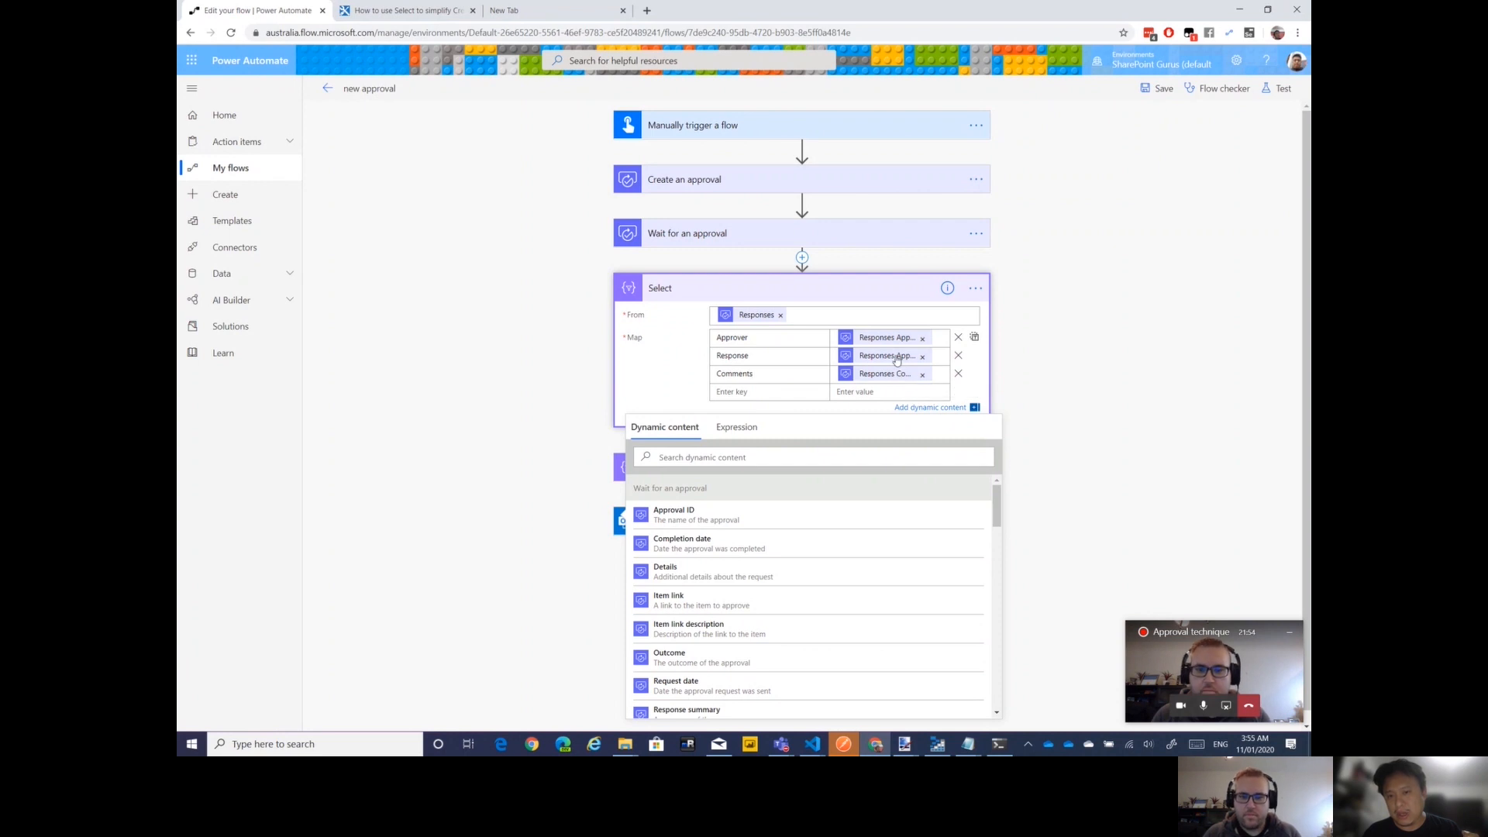
mouse_move(886, 356)
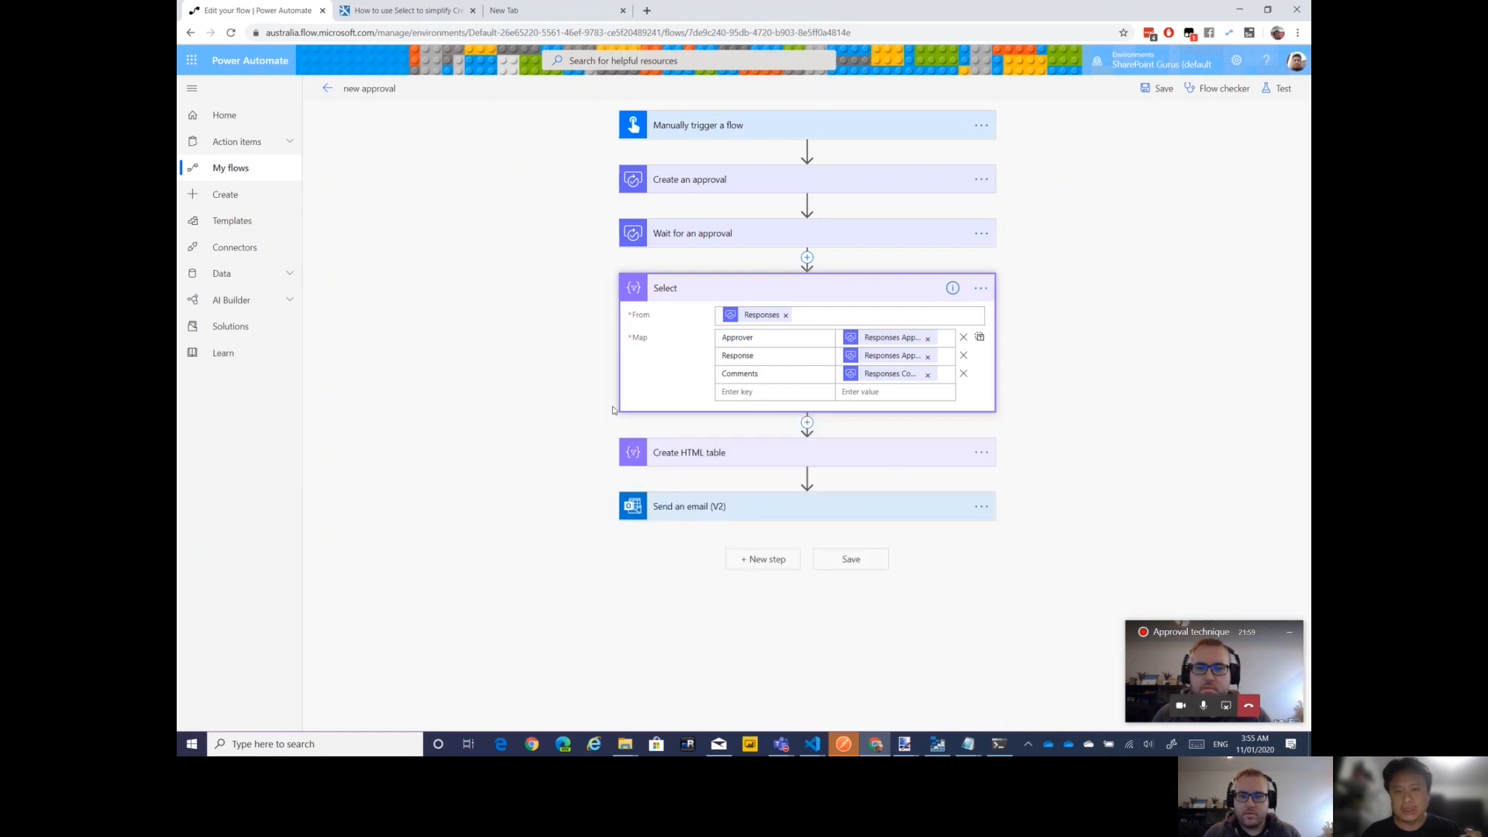
Expand Create HTML table and reveal its Columns setting, left at Automatic
left_click(688, 451)
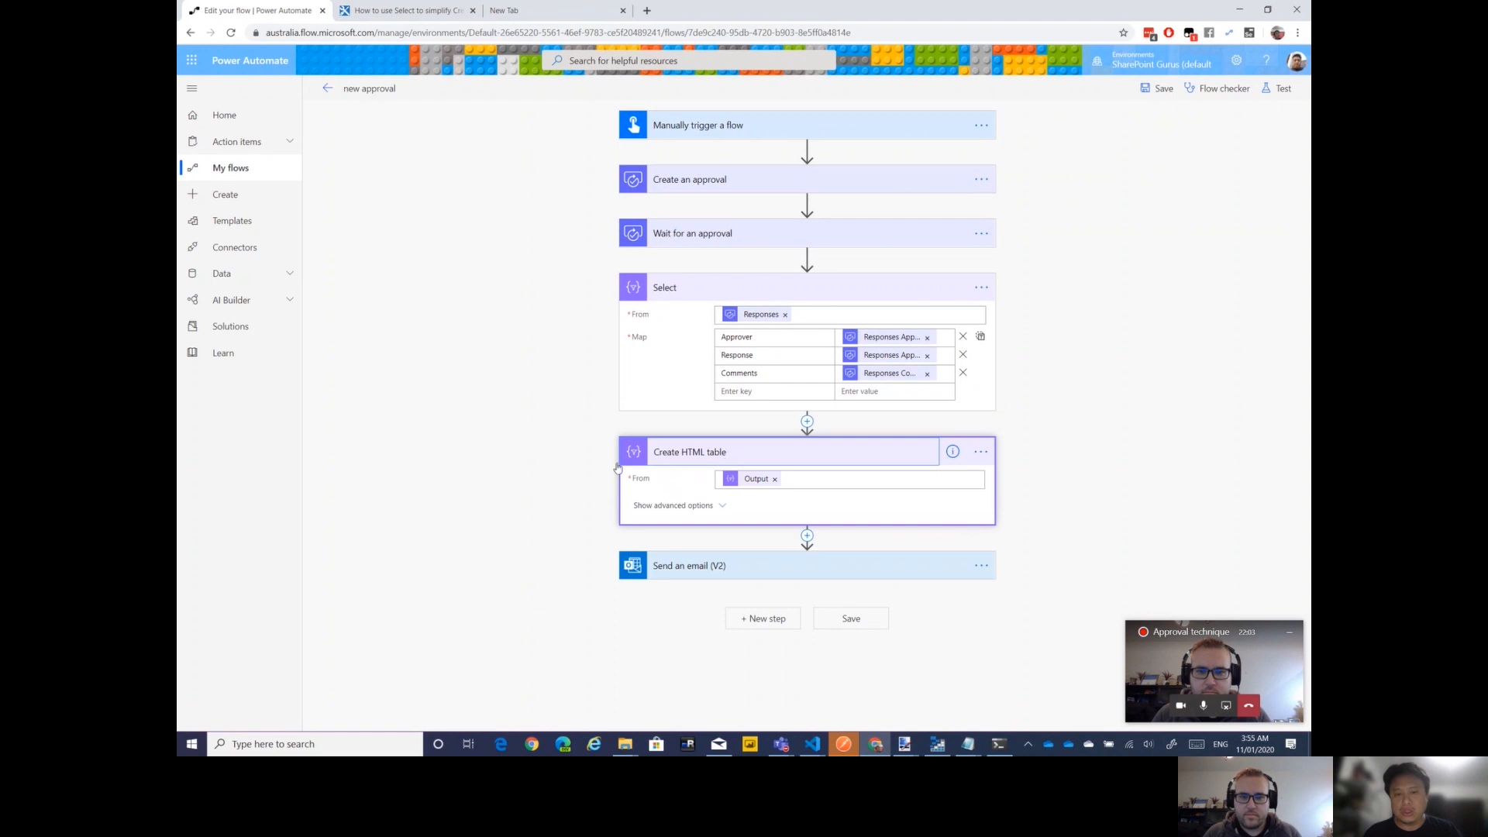
mouse_move(692, 490)
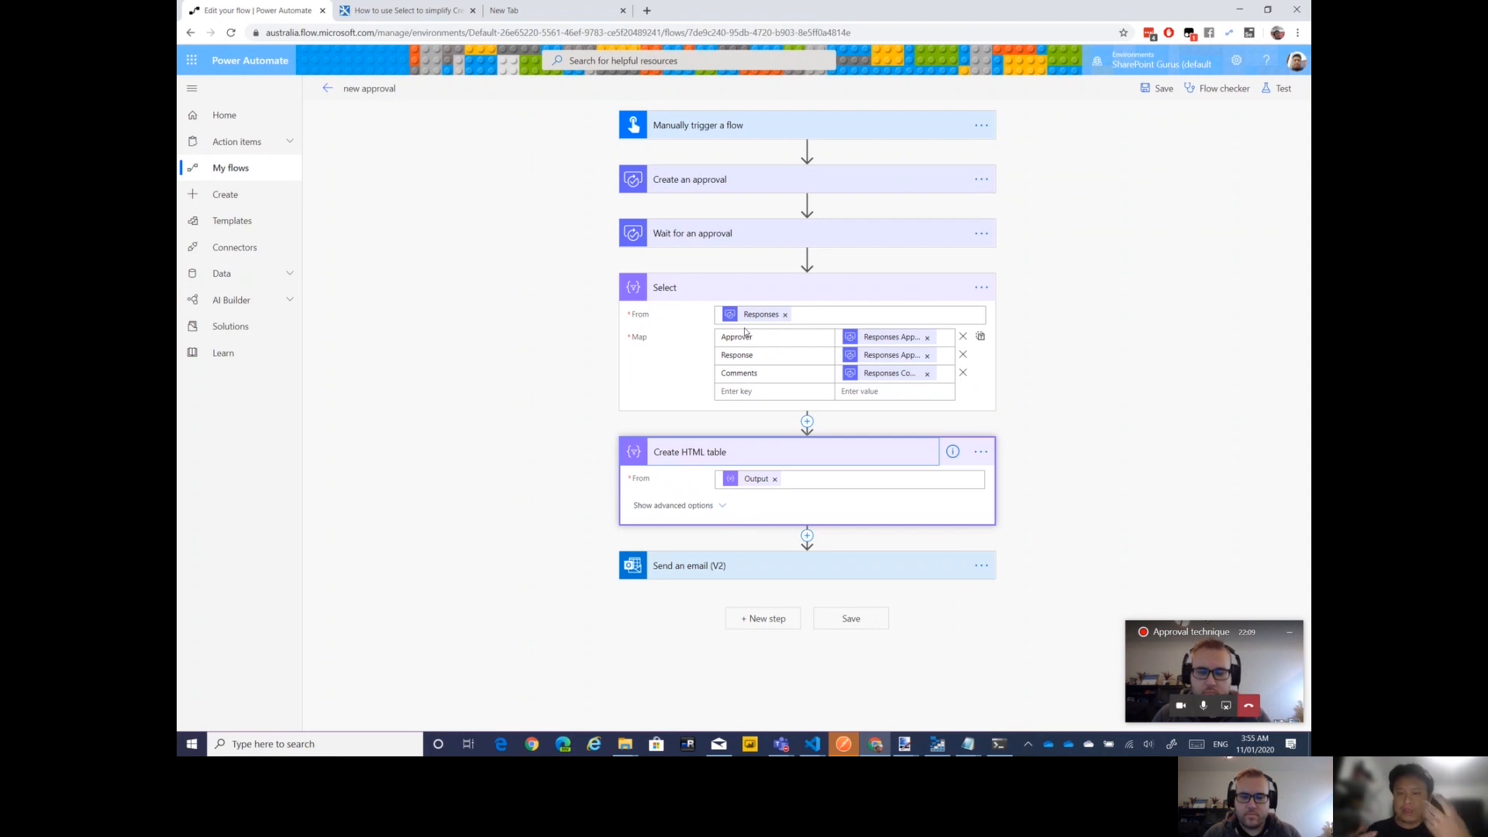
mouse_move(758, 479)
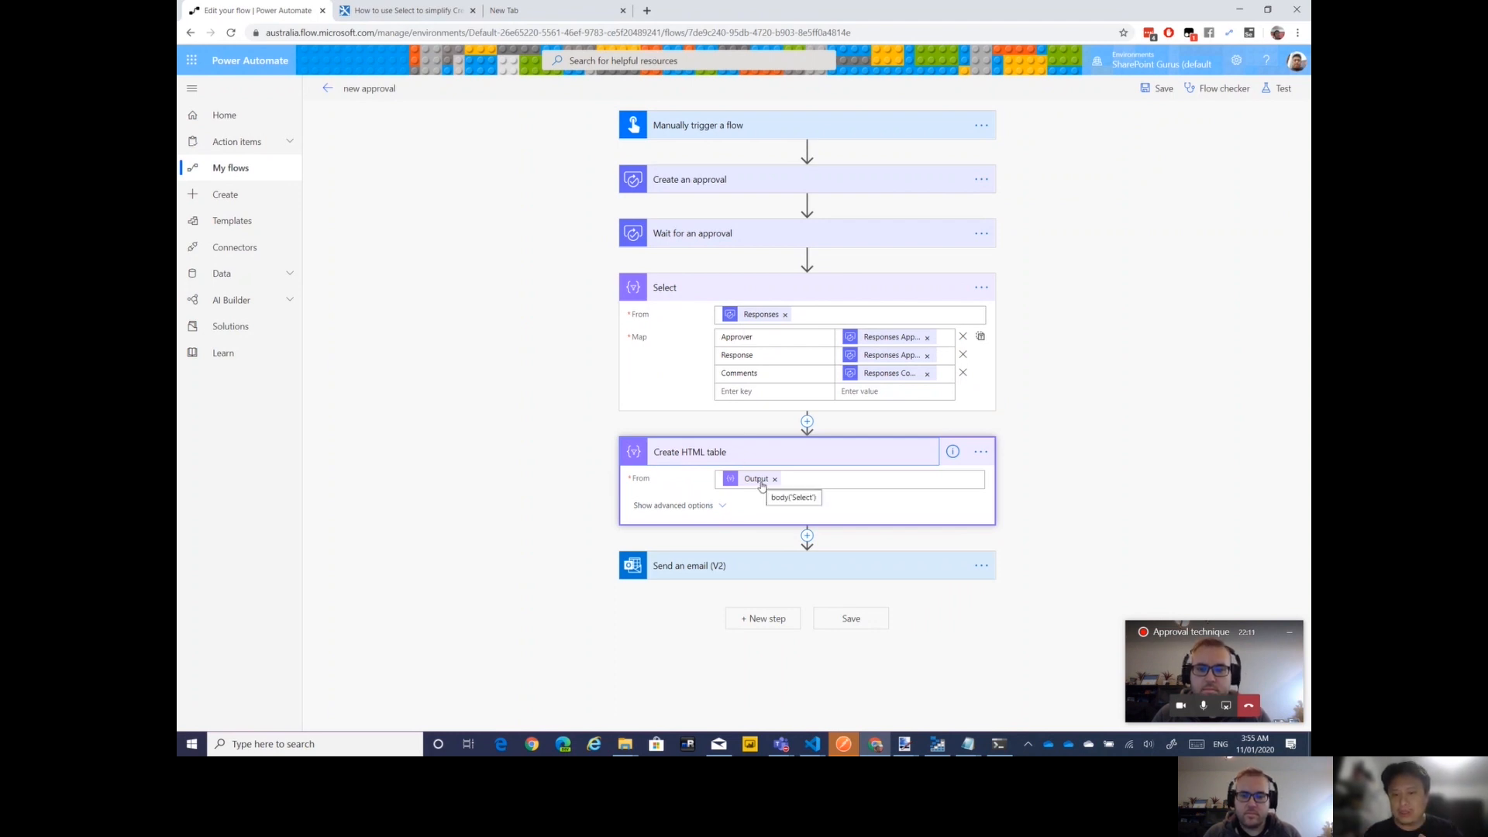
mouse_move(745, 497)
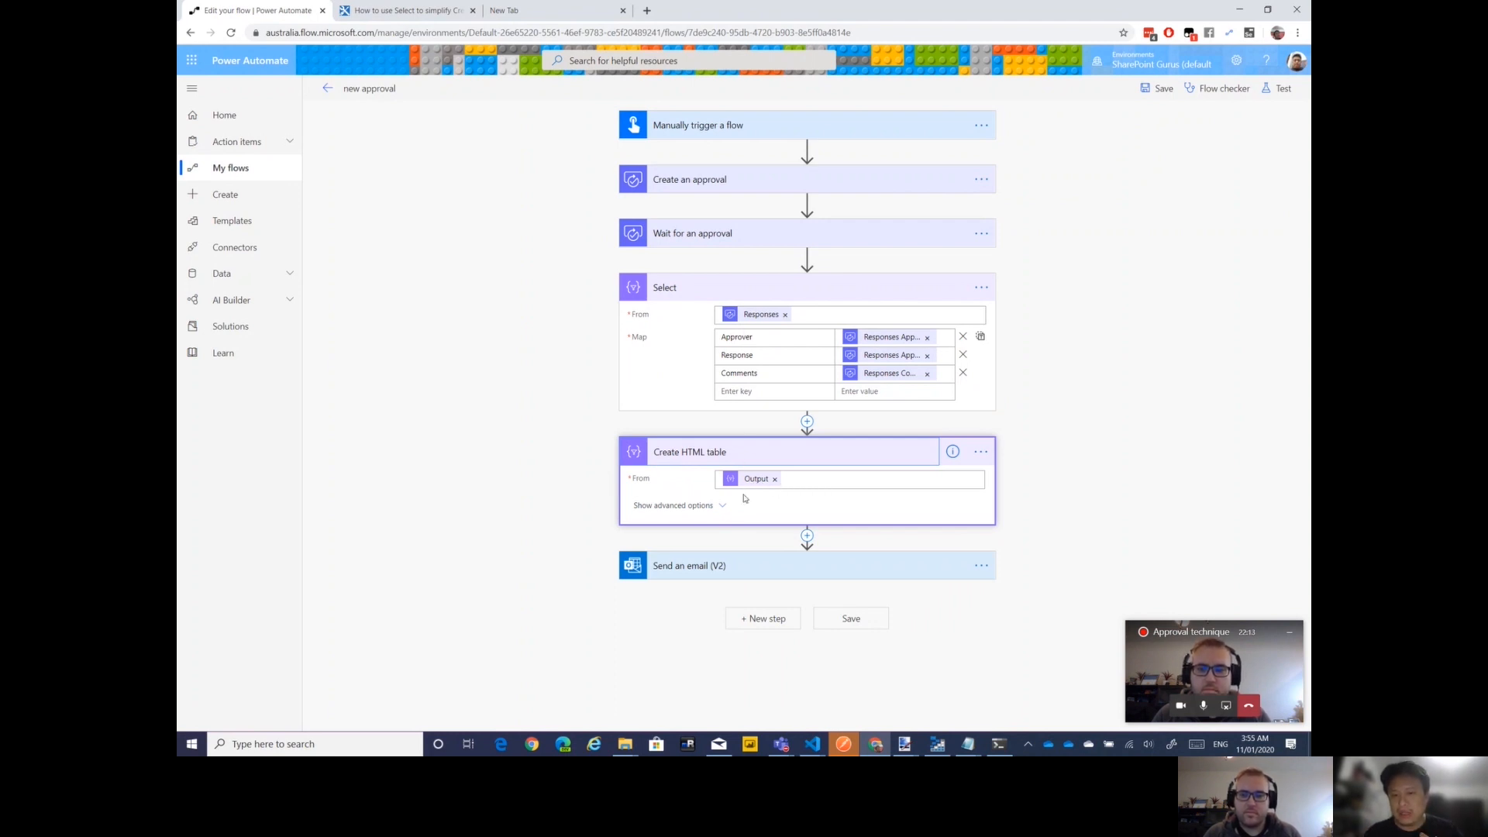
left_click(672, 506)
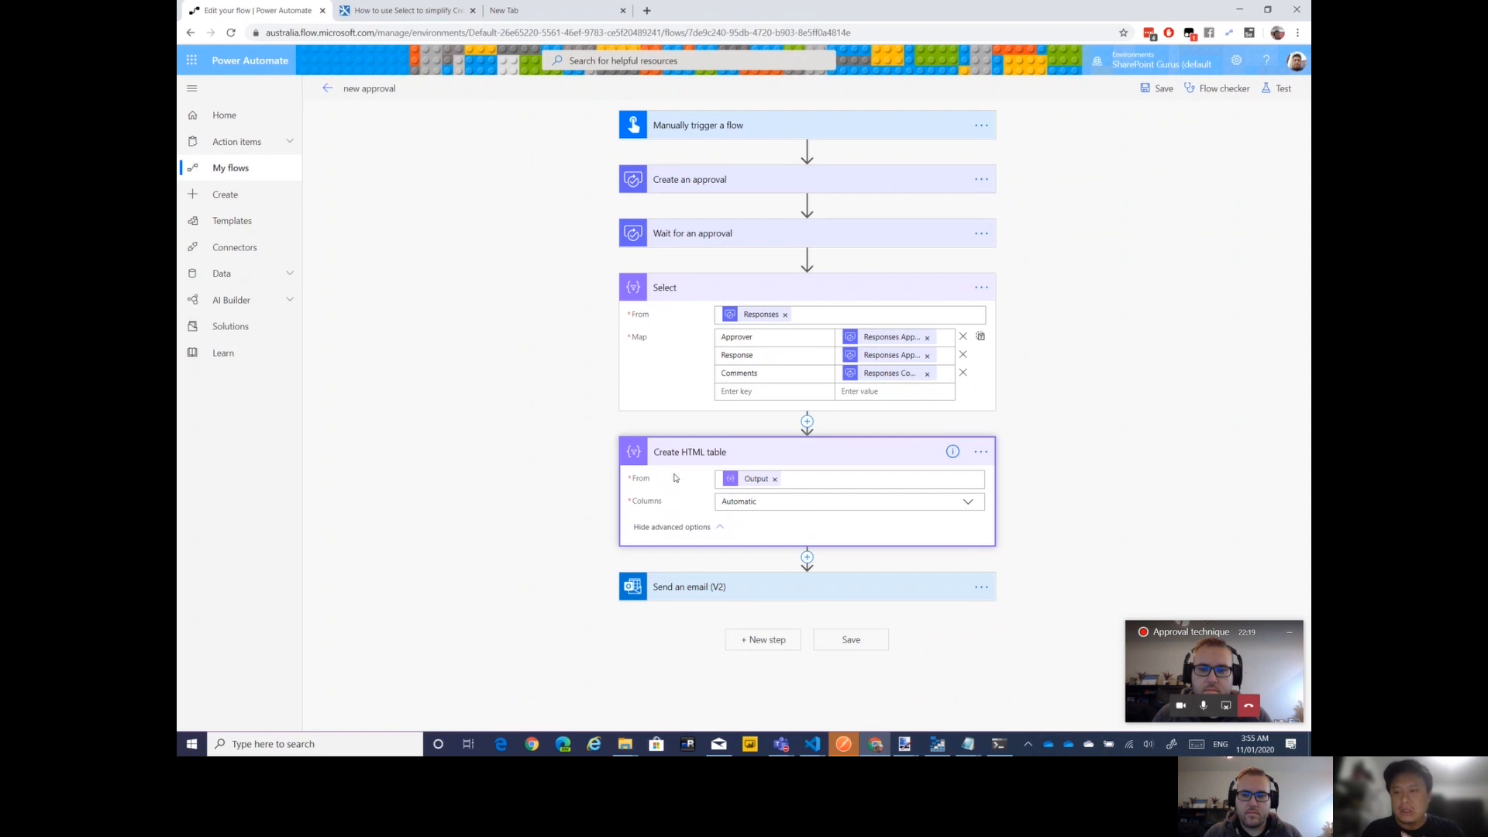
mouse_move(797, 184)
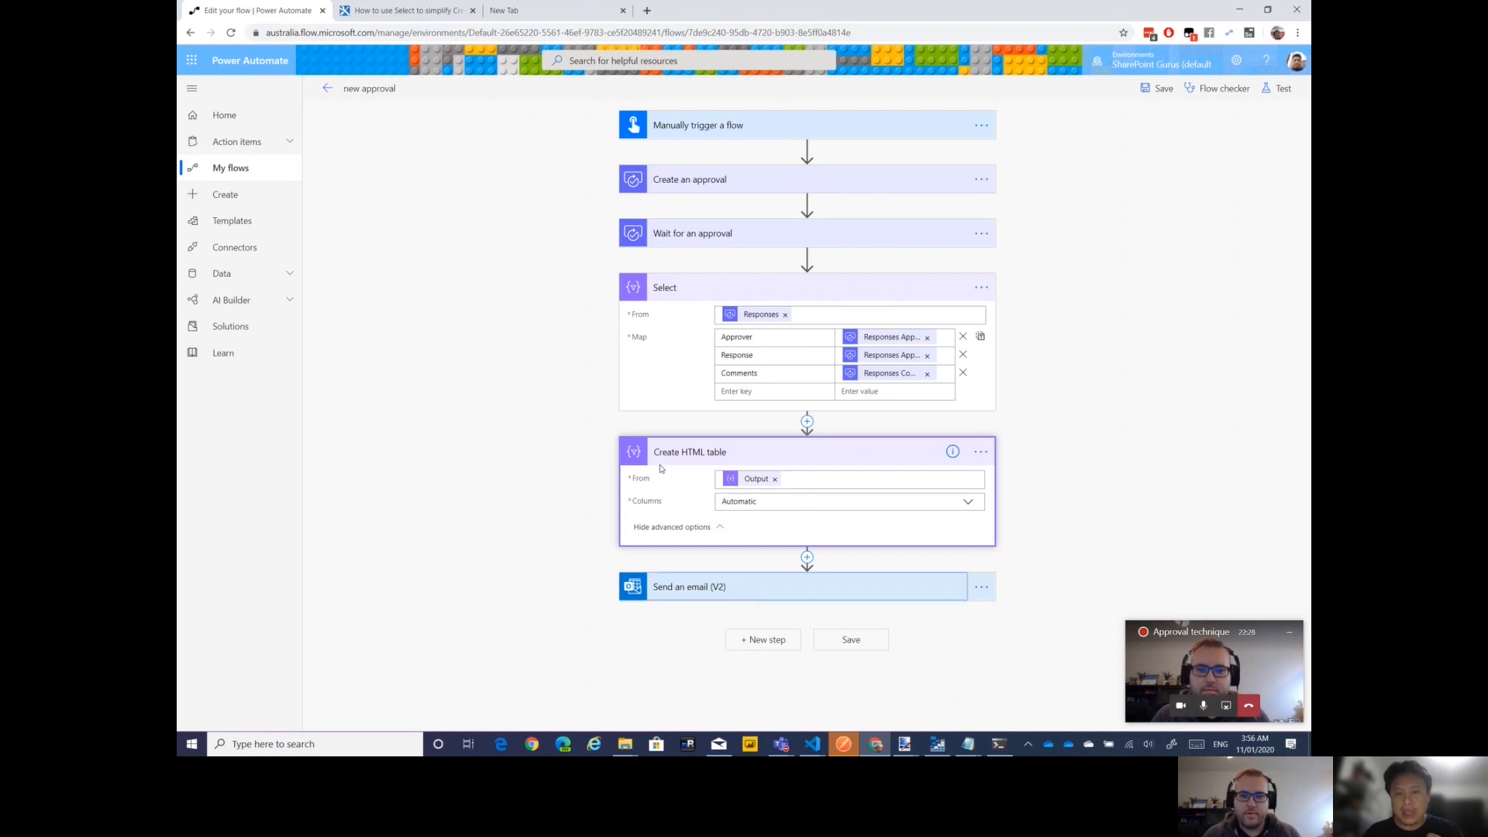
left_click(688, 586)
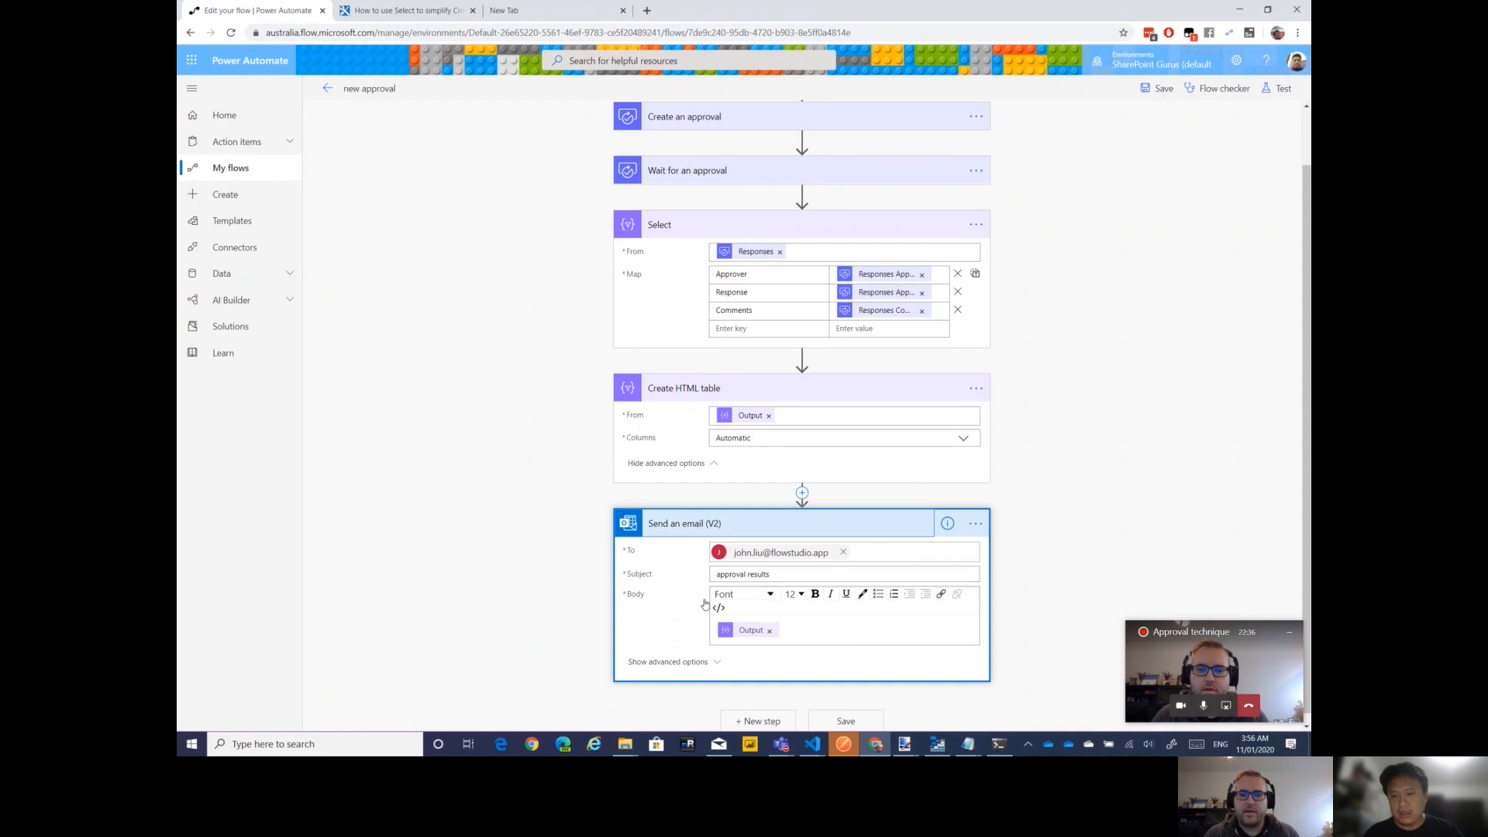
scroll("up", 3)
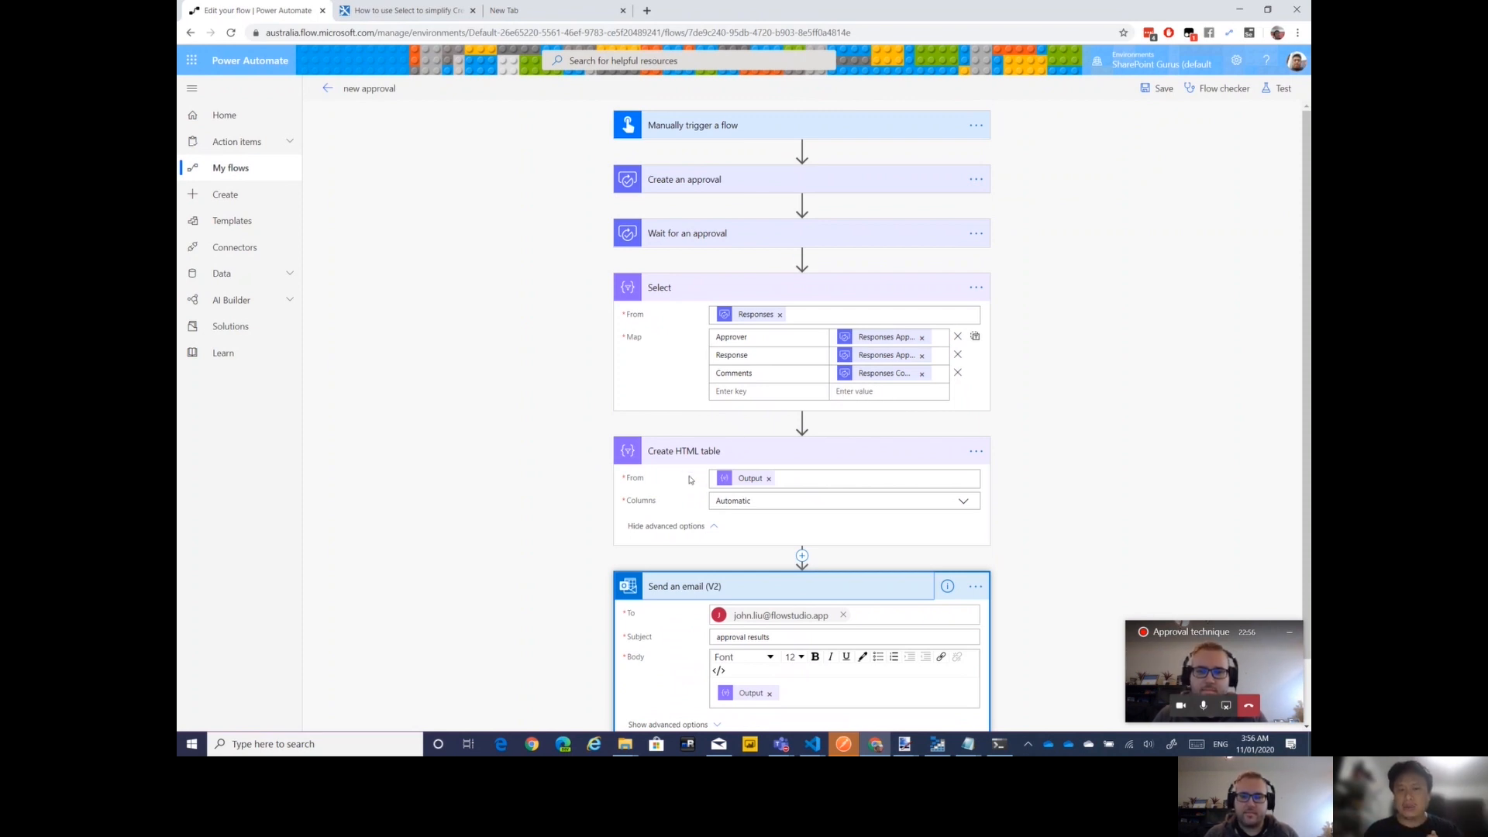
mouse_move(679, 477)
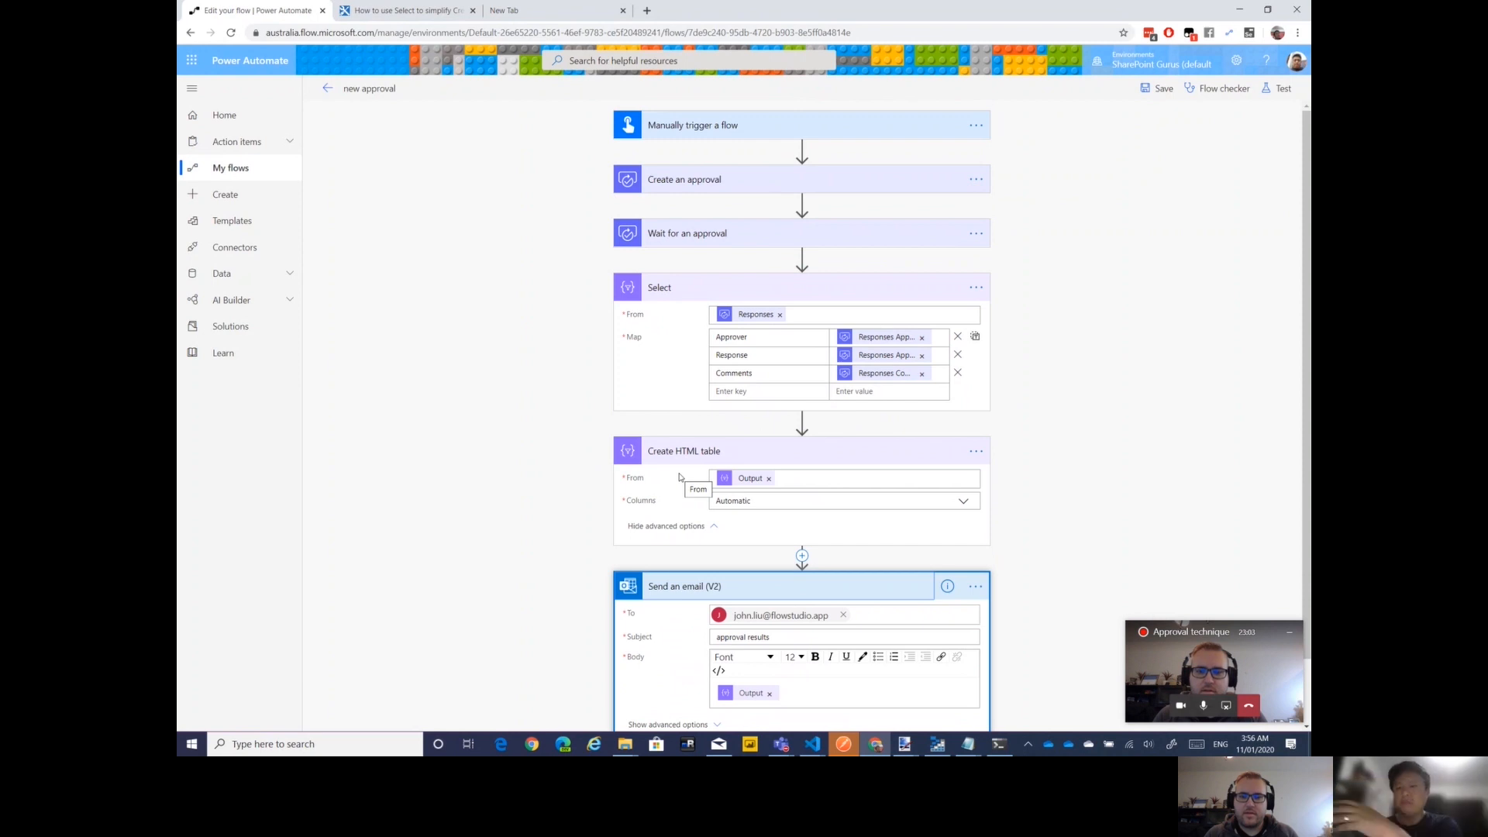
mouse_move(625, 104)
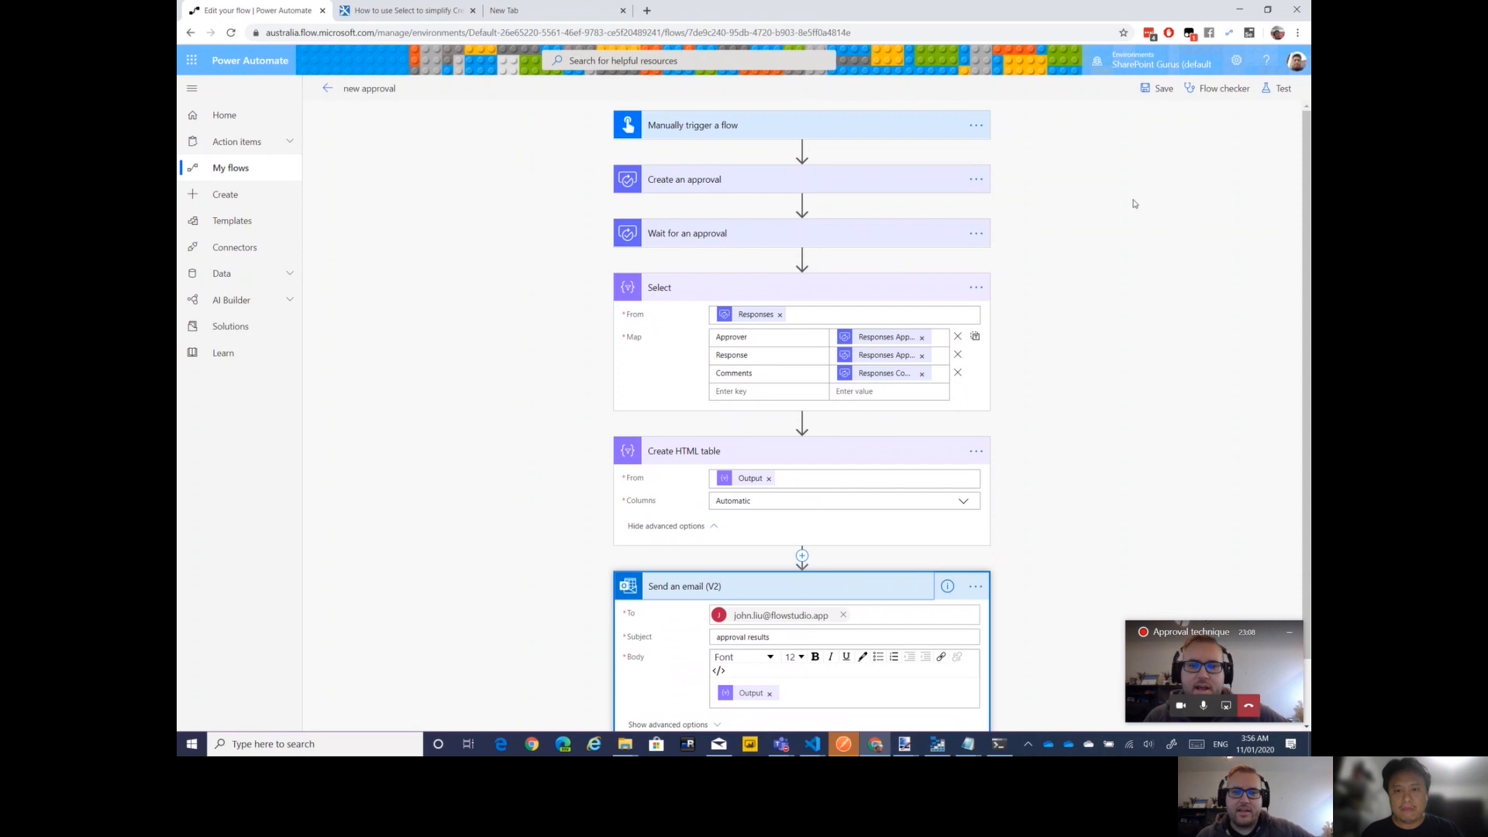
scroll("down", 3)
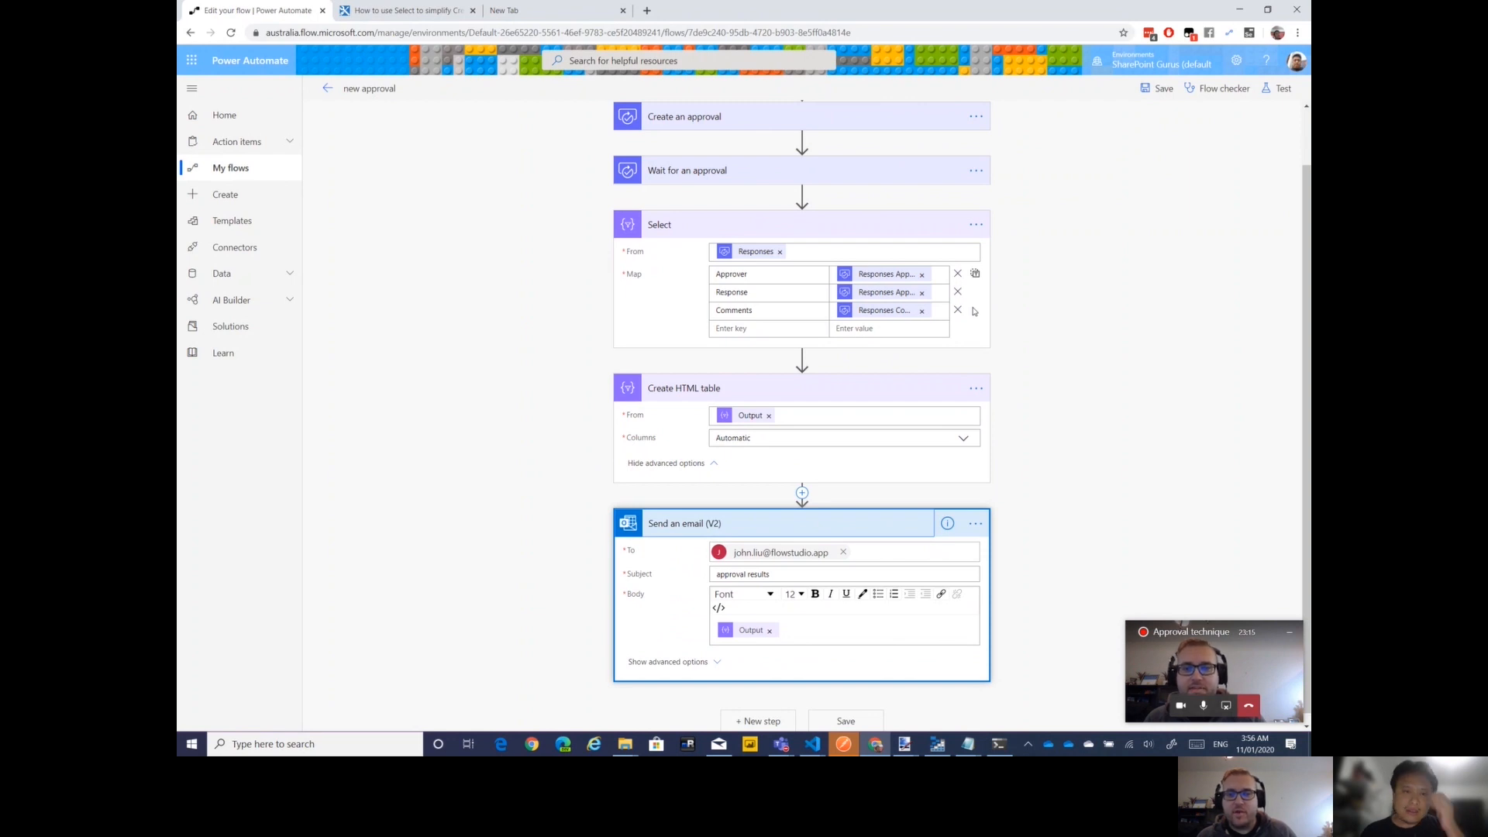
mouse_move(958, 310)
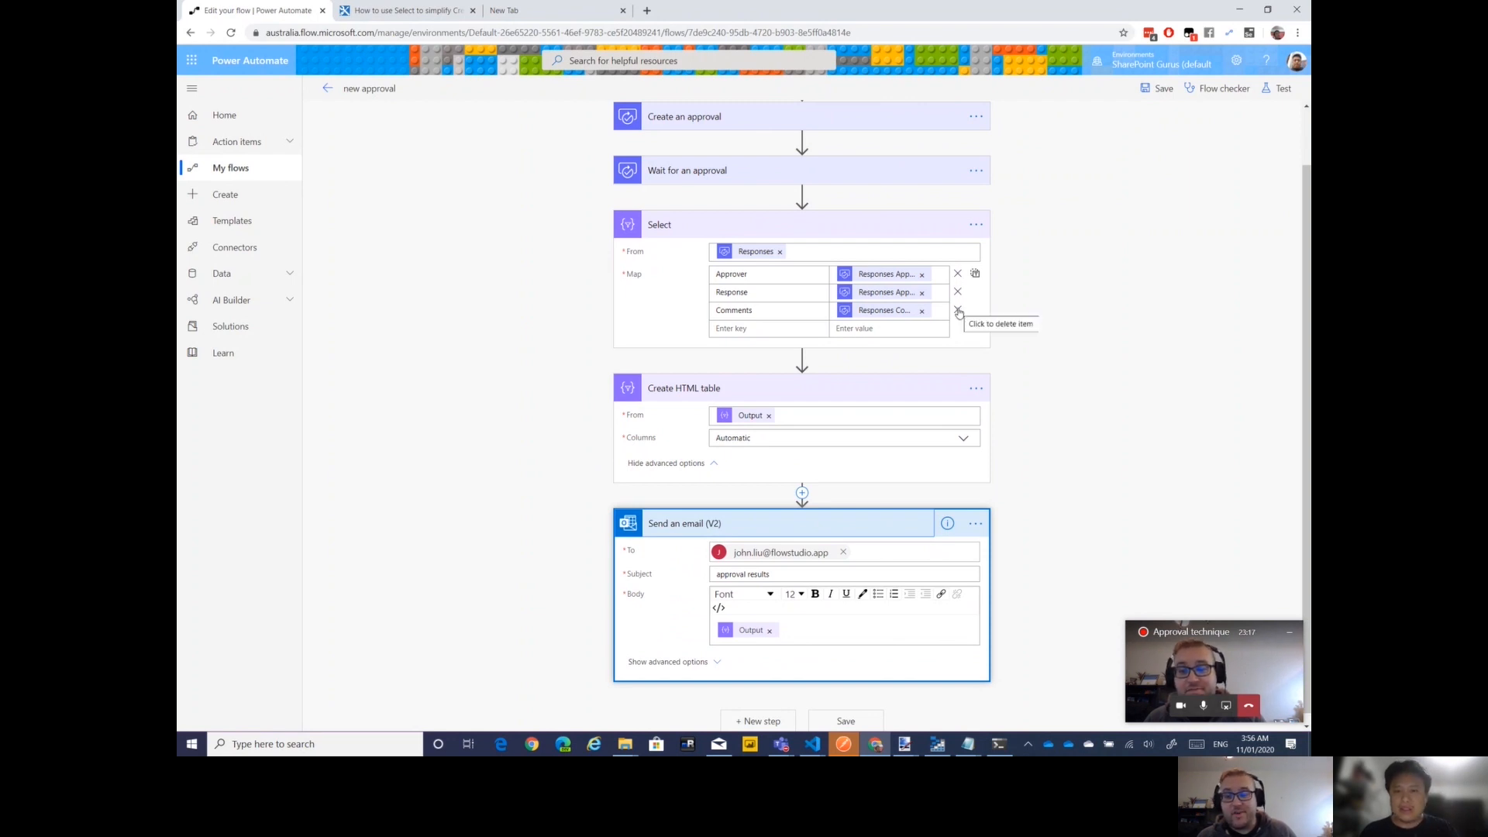
mouse_move(1014, 295)
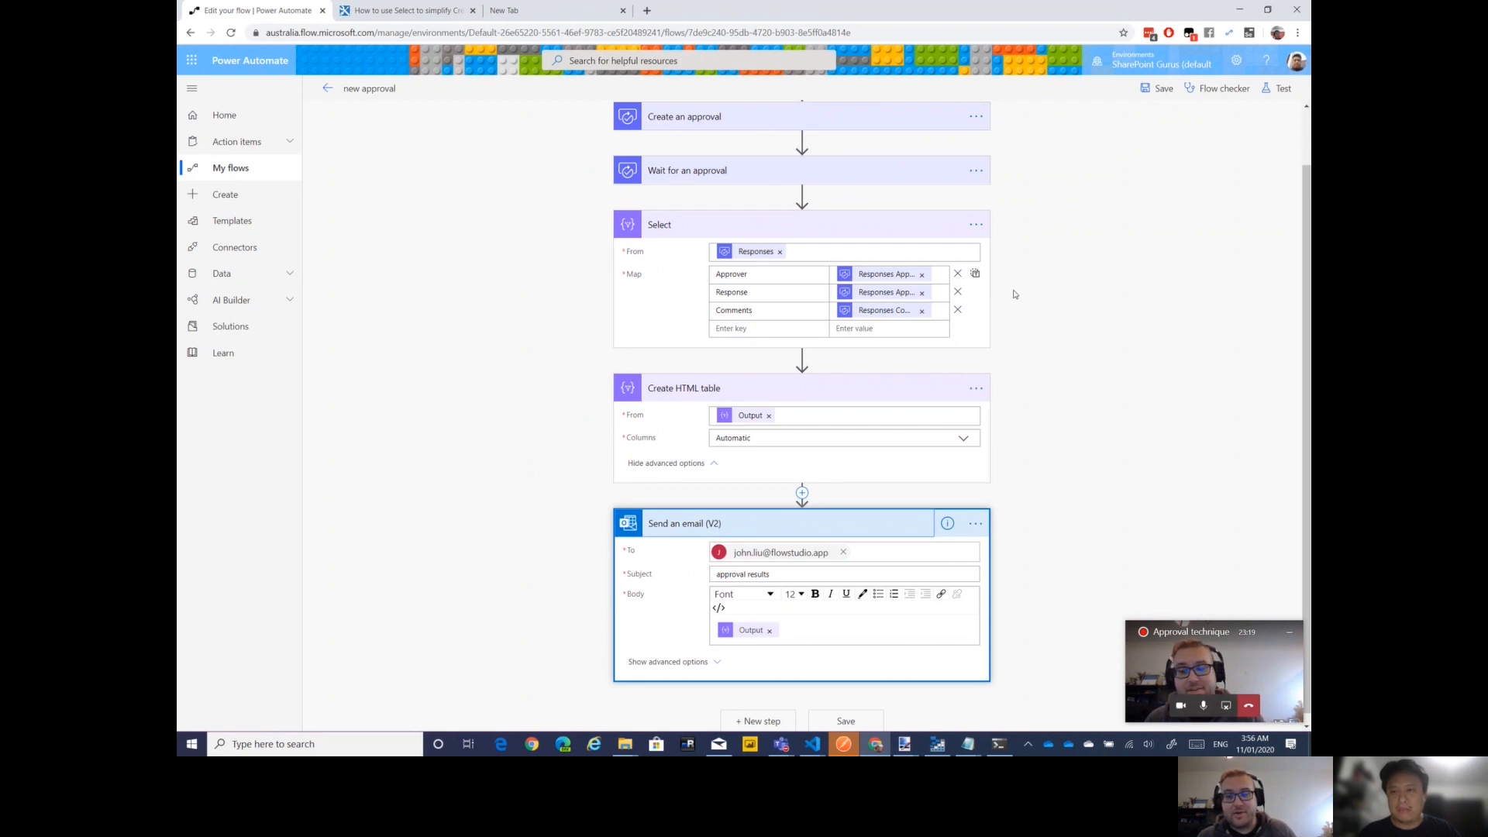
mouse_move(1052, 242)
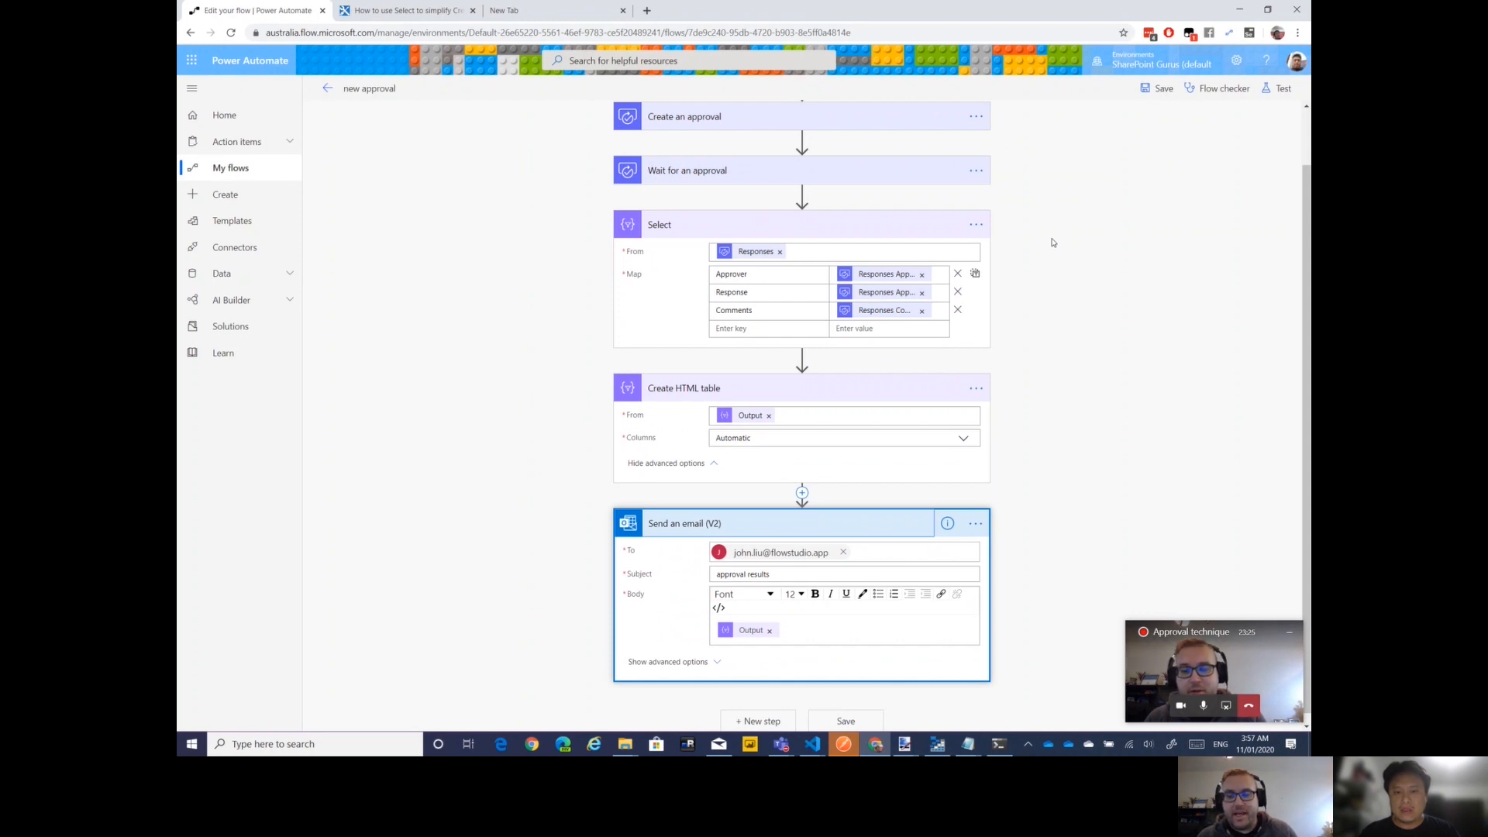
mouse_move(1073, 311)
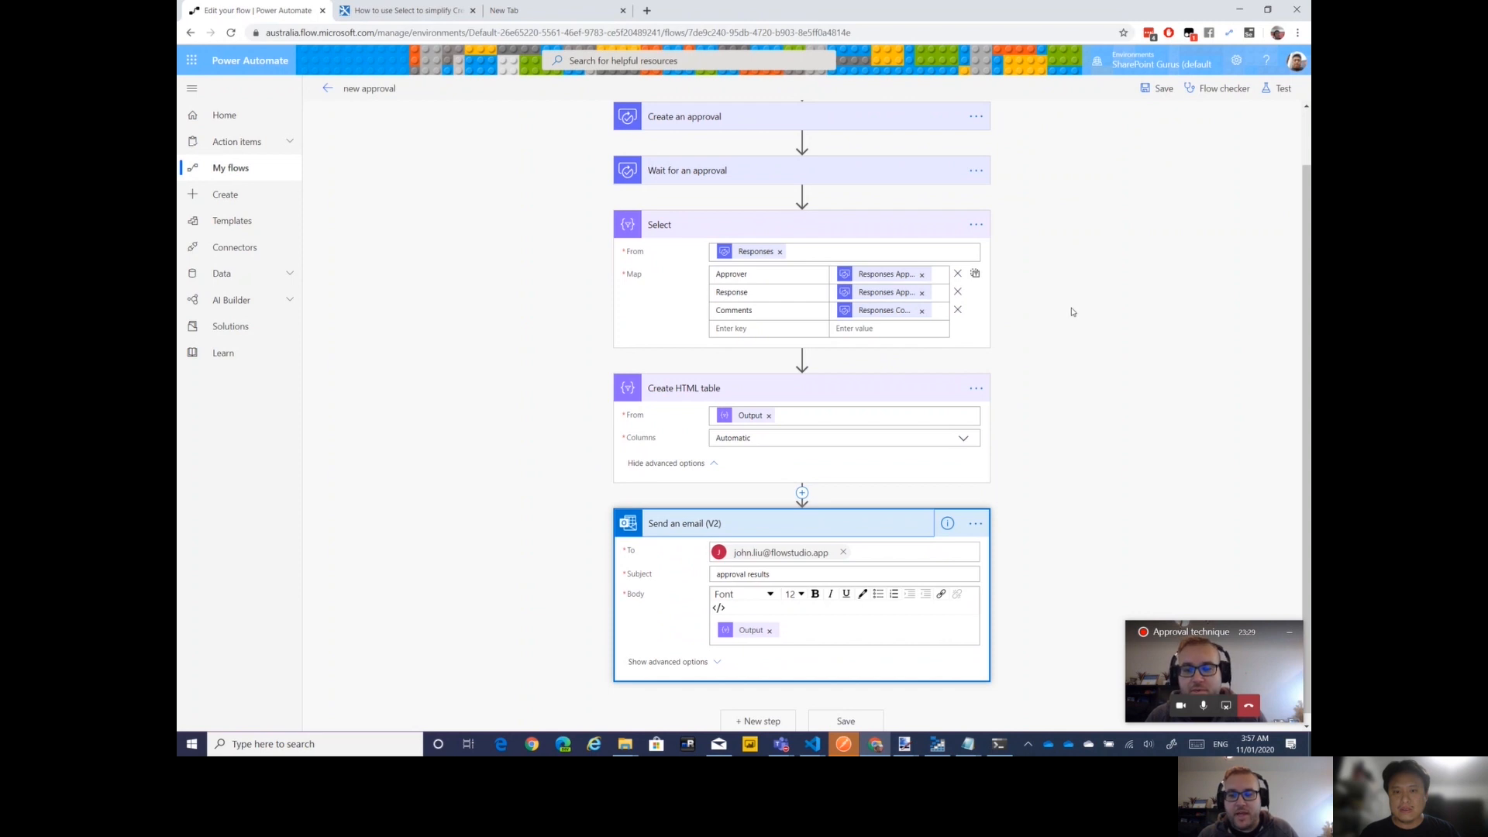
mouse_move(900, 332)
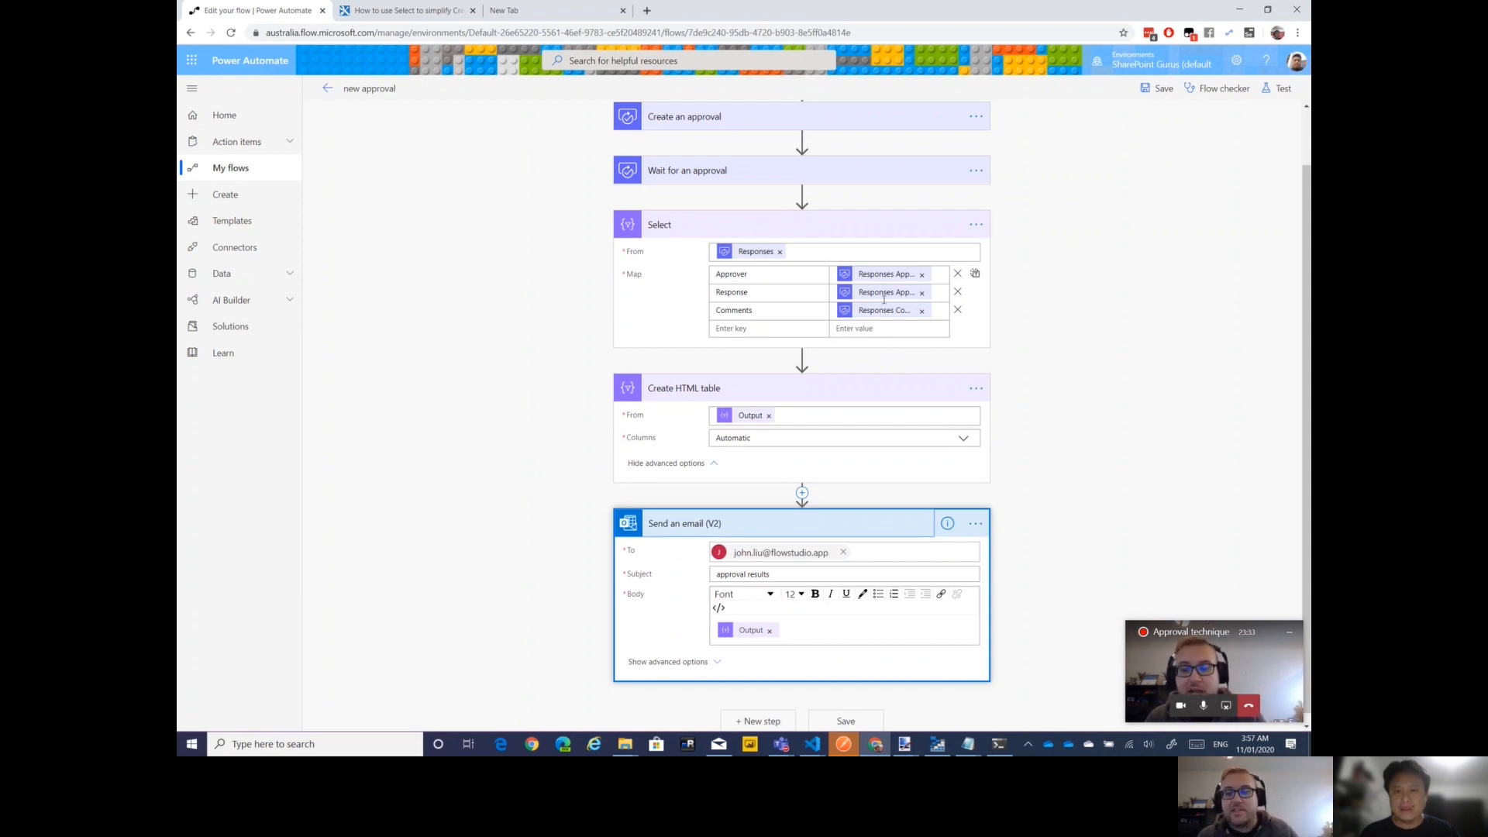
mouse_move(882, 310)
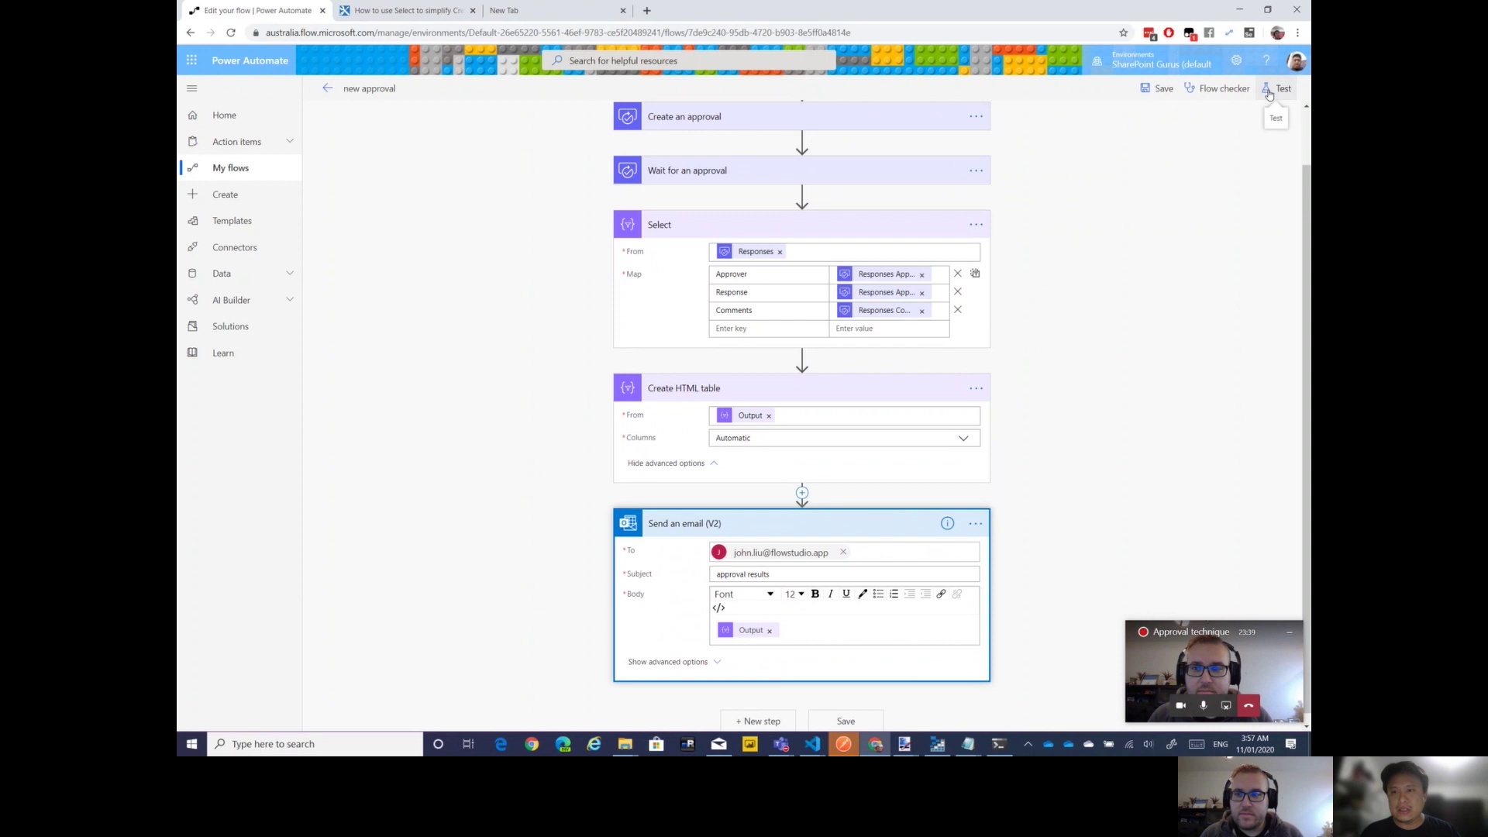
Test the flow with a manual trigger, run it and watch the run's progress
left_click(1284, 87)
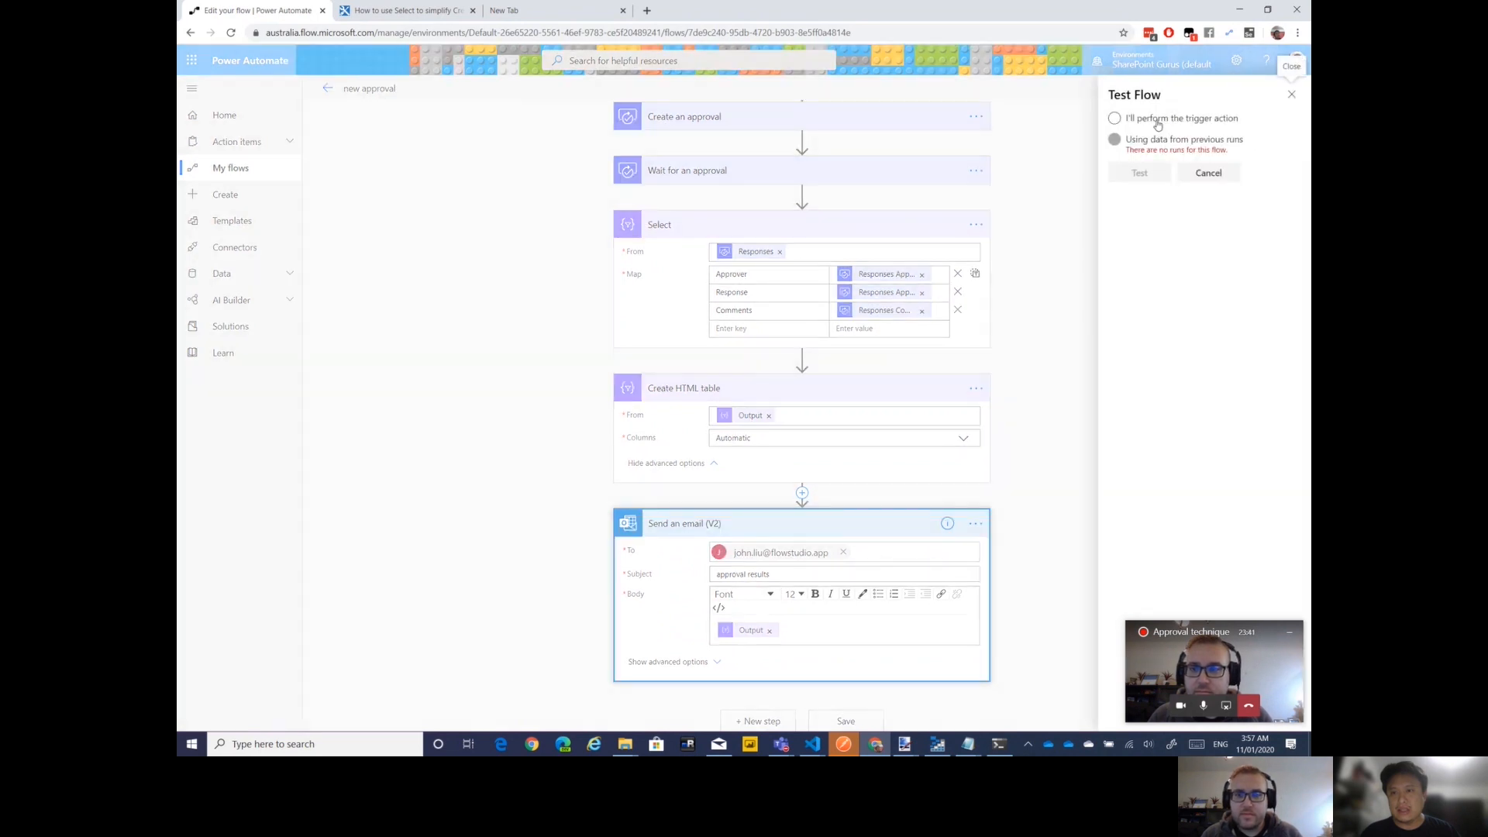
left_click(1291, 95)
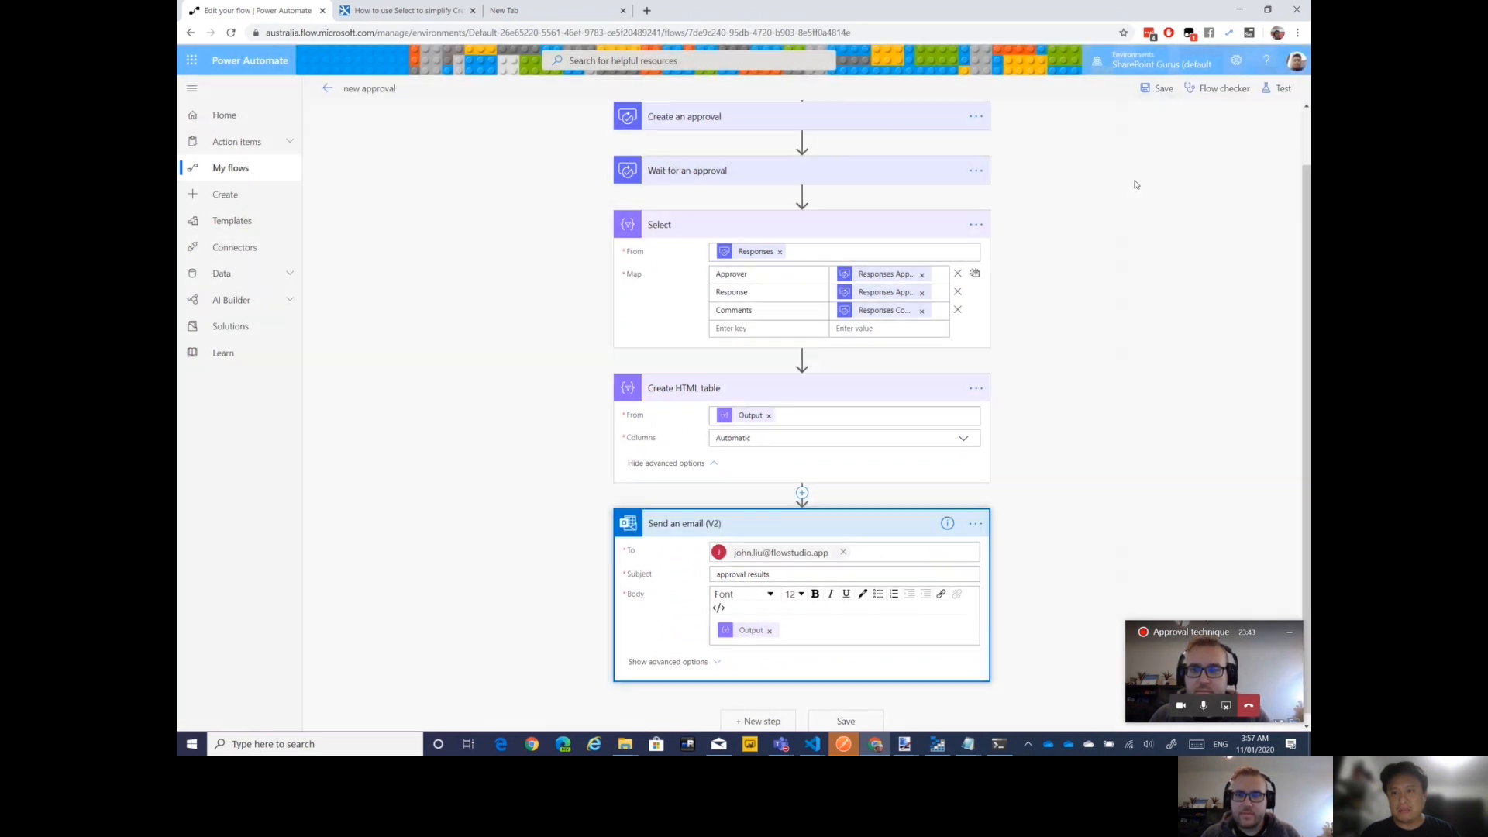
left_click(1282, 87)
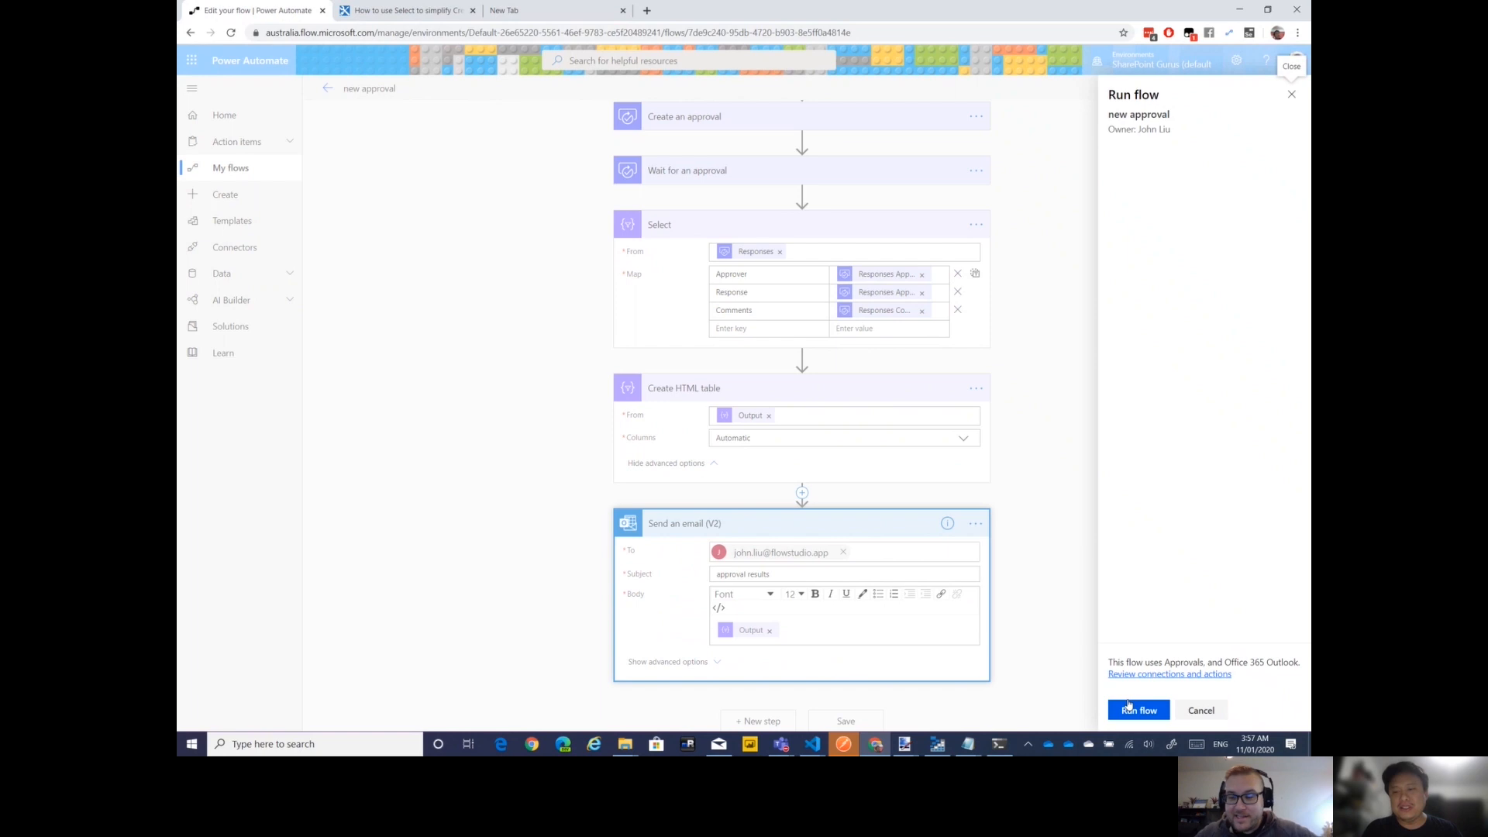
left_click(1138, 710)
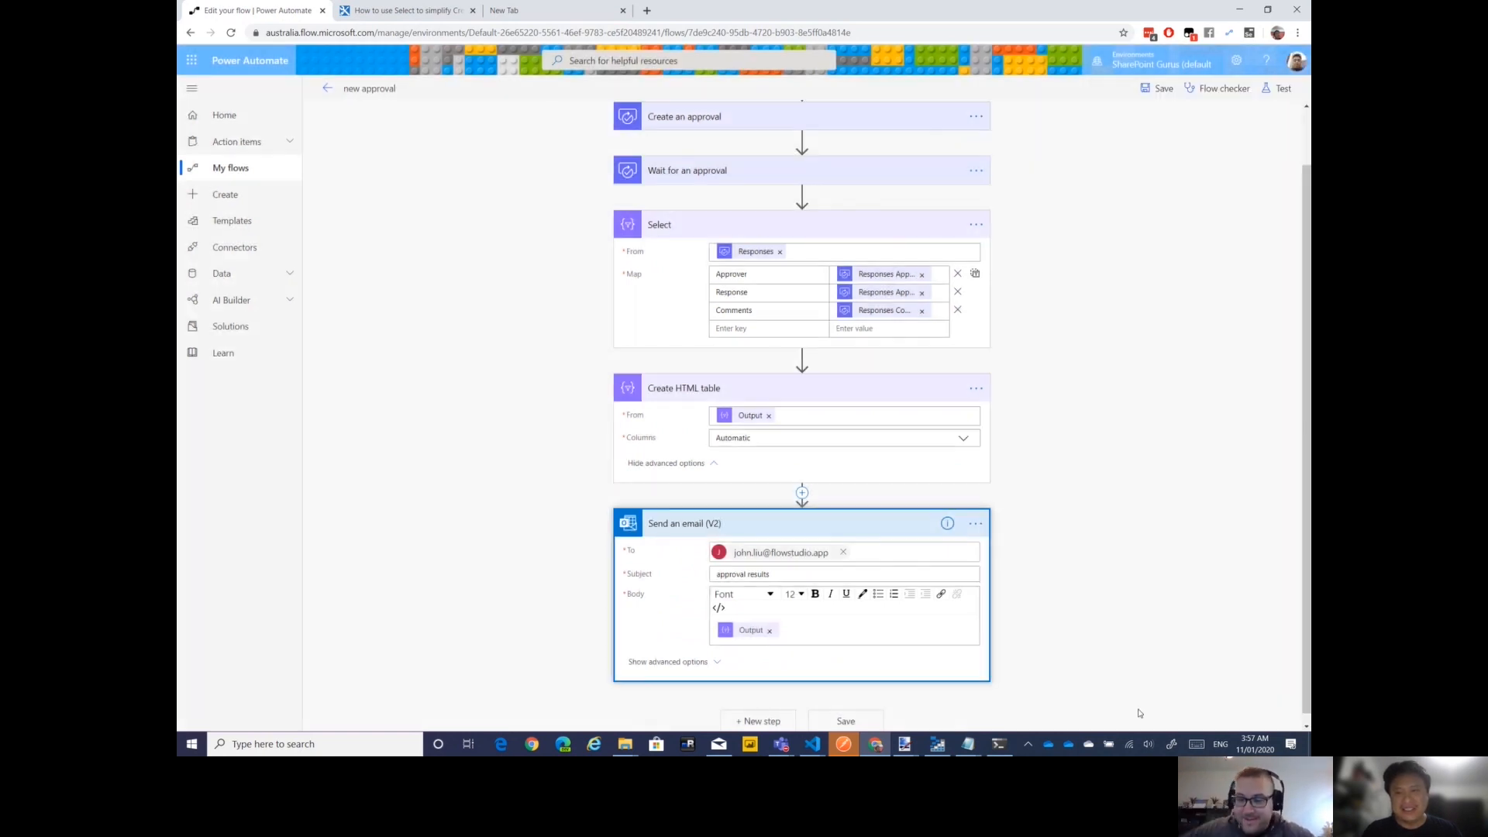
left_click(1282, 87)
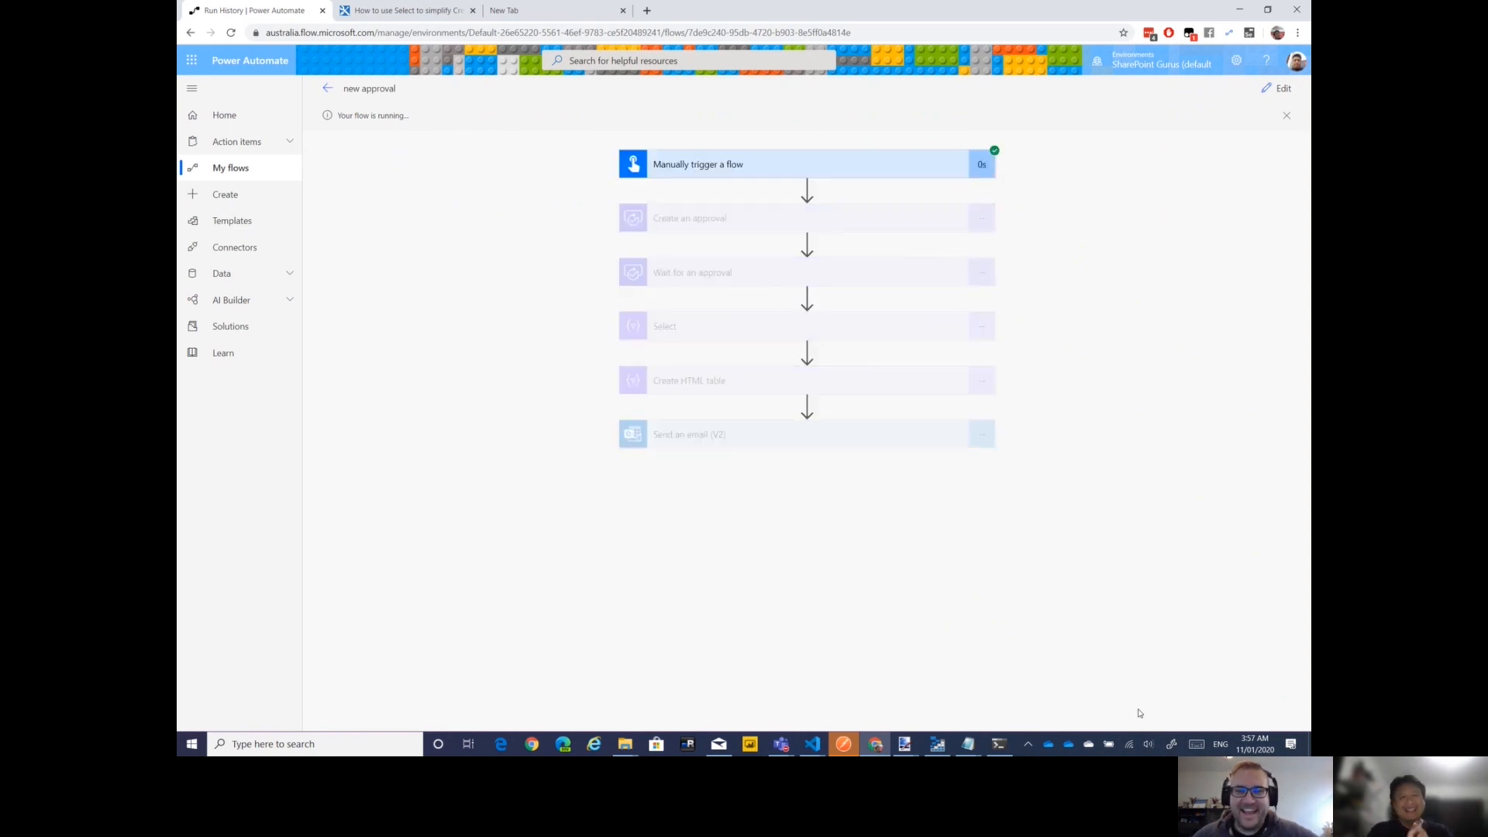
mouse_move(223, 96)
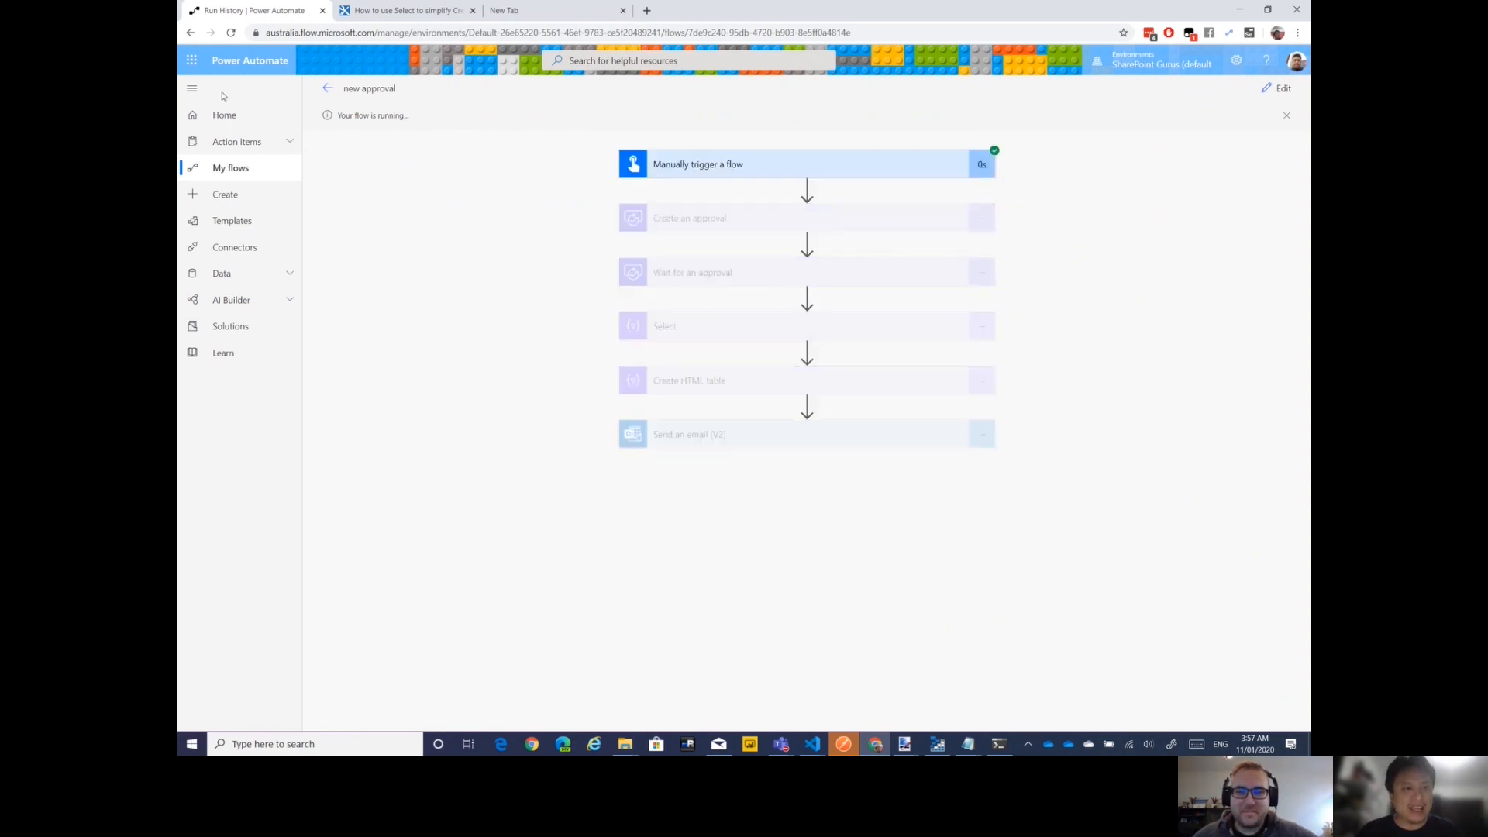
mouse_move(724, 732)
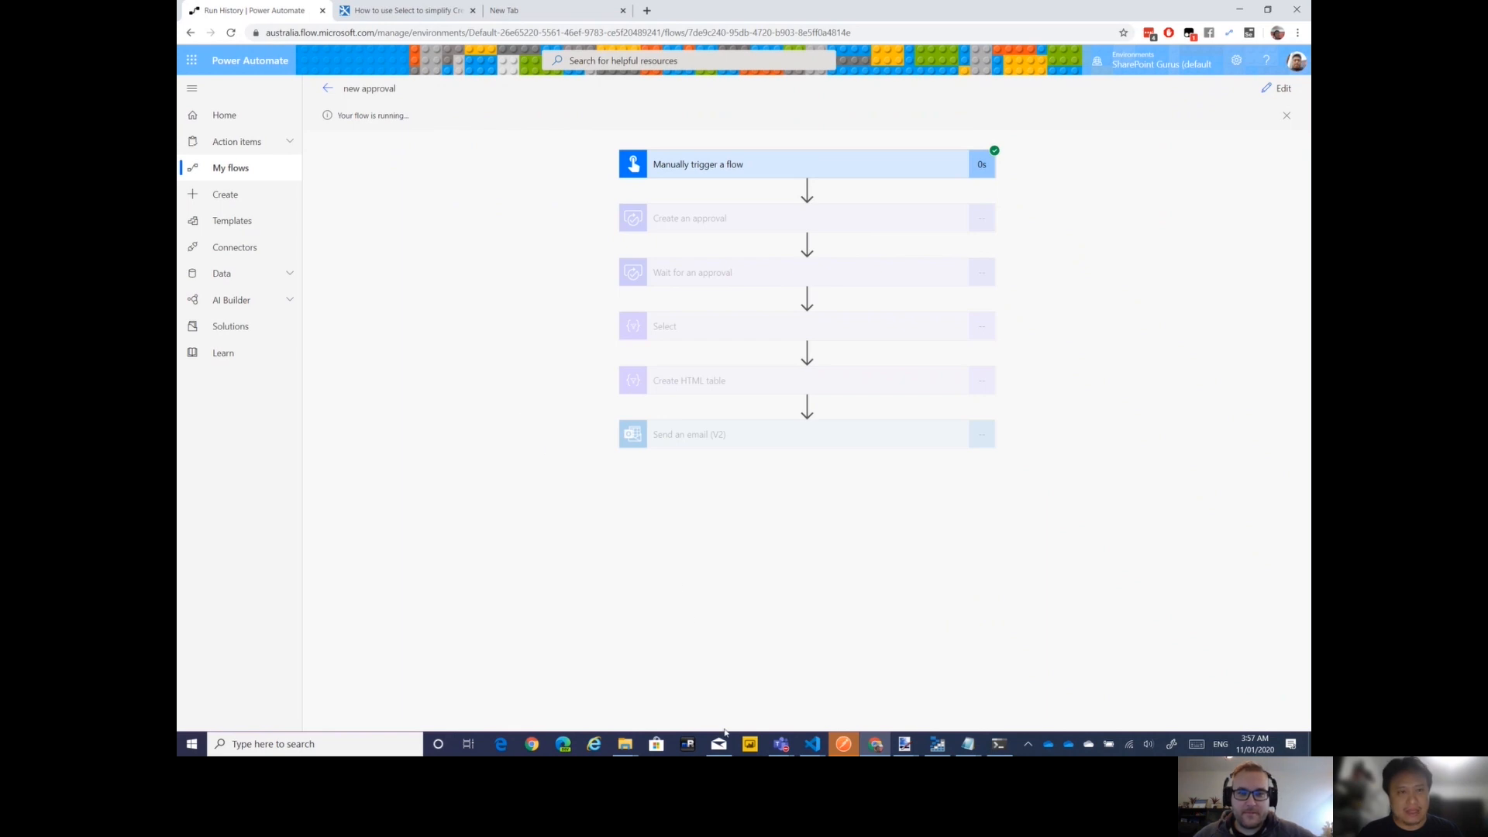
Go to the received approvals list under Action items
left_click(235, 141)
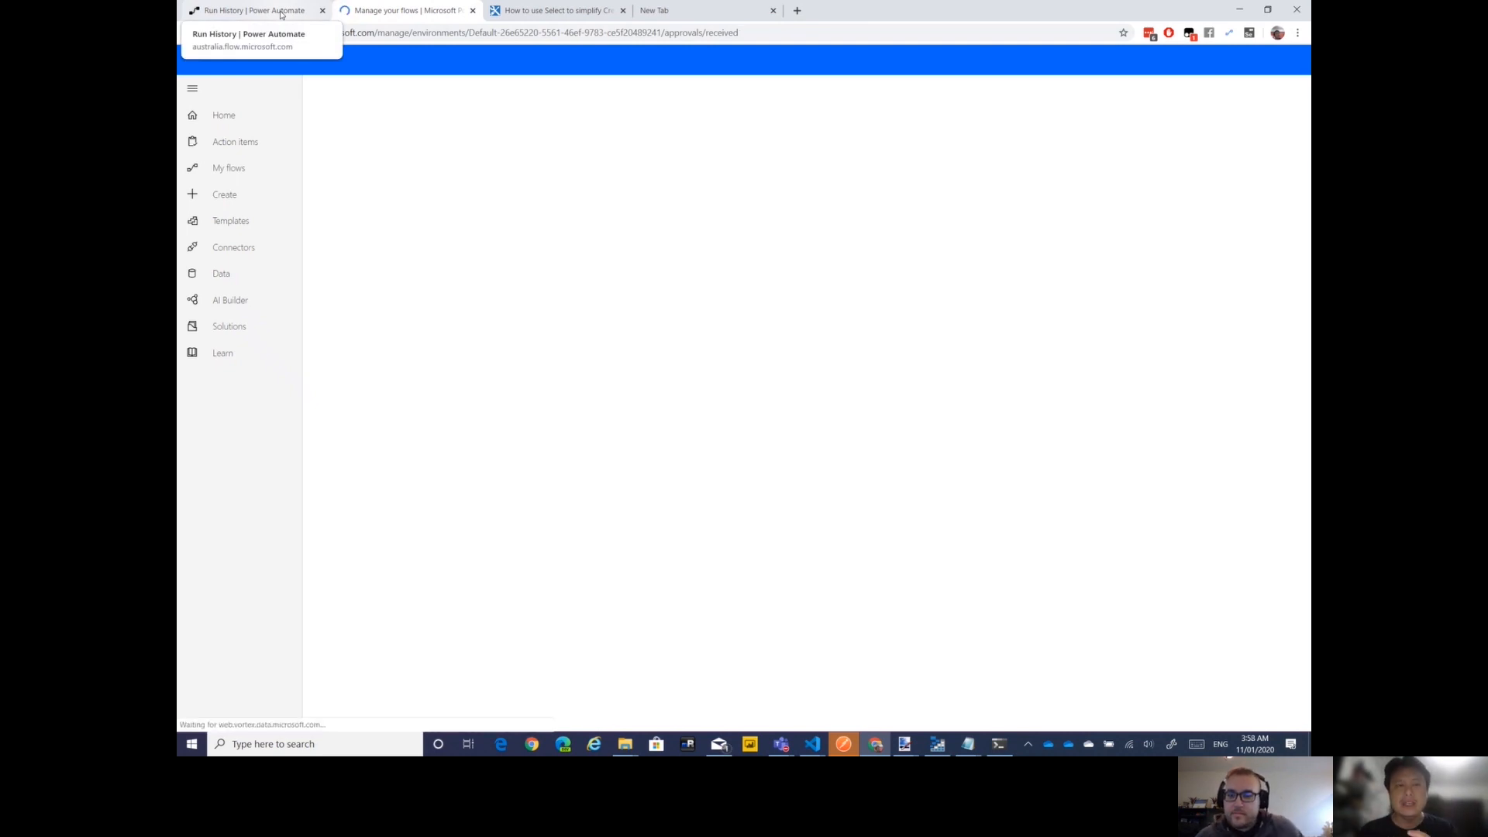
left_click(256, 11)
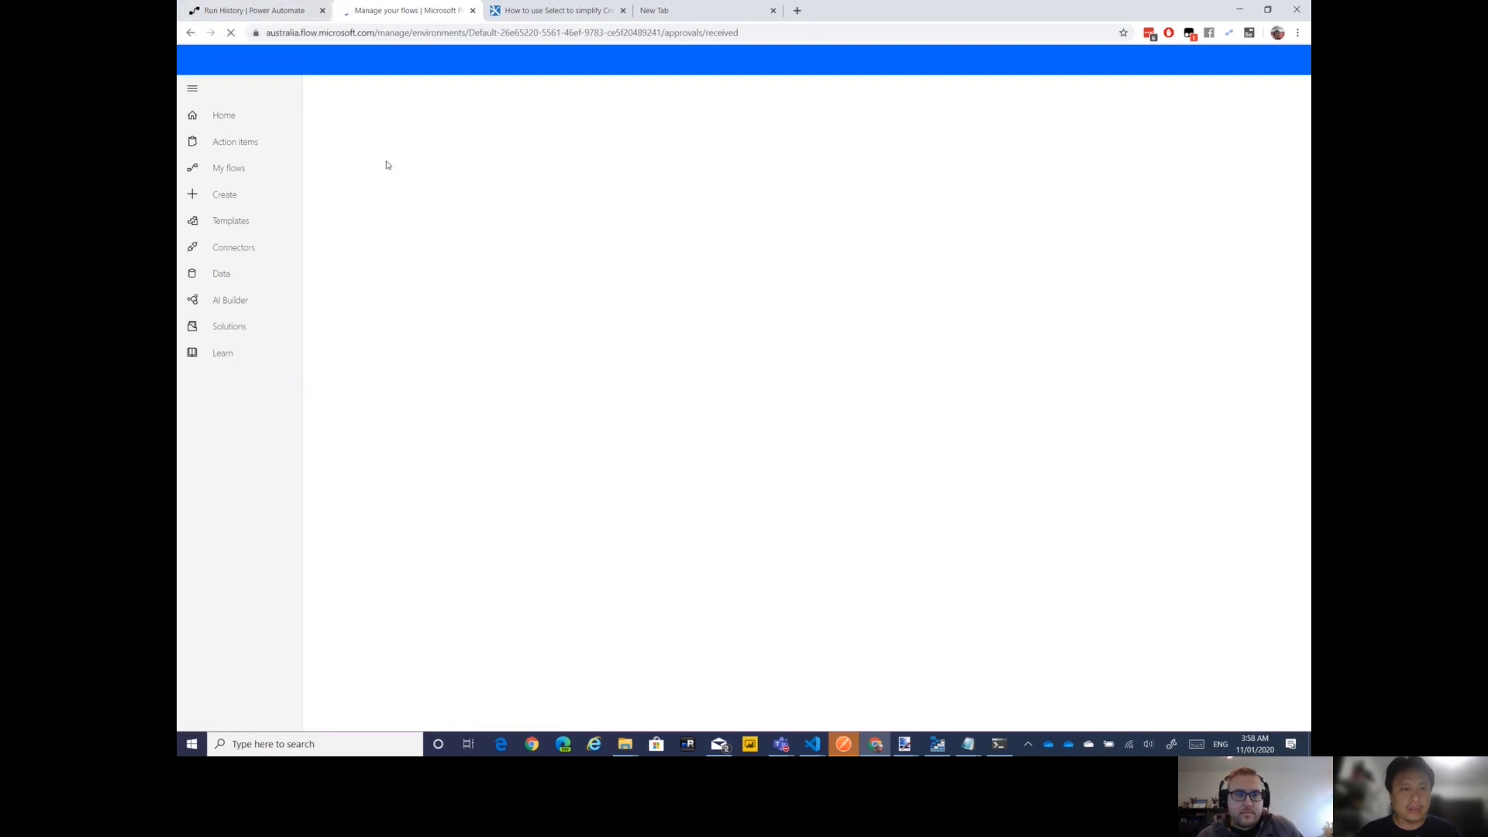
left_click(234, 141)
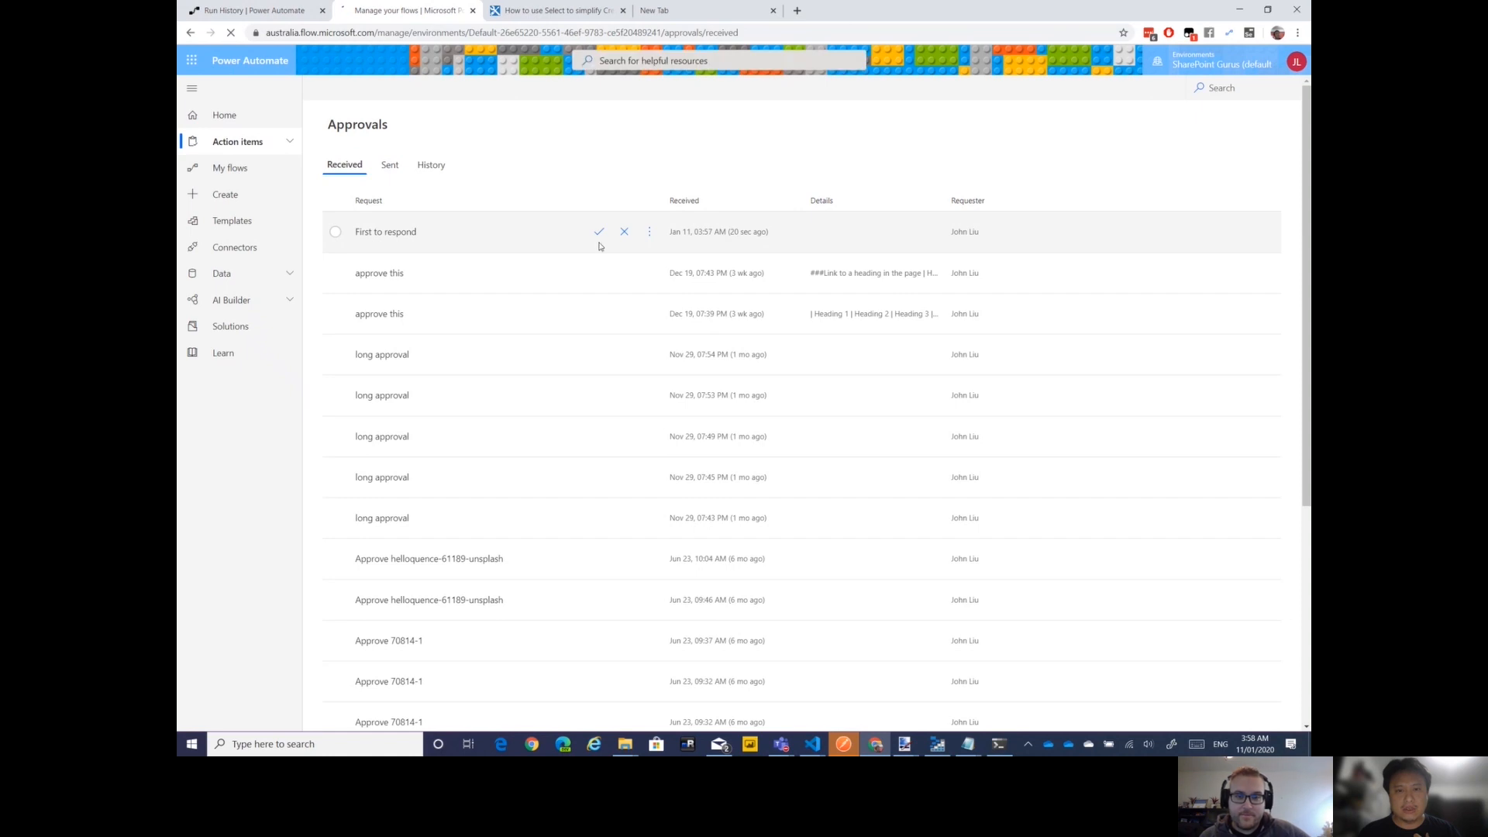
Approve the First to respond request with a comment ending 'says at 4am is YES' and confirm
left_click(599, 231)
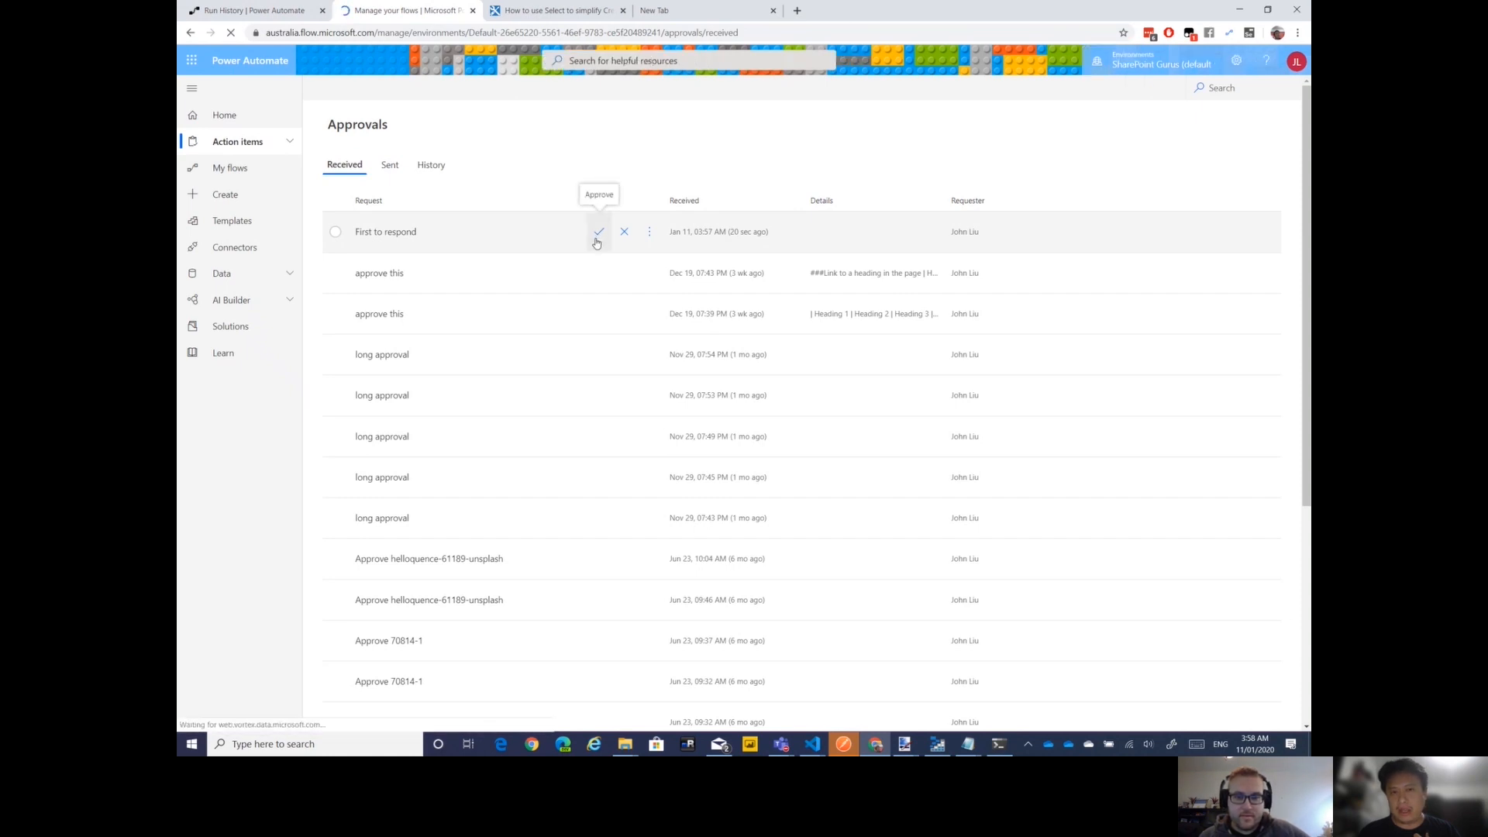
left_click(599, 231)
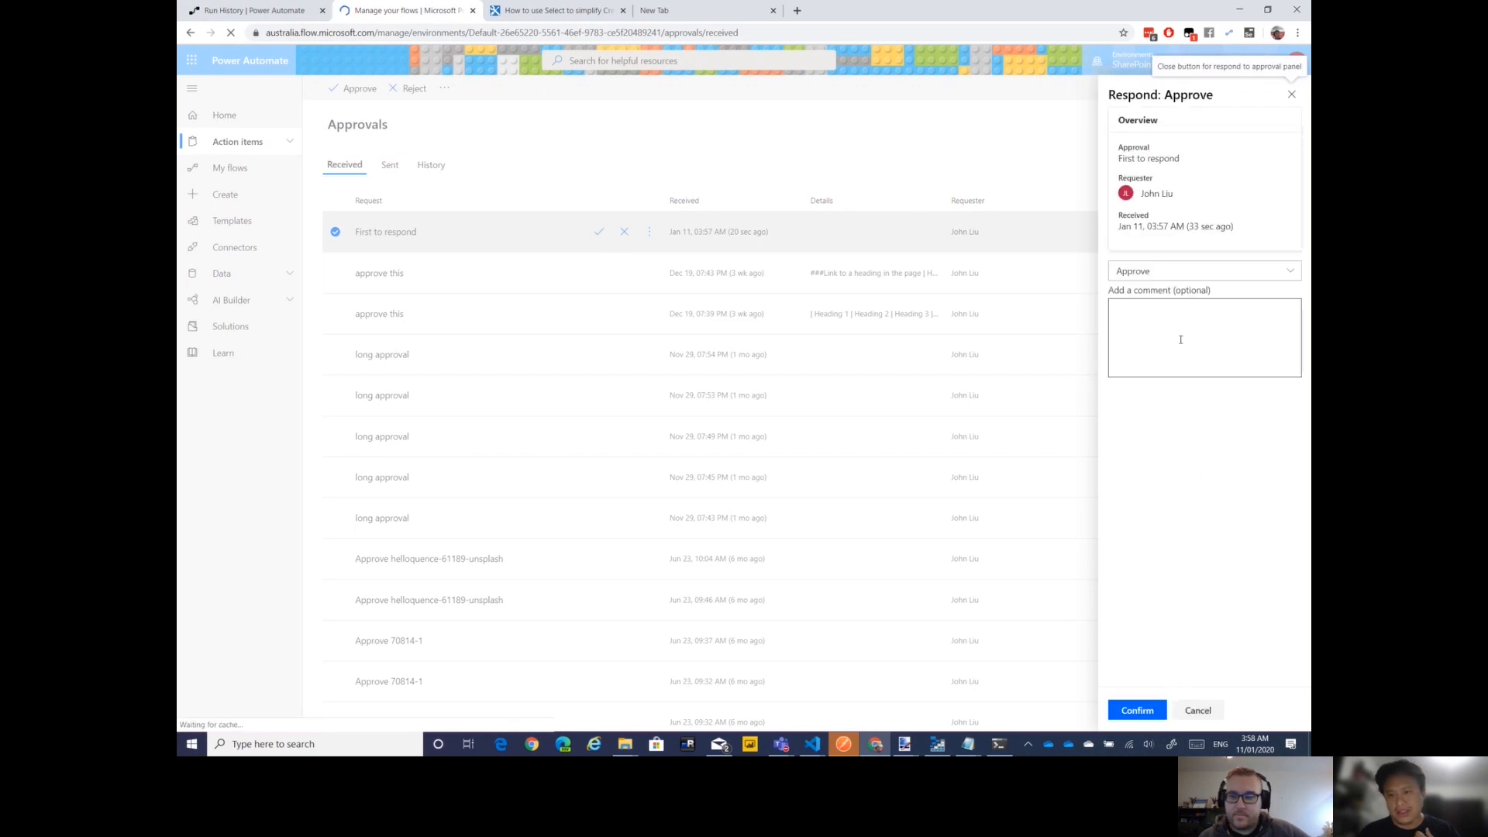
type("ANyt")
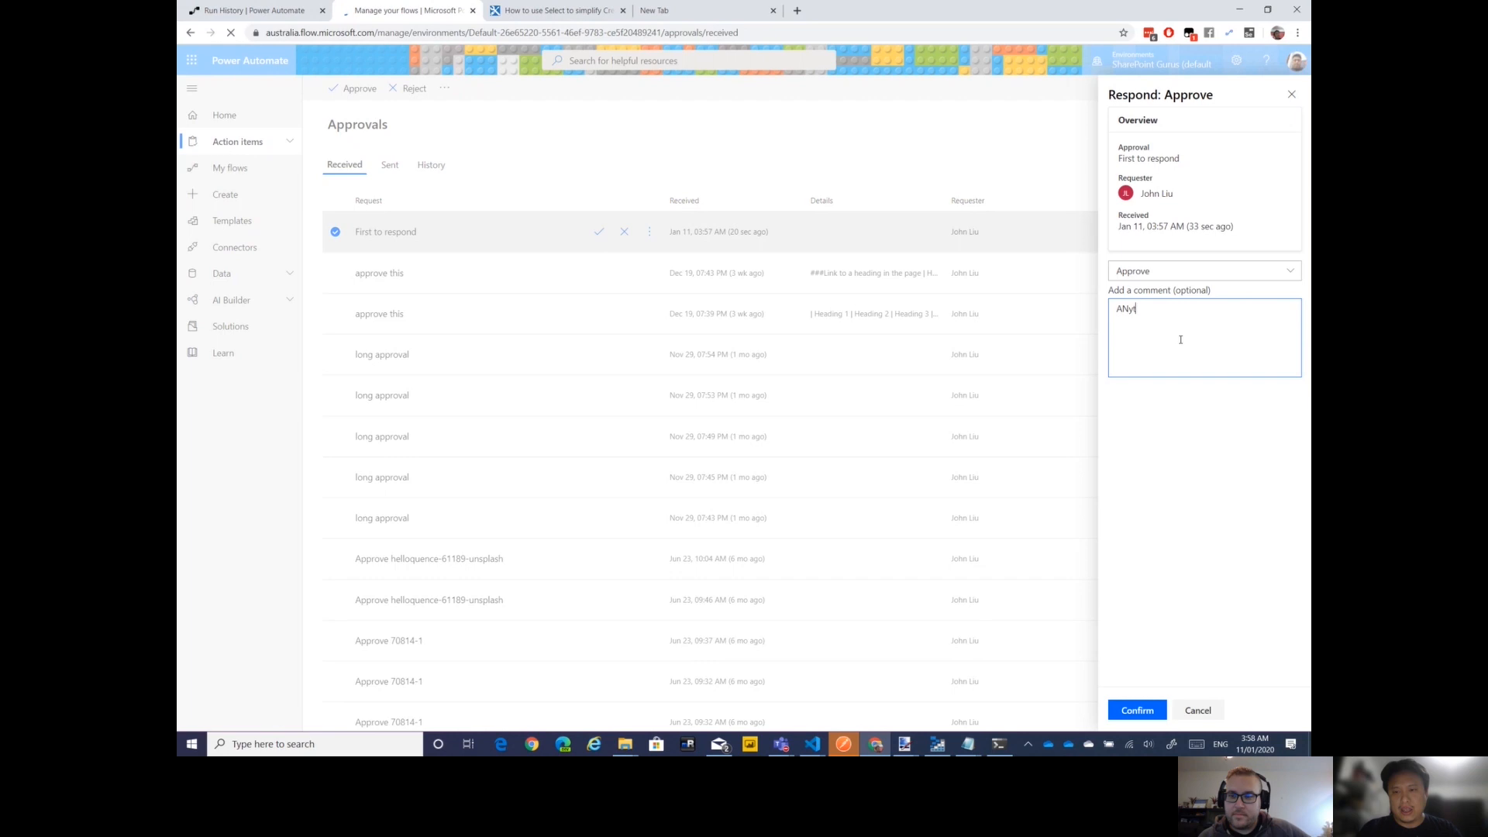
key("Backspace")
type("nything Jon ")
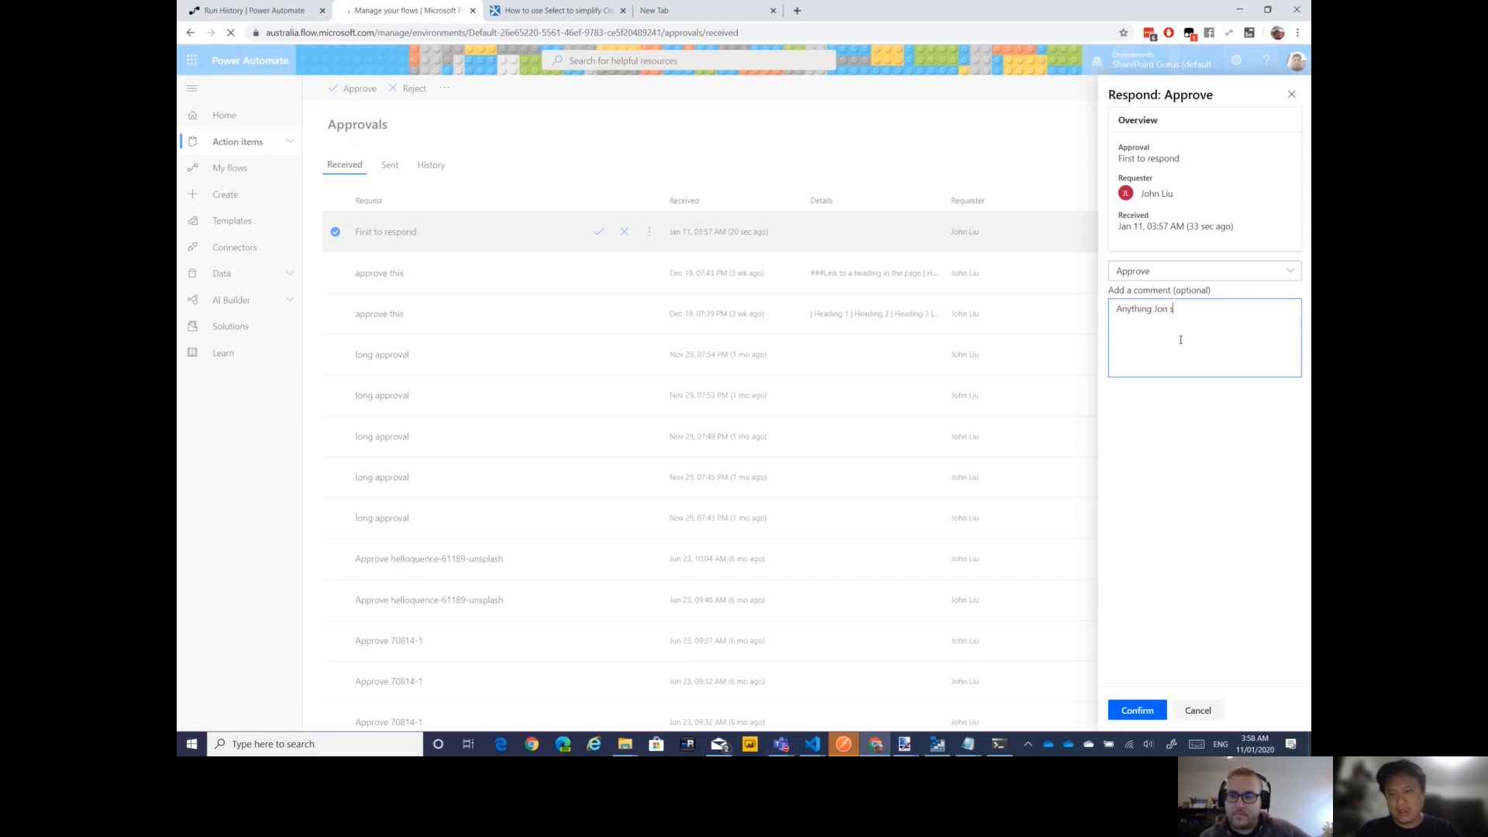
type("says at 4a")
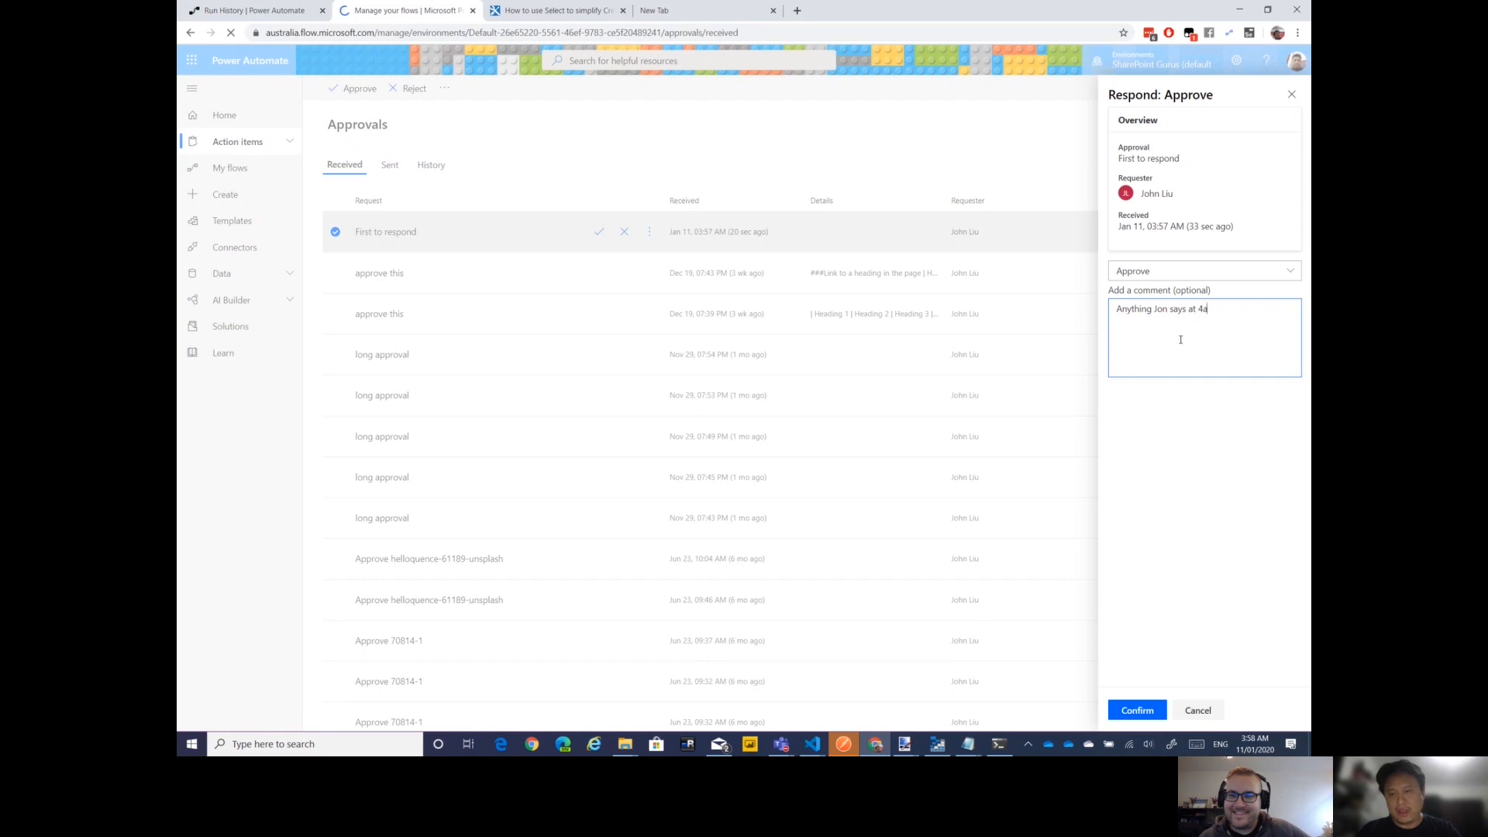
type("m is YES")
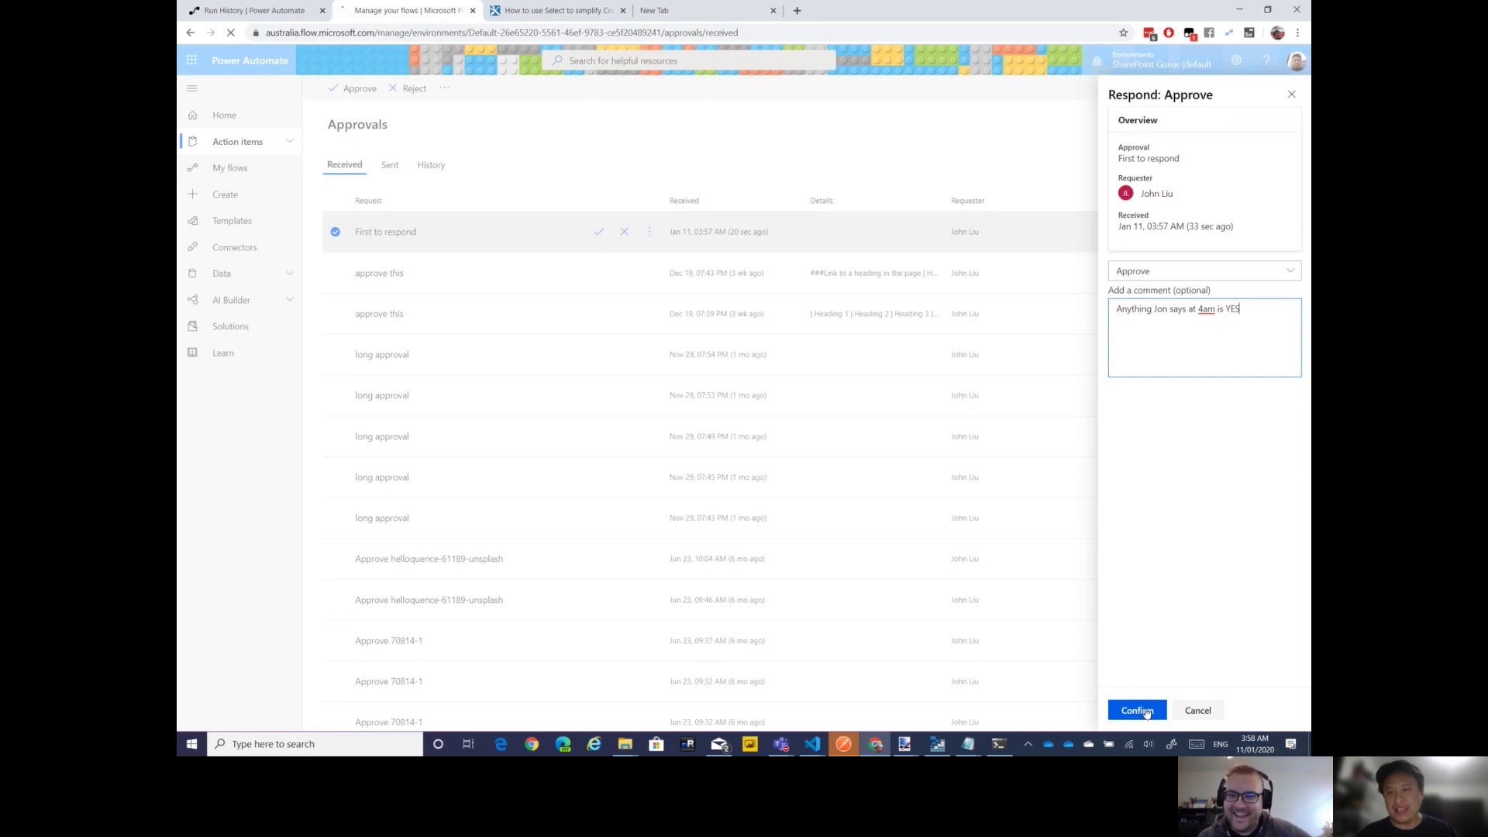
left_click(1136, 710)
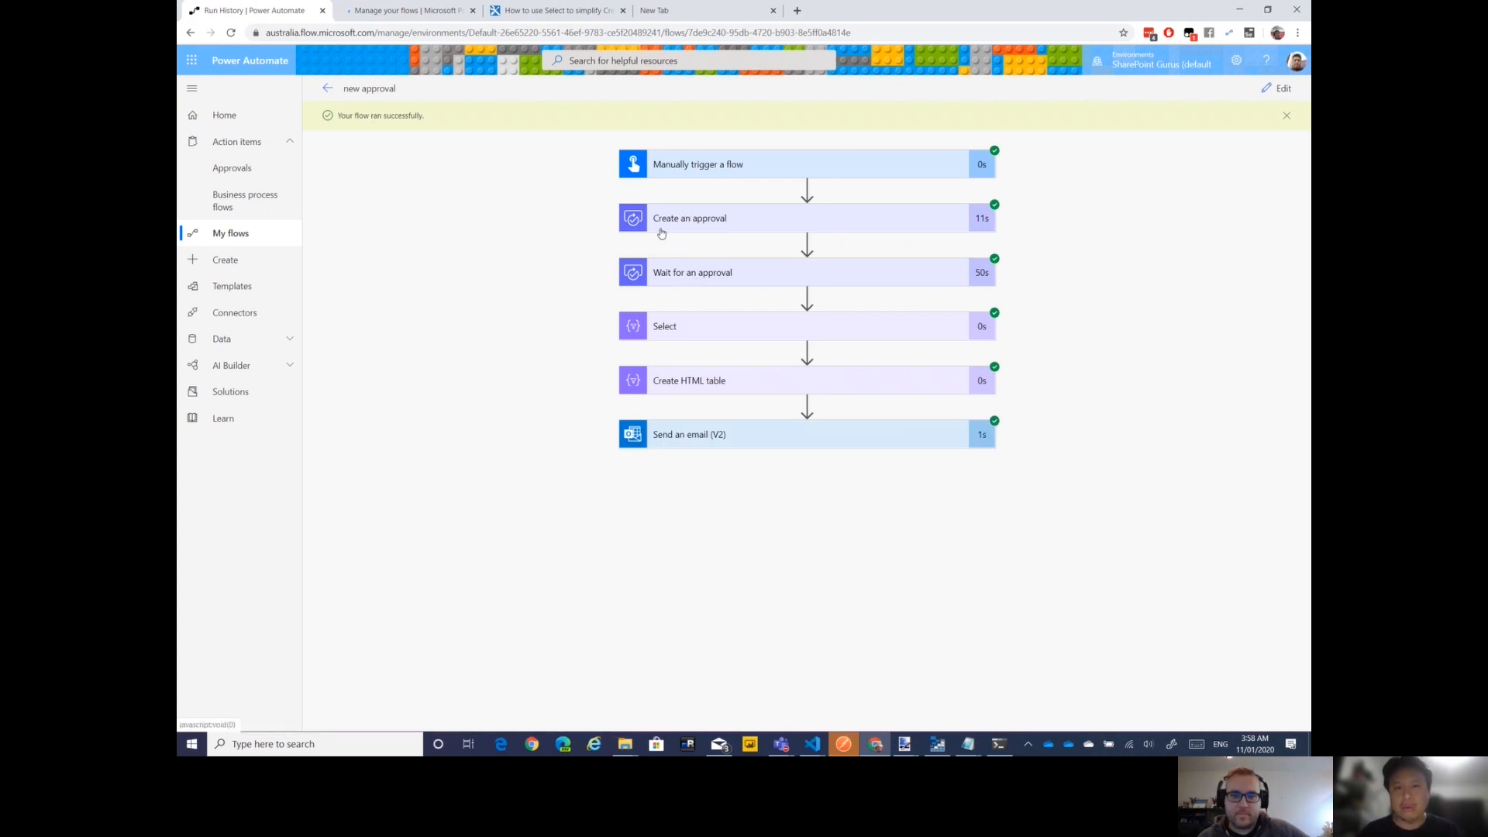
mouse_move(652, 338)
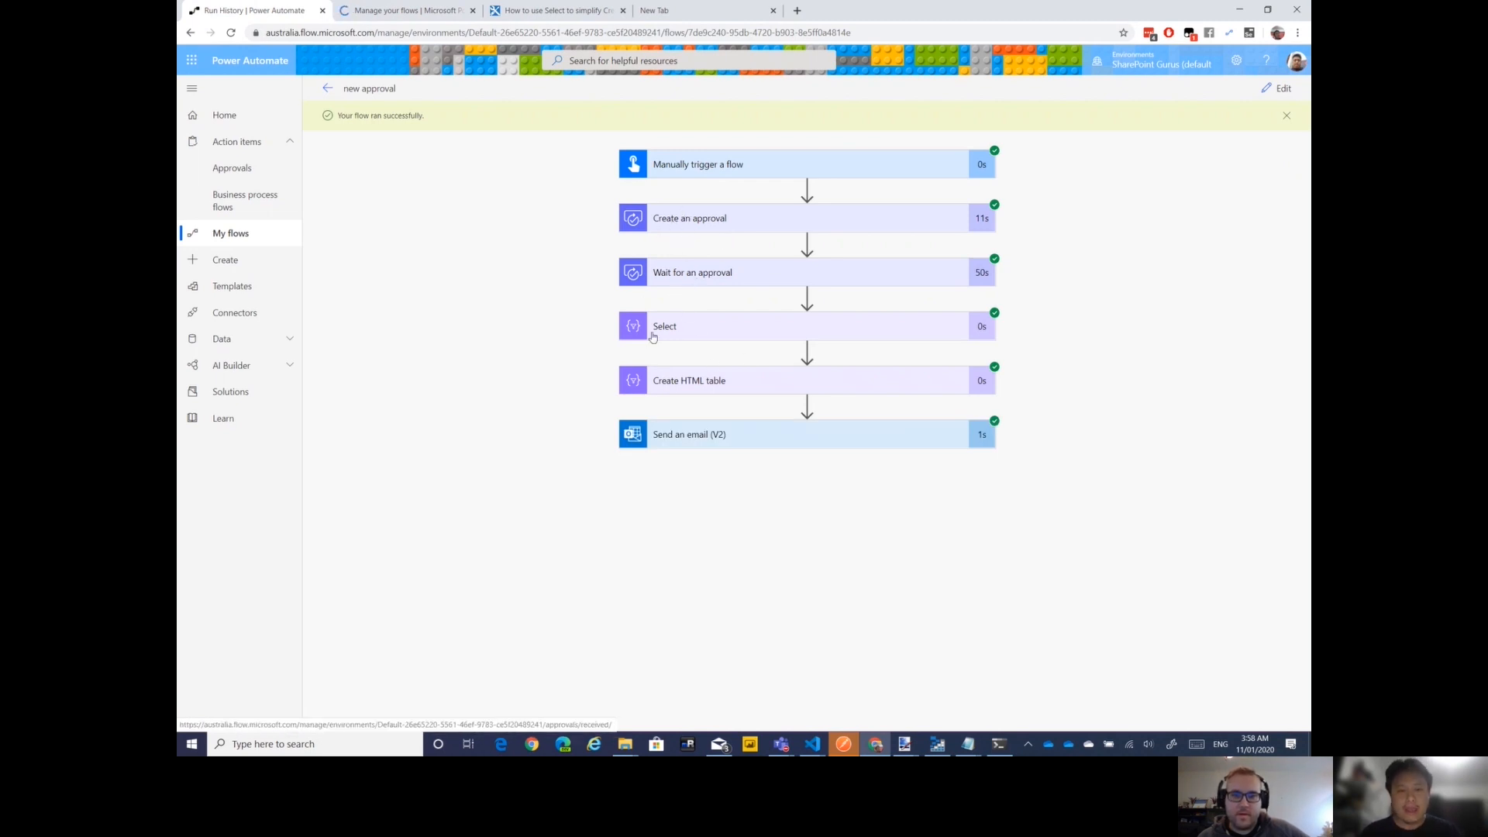
Inspect the Select step's run output array with Approver, Response and Comments keys
left_click(806, 328)
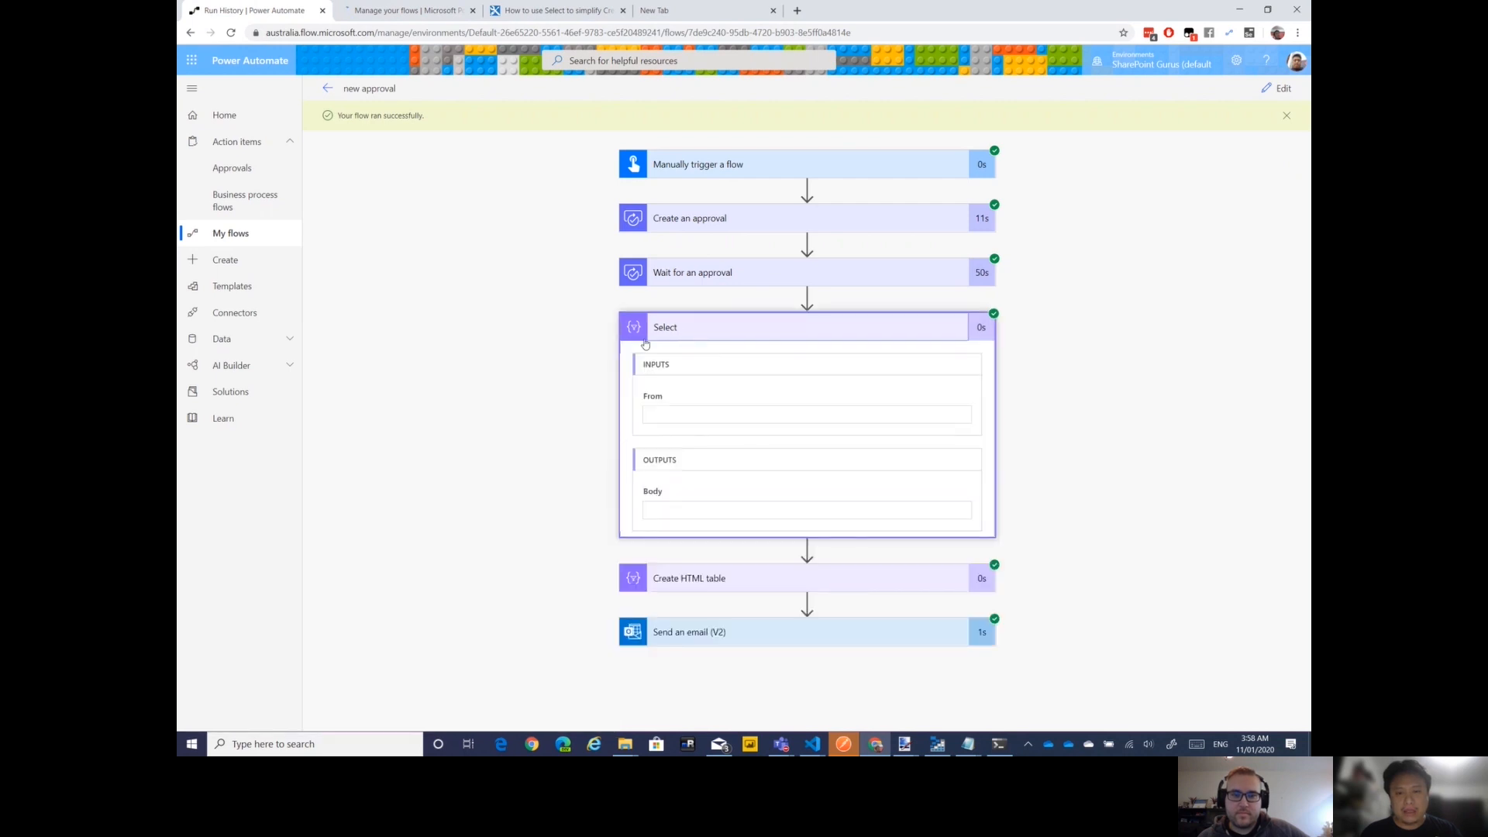
mouse_move(573, 415)
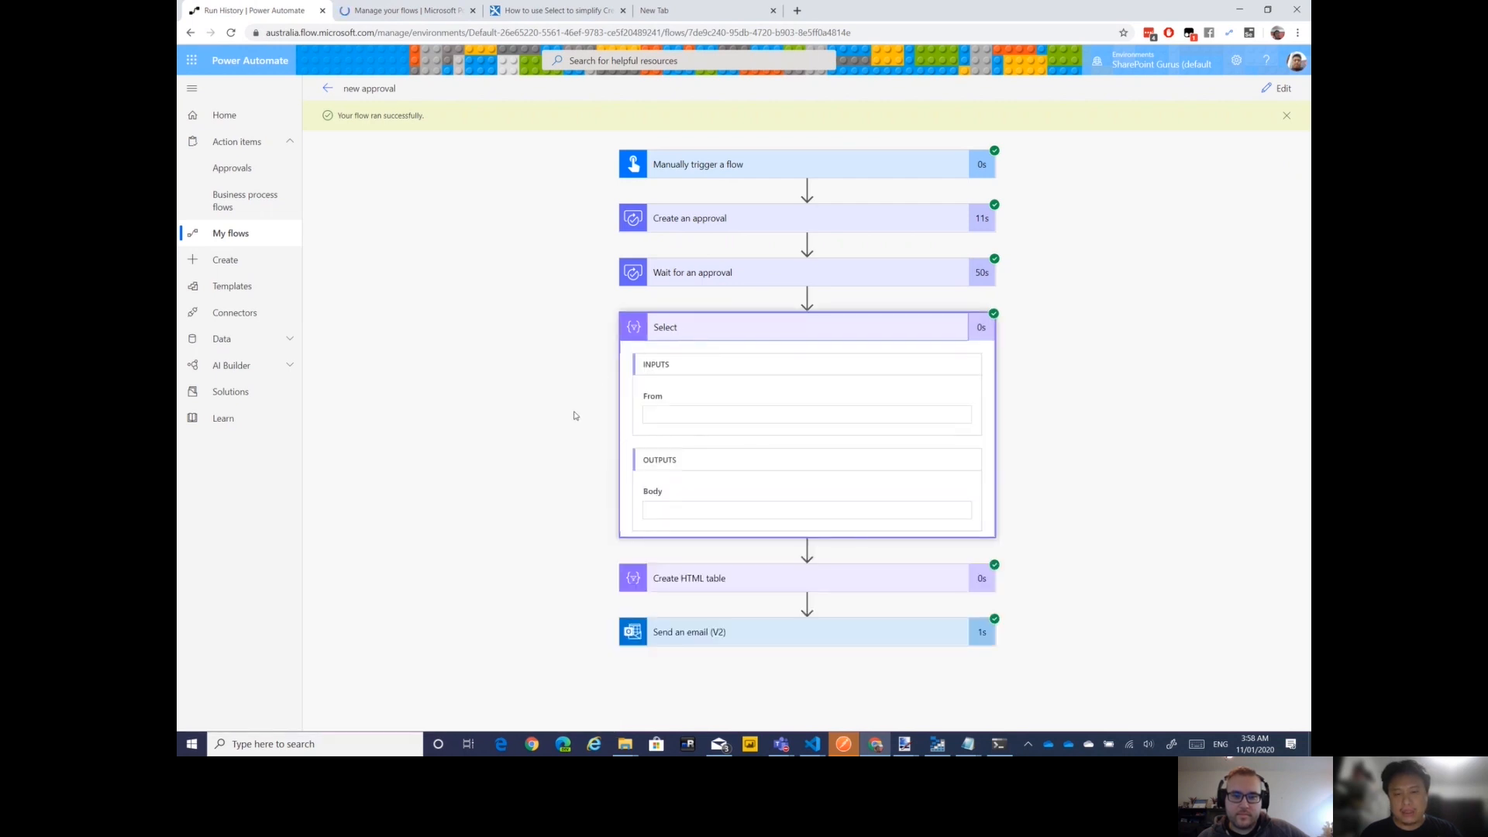
left_click(807, 327)
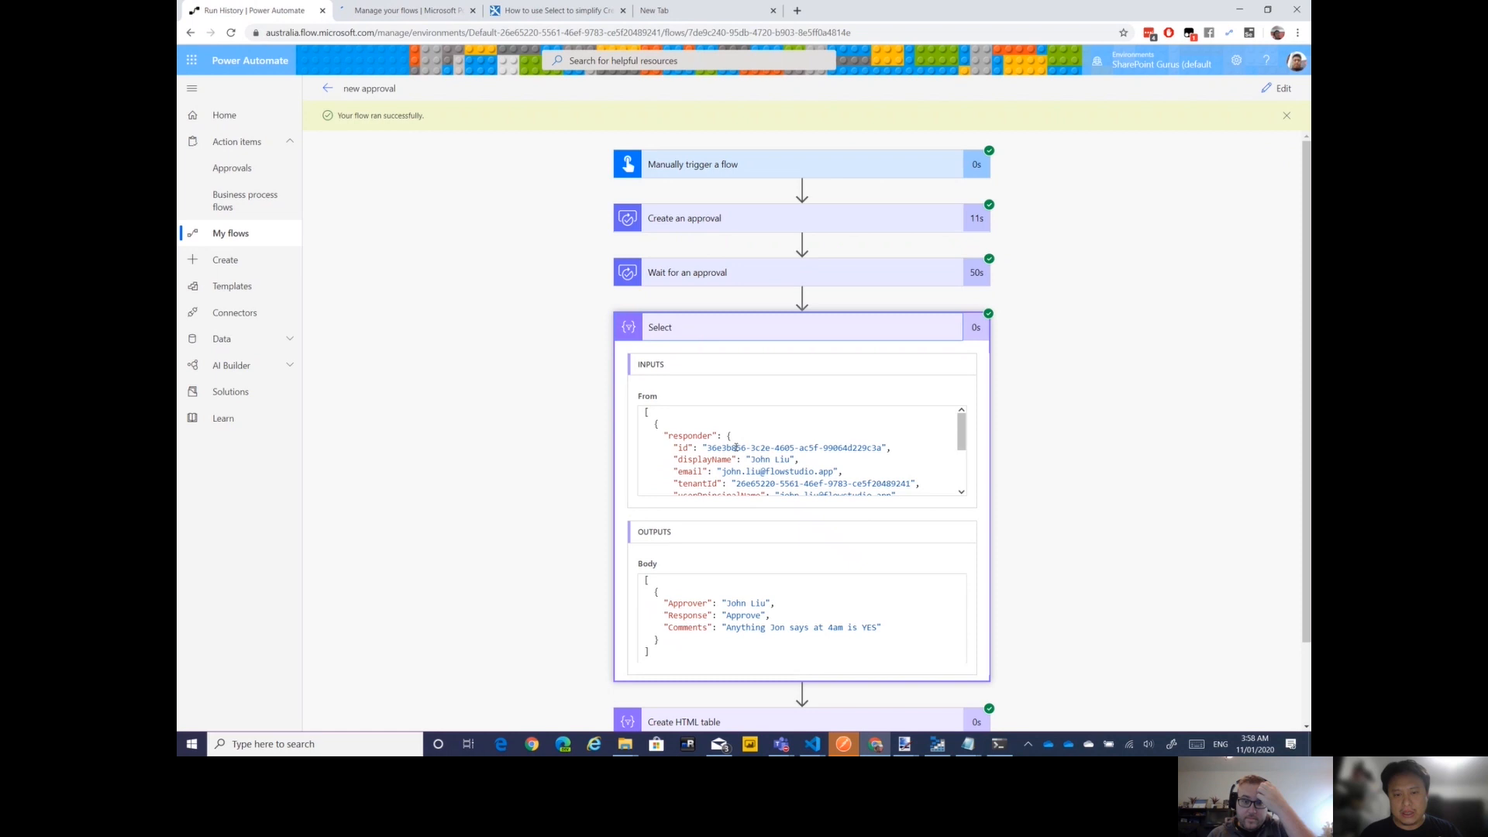
scroll("down", 3)
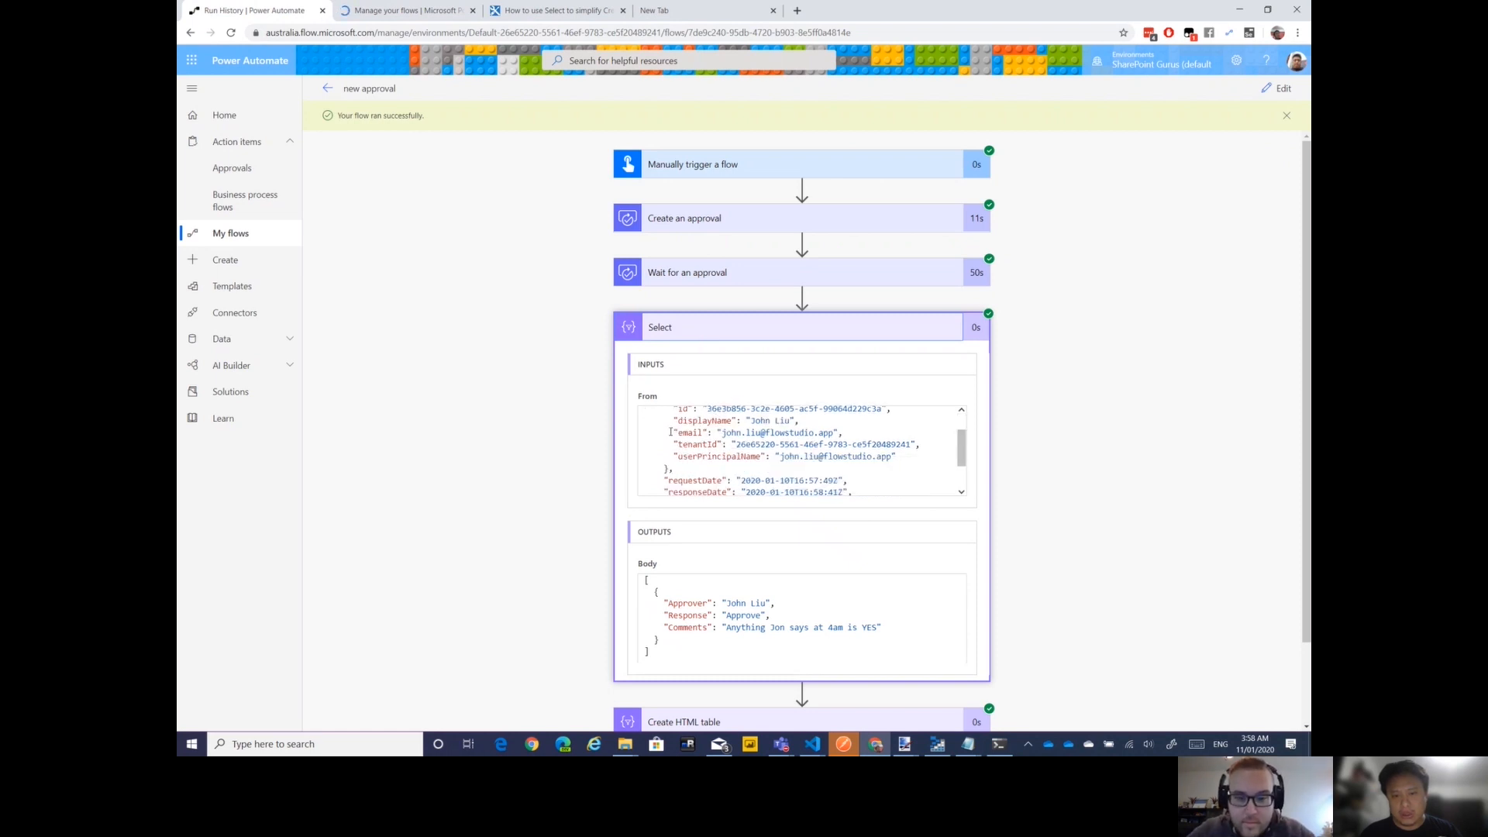
scroll("down", 3)
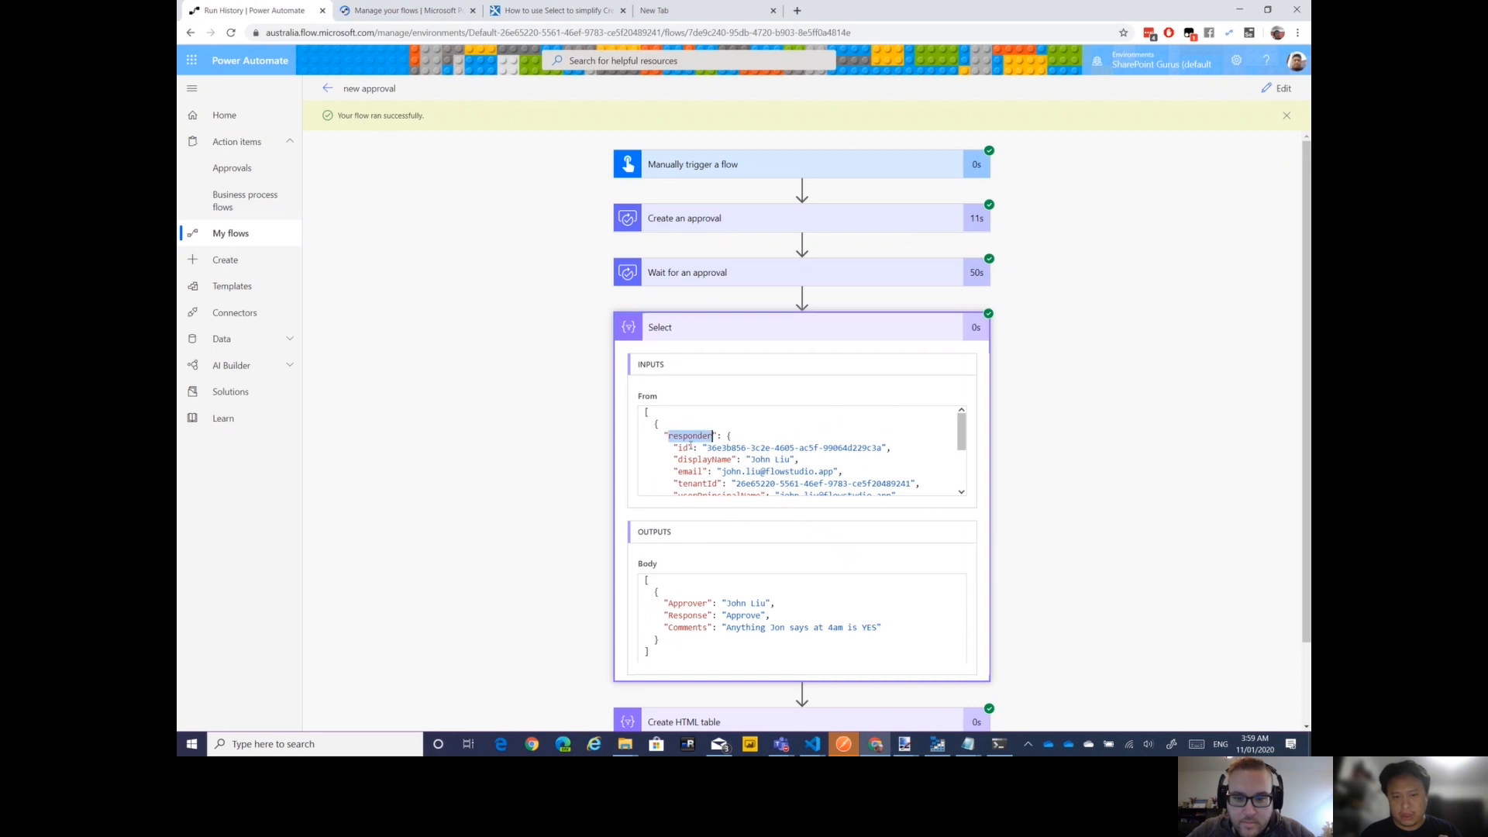
scroll("down", 3)
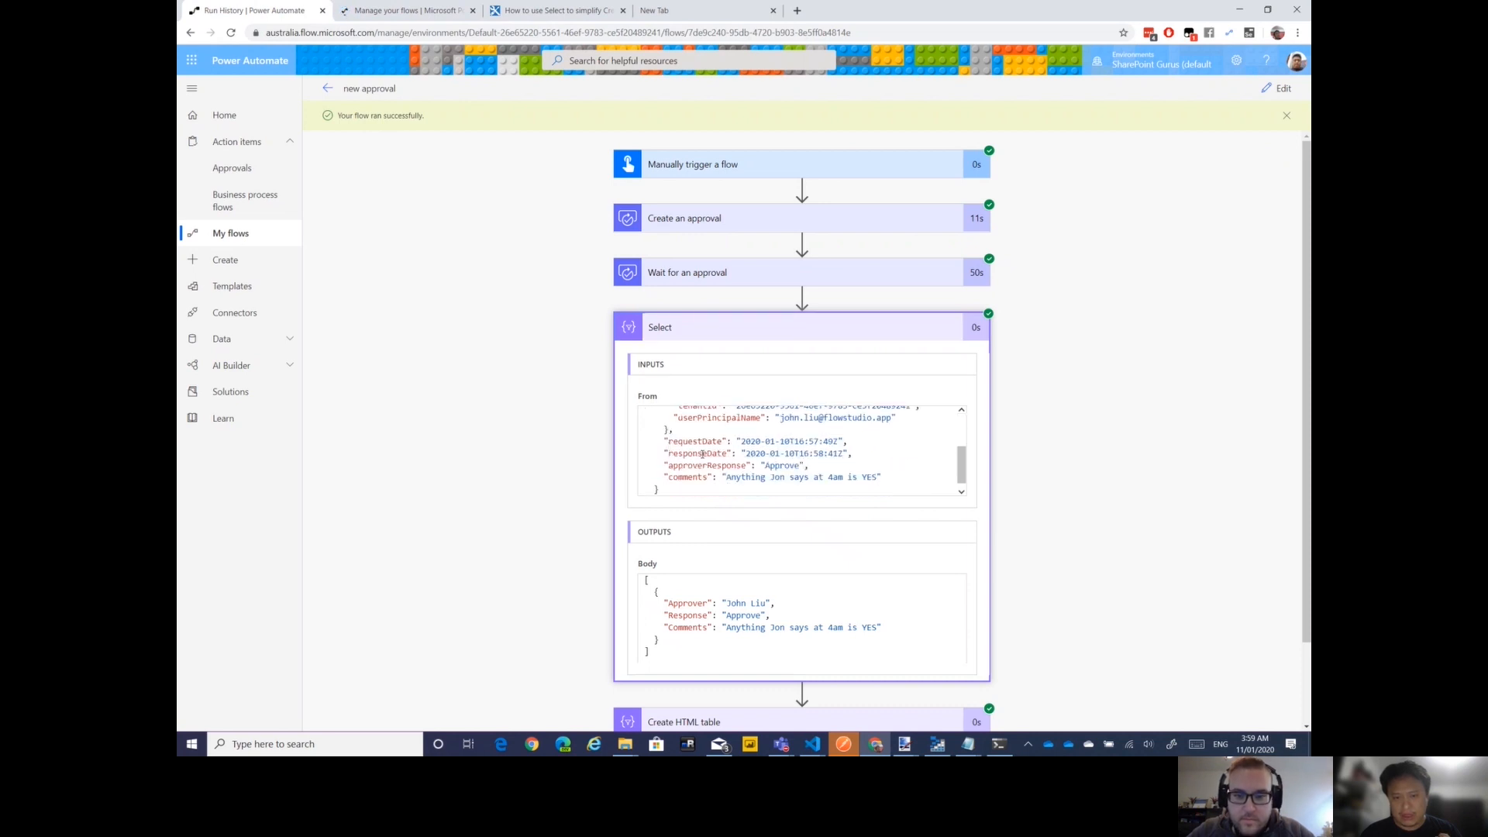
scroll("down", 3)
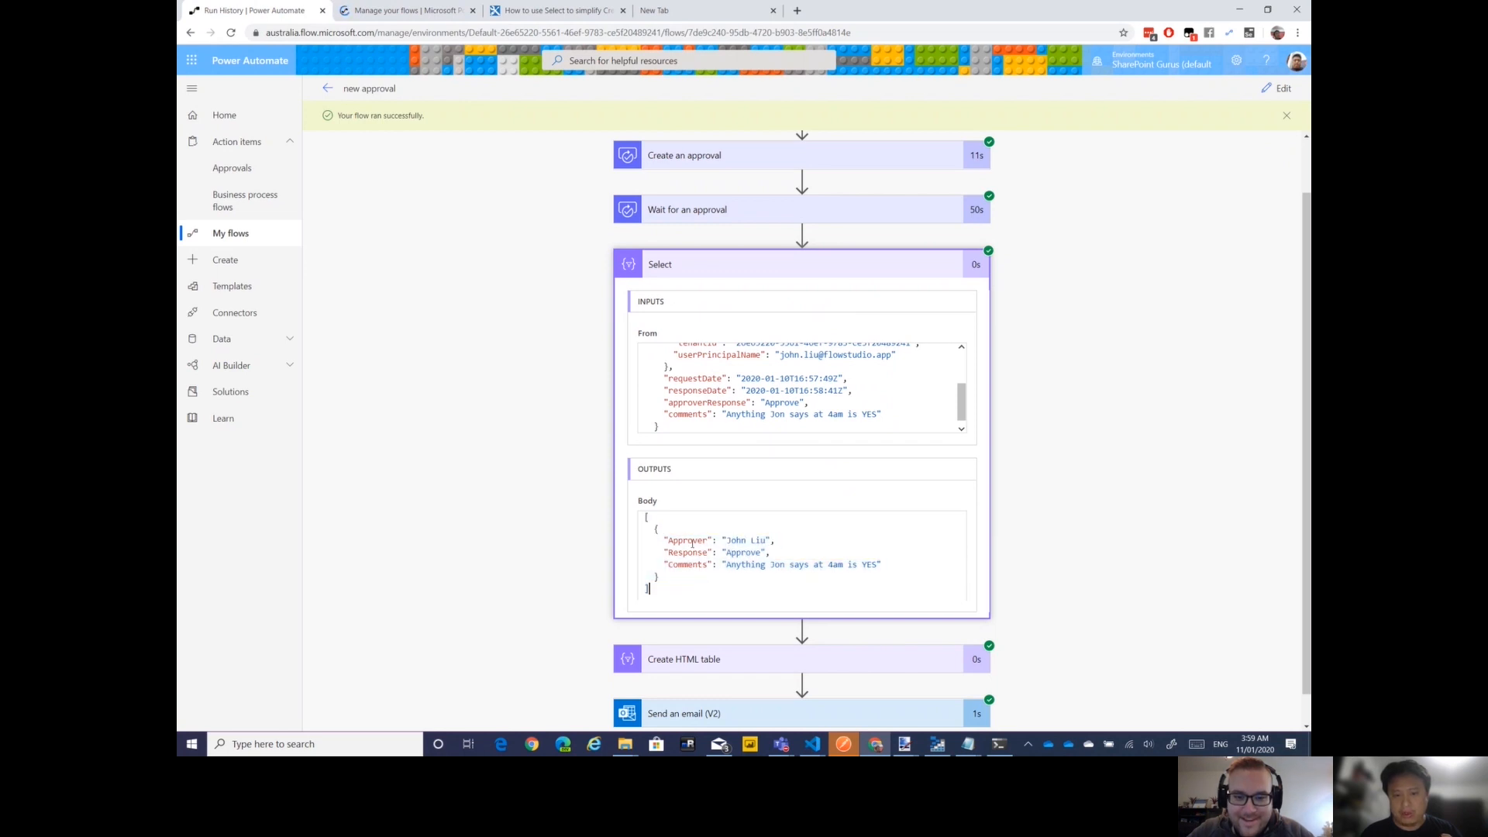
double_click(687, 552)
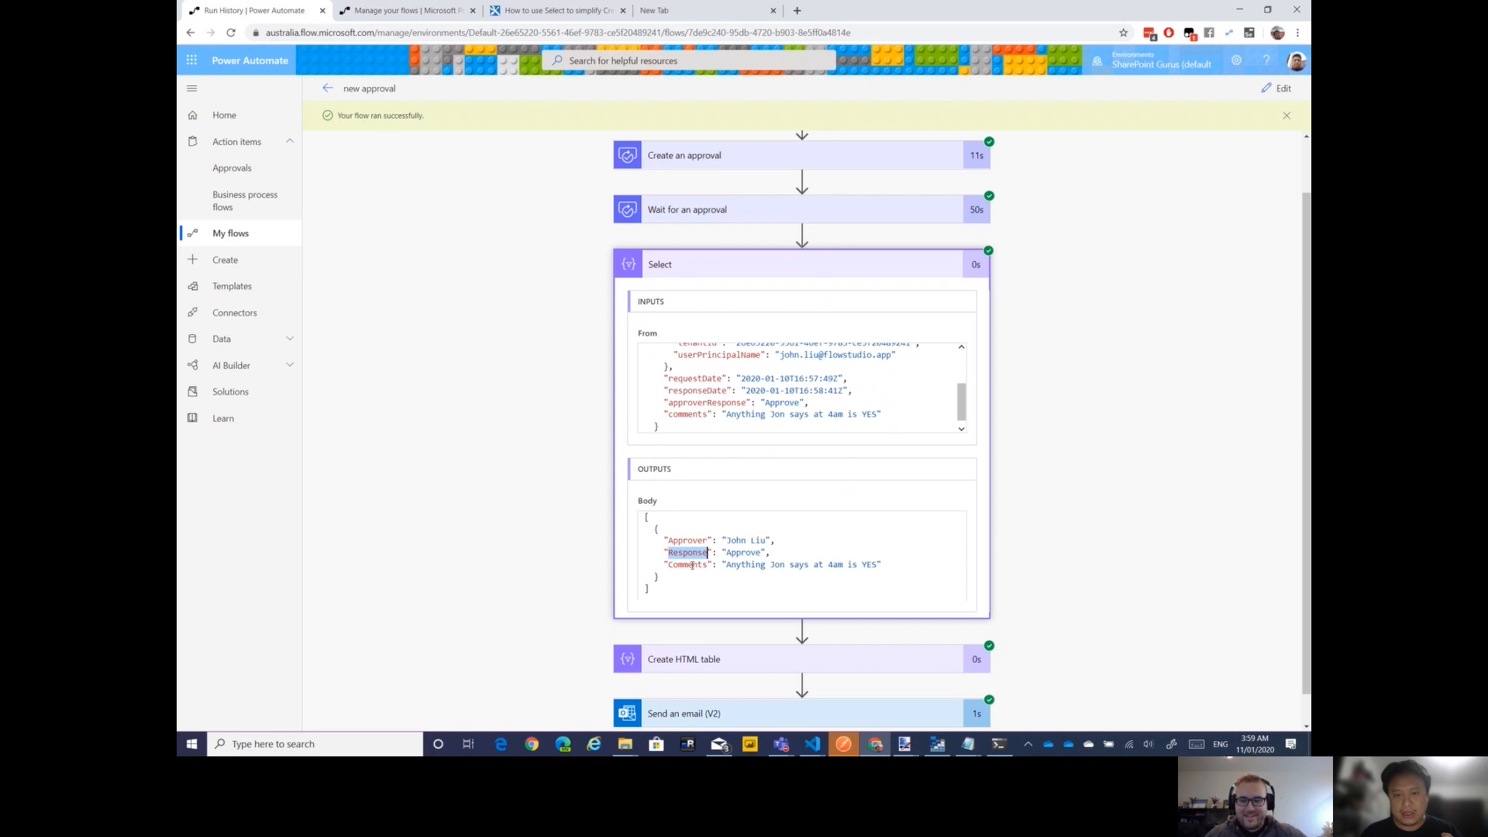
double_click(685, 565)
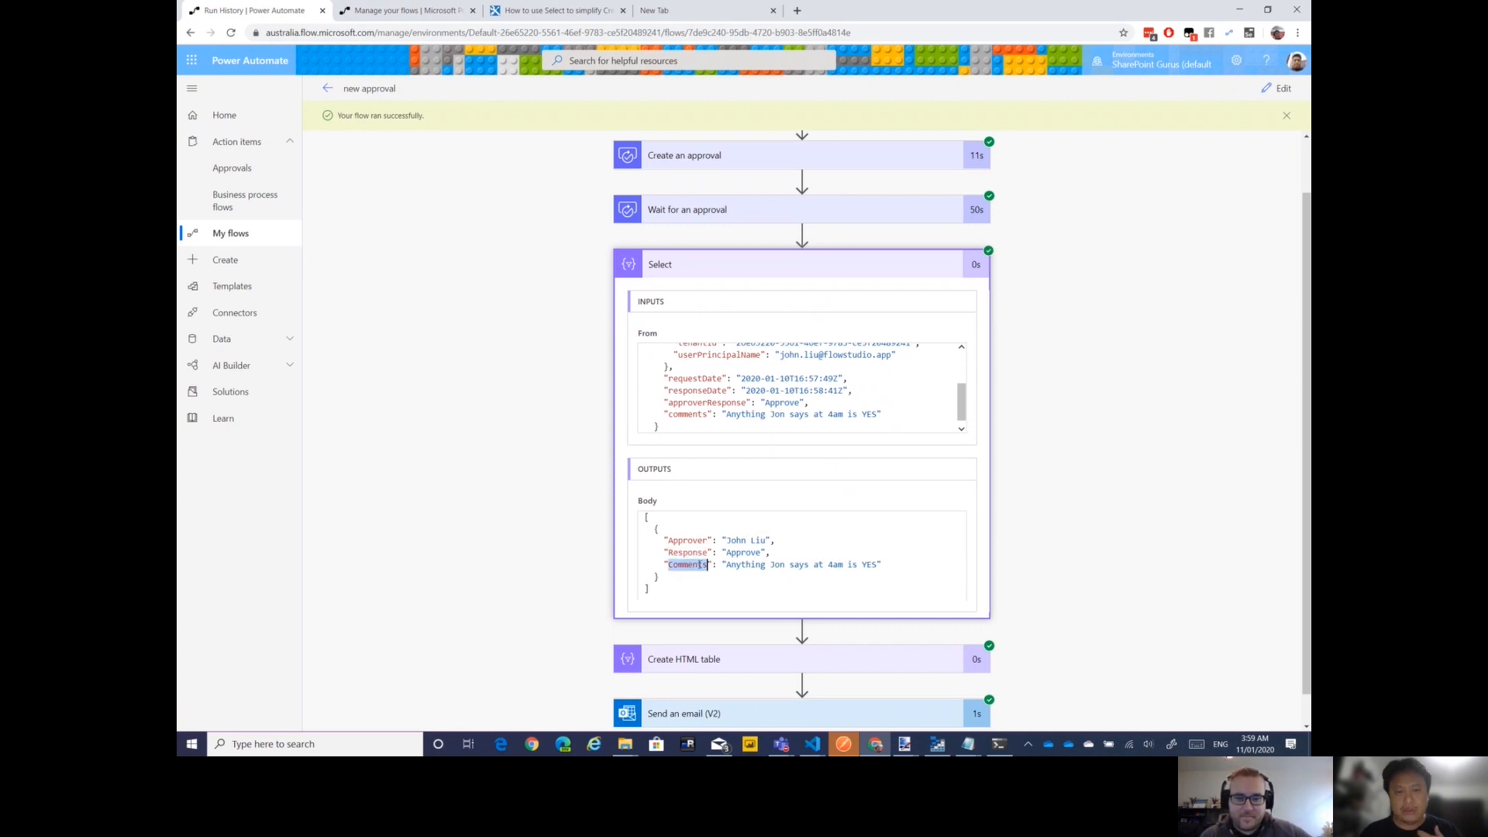
scroll("up", 3)
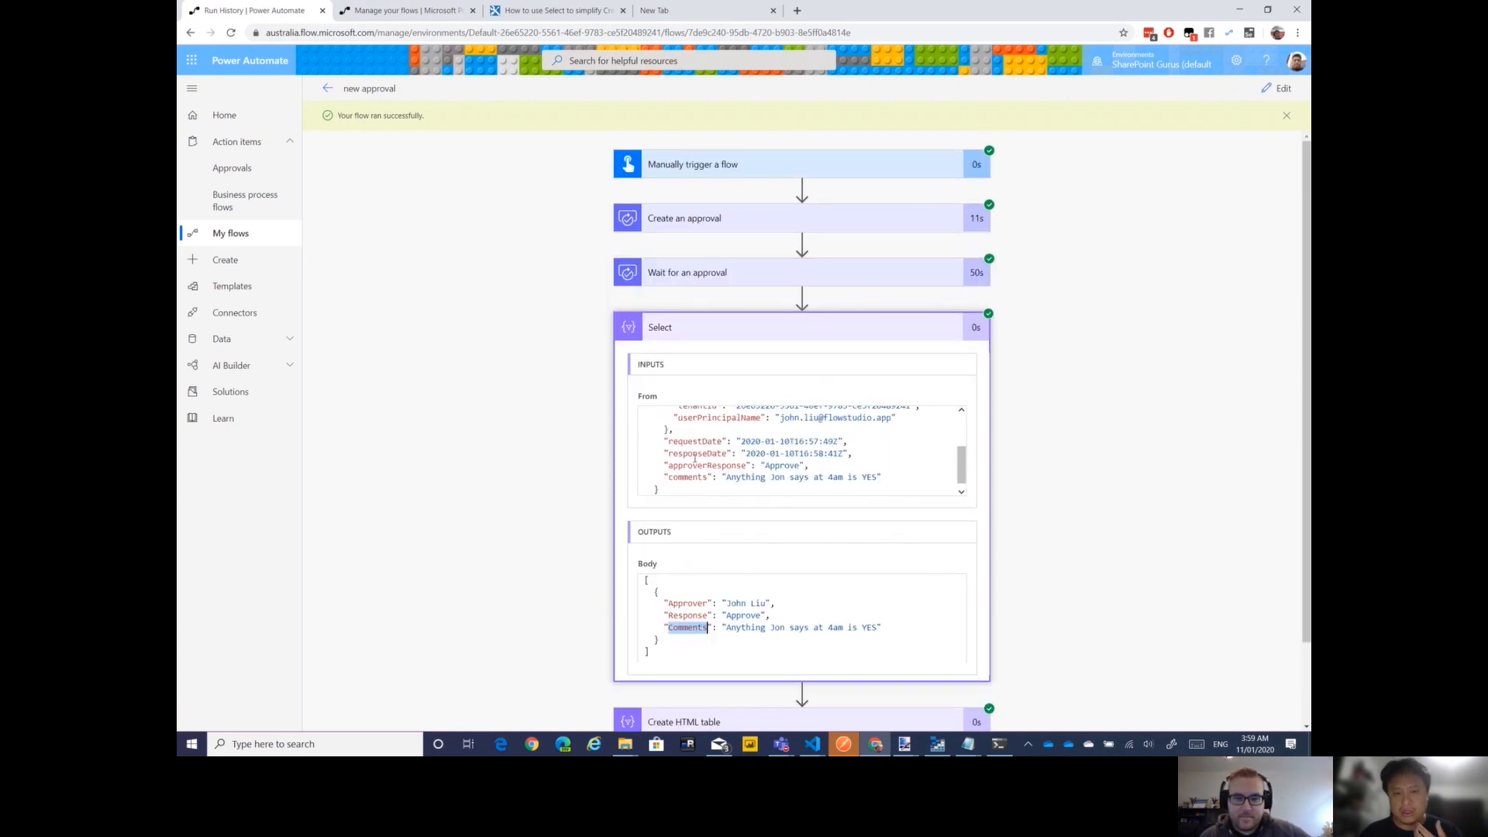
scroll("down", 3)
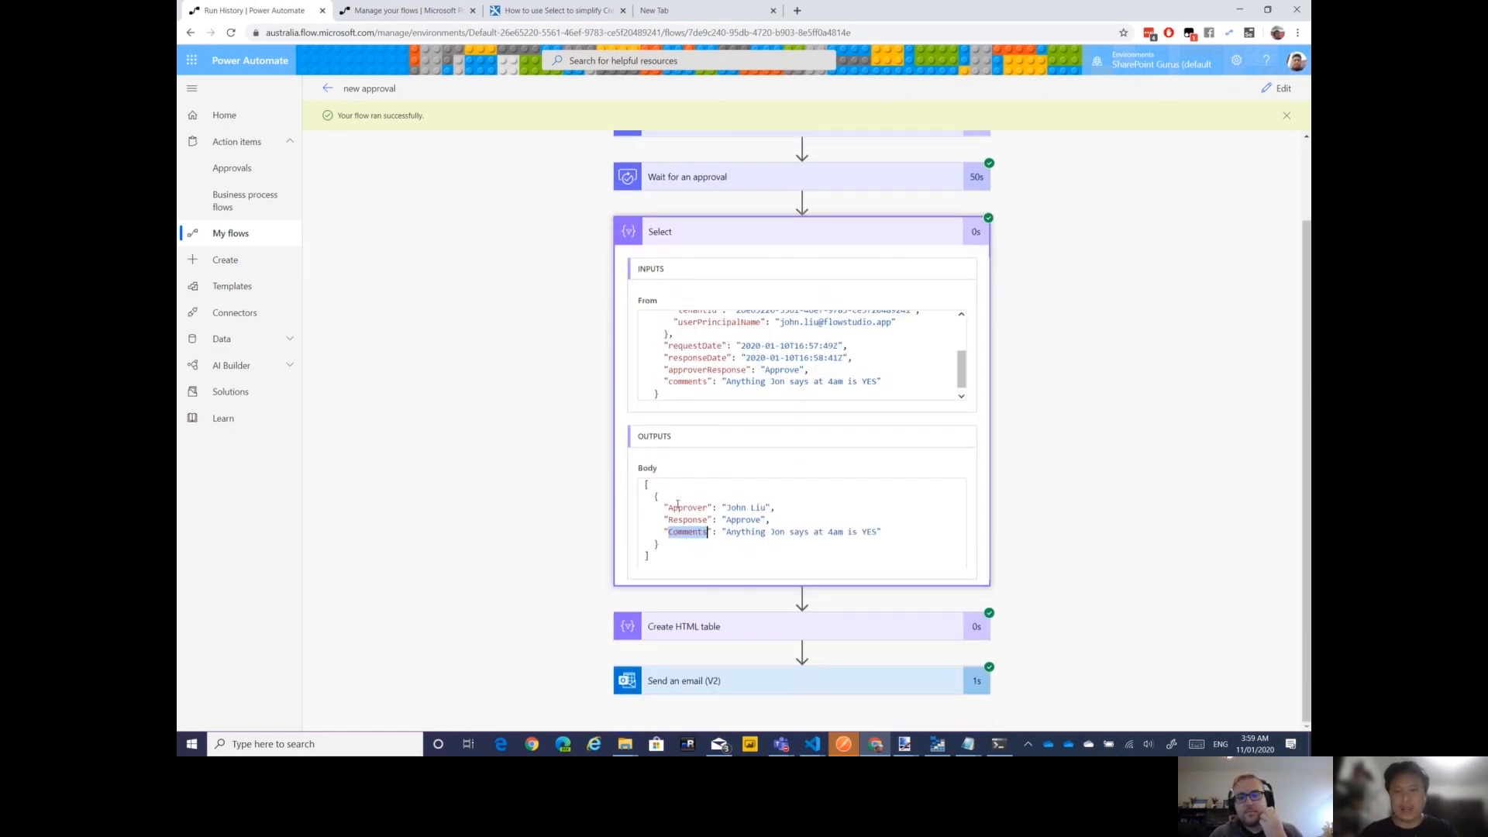
left_click(684, 625)
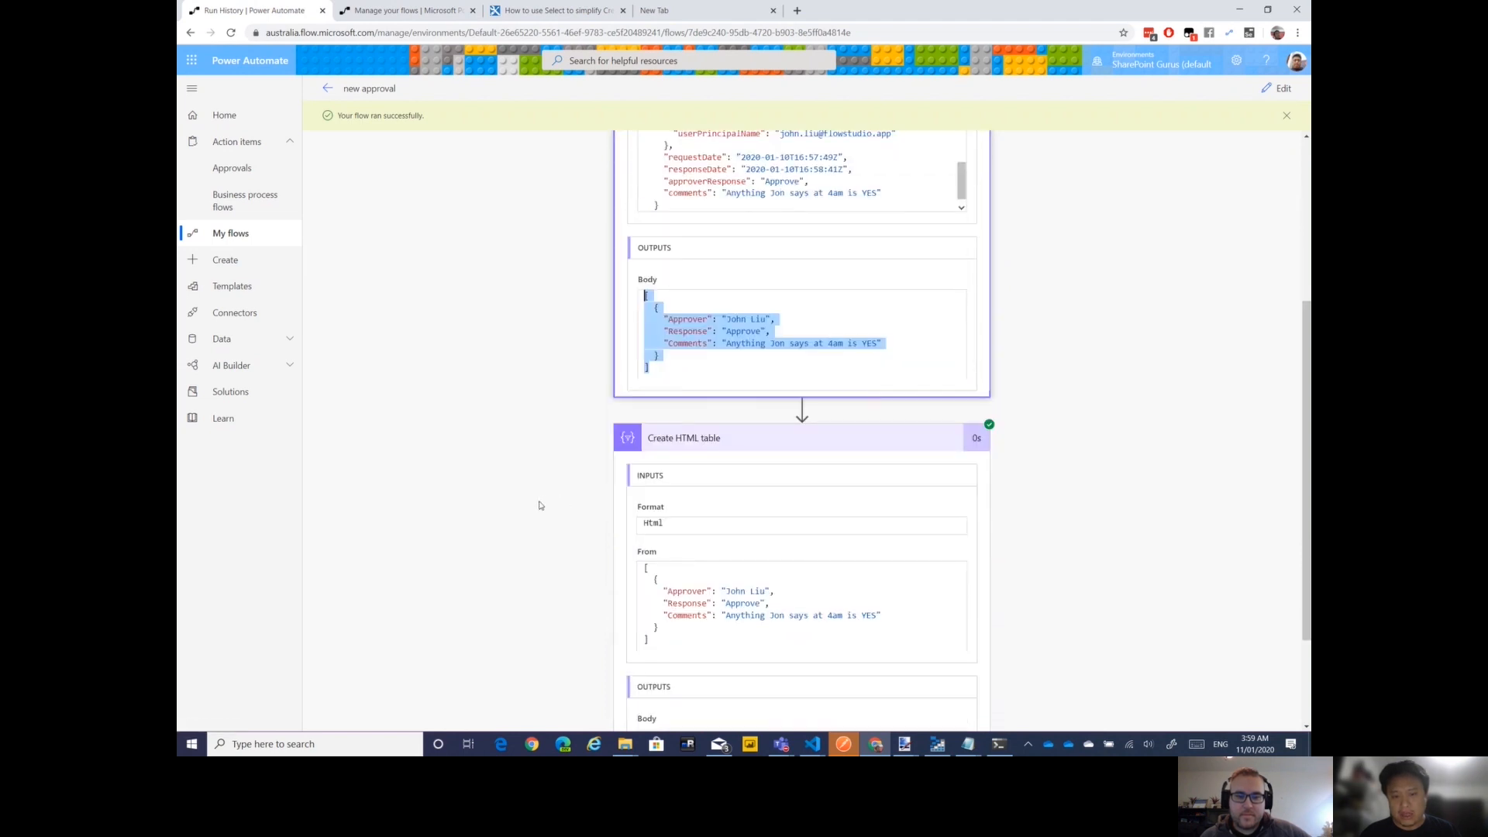
View the Create HTML table output, then expand Send an email (V2) run details
scroll("down", 3)
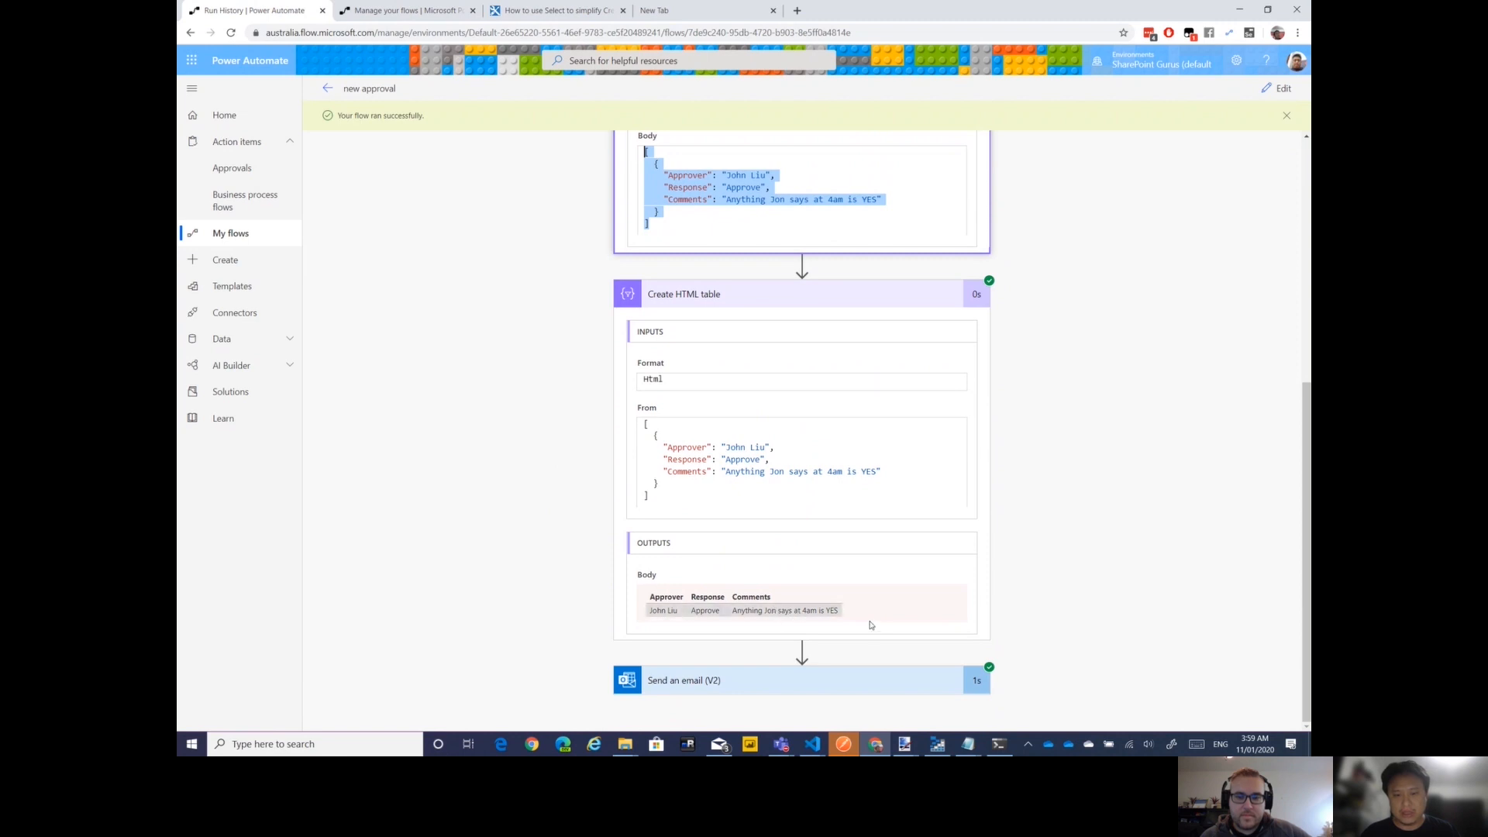
mouse_move(653, 594)
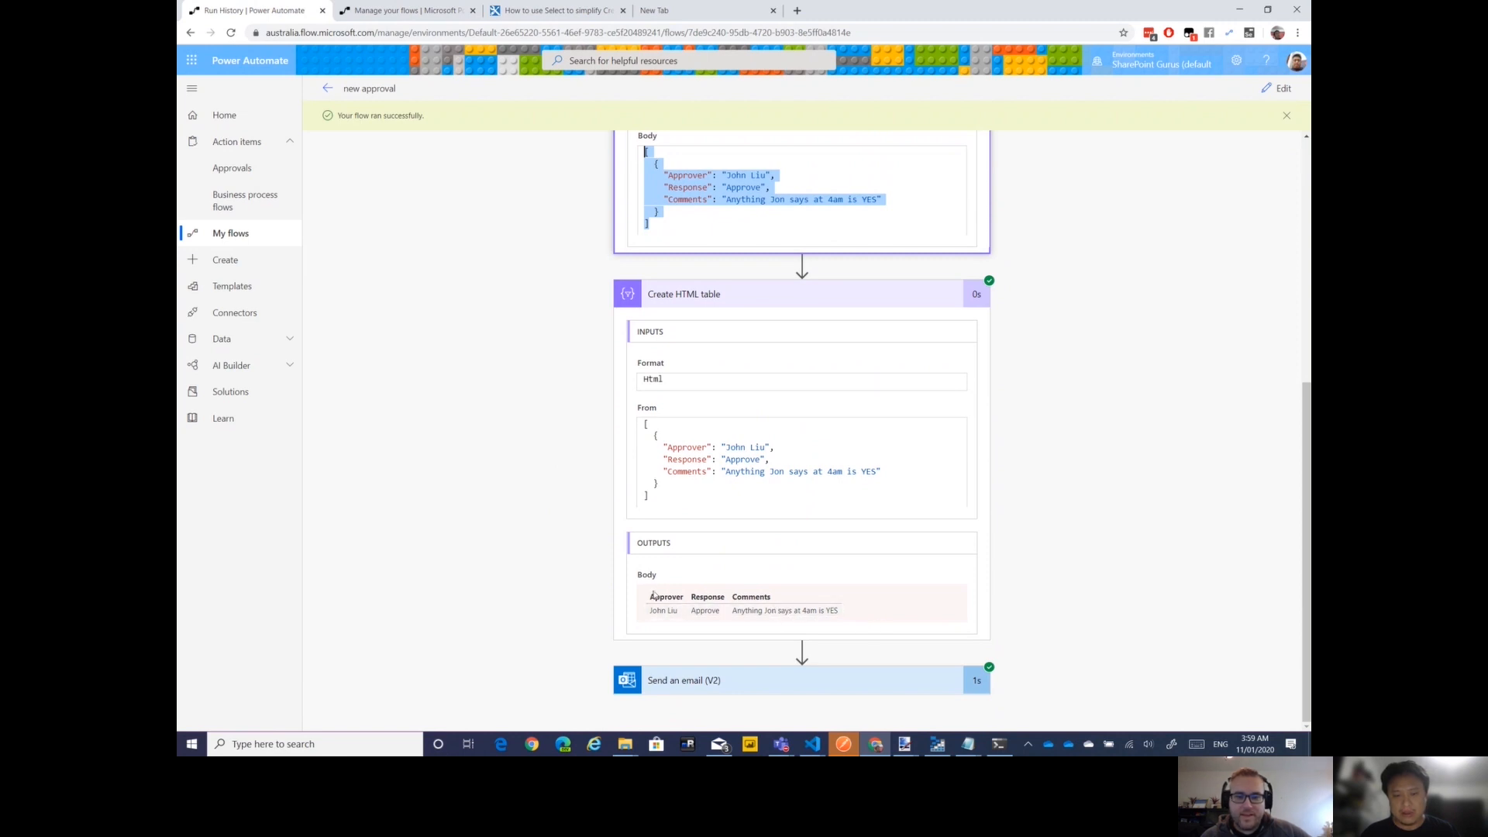
mouse_move(604, 616)
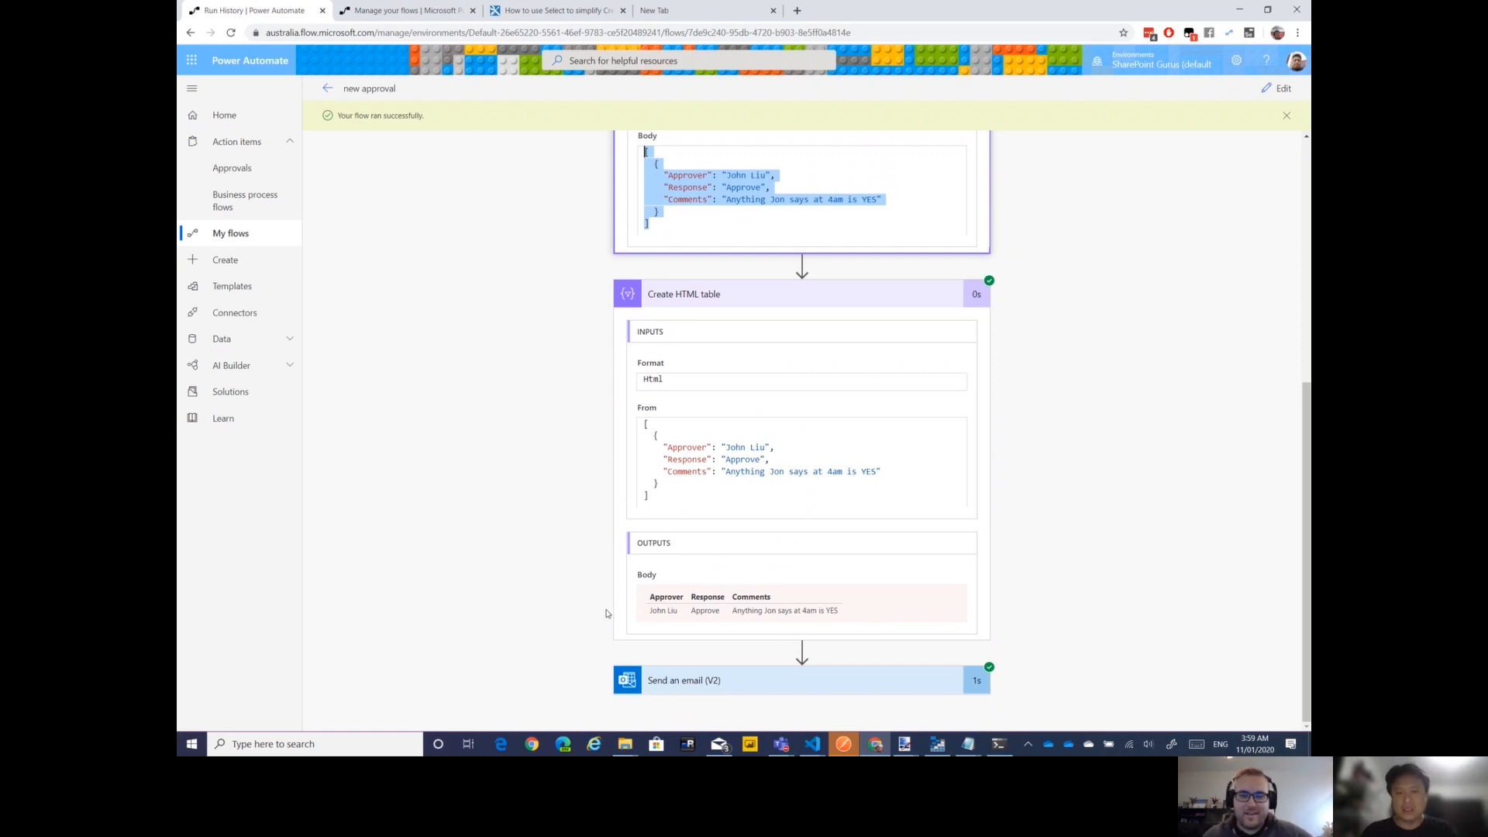
mouse_move(642, 553)
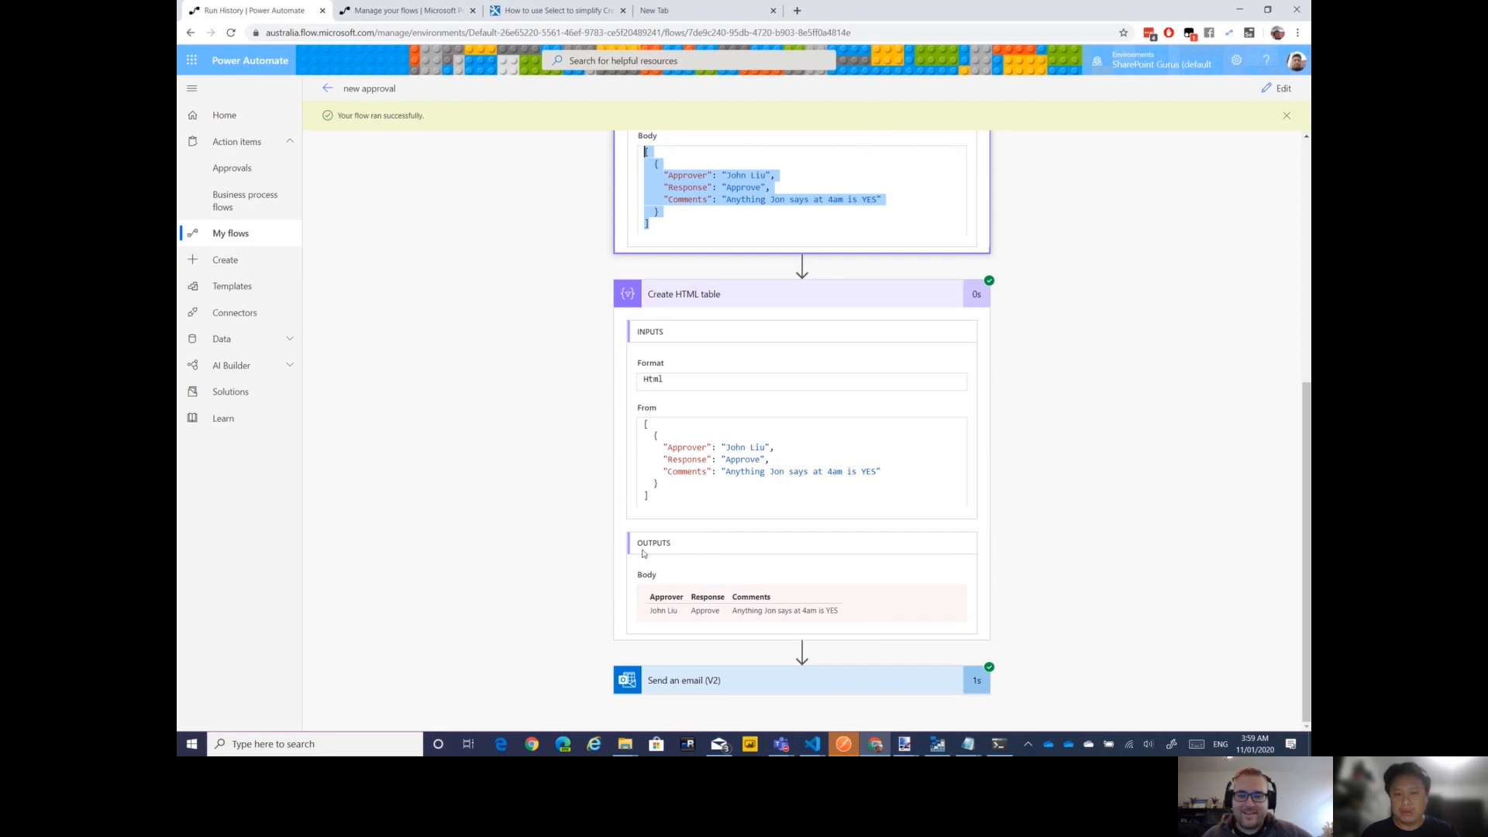
mouse_move(689, 459)
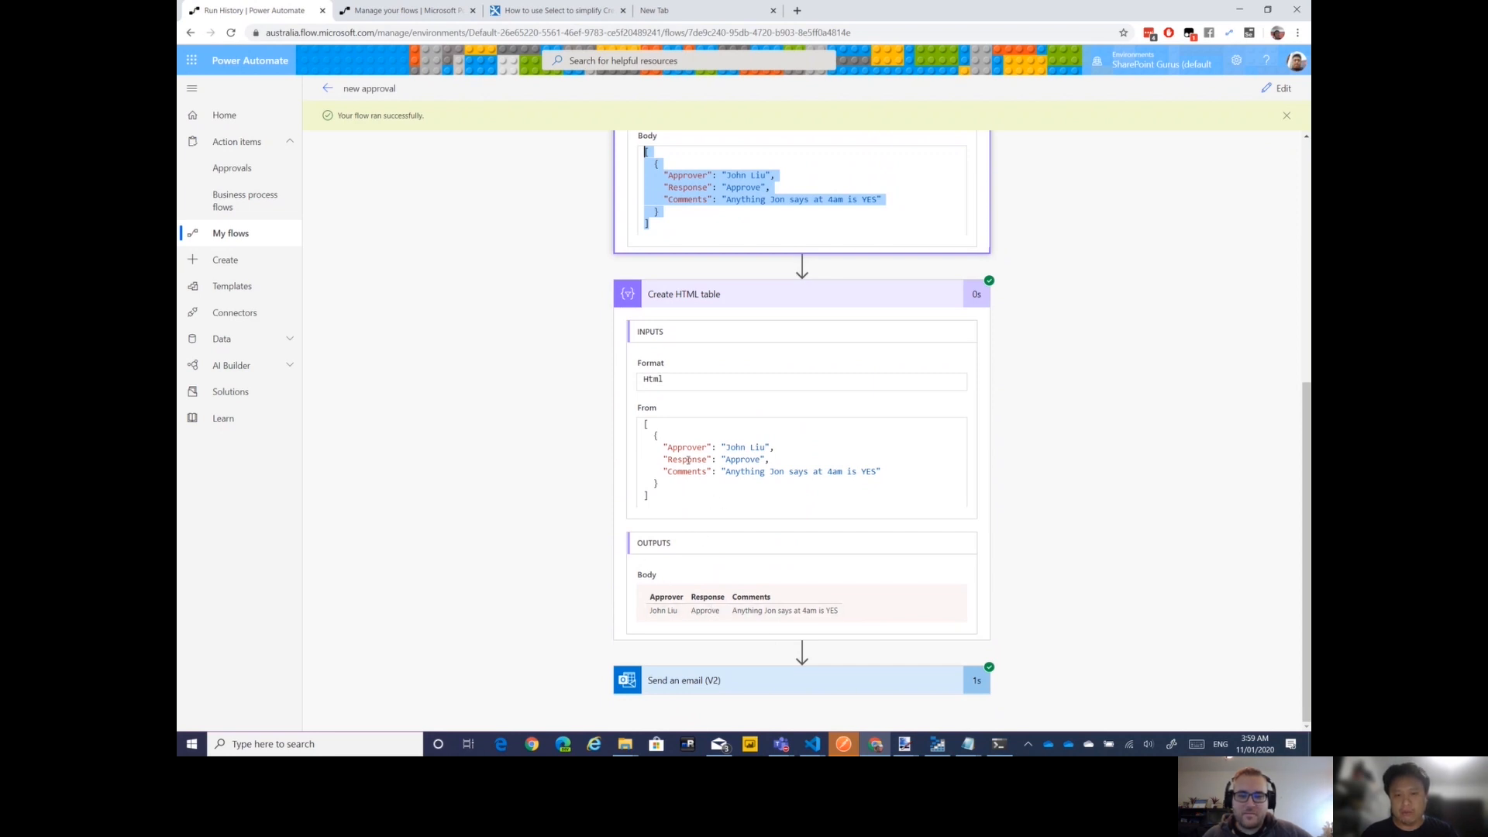
left_click(797, 679)
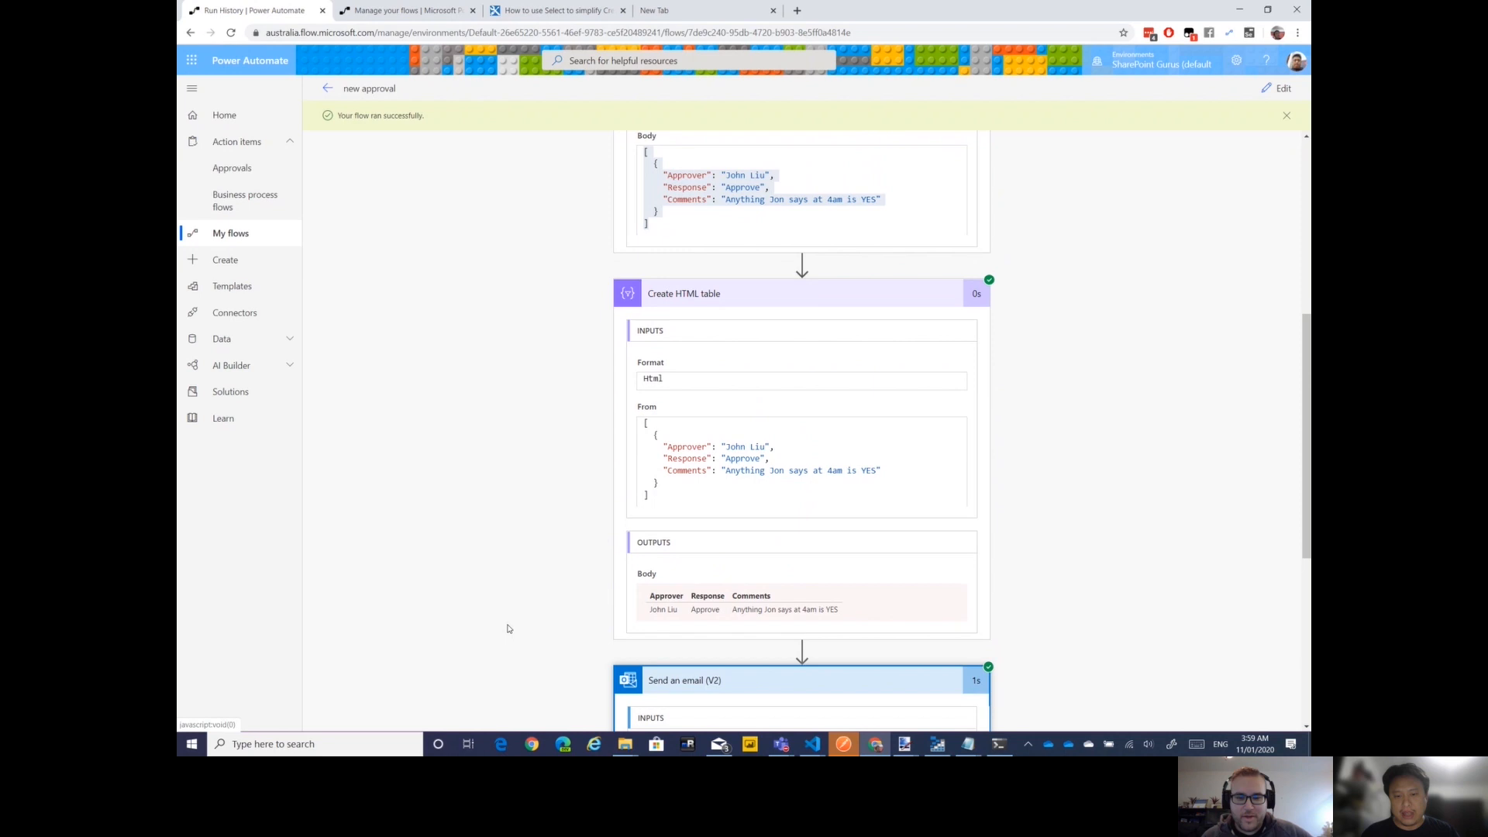
scroll("down", 3)
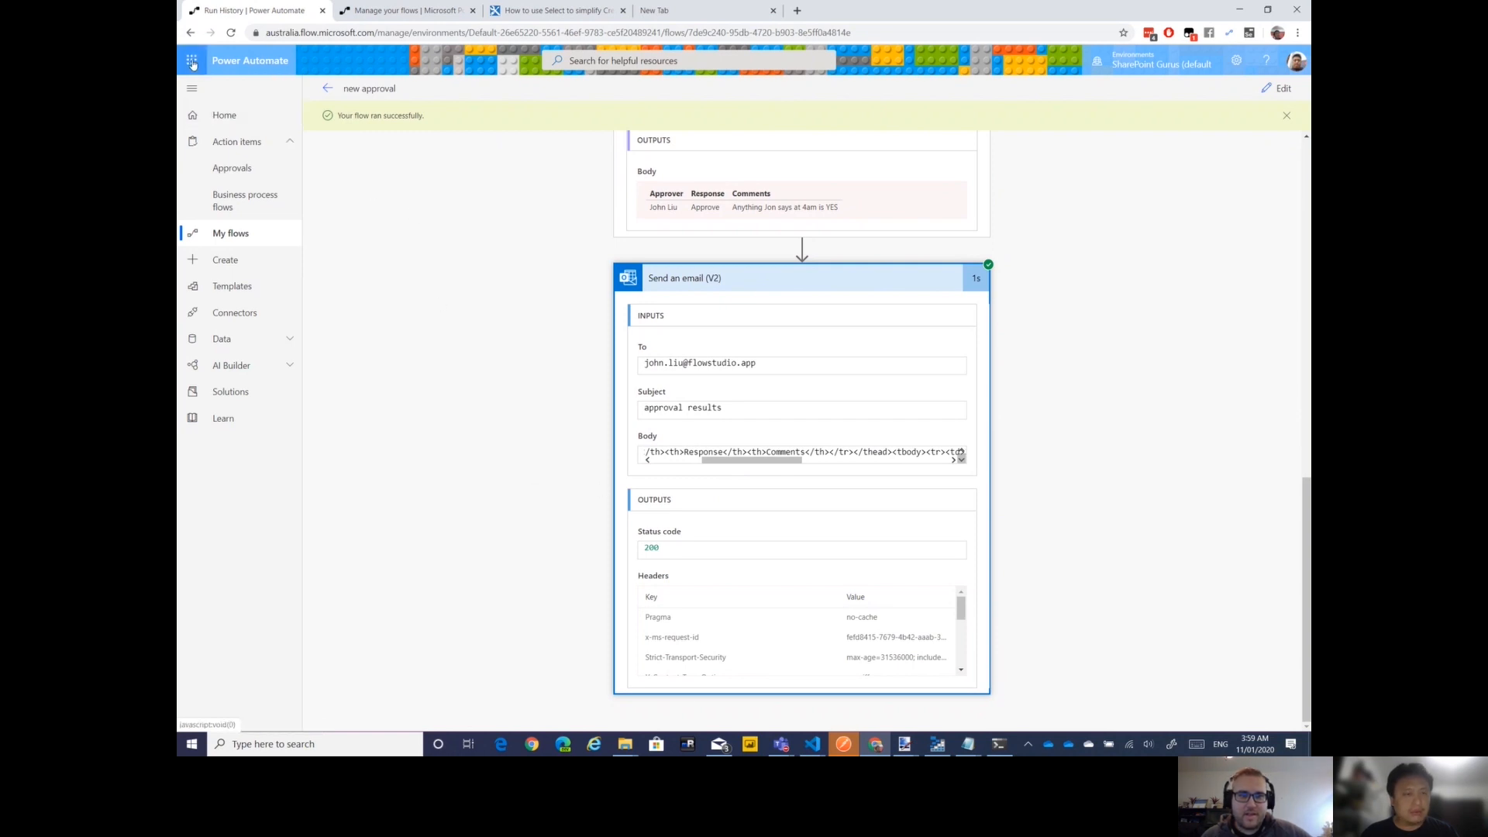
Launch Outlook in a new tab from the app launcher, then return to the run history
left_click(190, 60)
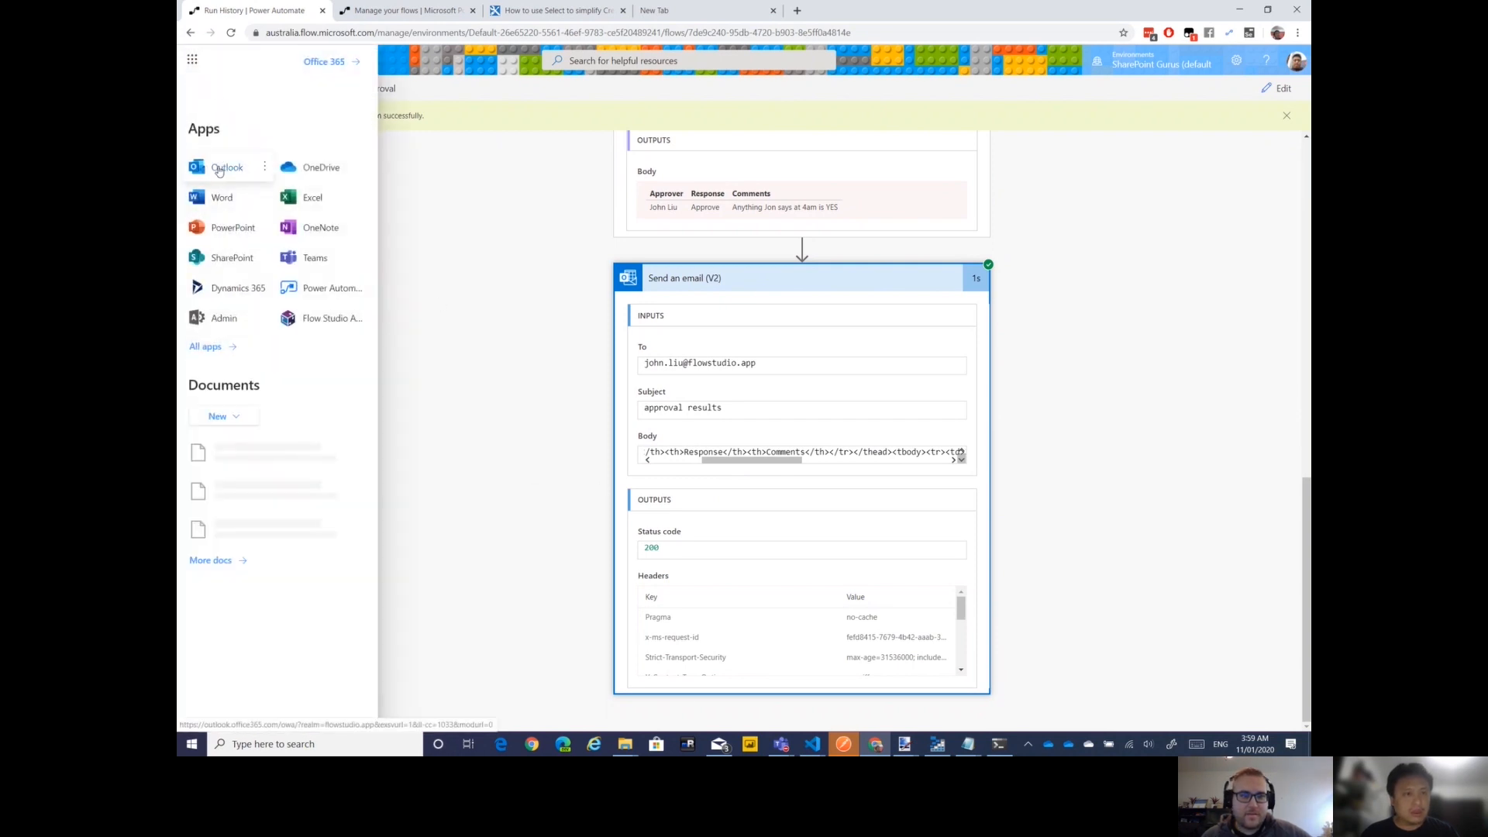
left_click(226, 167)
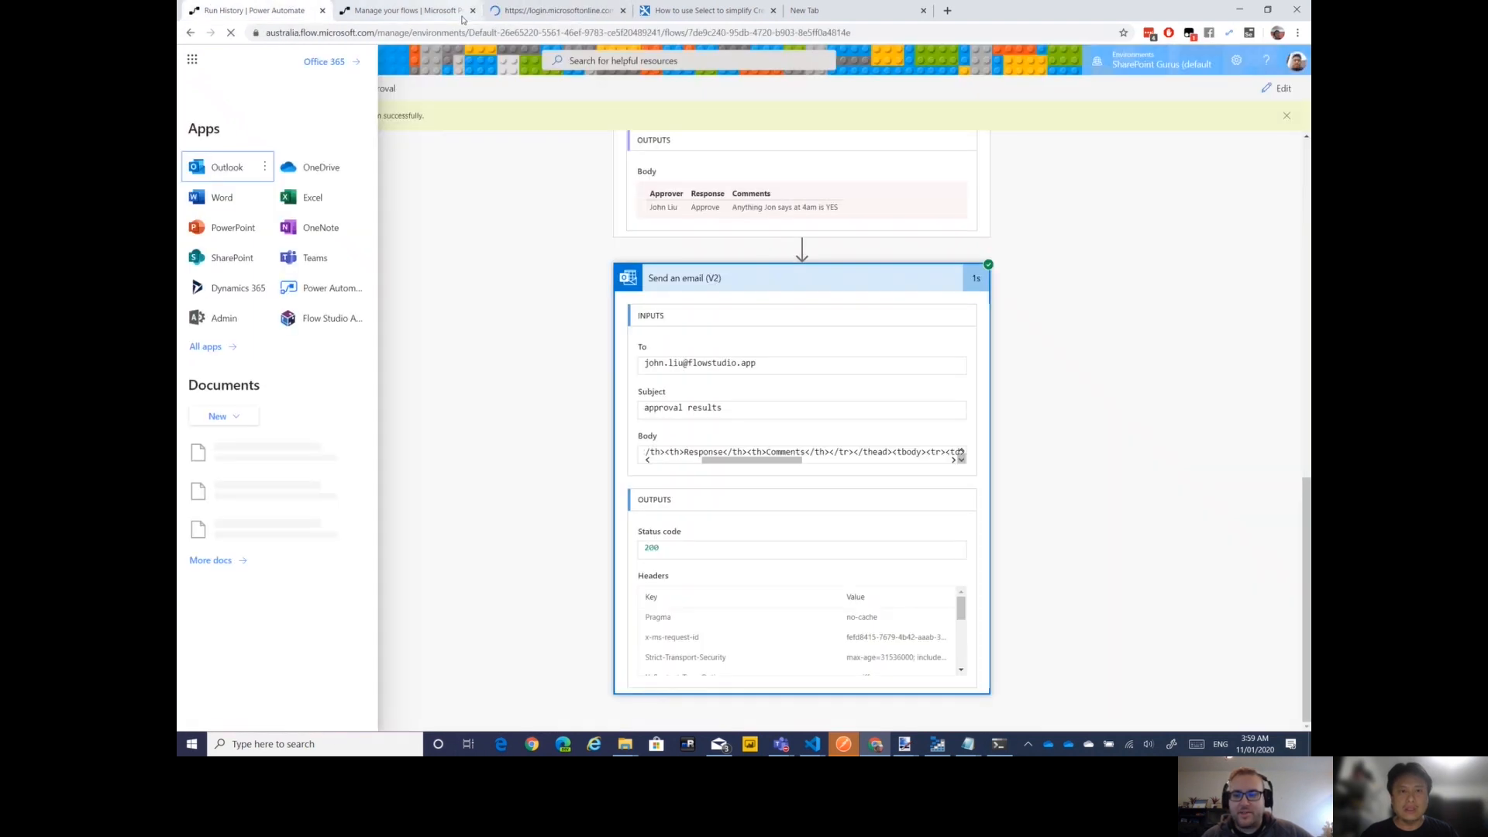
mouse_move(558, 11)
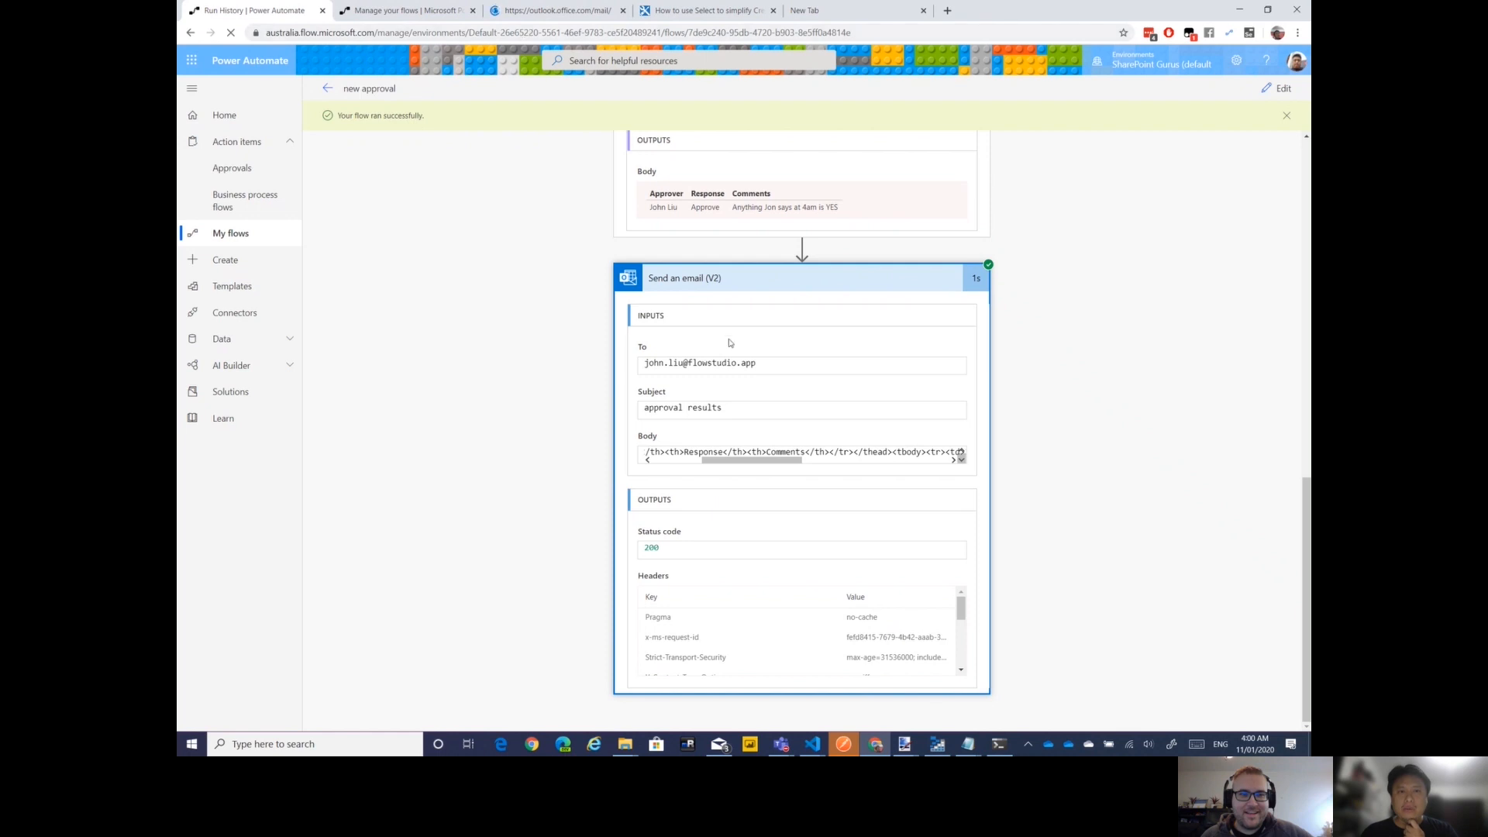
mouse_move(693, 251)
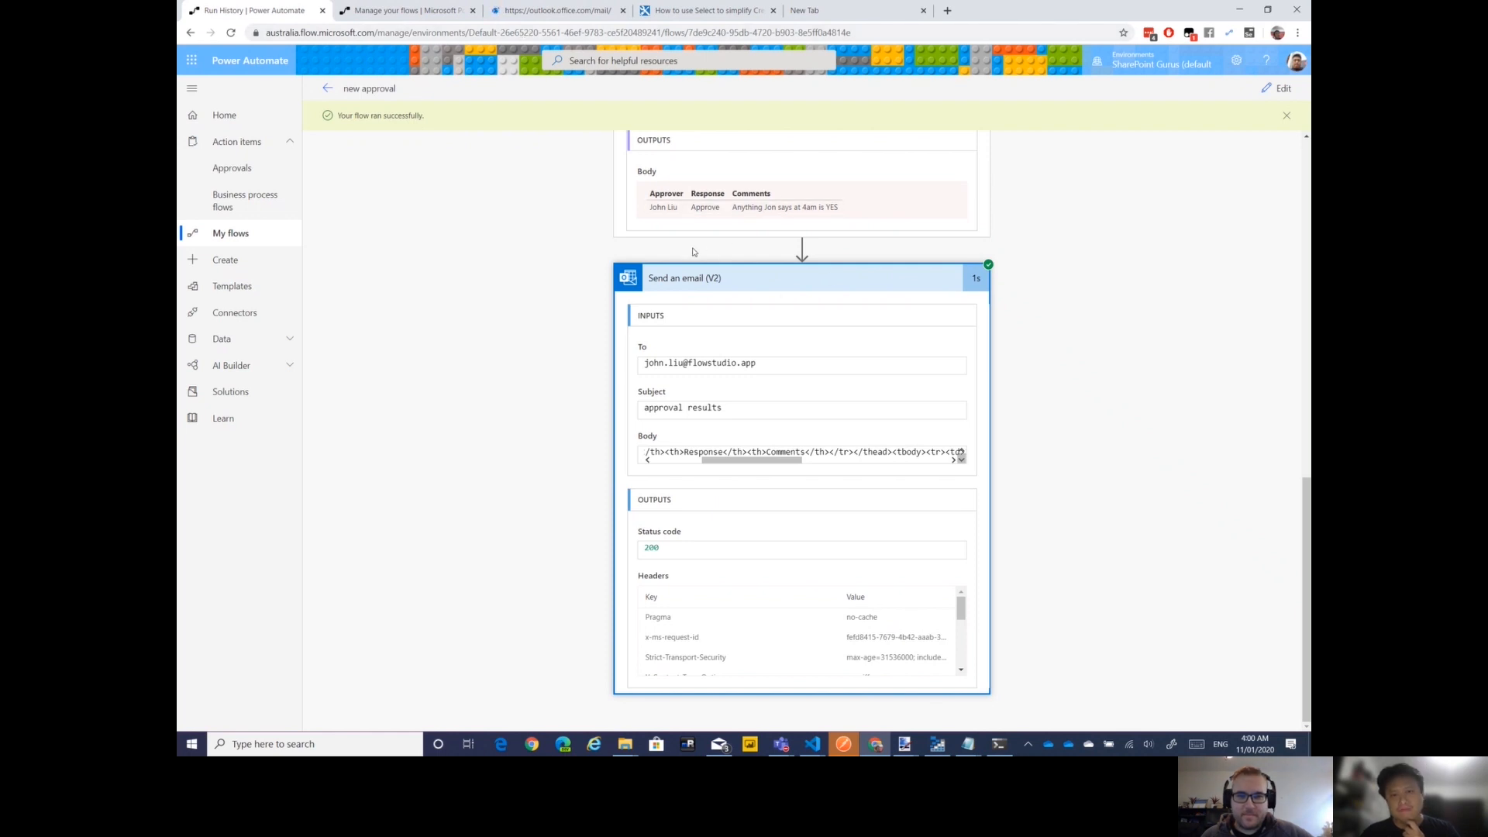
scroll("up", 3)
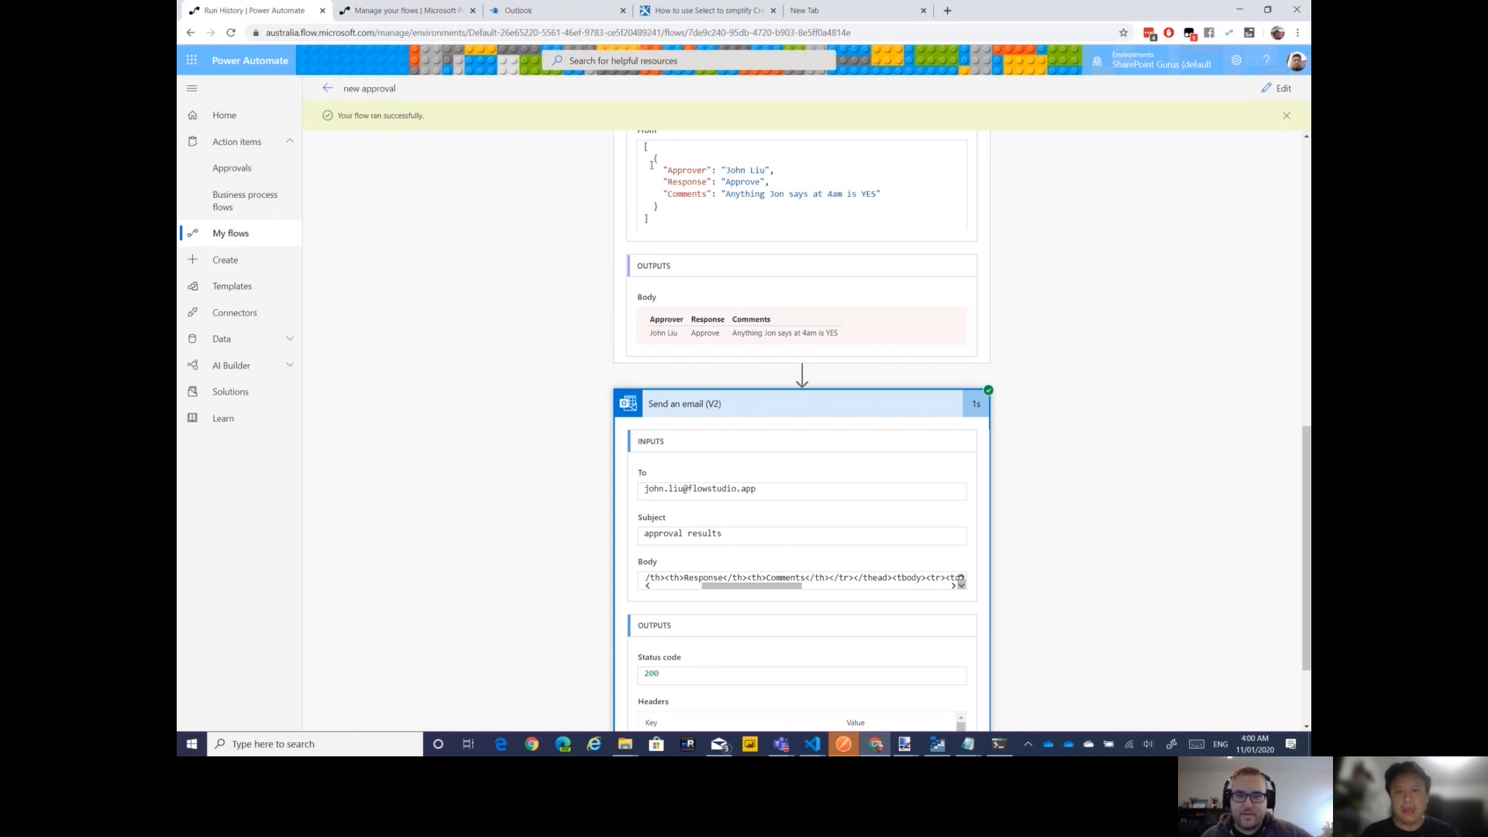
left_click(518, 11)
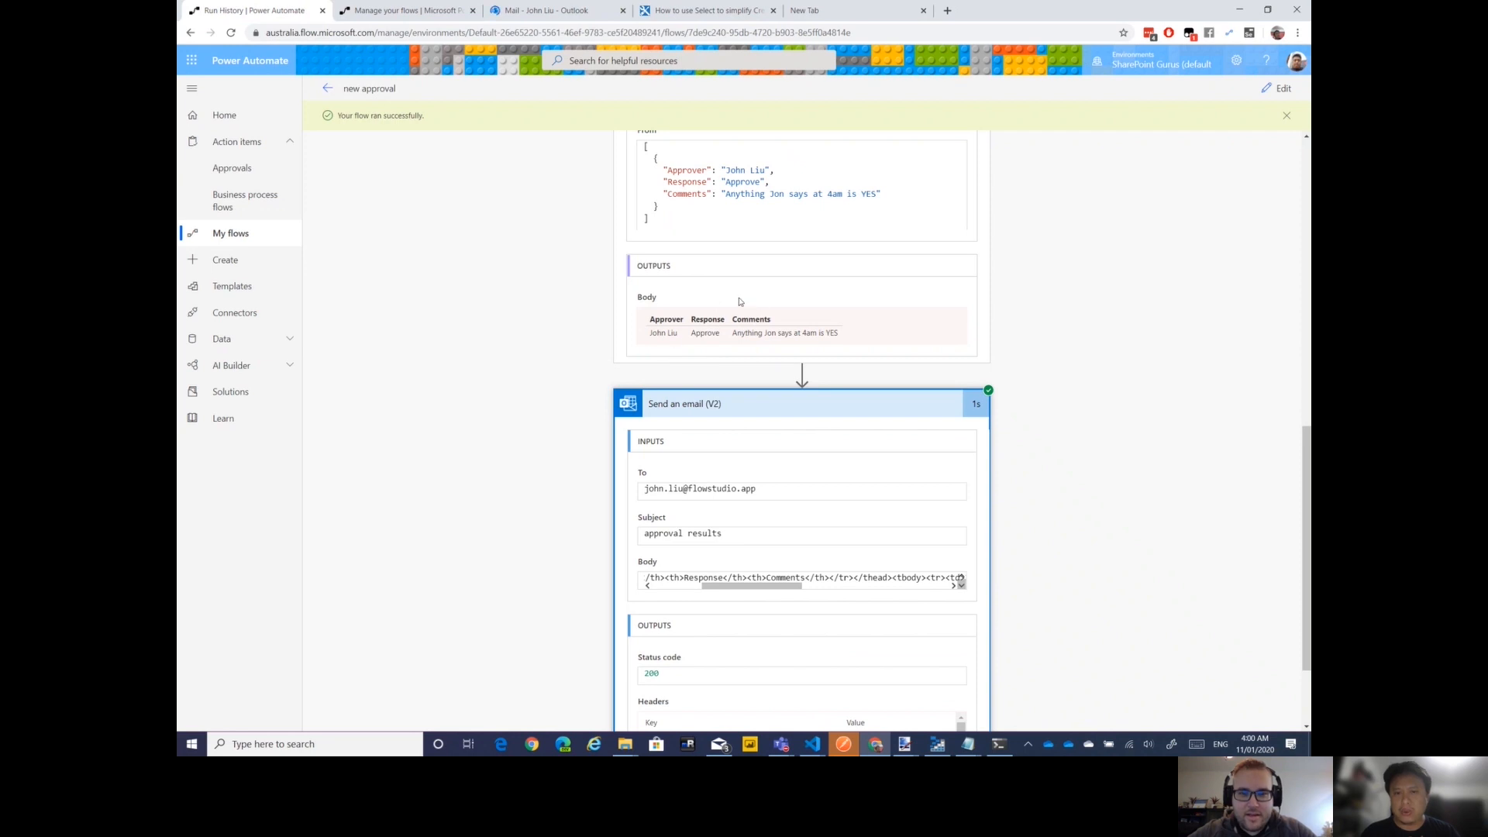
scroll("up", 3)
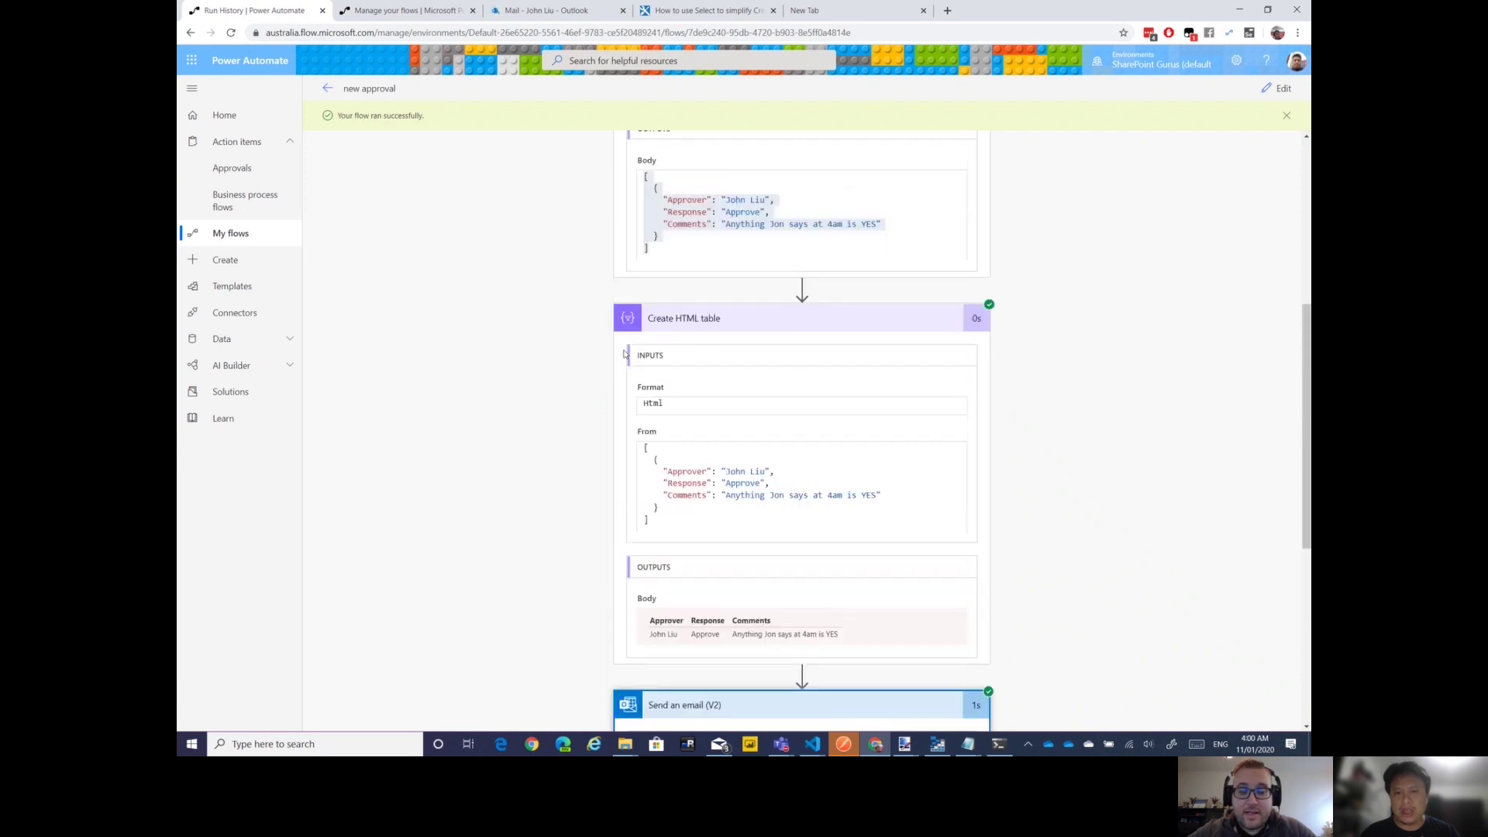
scroll("up", 3)
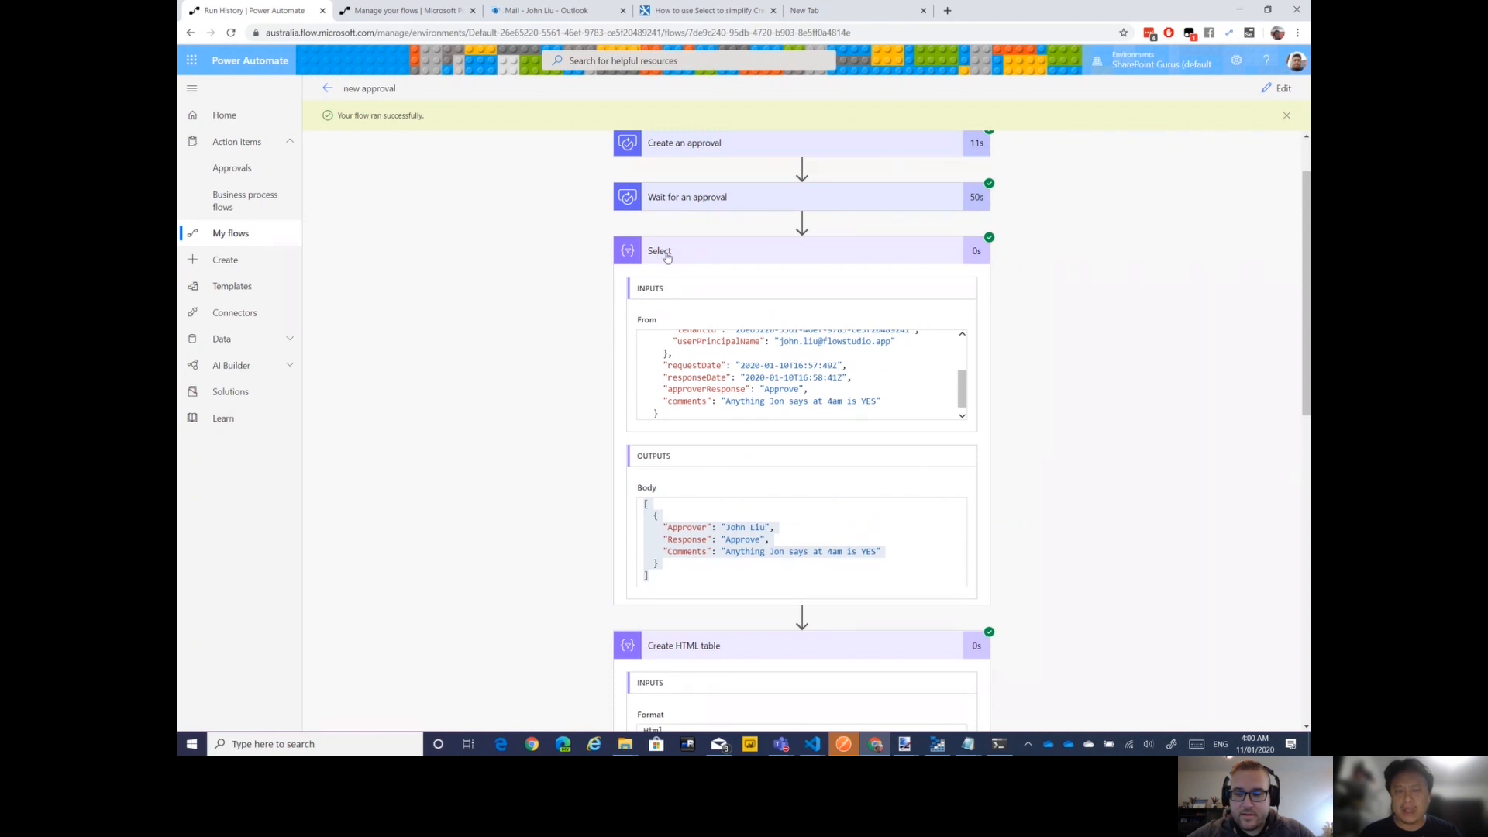
mouse_move(645, 278)
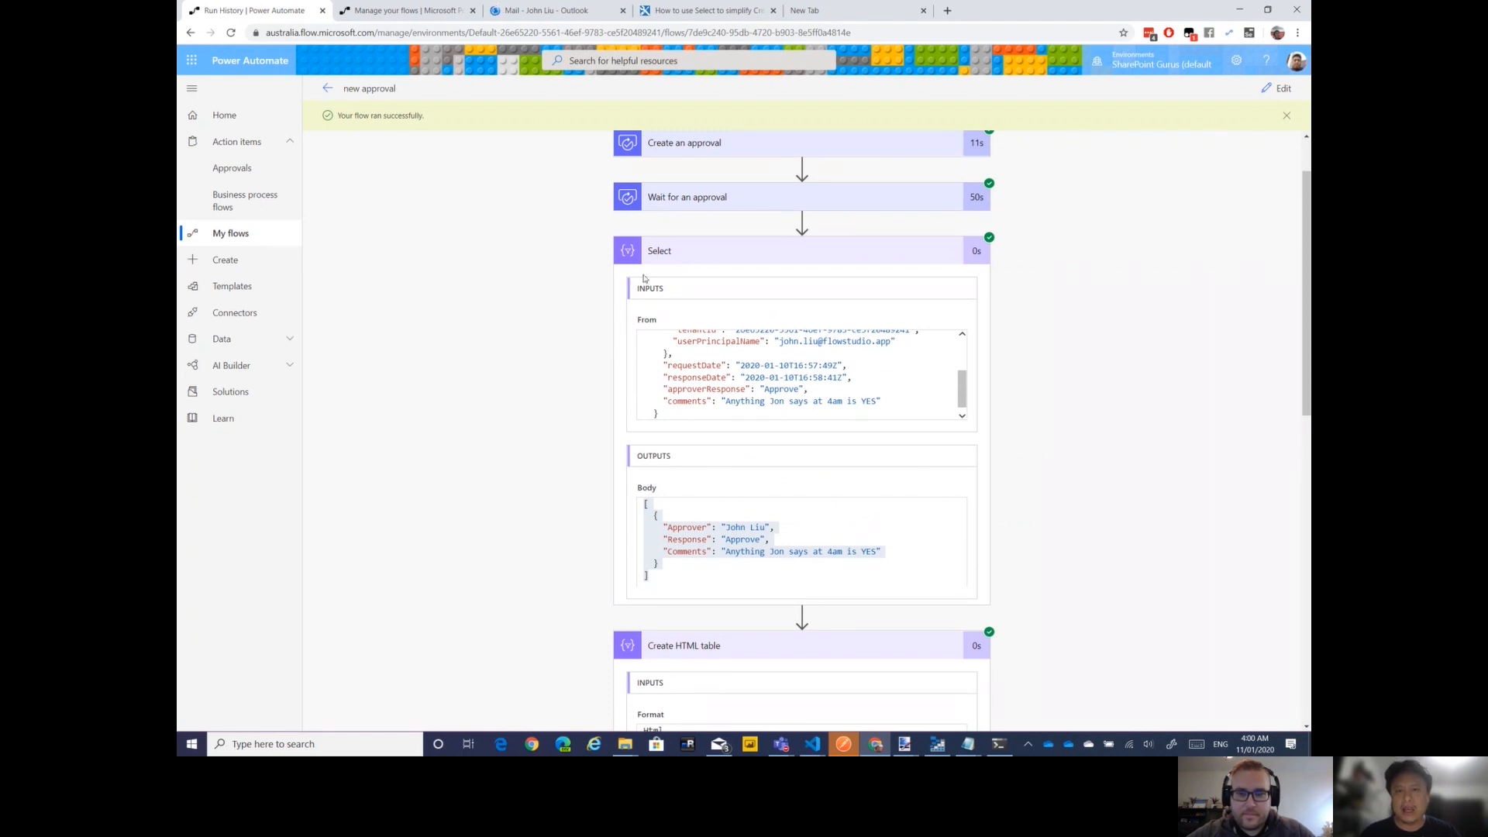
mouse_move(625, 483)
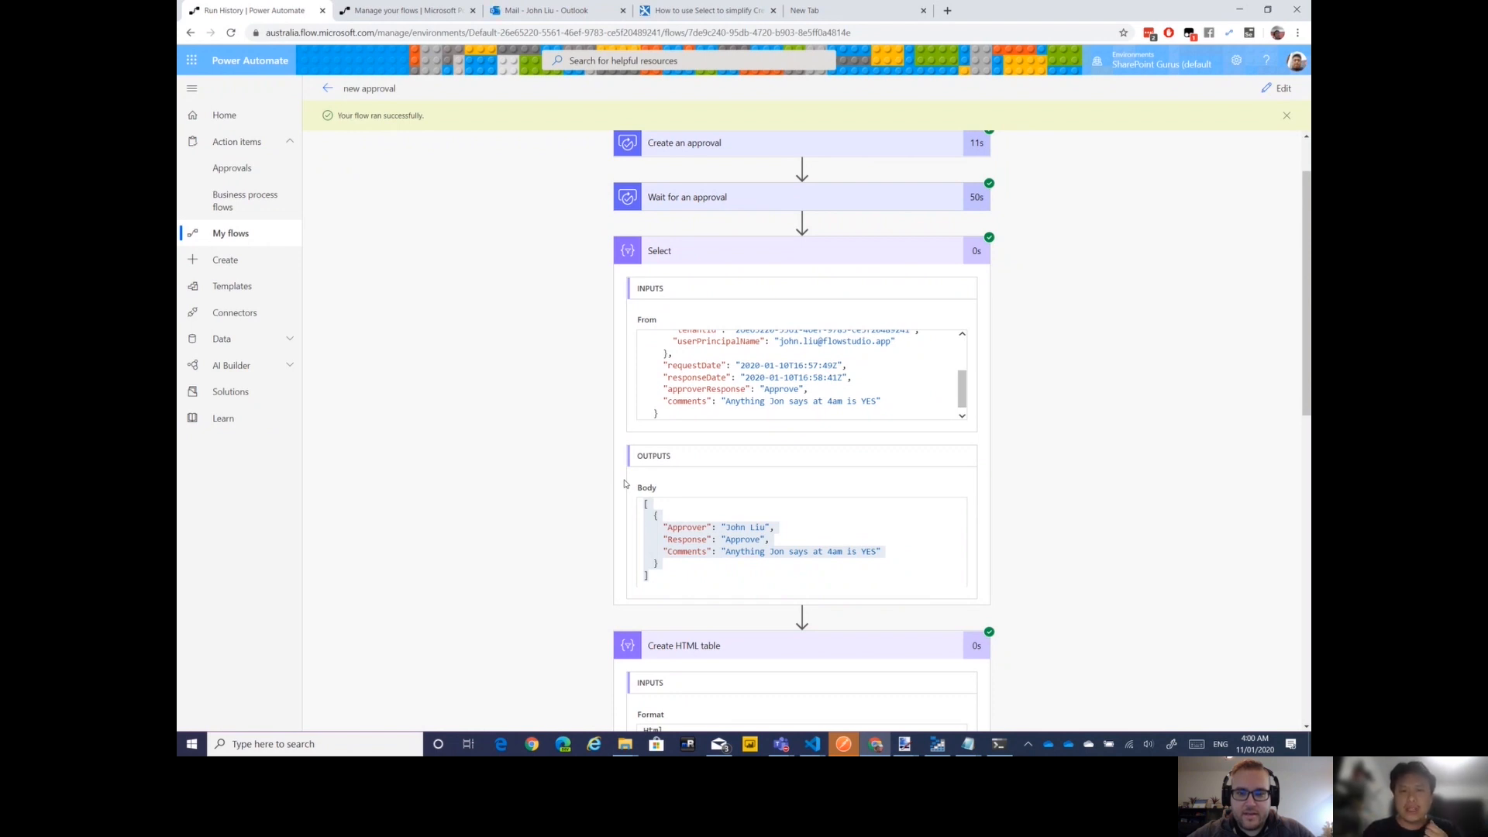
scroll("up", 3)
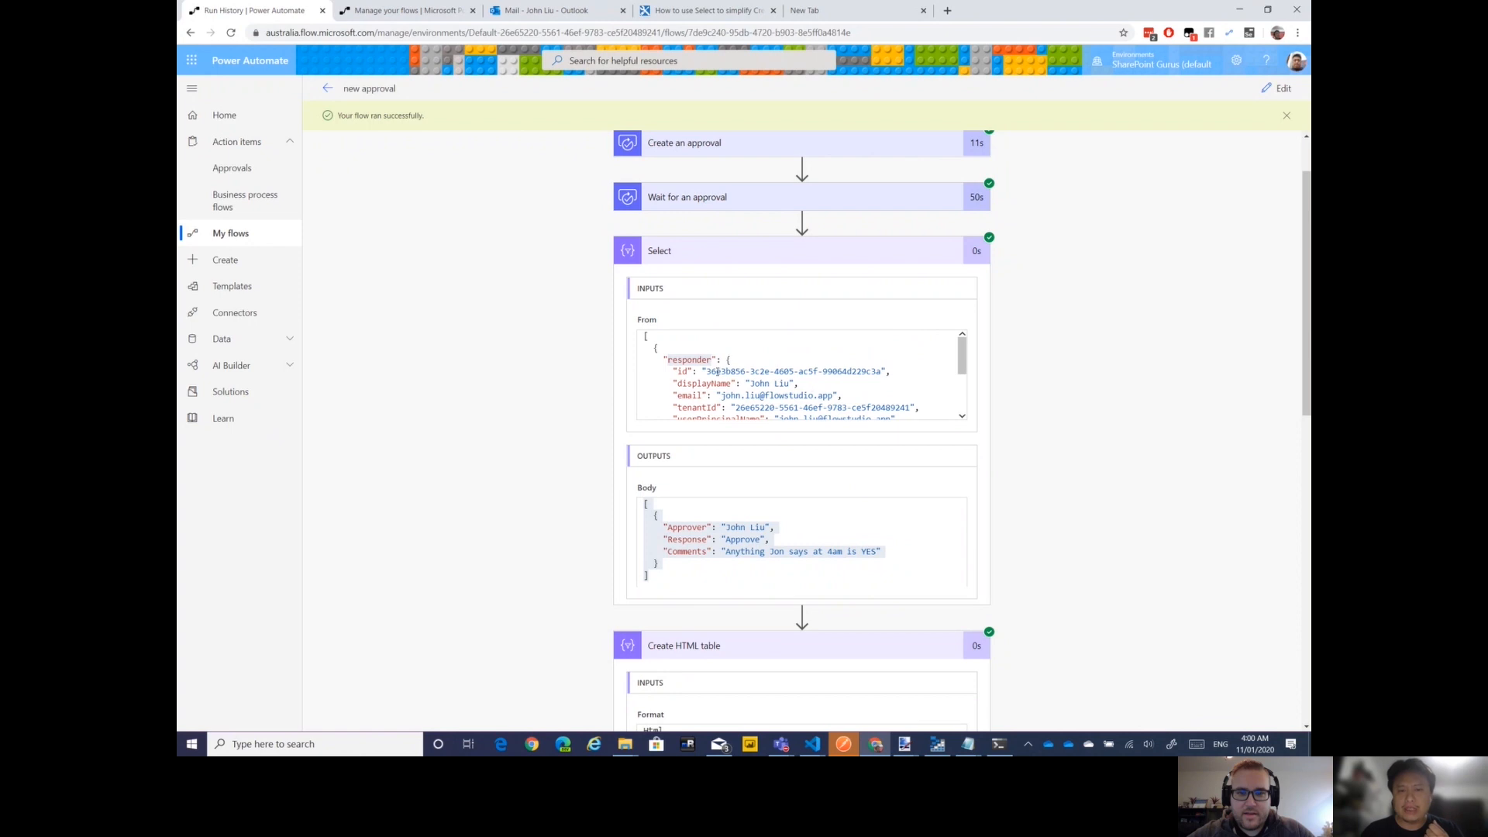
scroll("down", 3)
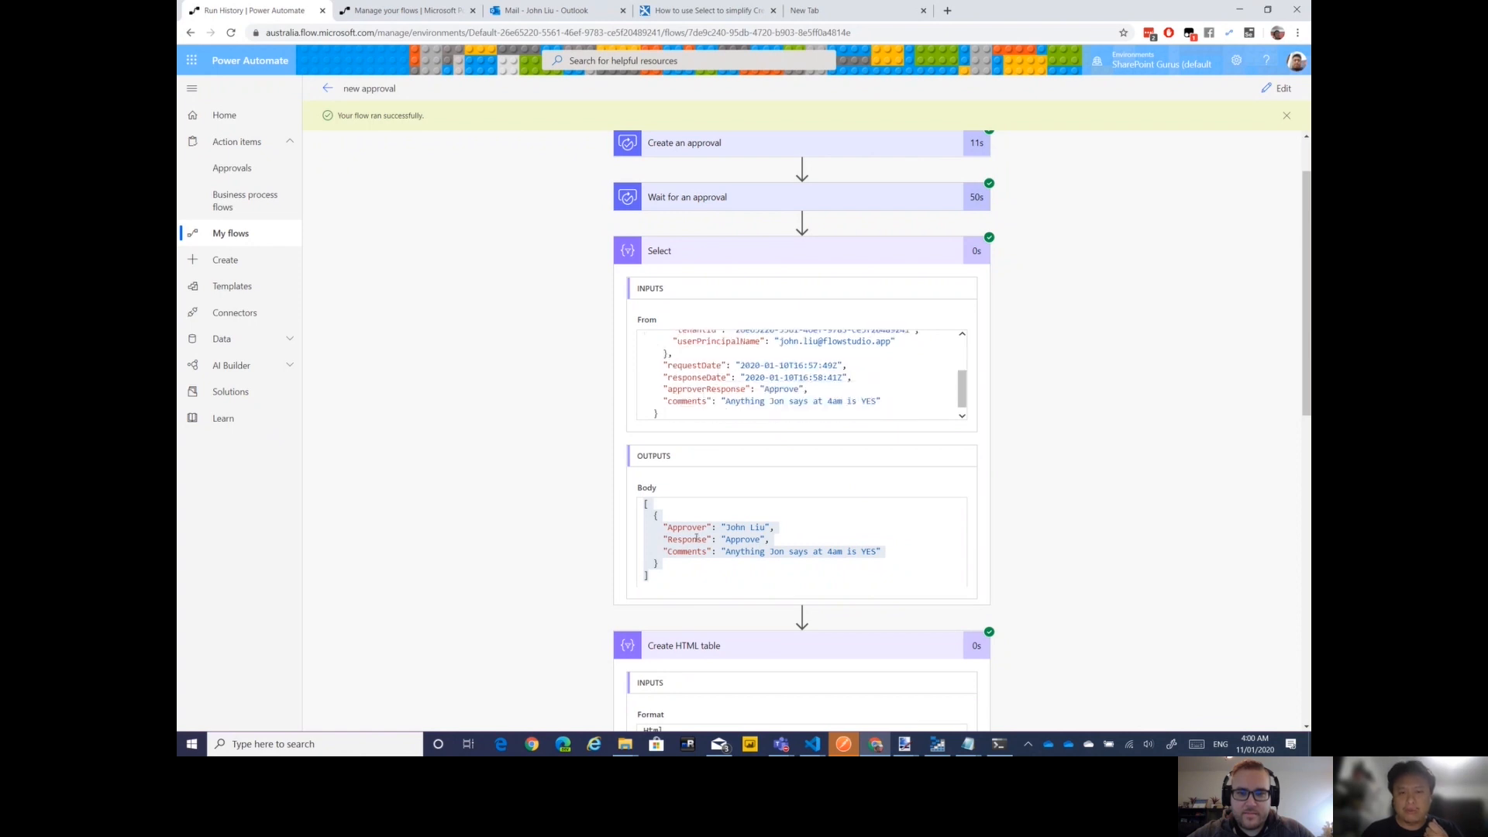
scroll("down", 3)
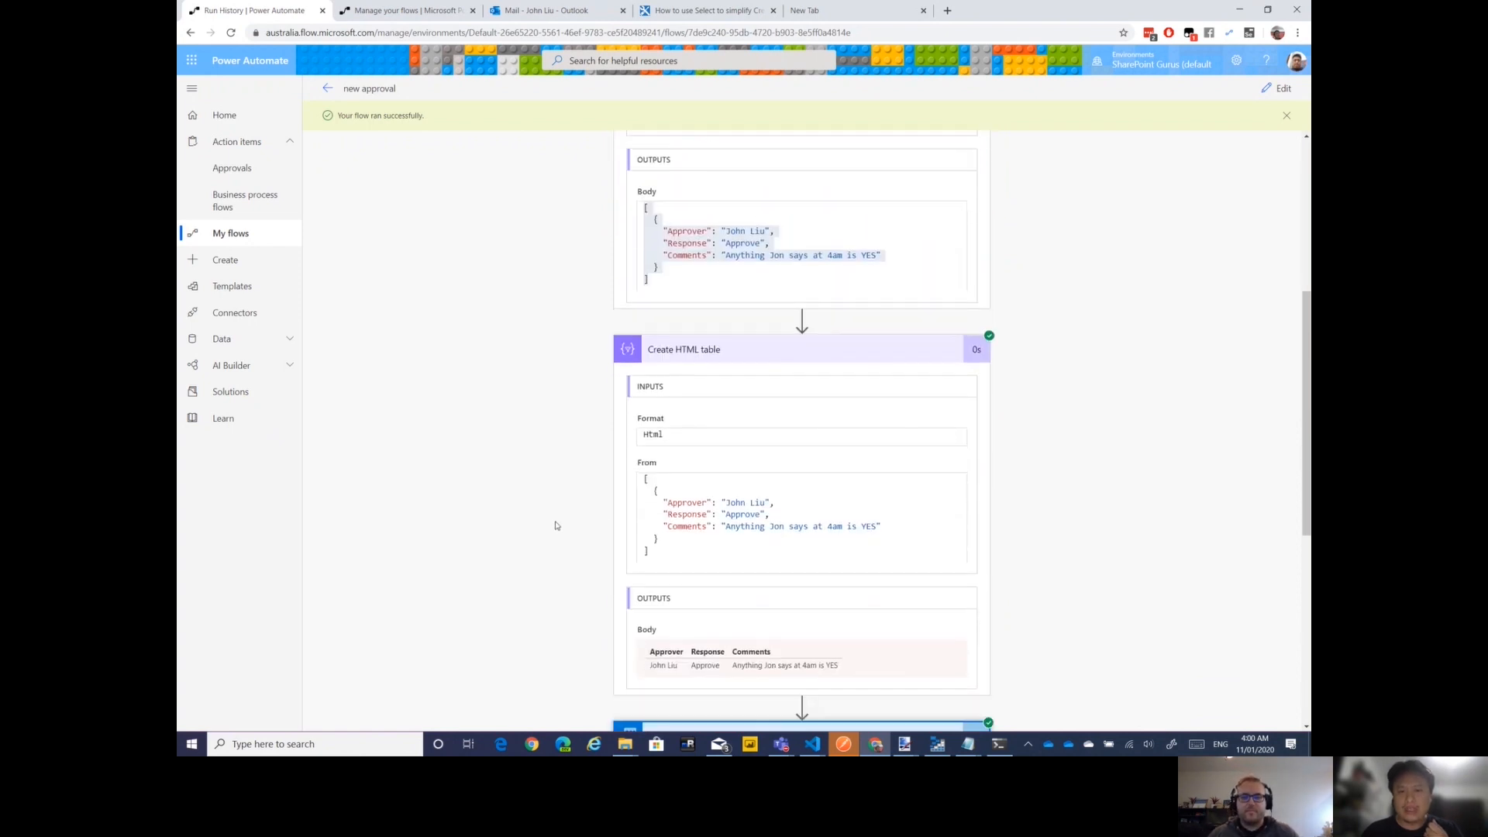
scroll("down", 3)
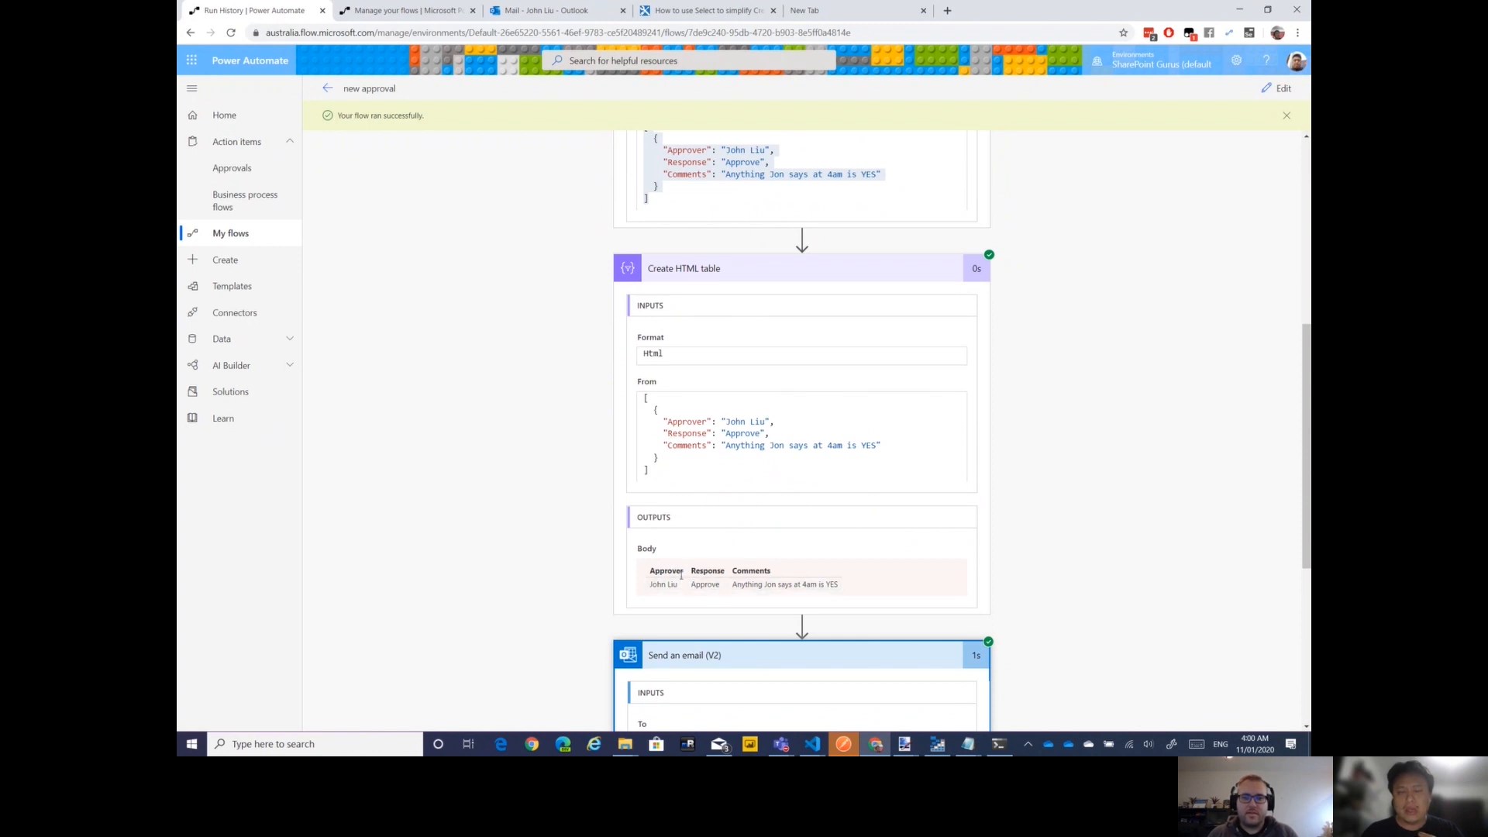
mouse_move(589, 329)
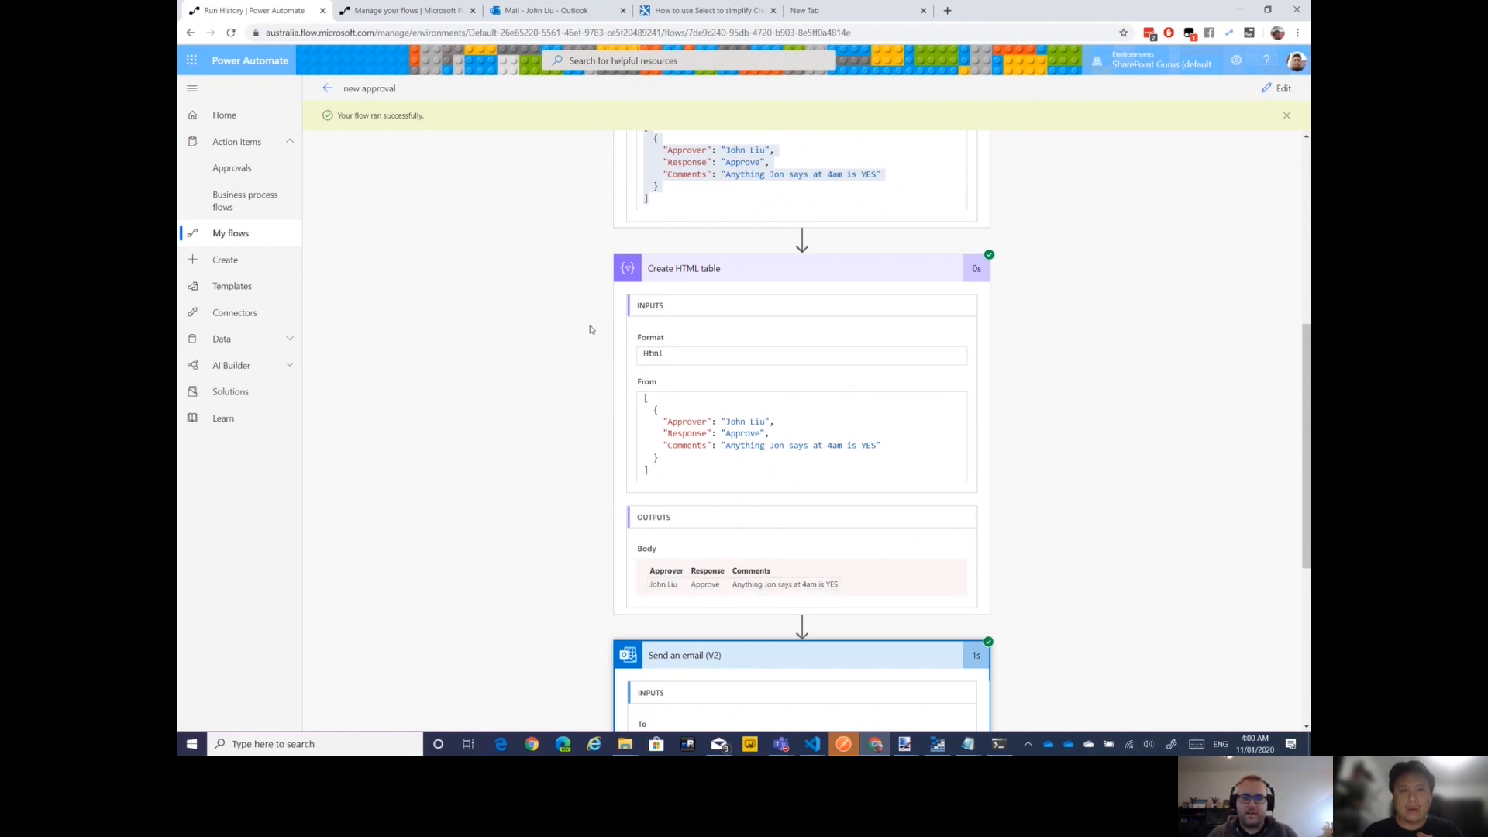
left_click(557, 11)
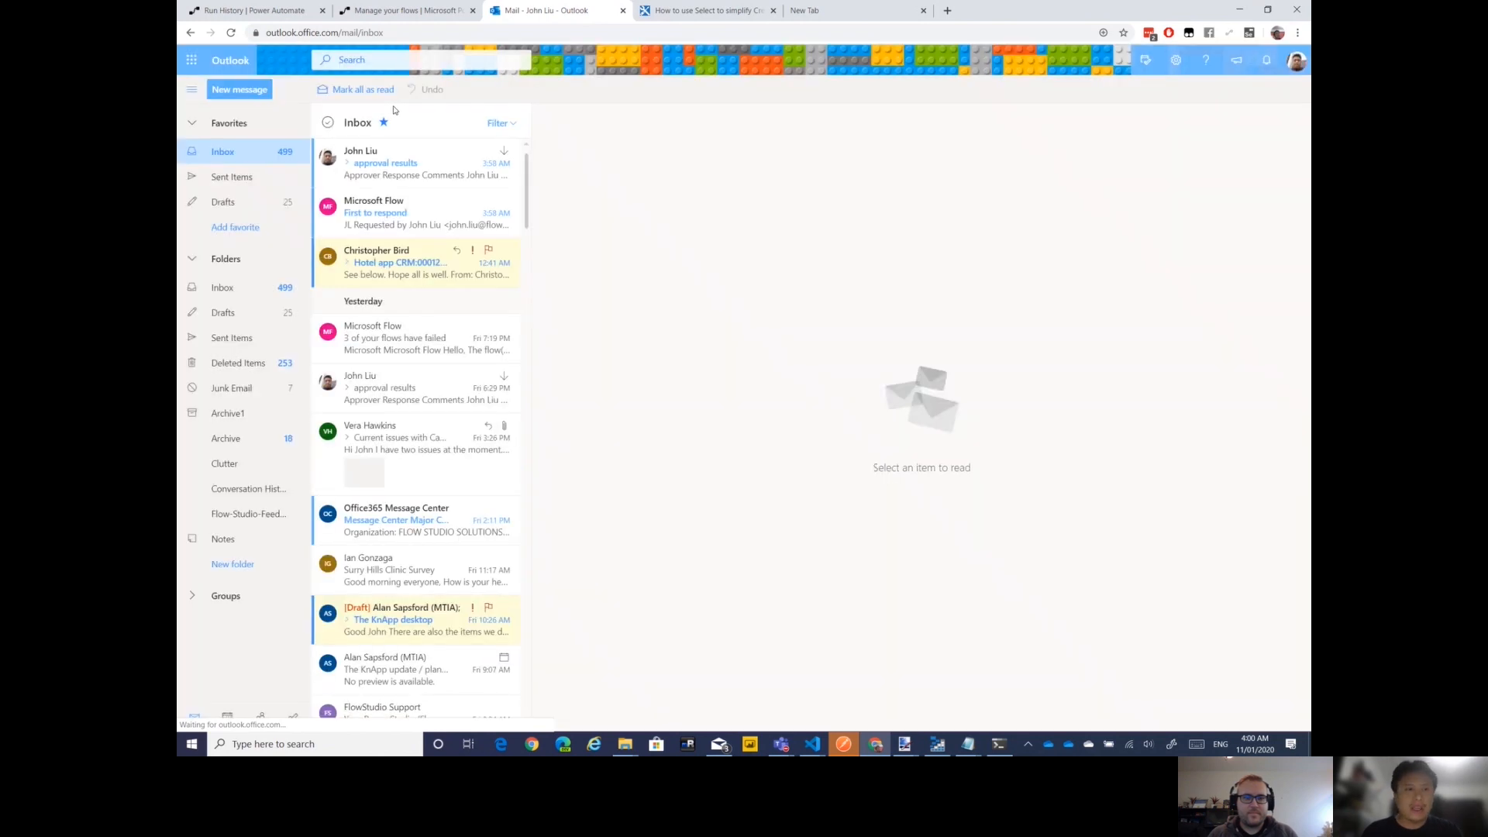
mouse_move(439, 174)
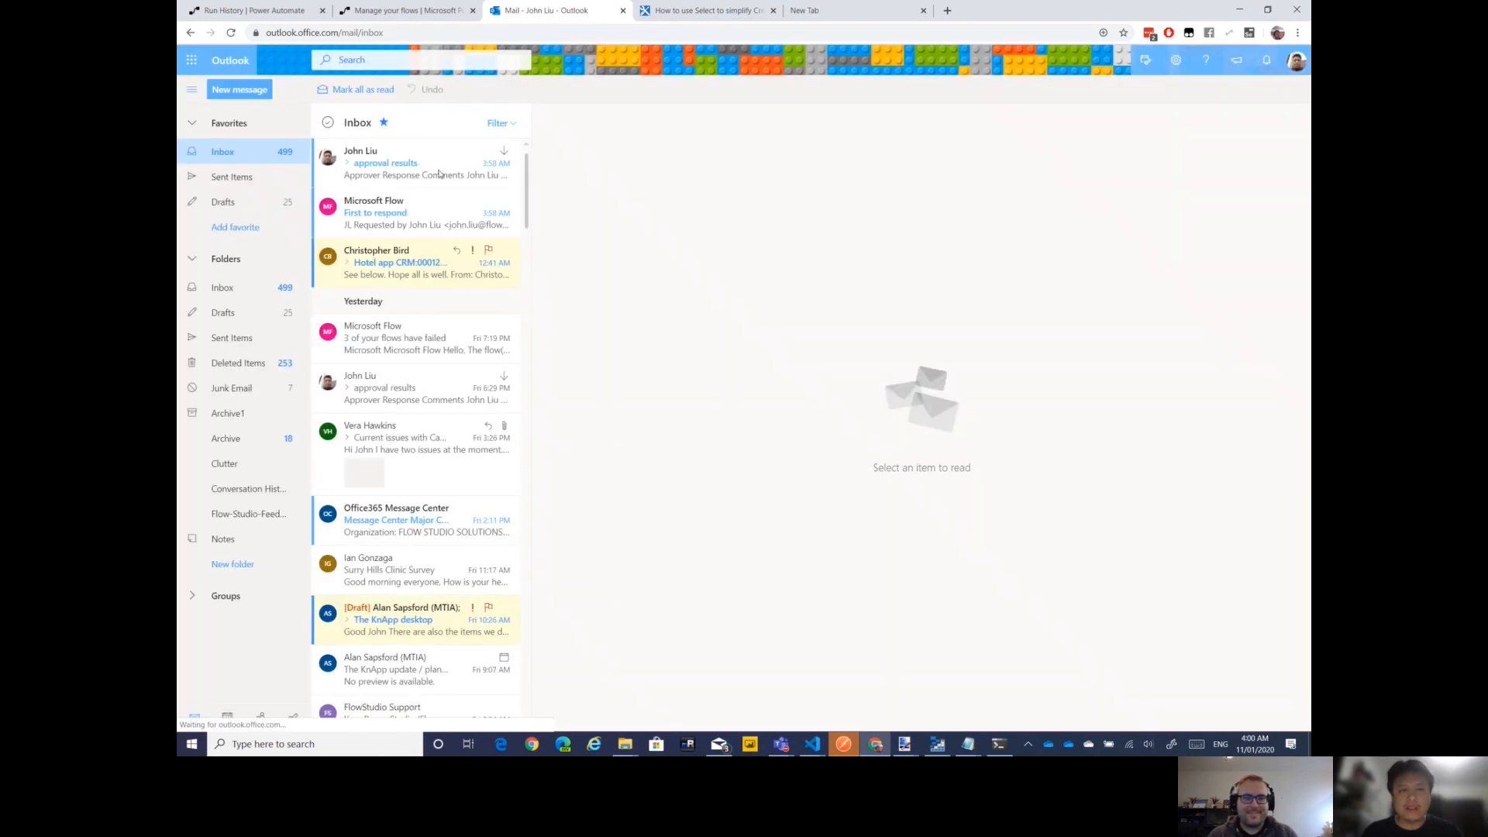
View the newest approval results email's Approver, Response and Comments table, then return to run history
left_click(424, 162)
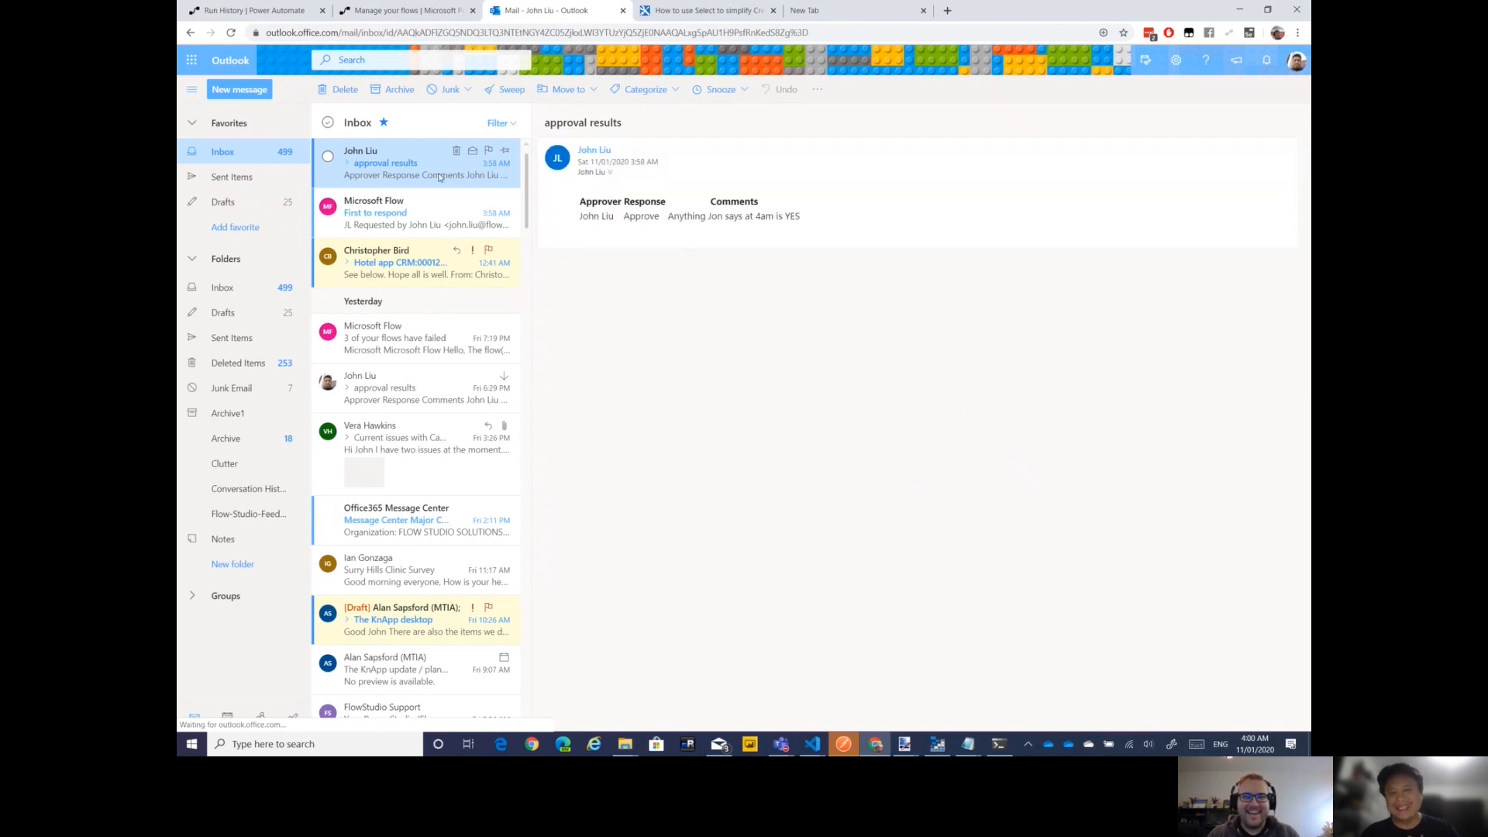
mouse_move(600, 200)
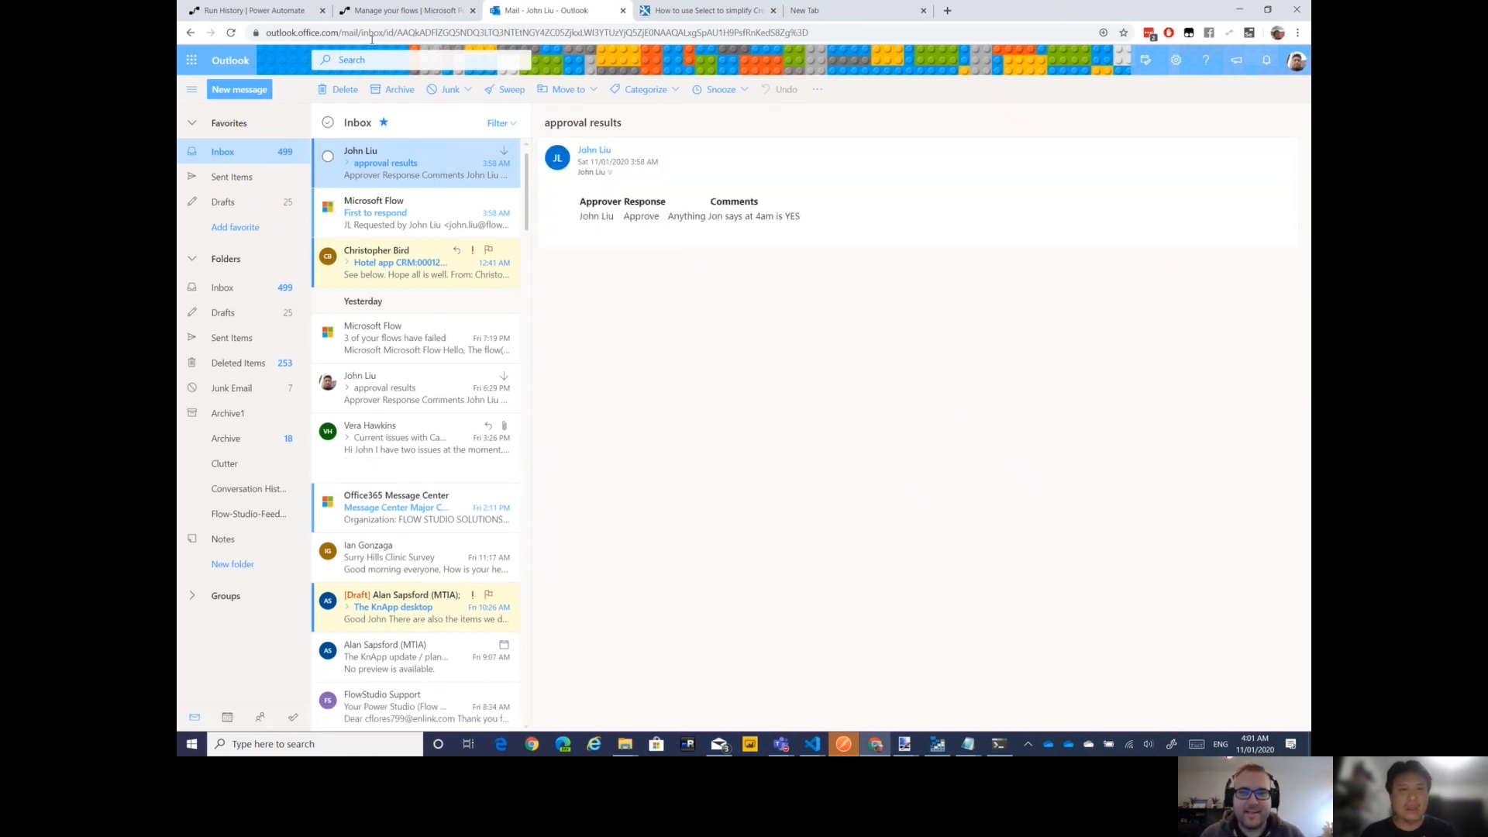
left_click(256, 11)
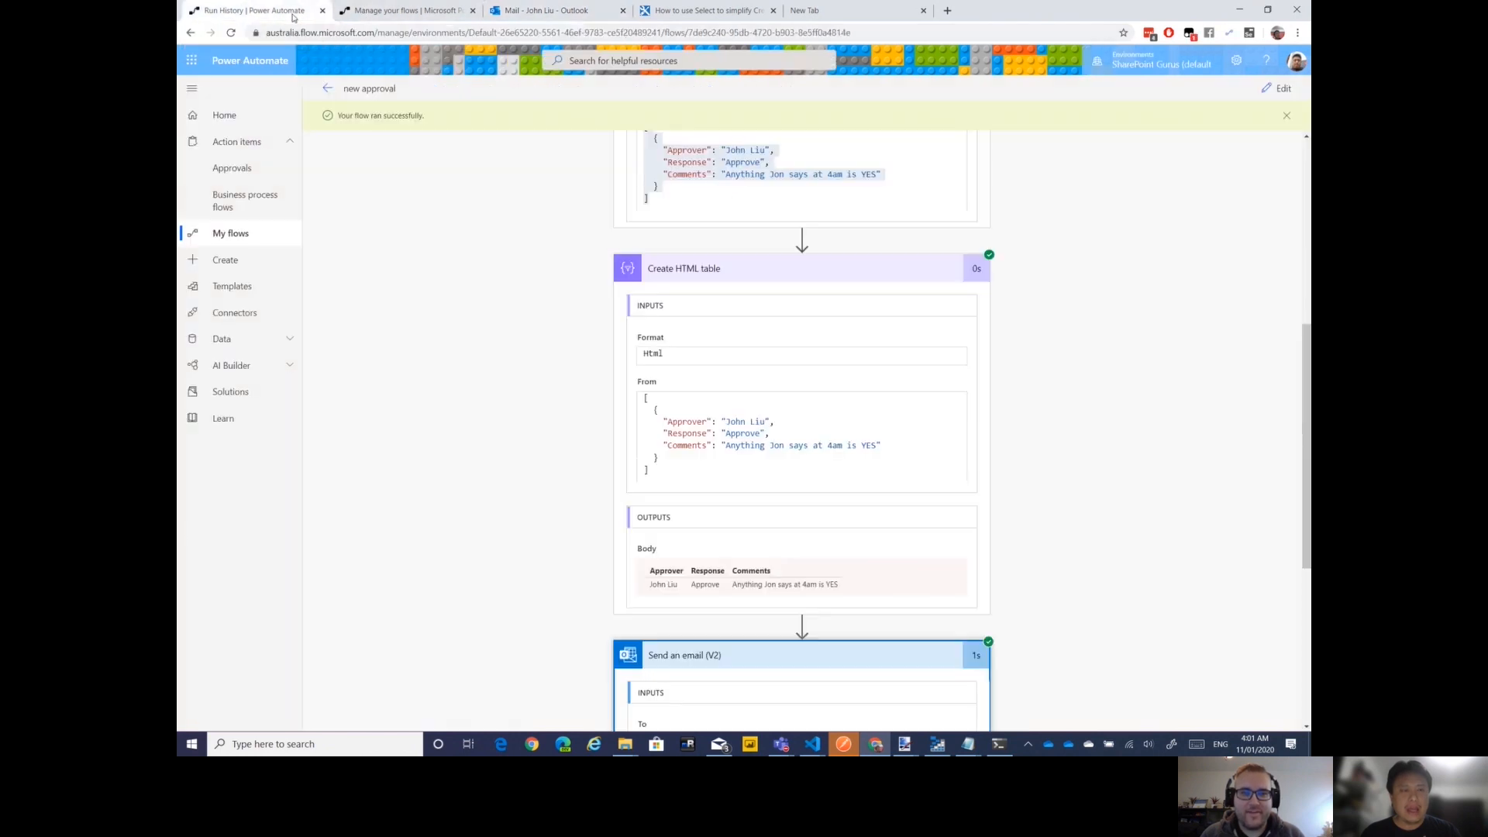
mouse_move(1276, 89)
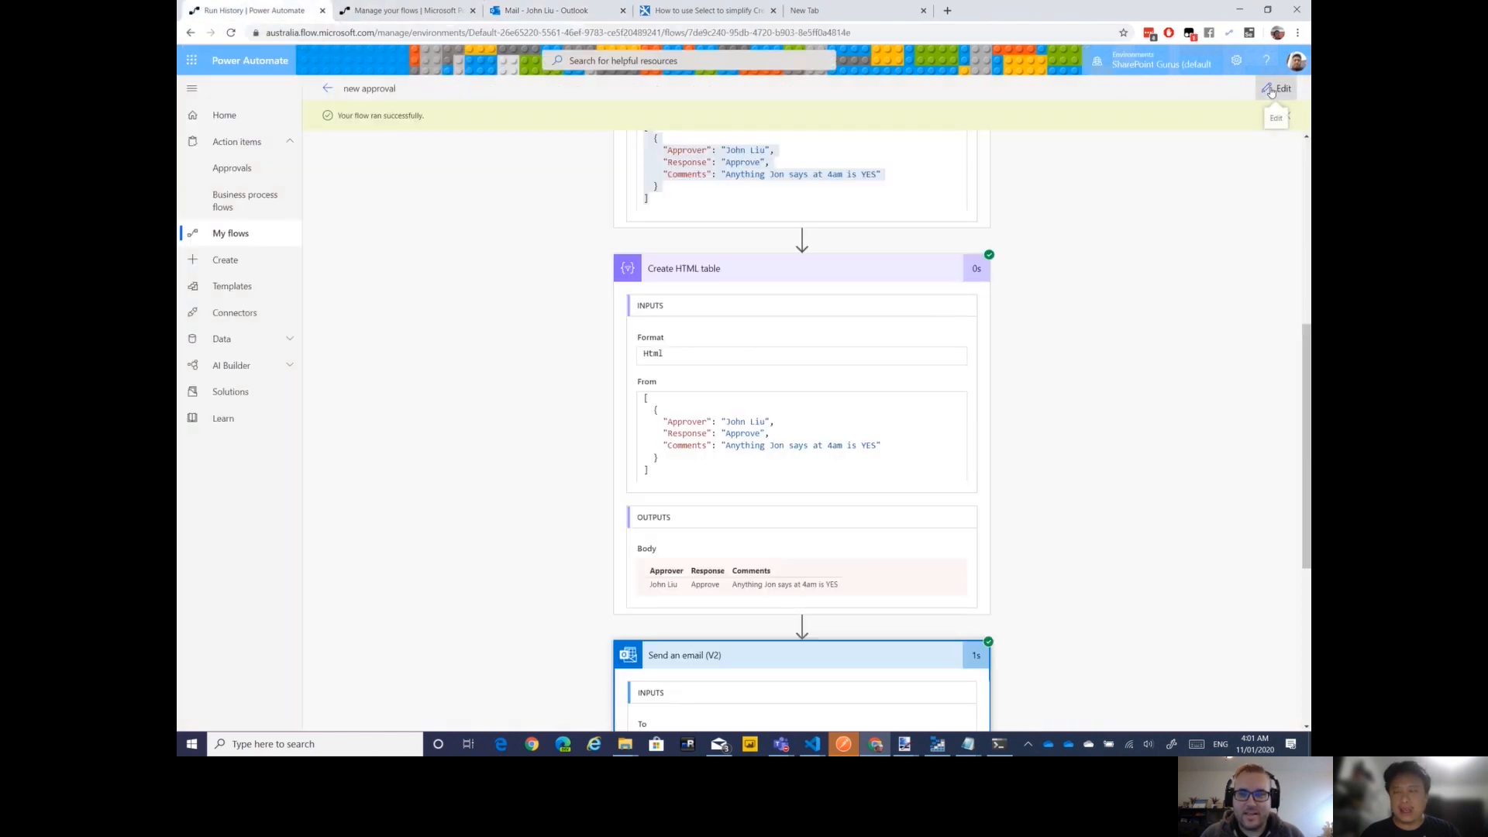
Reopen the flow in edit mode and review Create HTML table's Columns options, leaving Automatic
left_click(1283, 87)
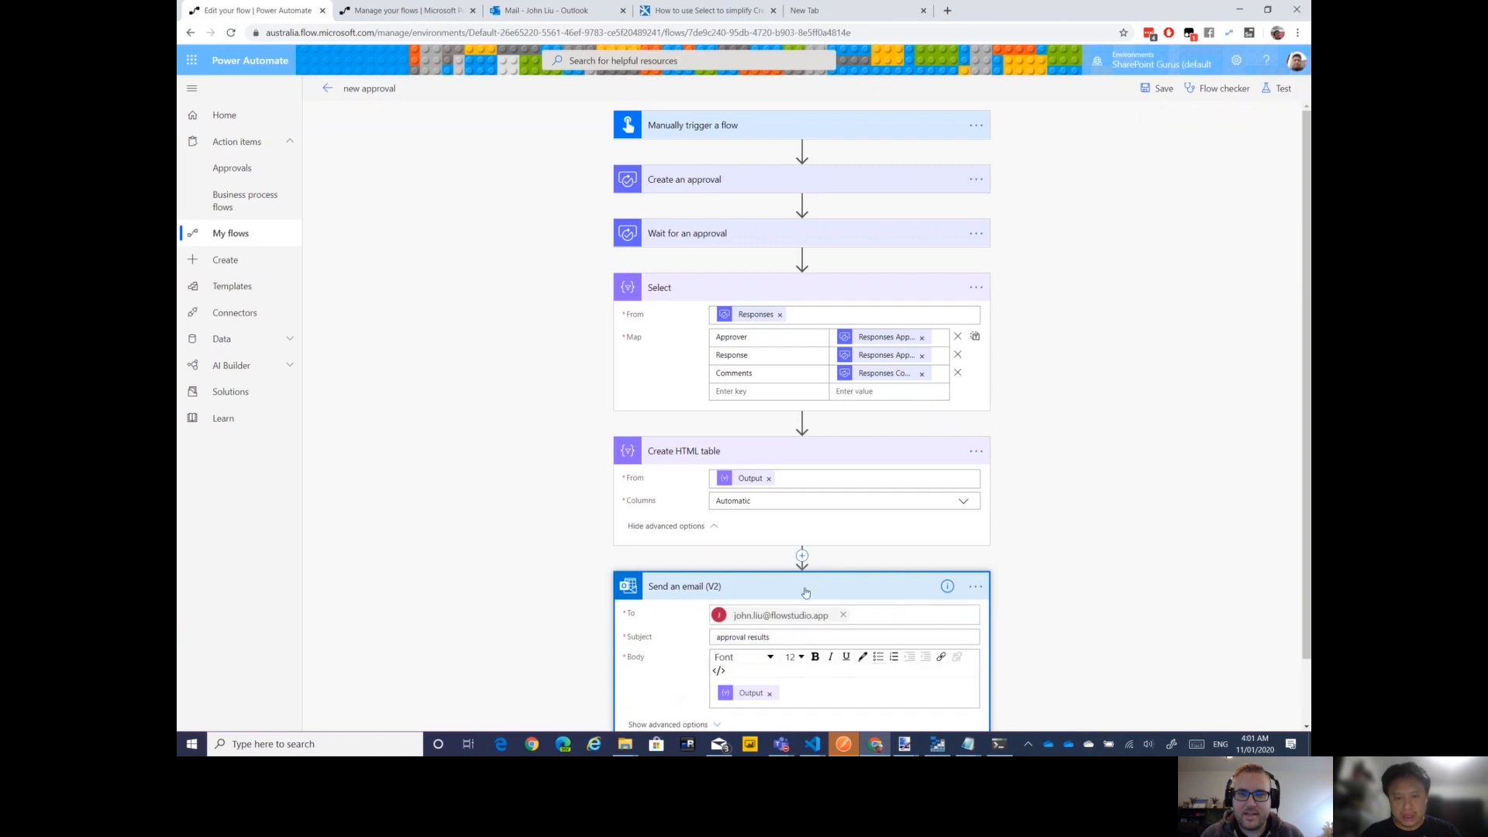
mouse_move(966, 507)
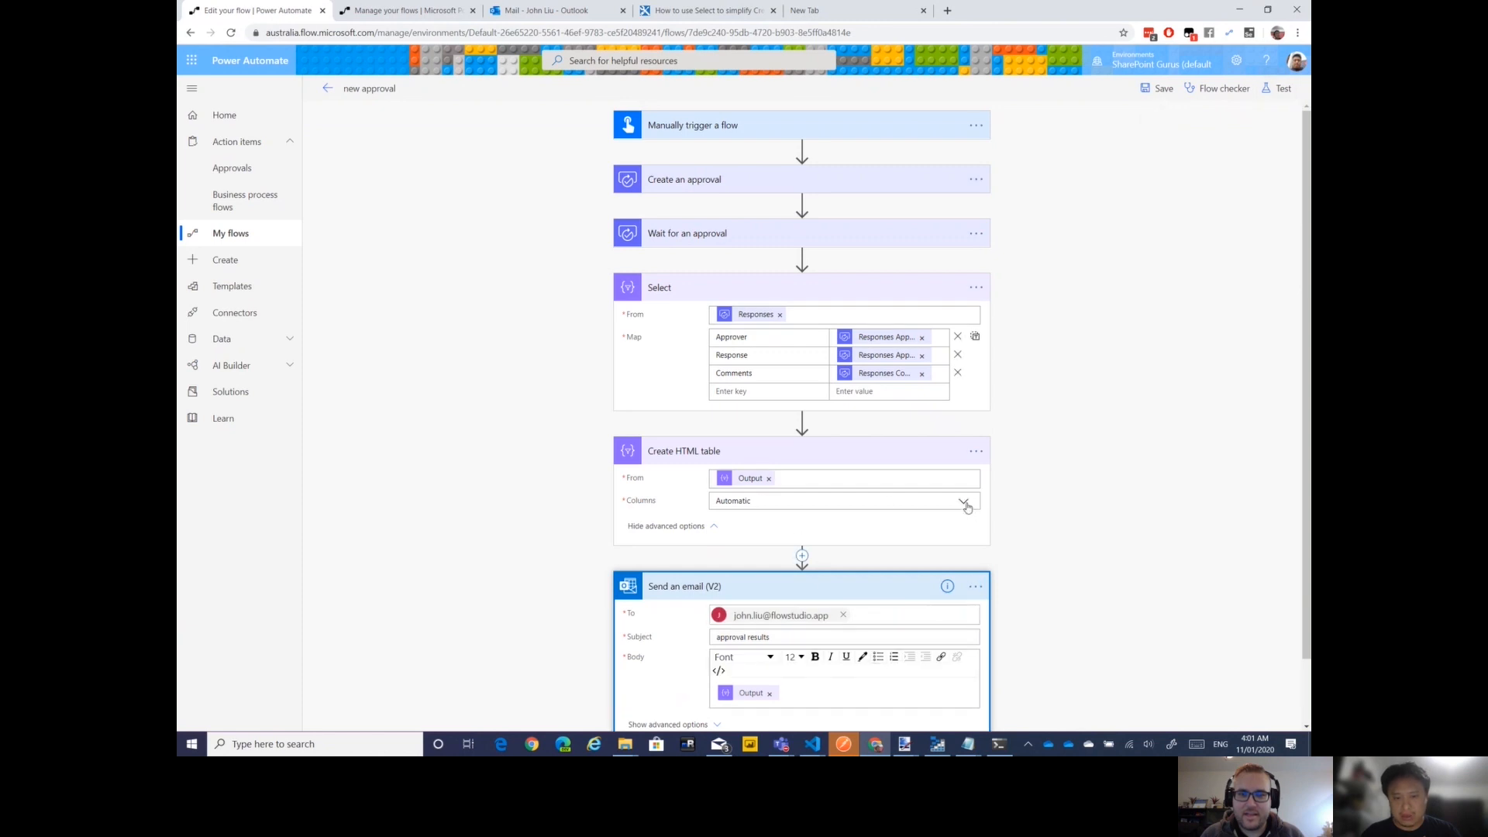
left_click(964, 501)
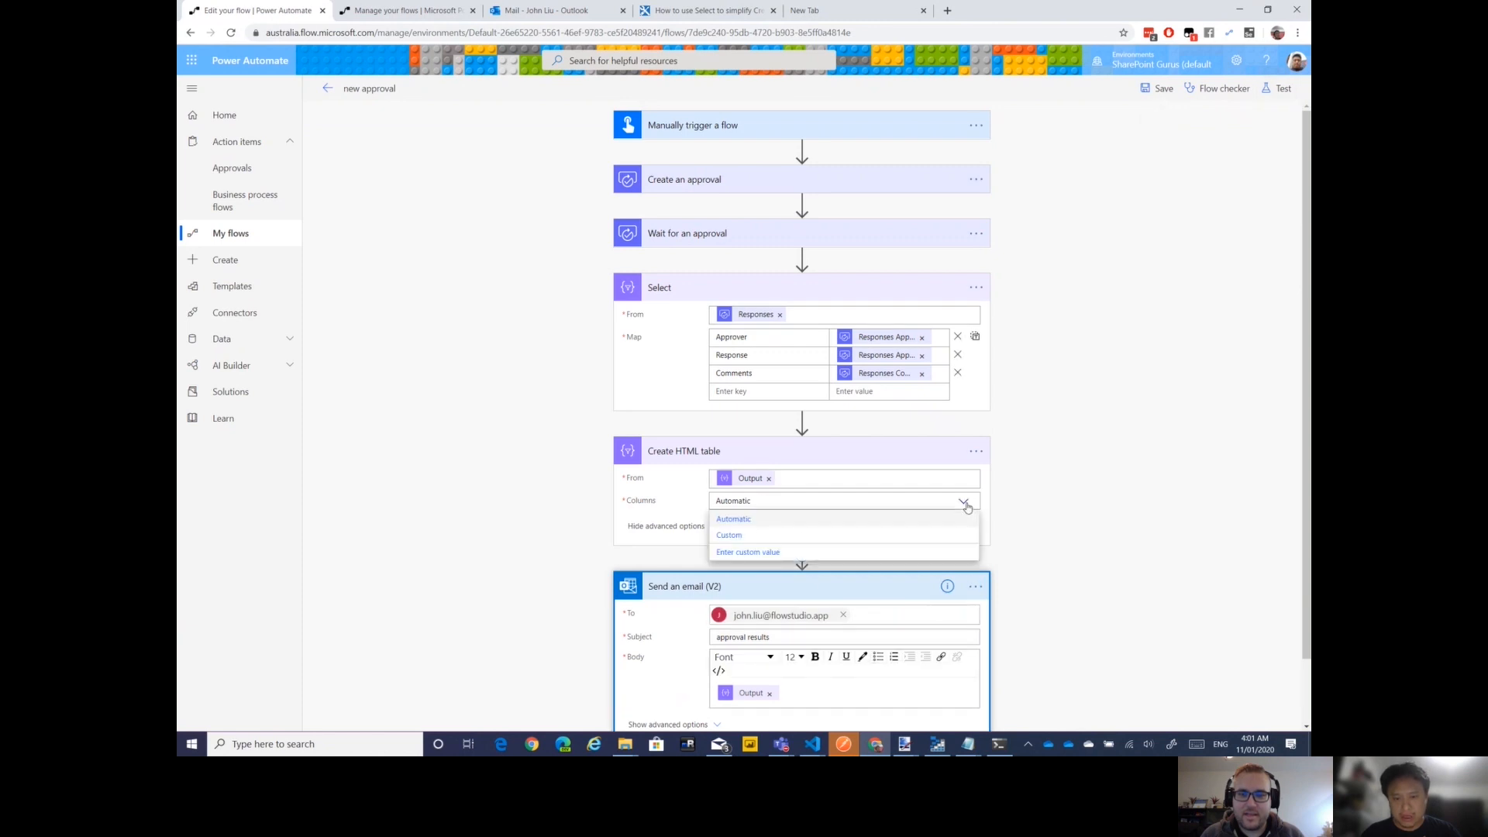
mouse_move(786, 540)
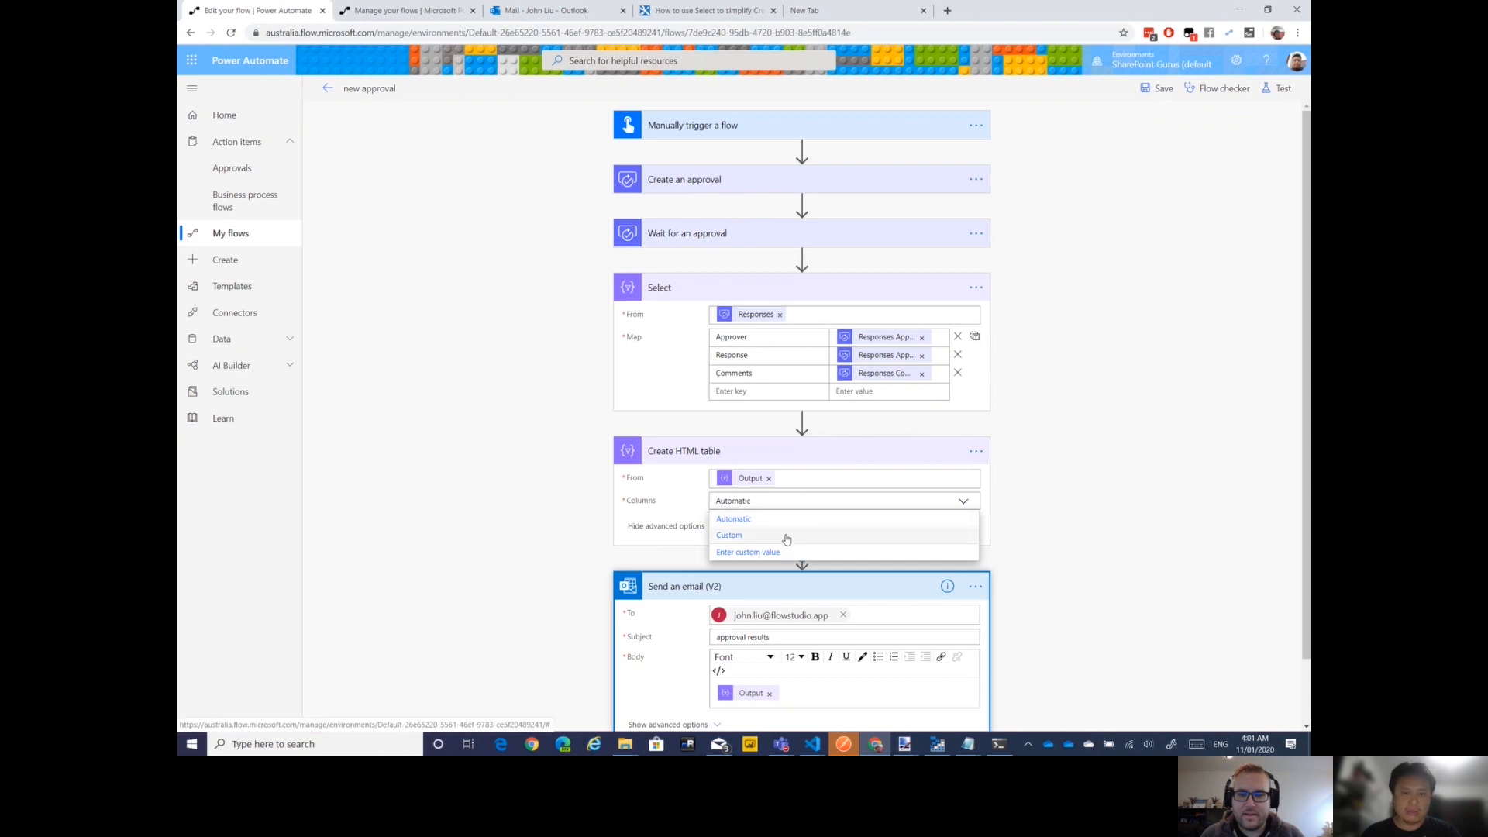
mouse_move(537, 454)
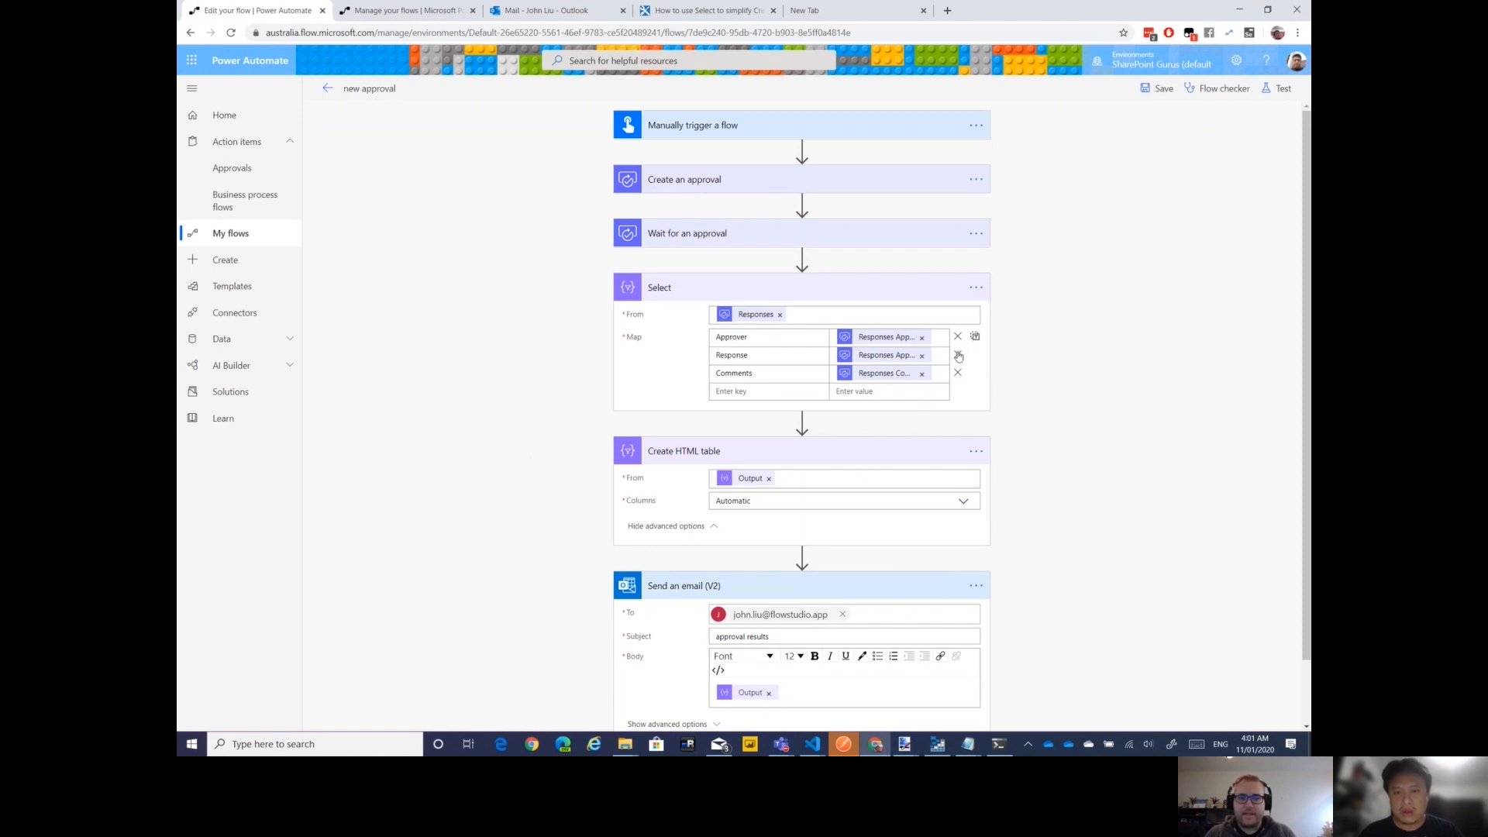
scroll("down", 3)
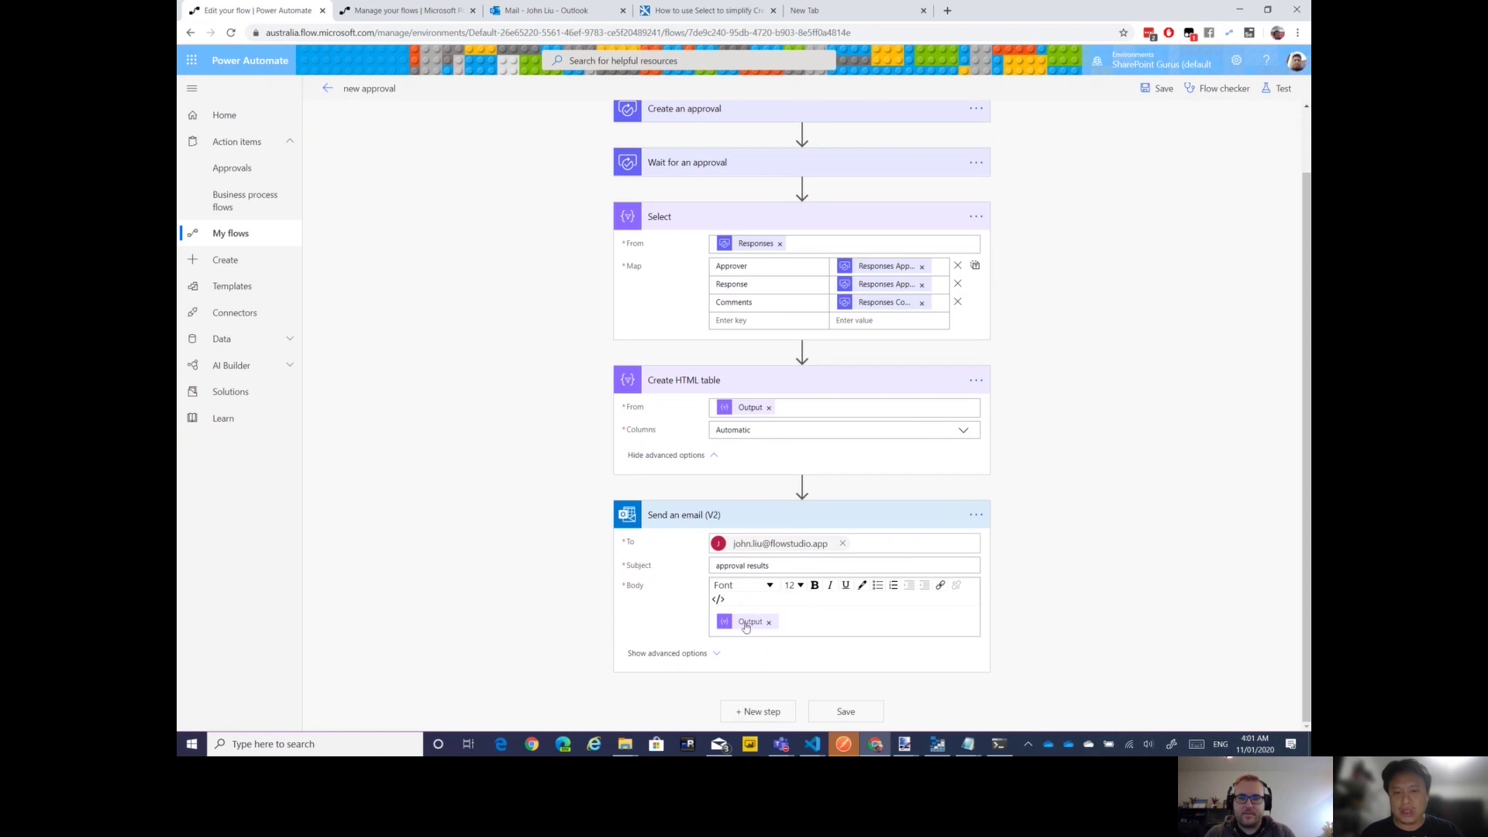
mouse_move(750, 622)
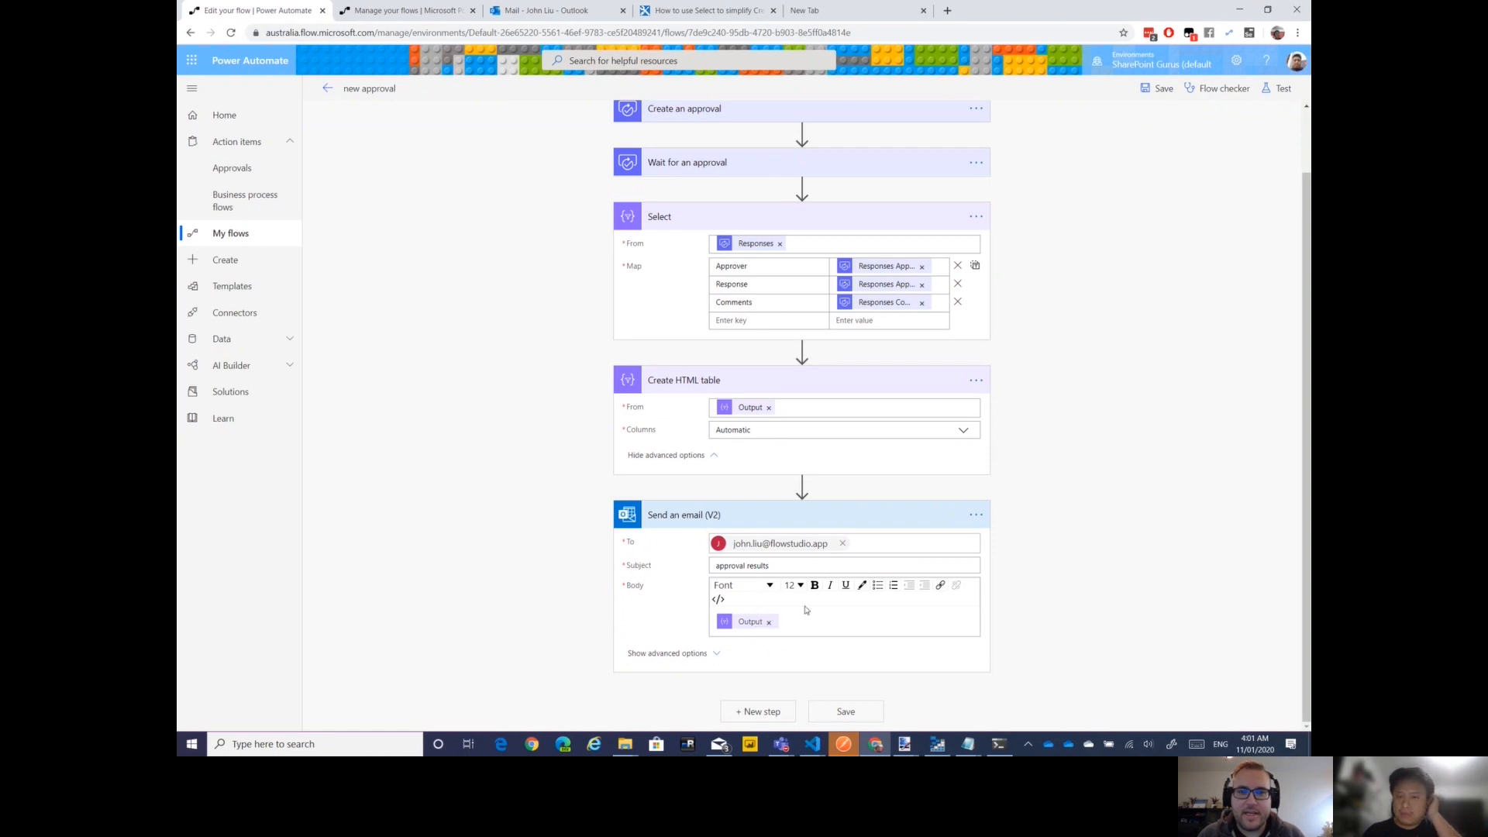
mouse_move(1057, 538)
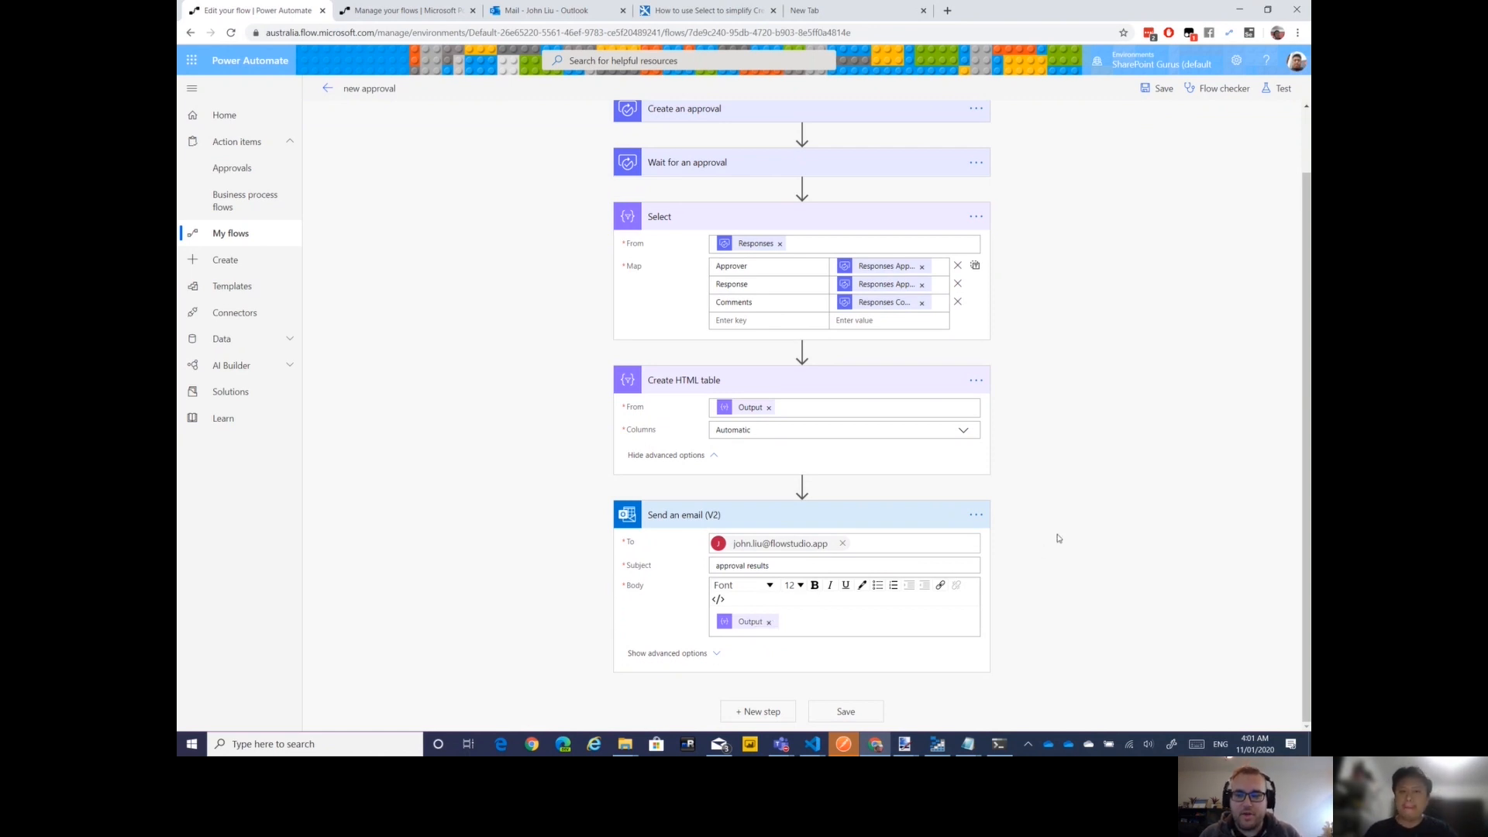
mouse_move(801, 485)
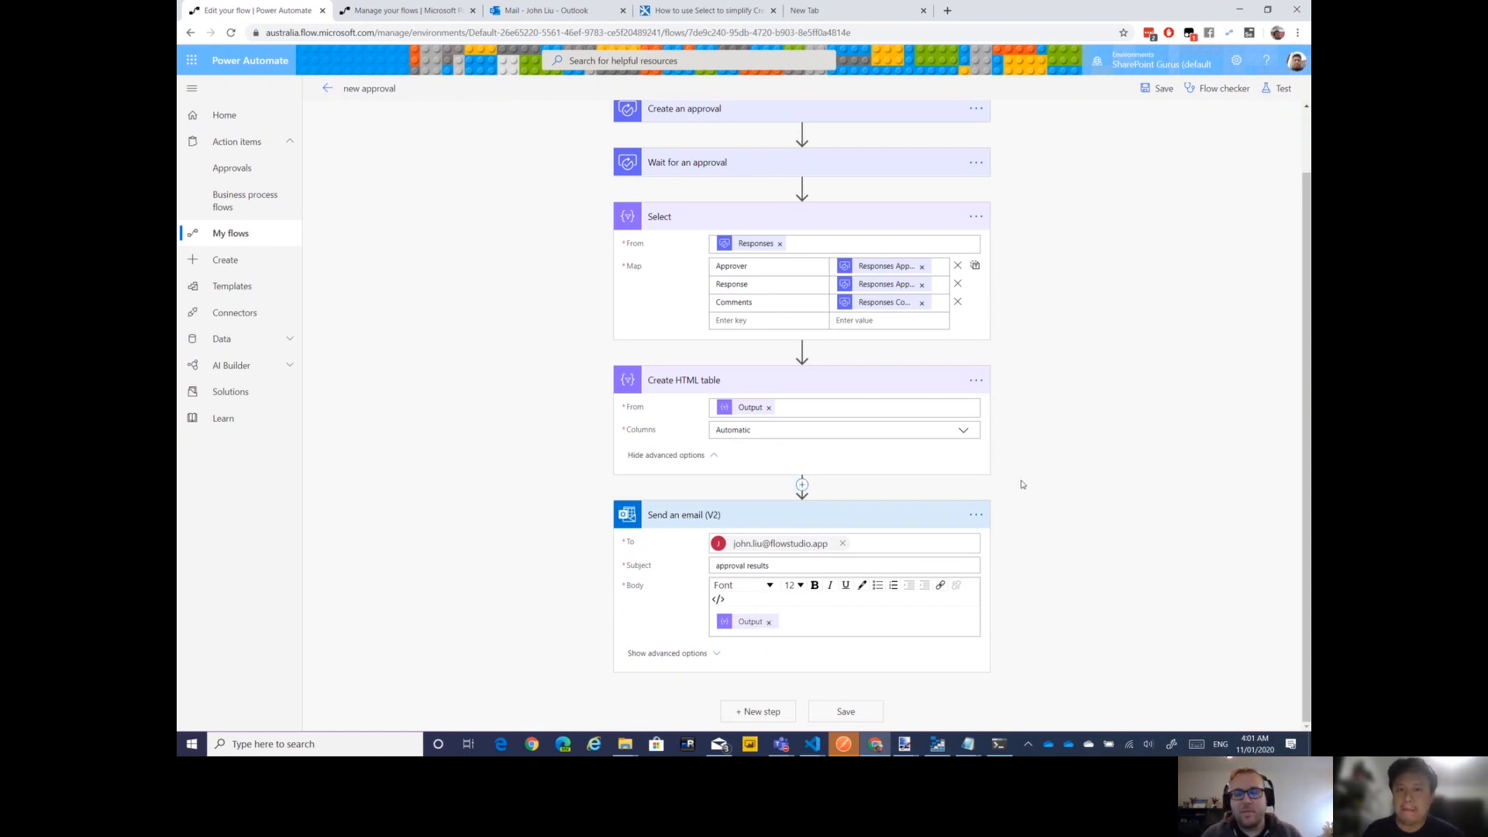
mouse_move(1033, 490)
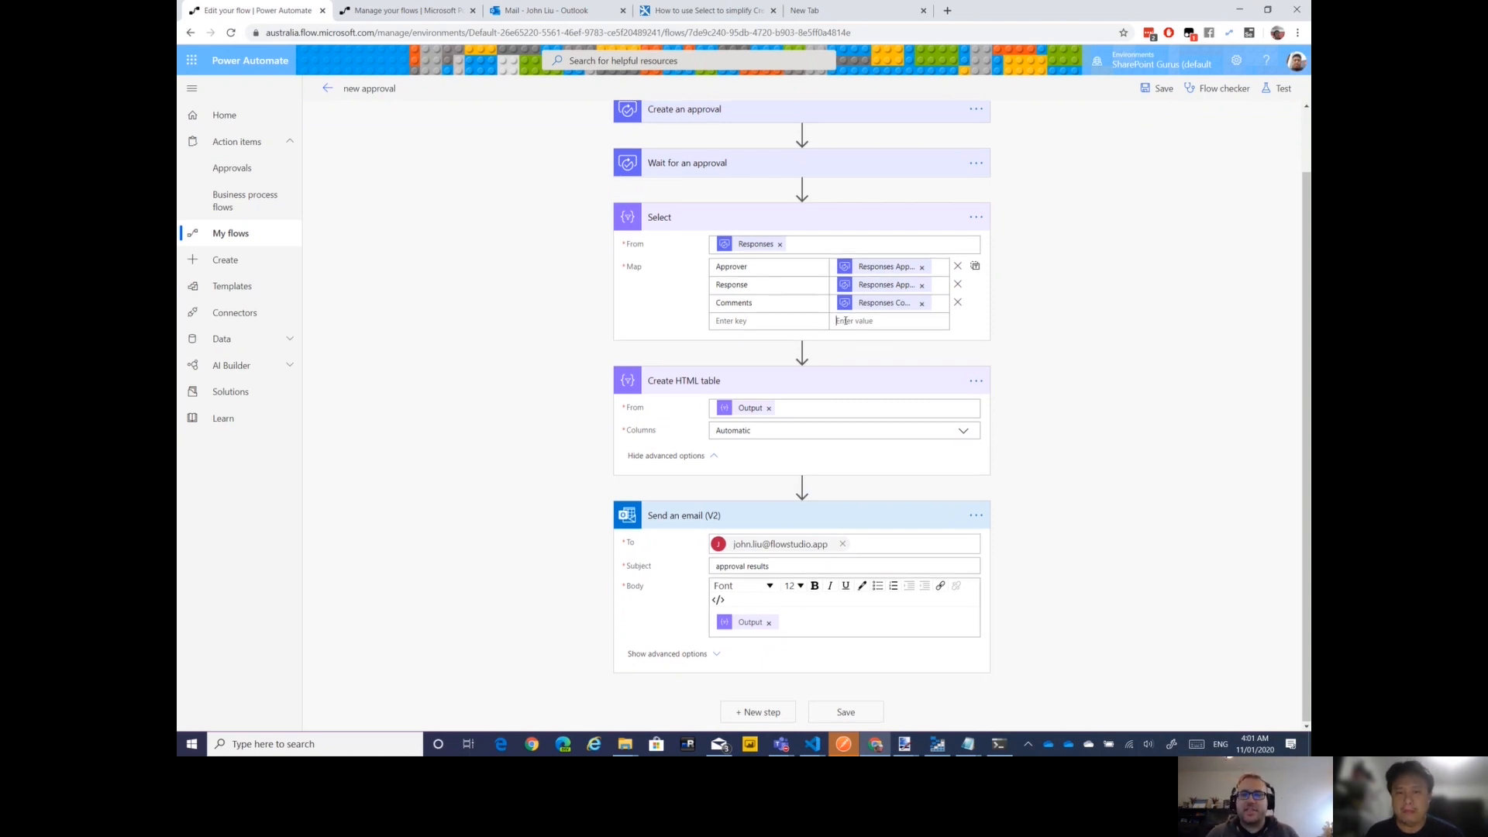
Add a fourth Select map row with Responses Response date as its value, key left blank
left_click(886, 321)
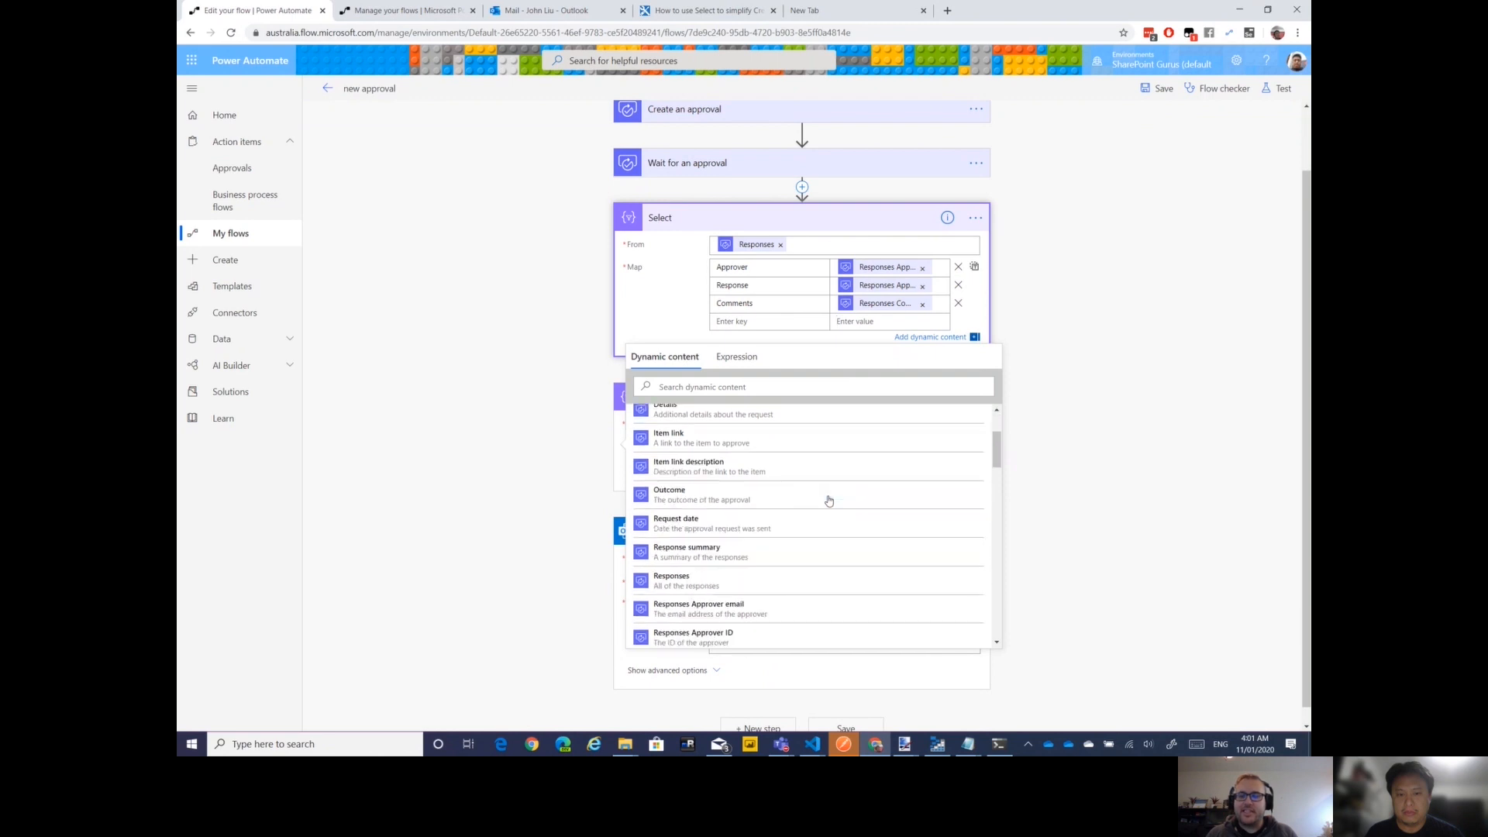
scroll("down", 3)
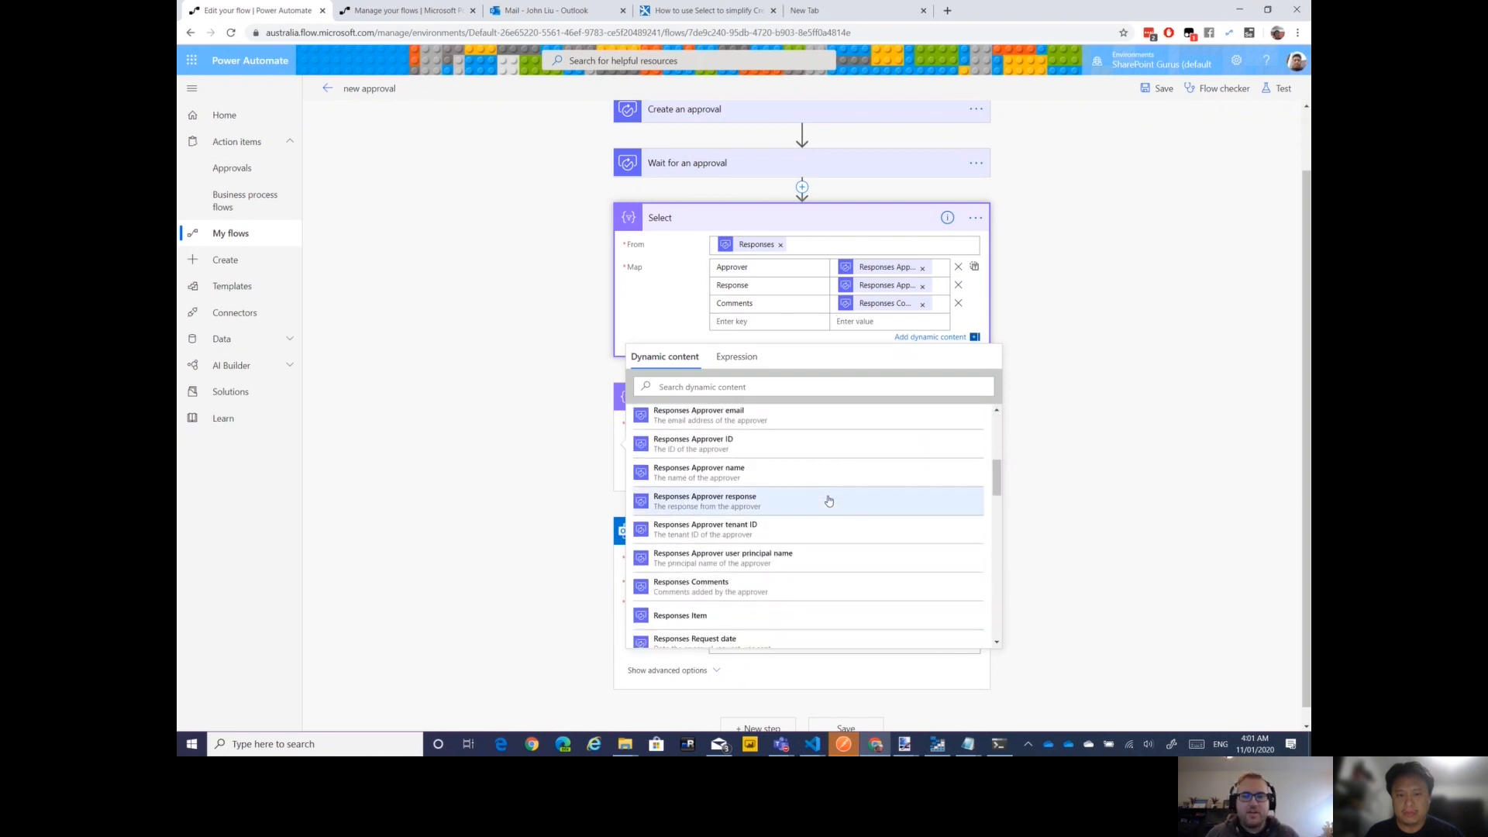
mouse_move(820, 557)
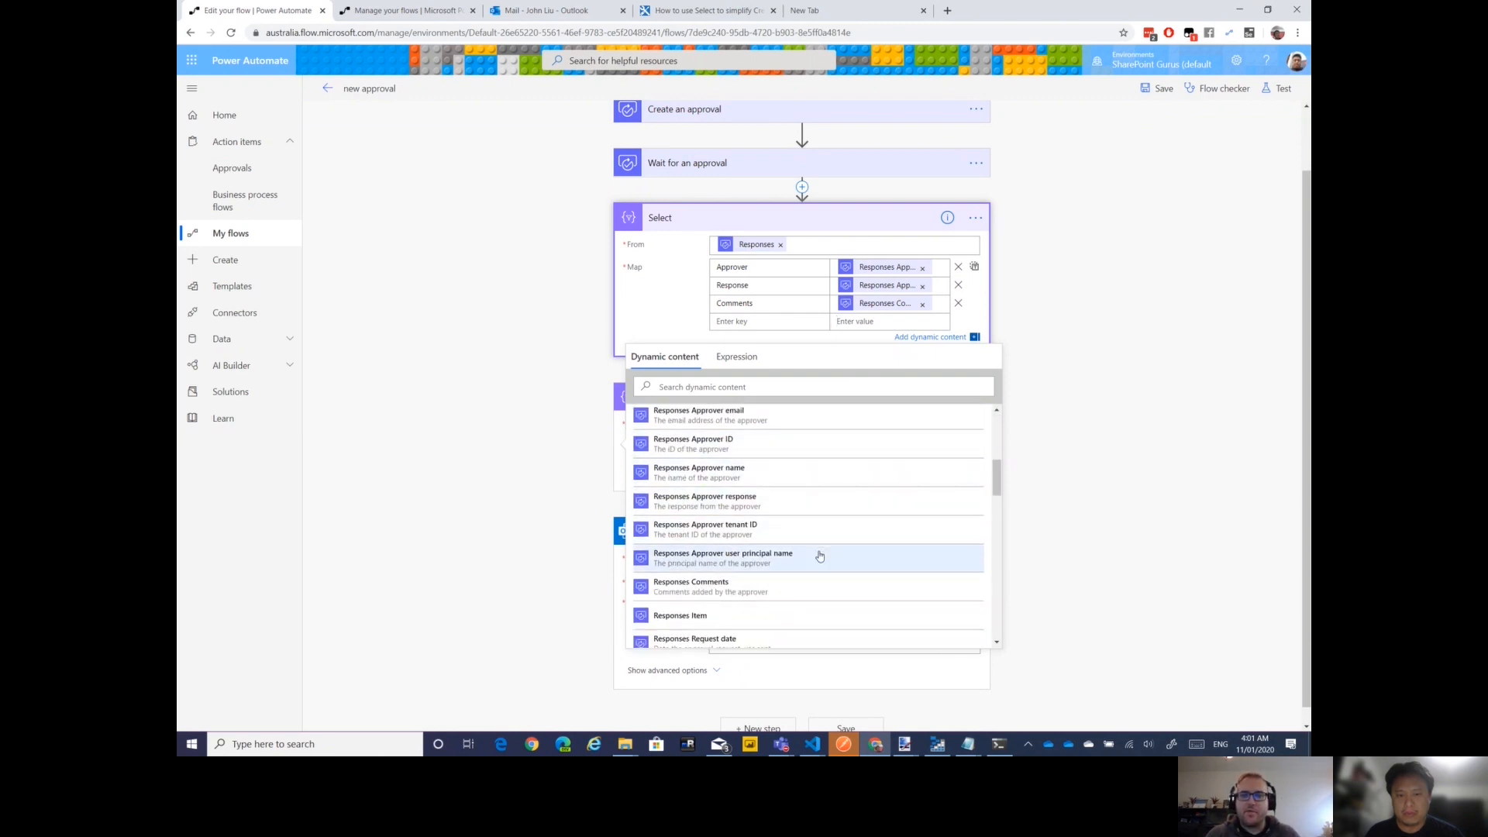
scroll("down", 3)
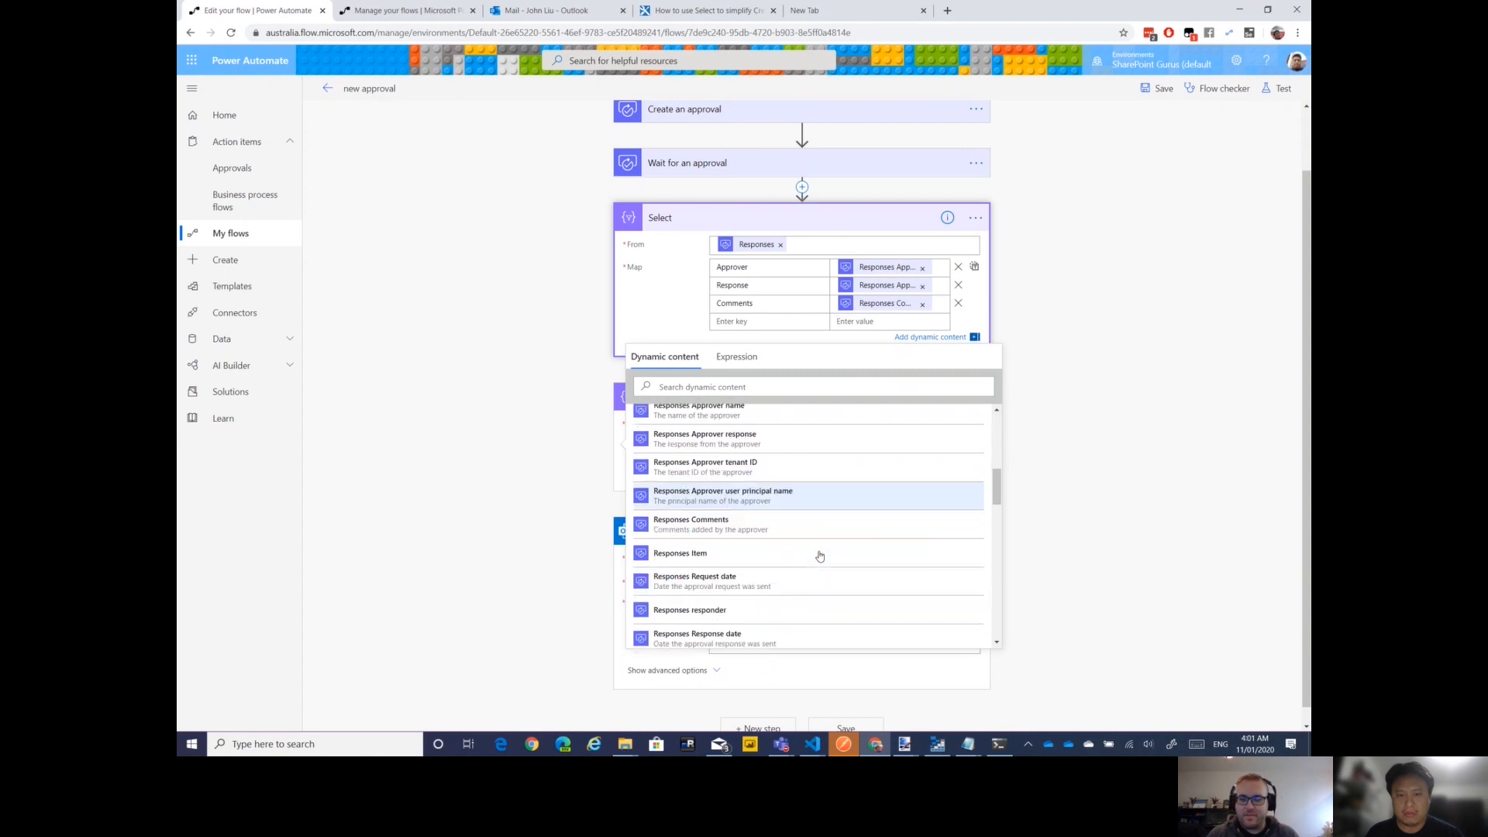
mouse_move(820, 580)
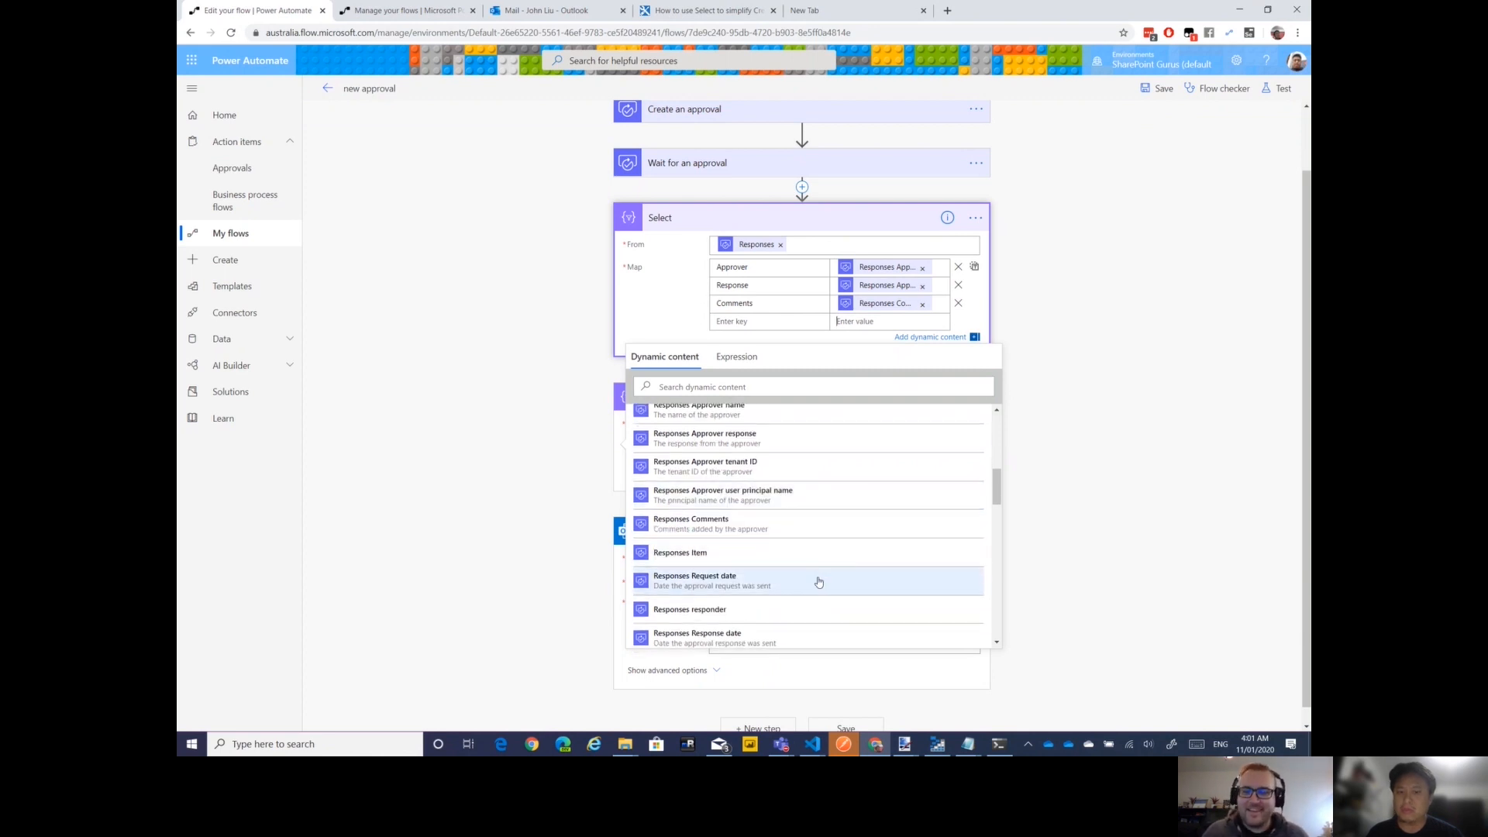
scroll("down", 3)
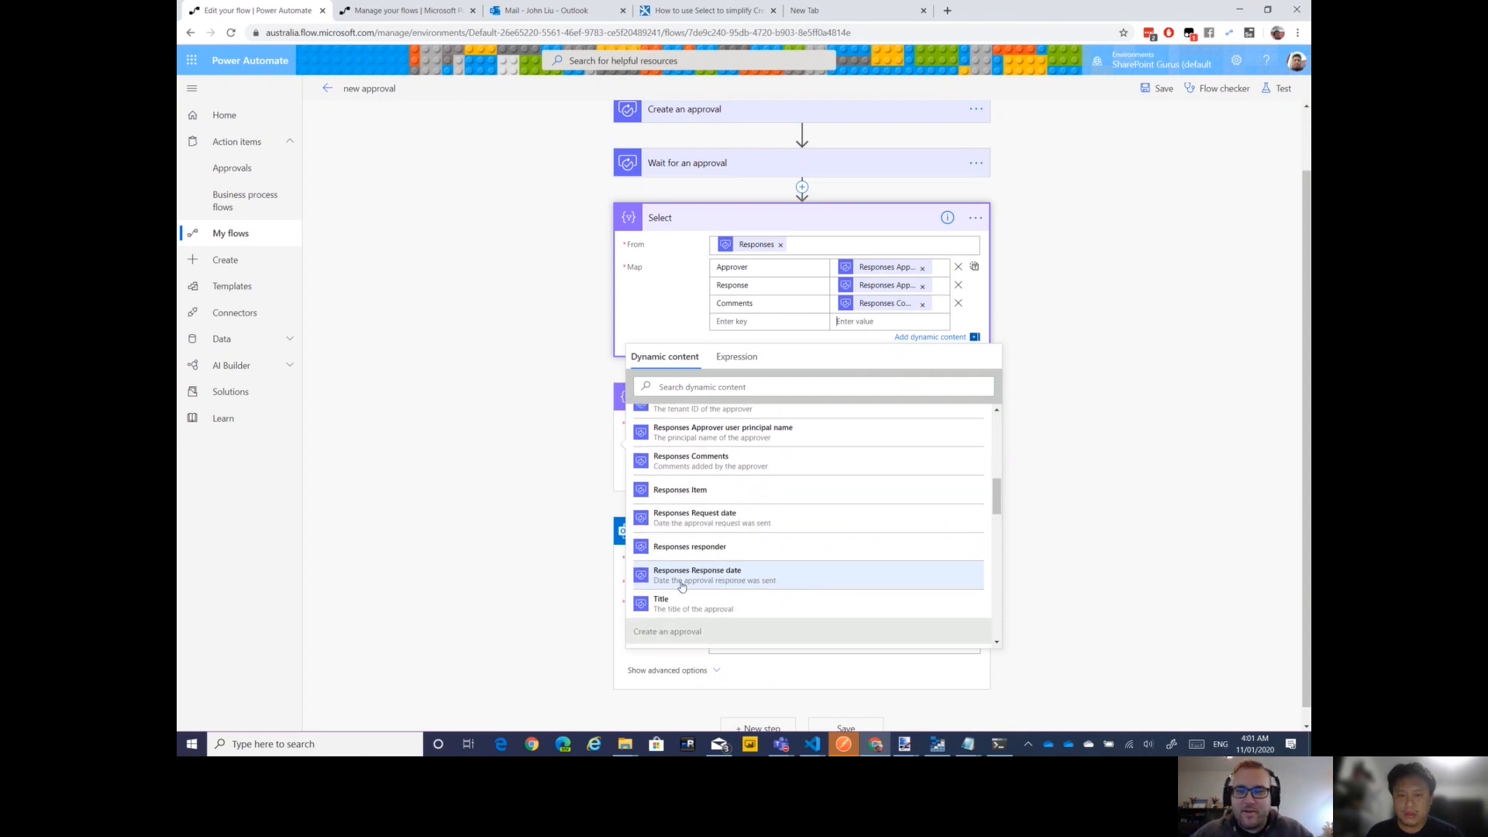
mouse_move(703, 576)
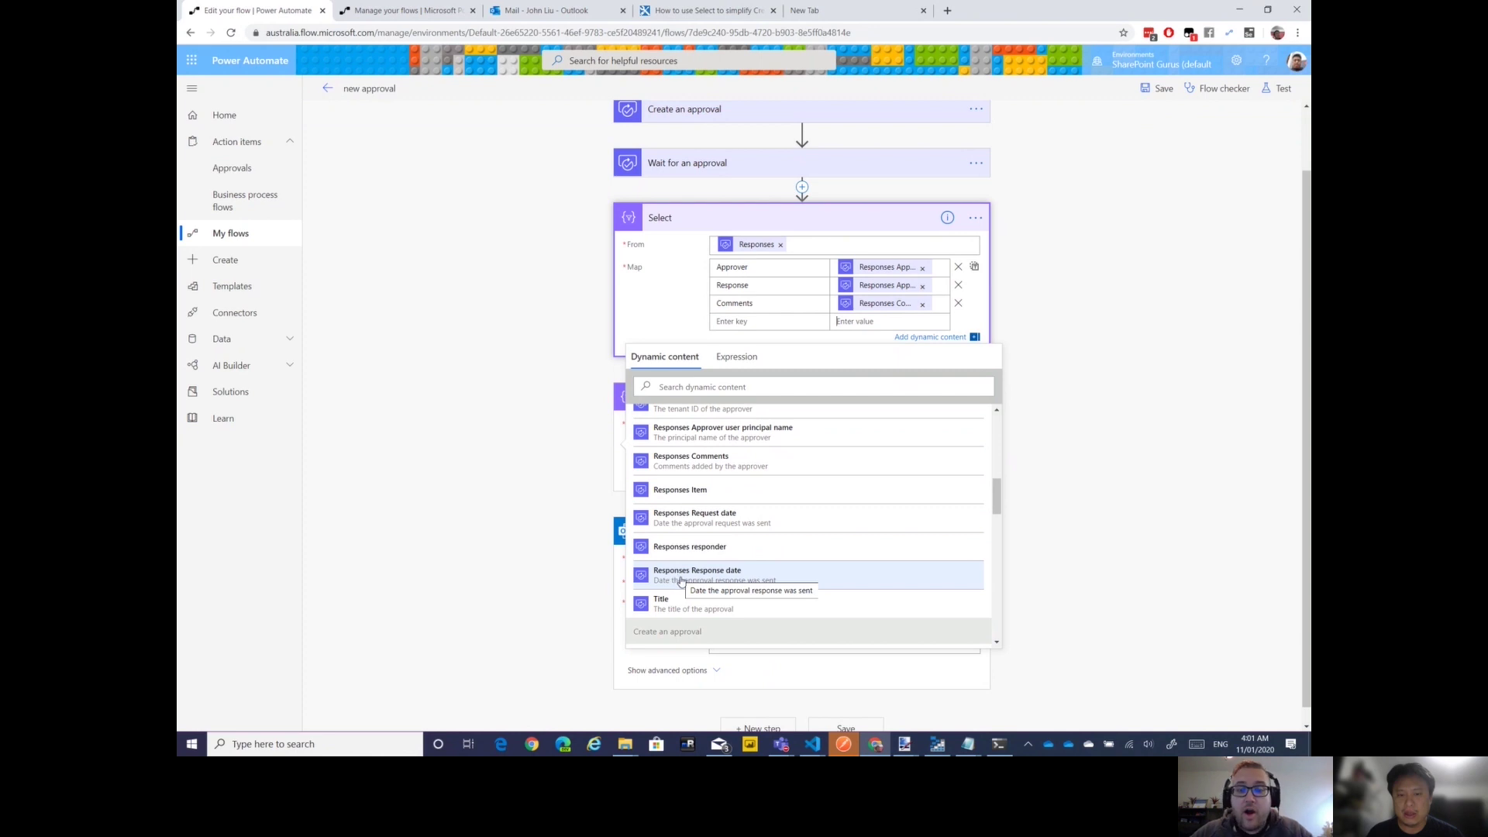
left_click(696, 575)
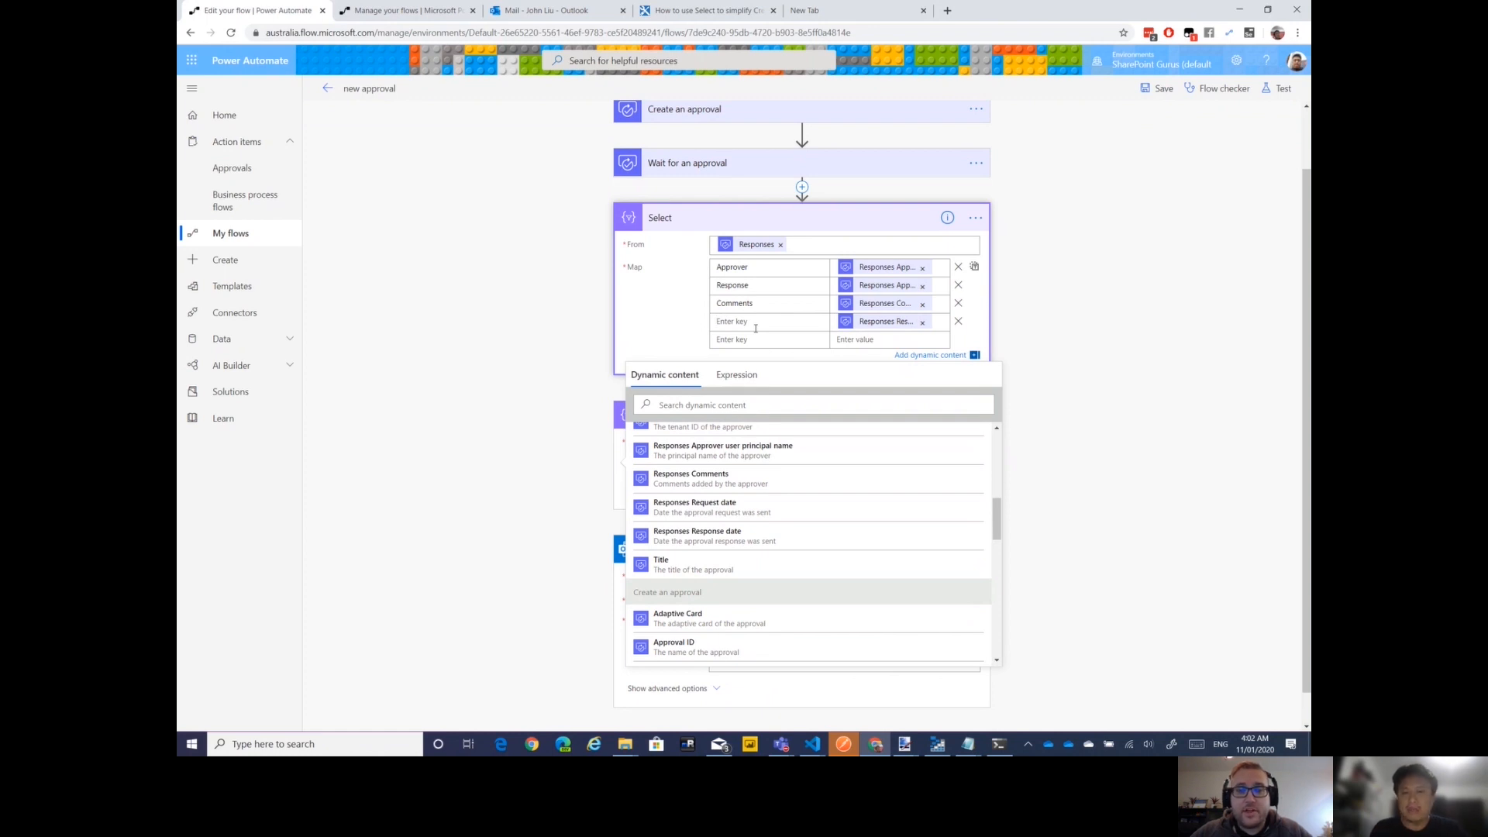
mouse_move(887, 321)
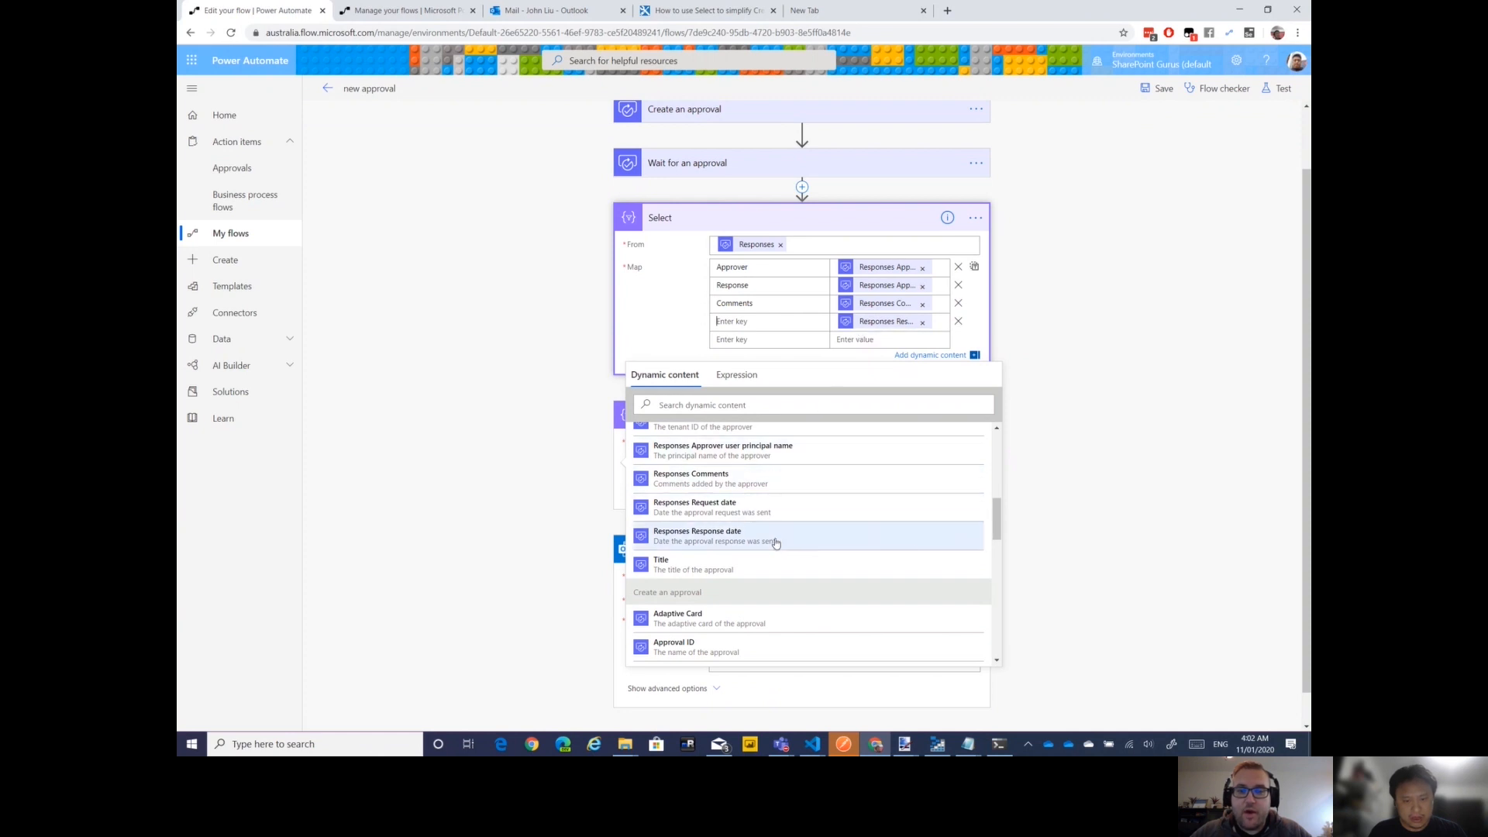
scroll("up", 3)
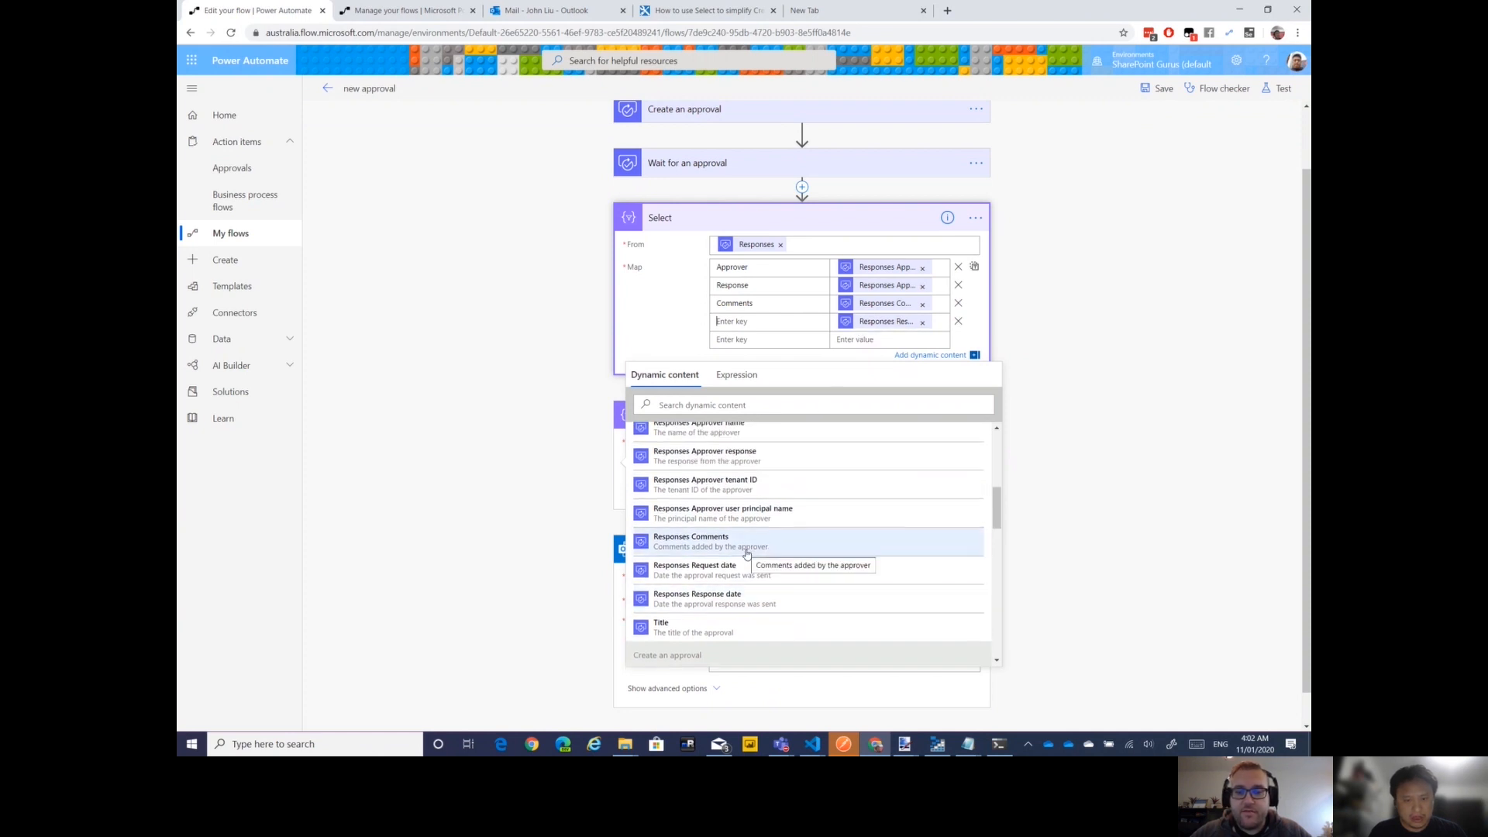
scroll("up", 3)
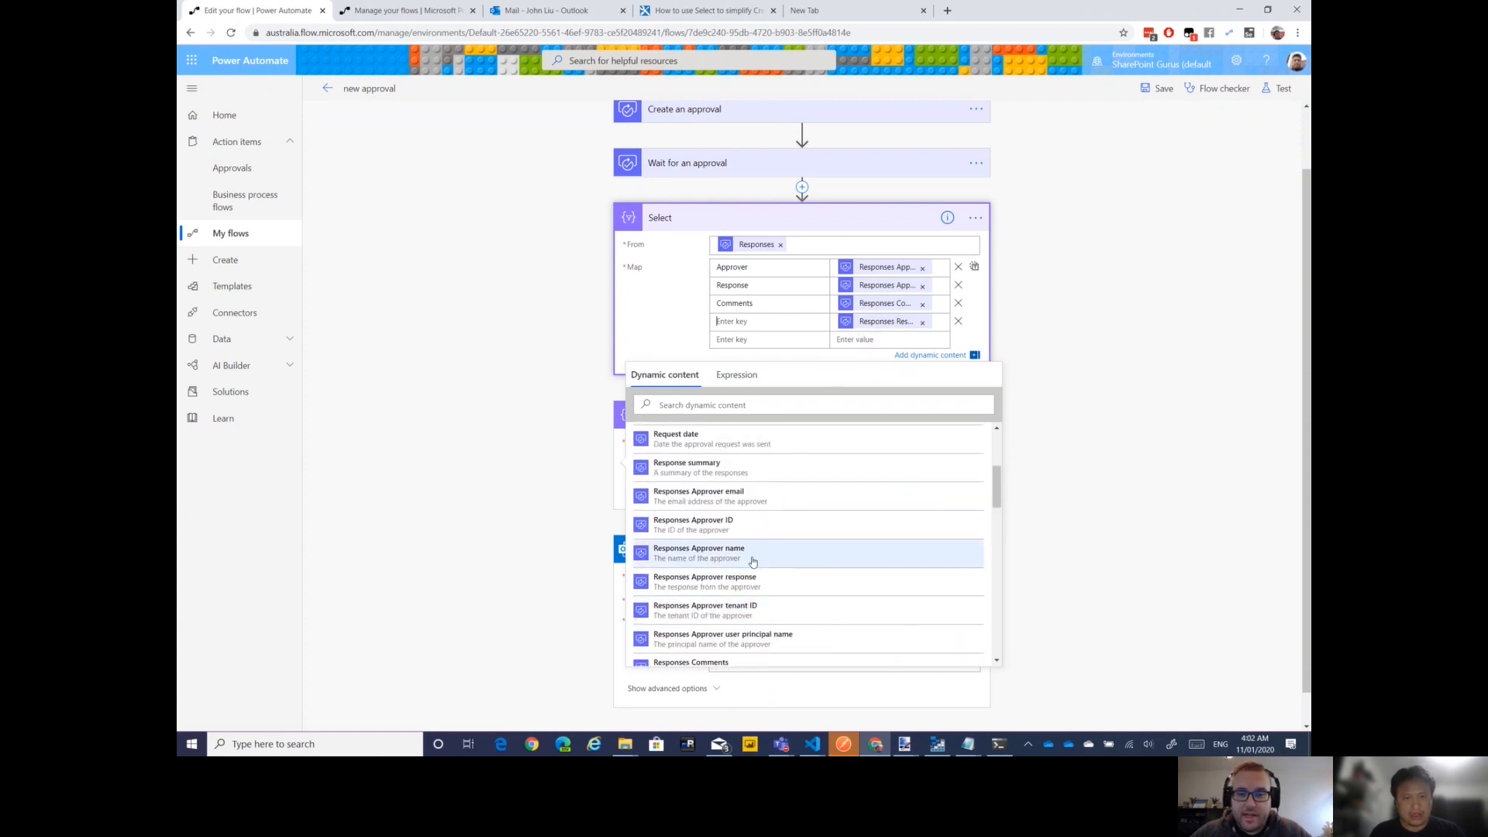
scroll("up", 3)
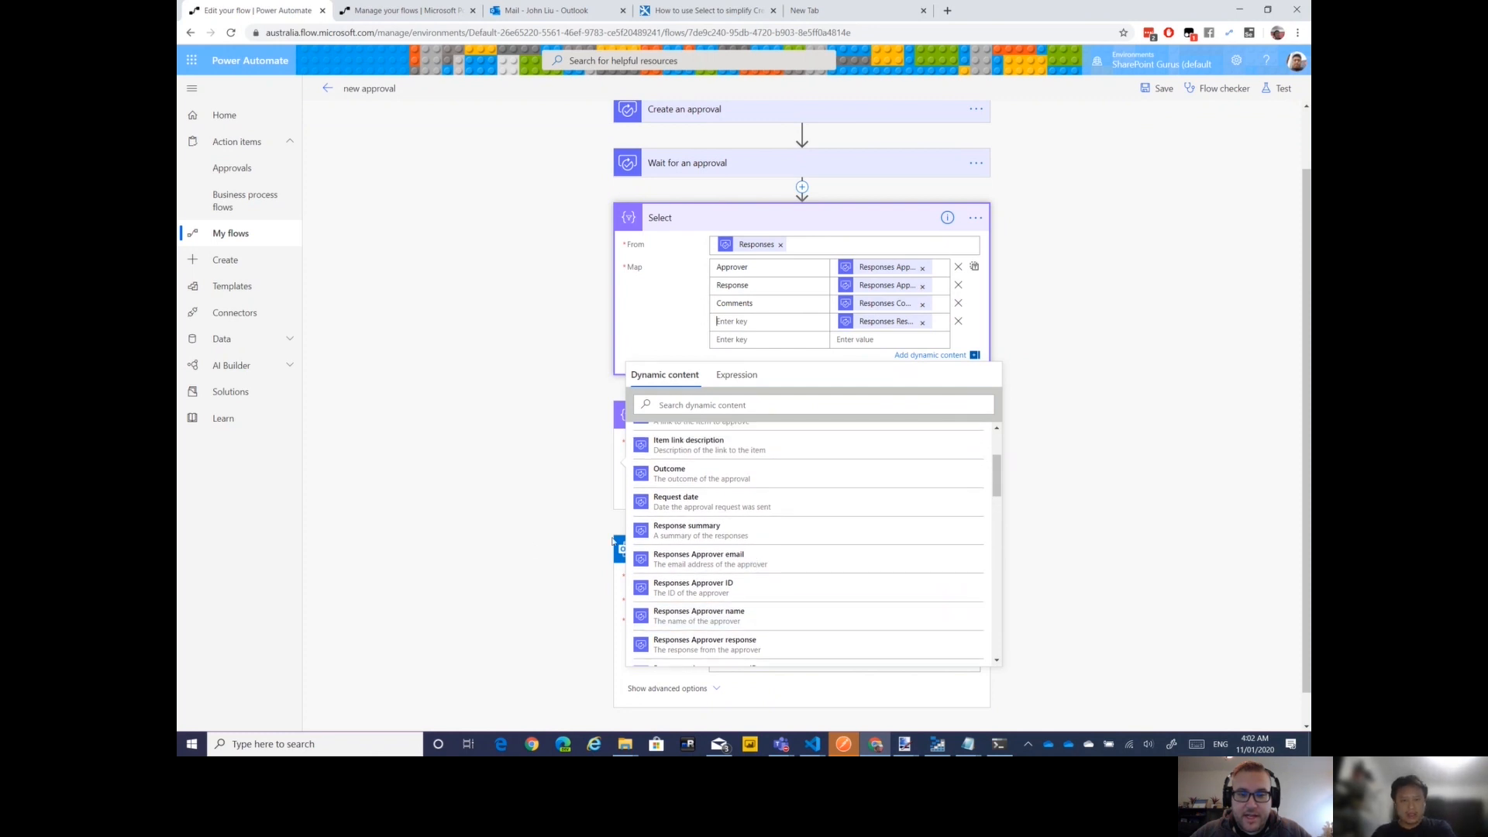
scroll("up", 3)
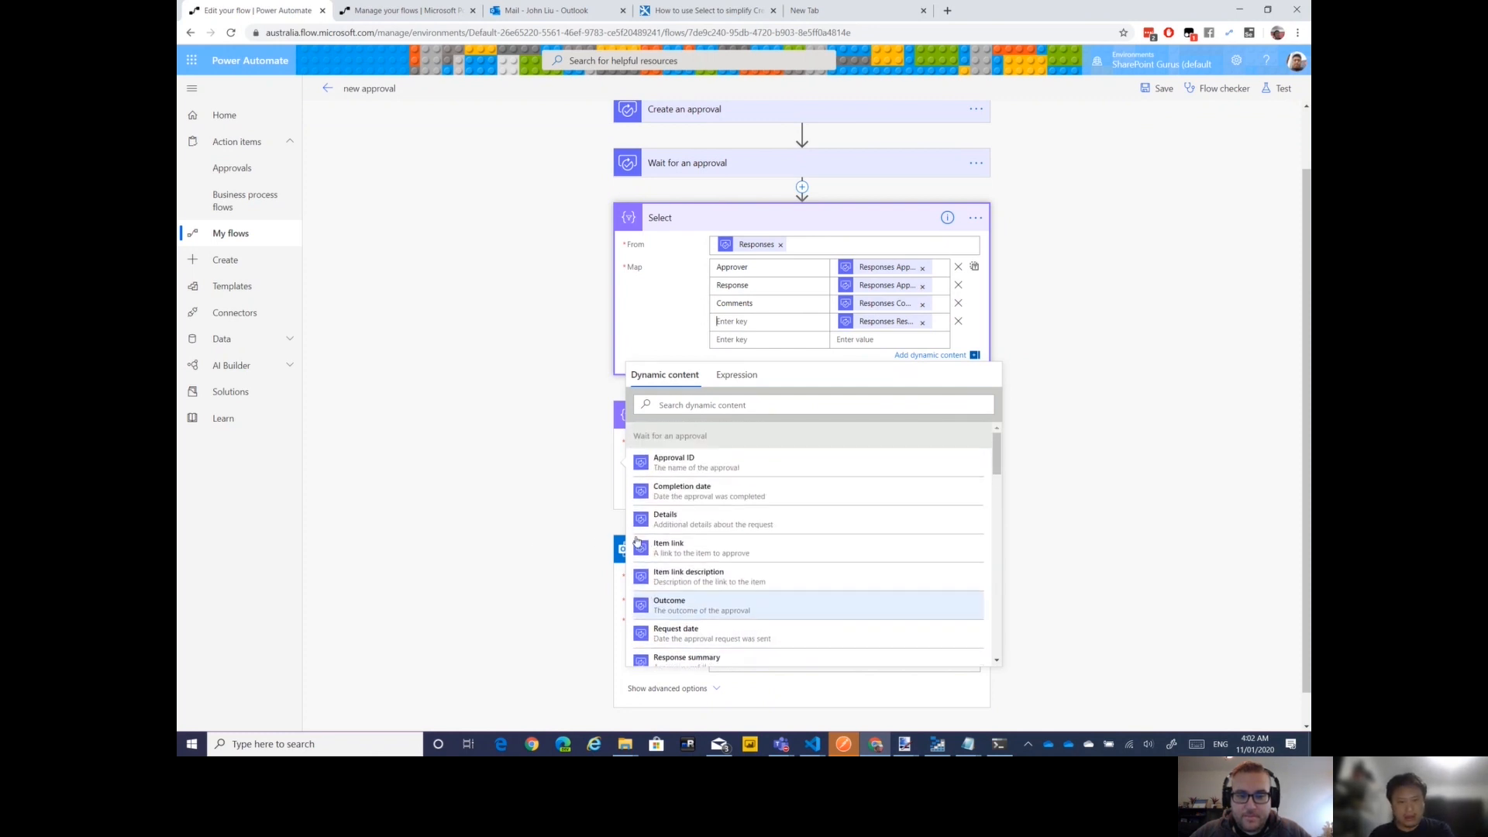
mouse_move(560, 502)
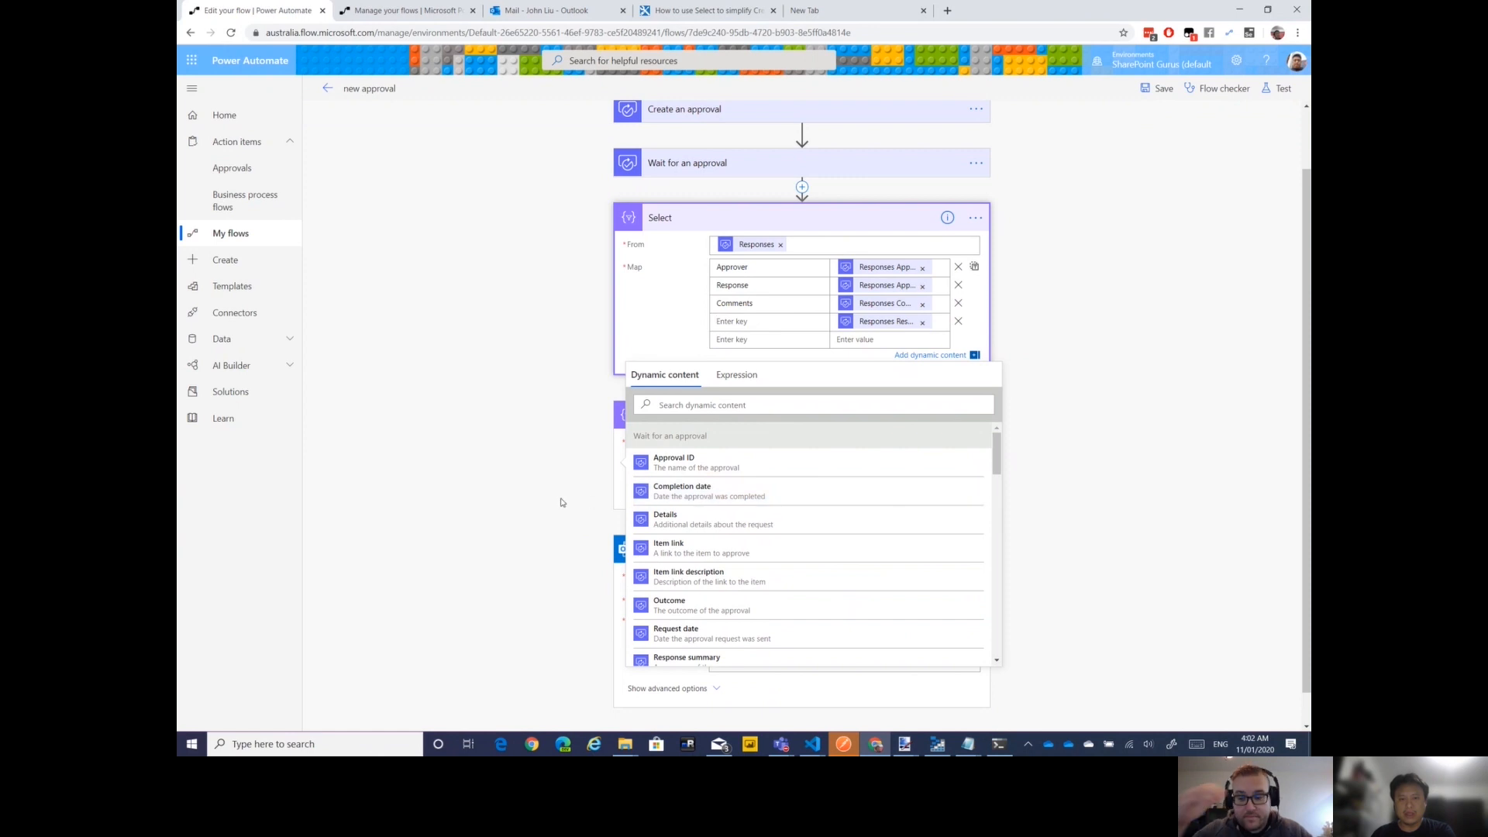
mouse_move(538, 513)
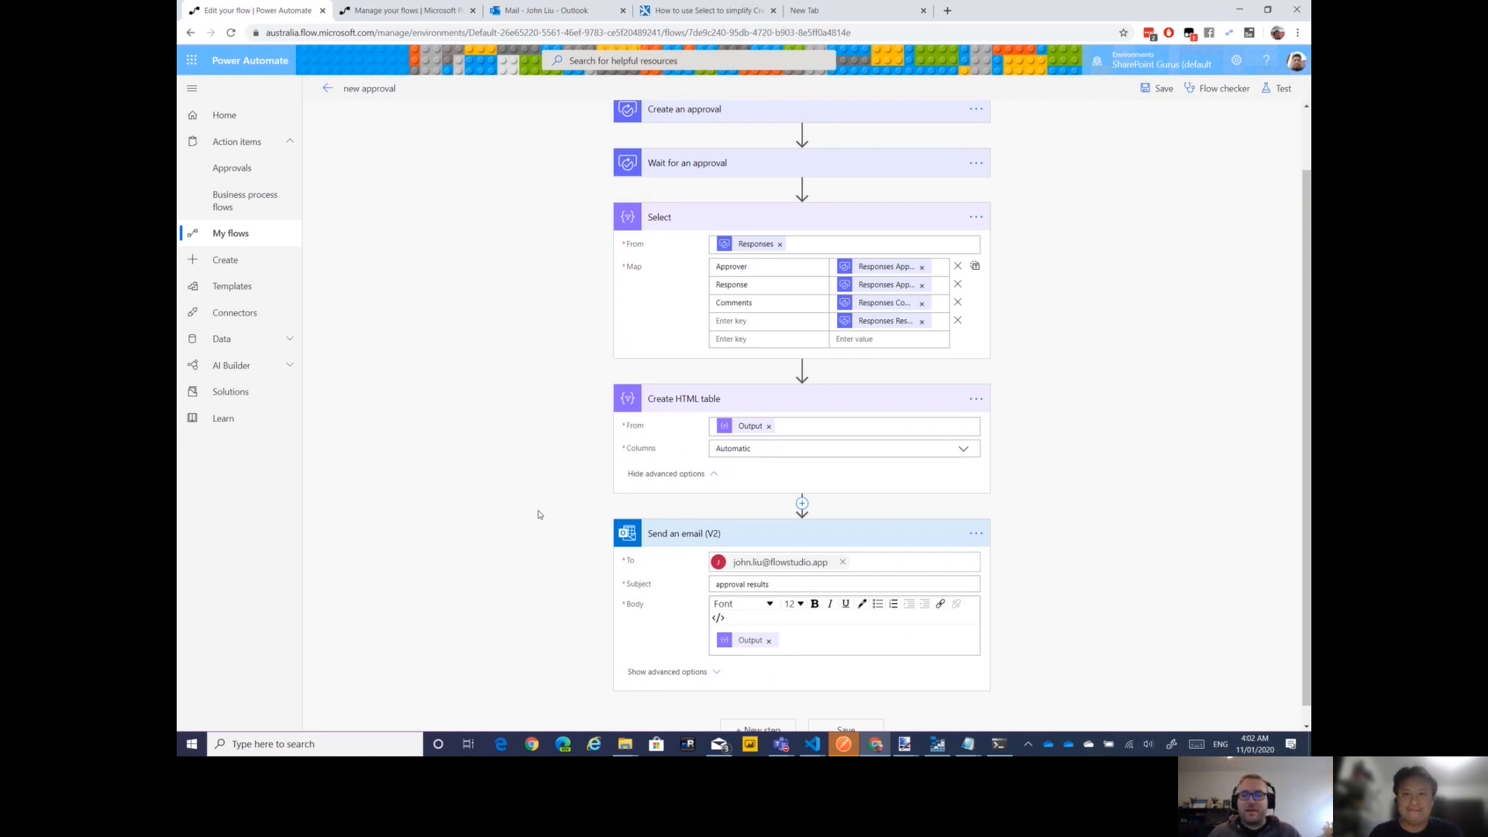
scroll("up", 3)
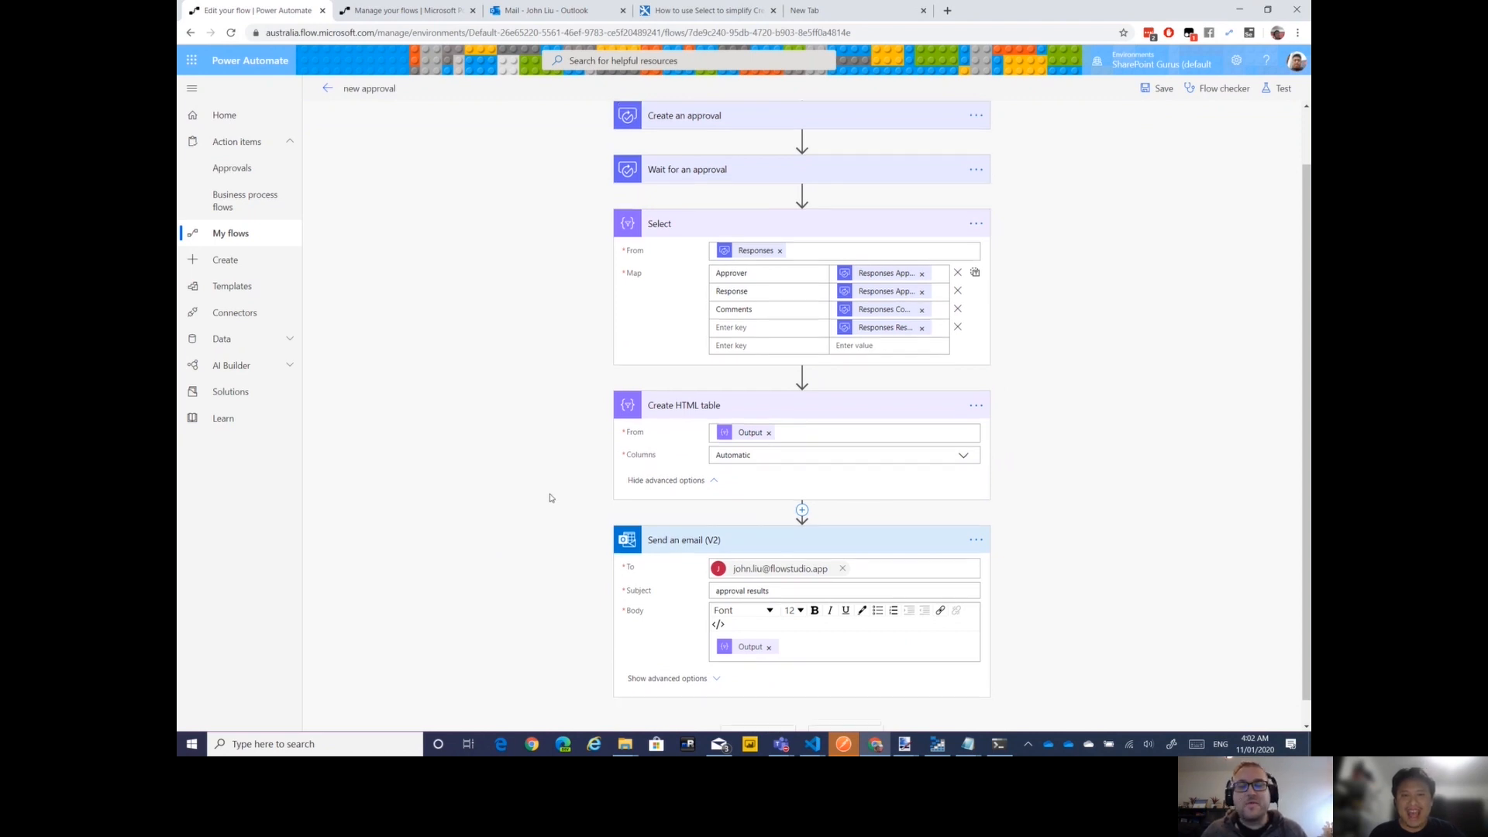
scroll("up", 3)
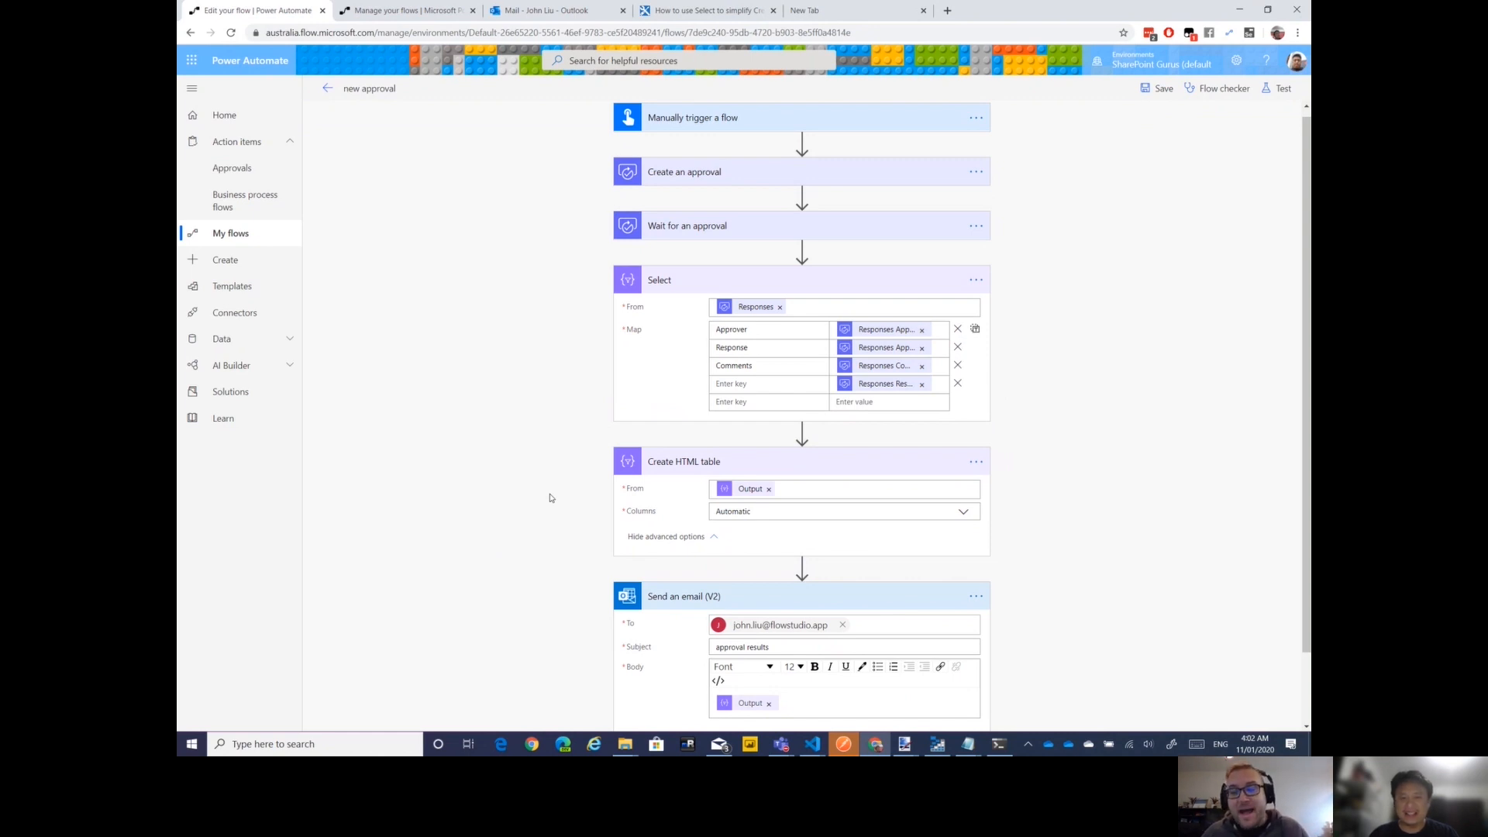
scroll("down", 3)
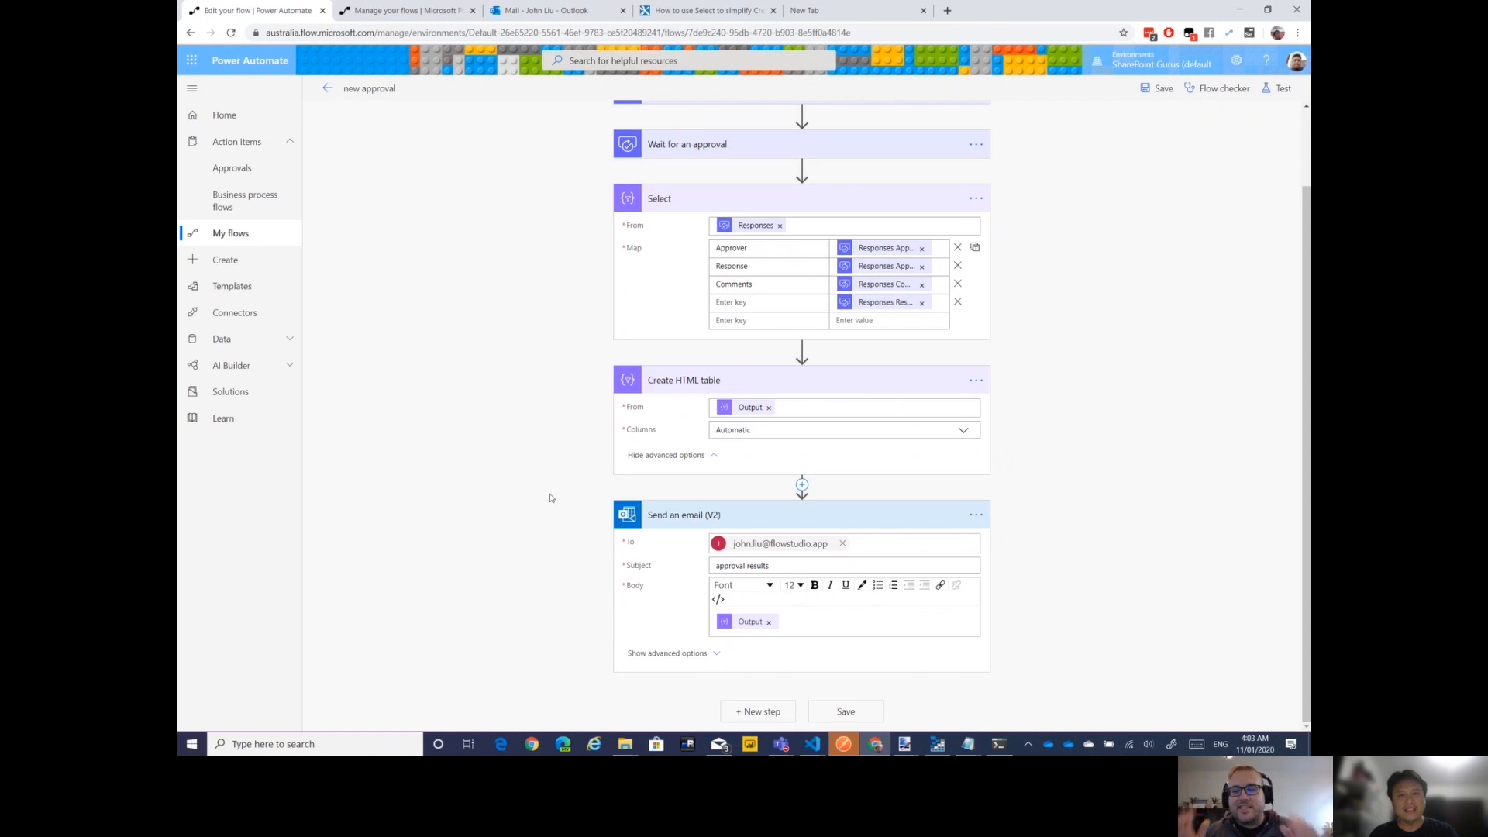
mouse_move(551, 487)
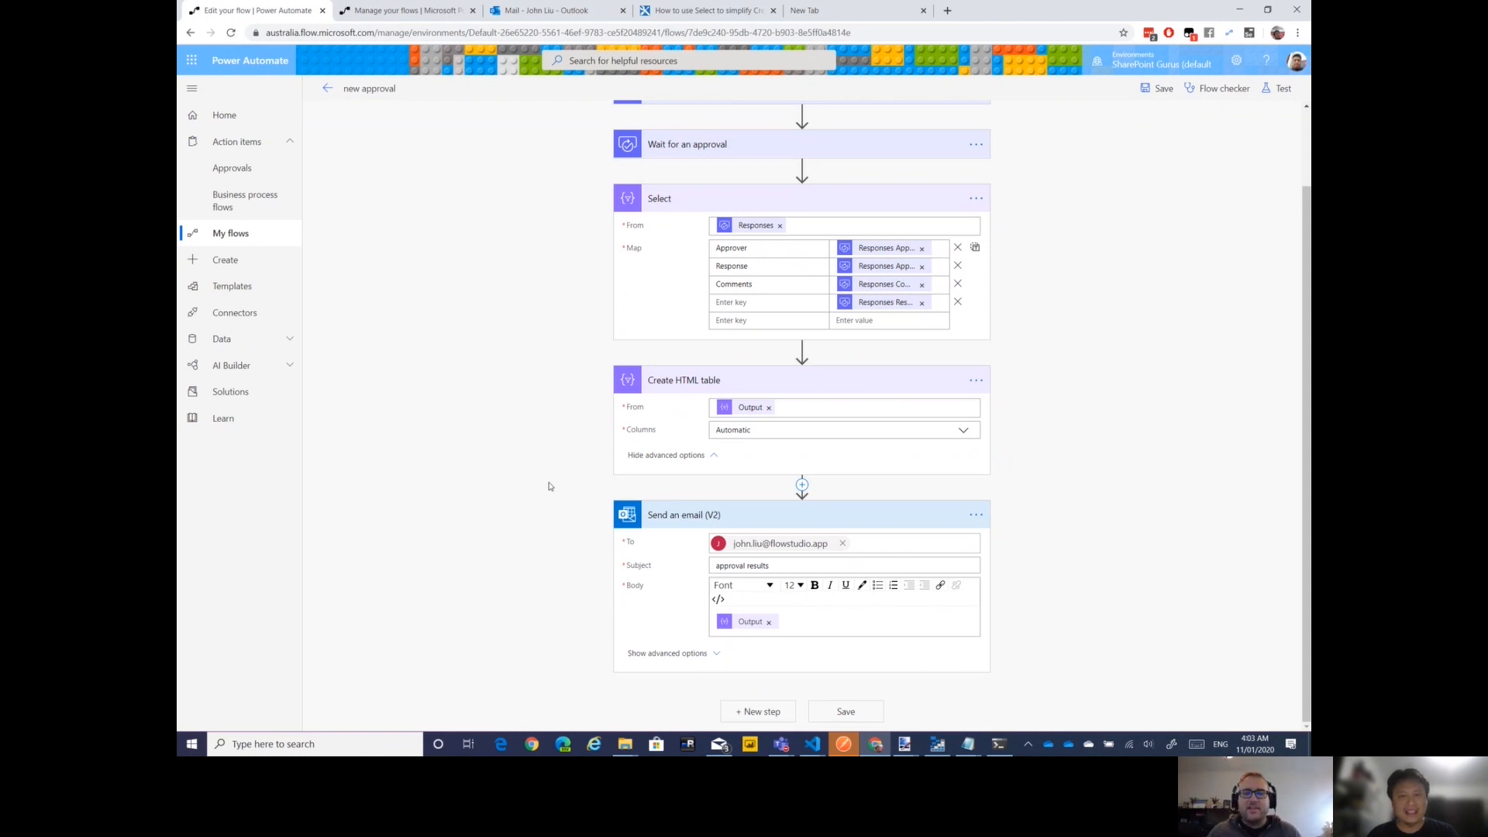
mouse_move(523, 502)
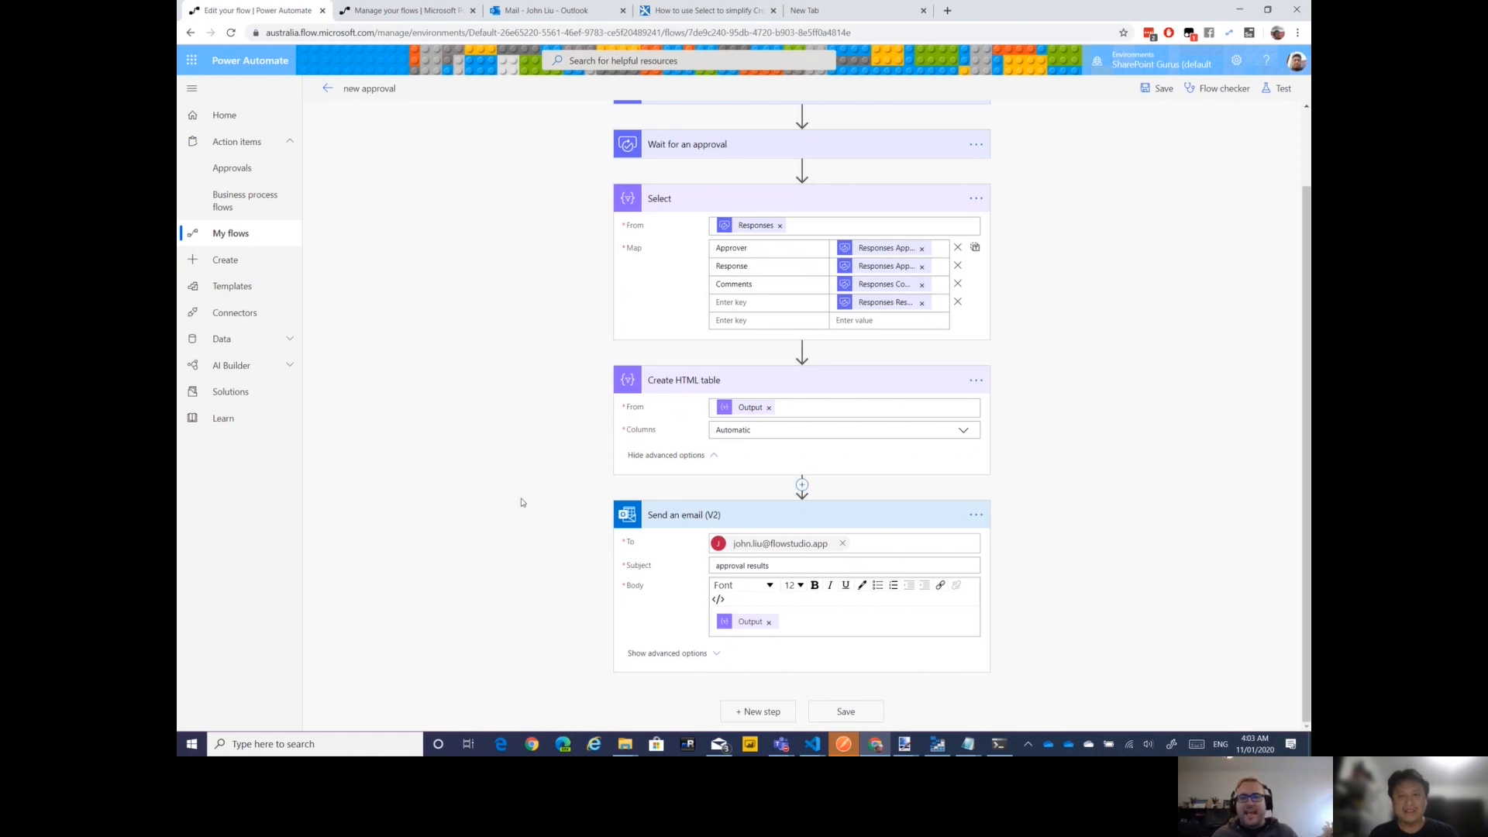